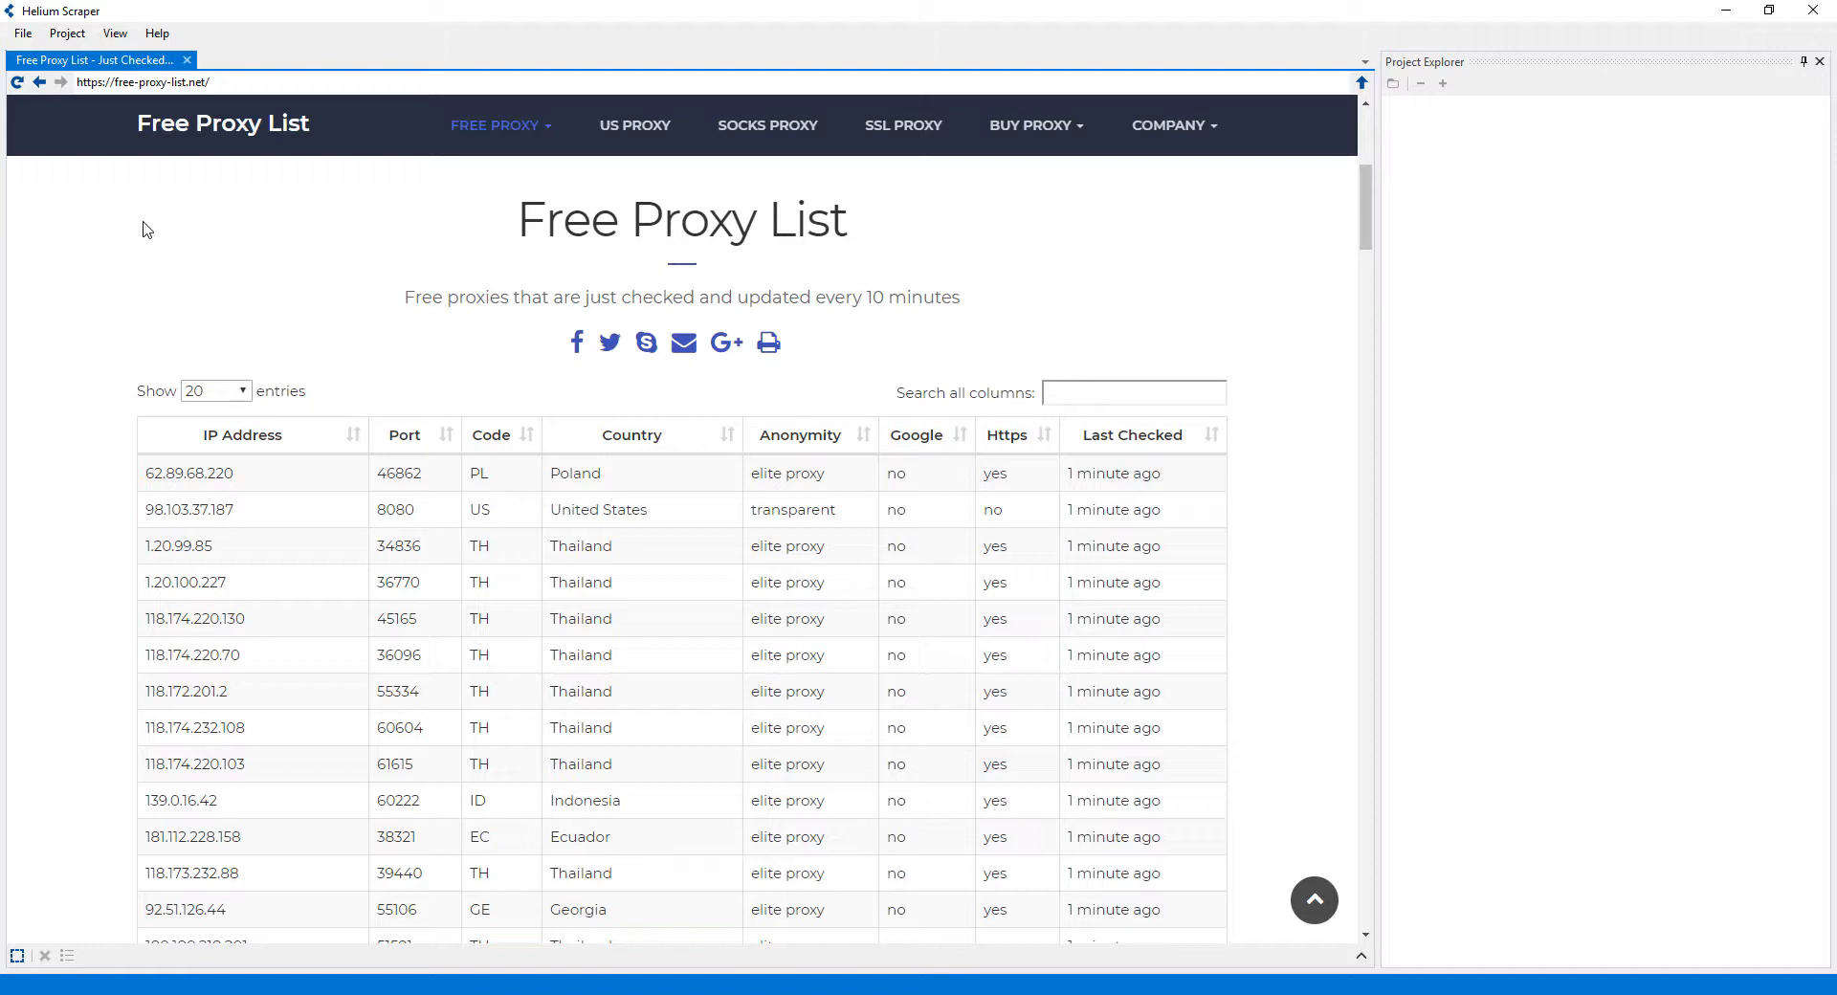
- Create a new project called 'proxylist' from the File menu
{"action": "left_click", "coordinate": [21, 32]}
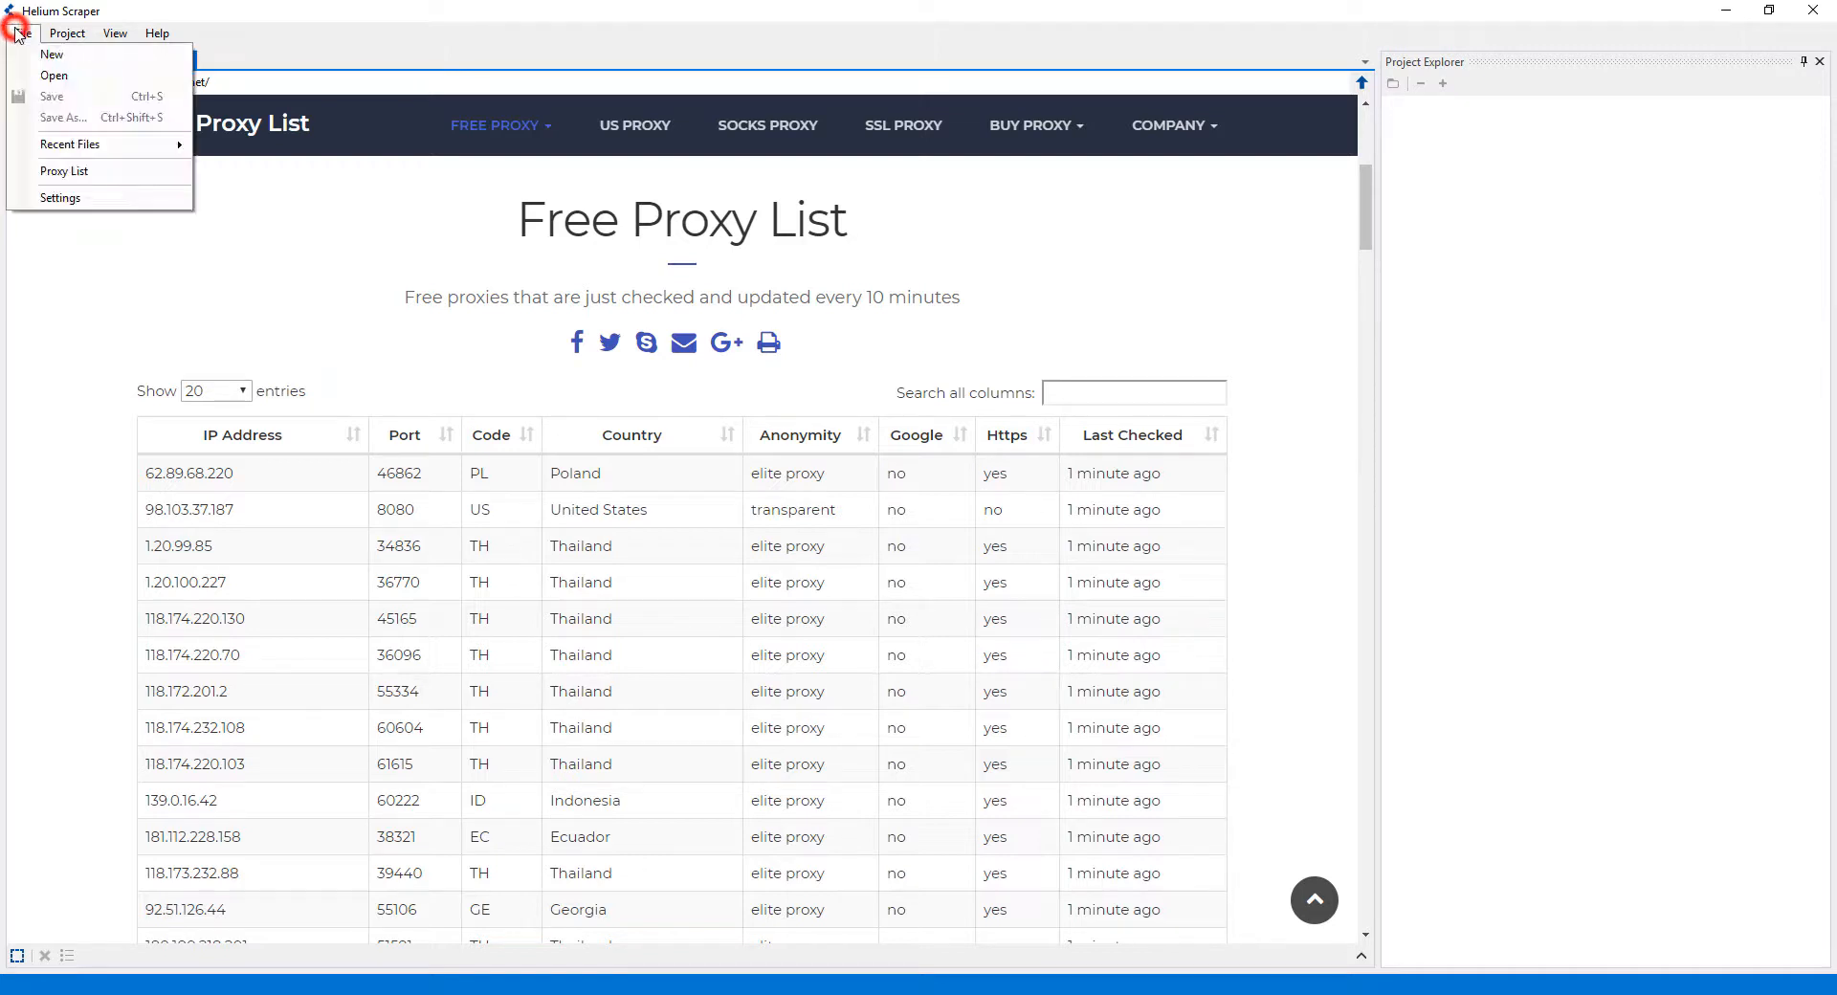
{"action": "left_click", "coordinate": [52, 54]}
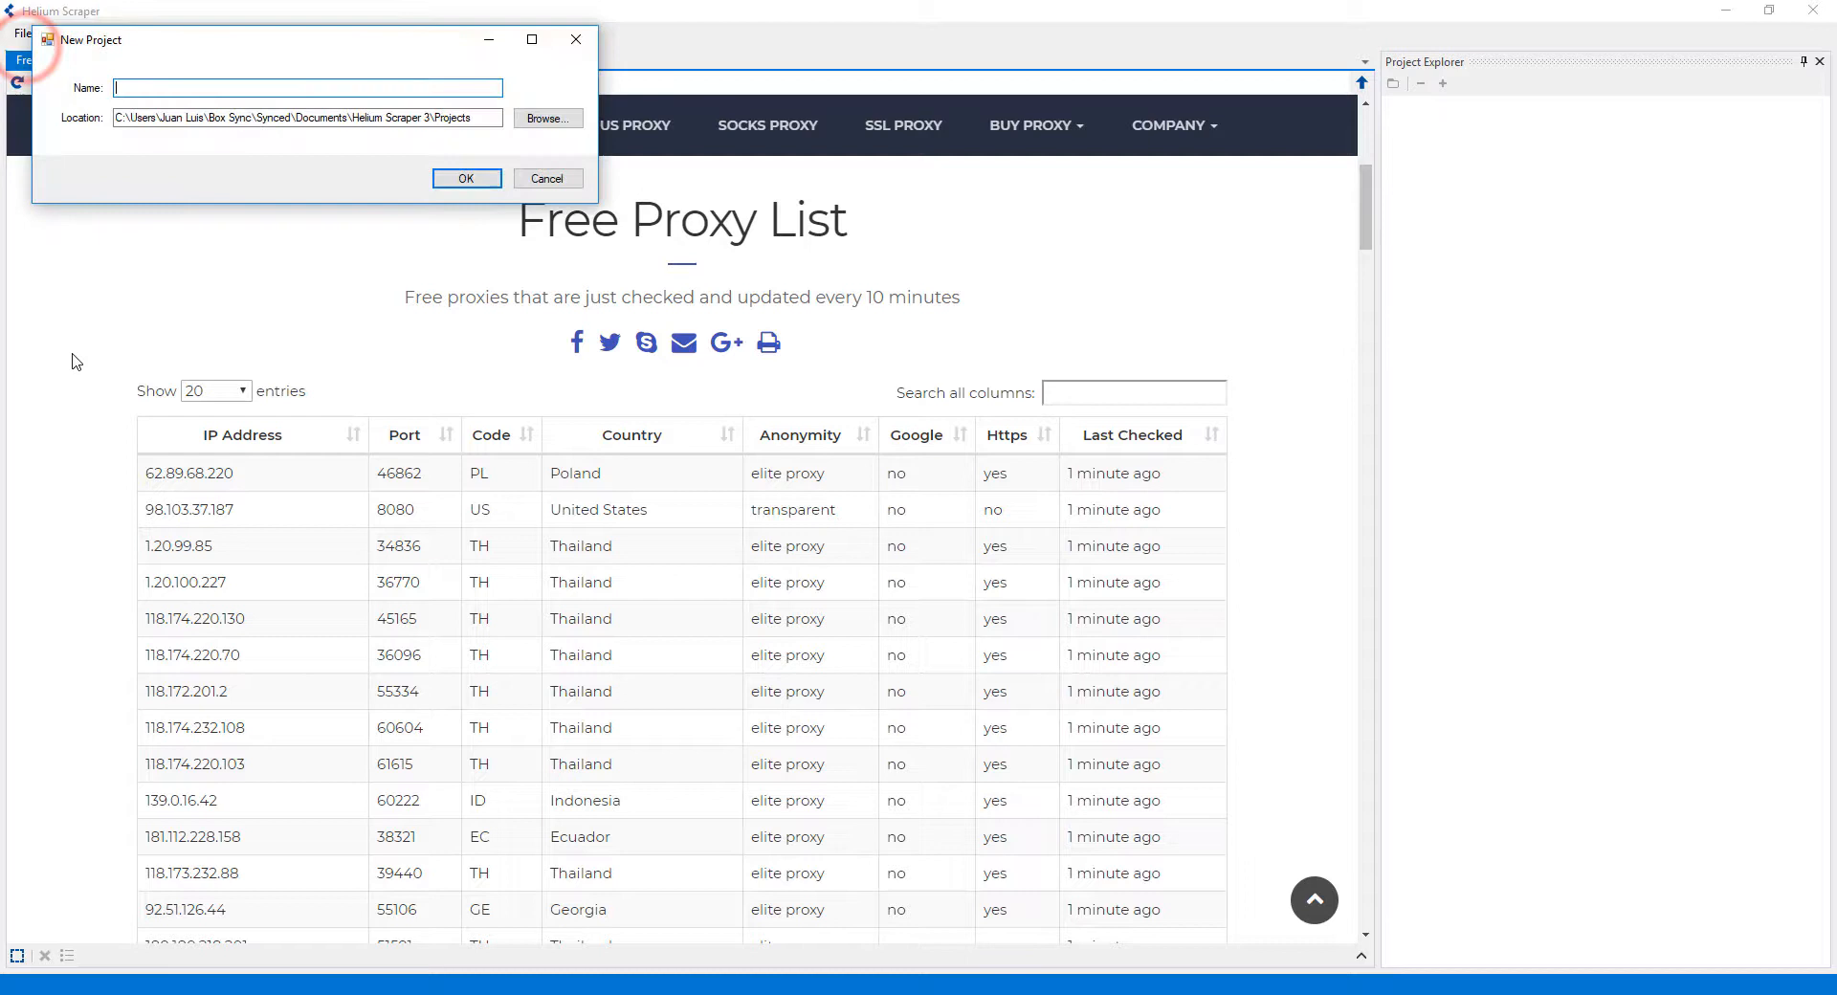
{"action": "type", "text": "proxylist"}
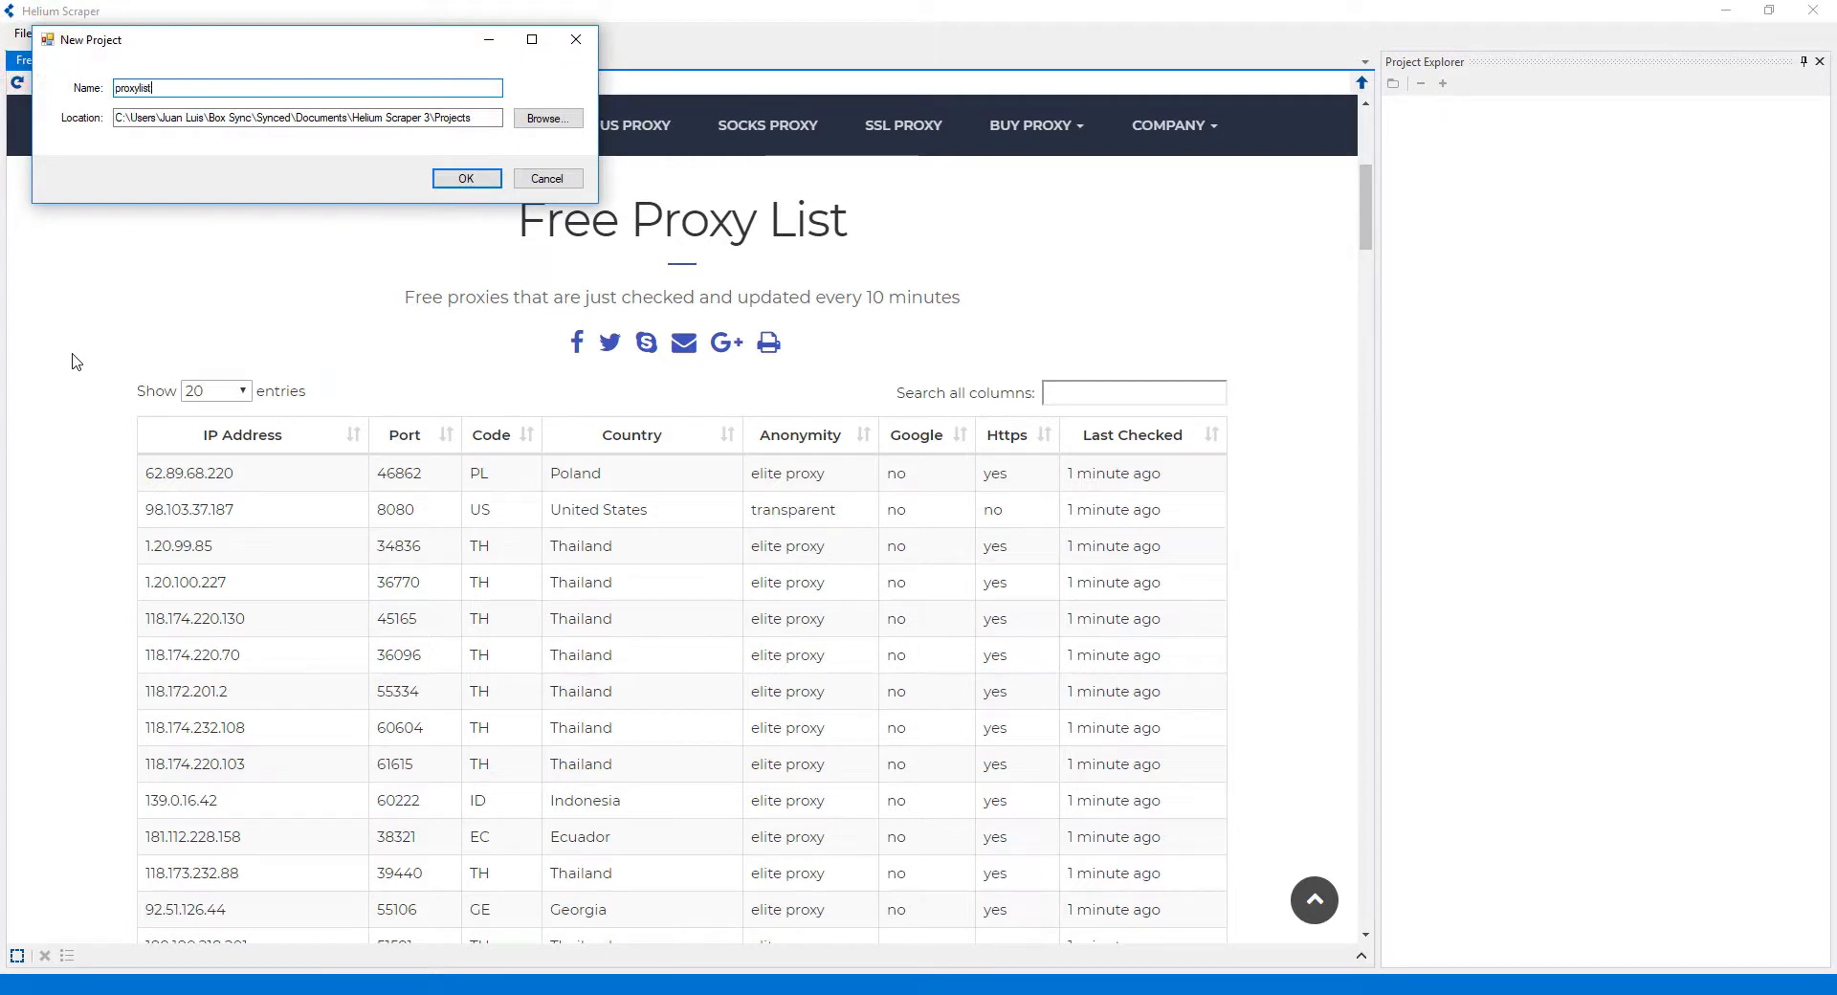
{"action": "left_click", "coordinate": [465, 178]}
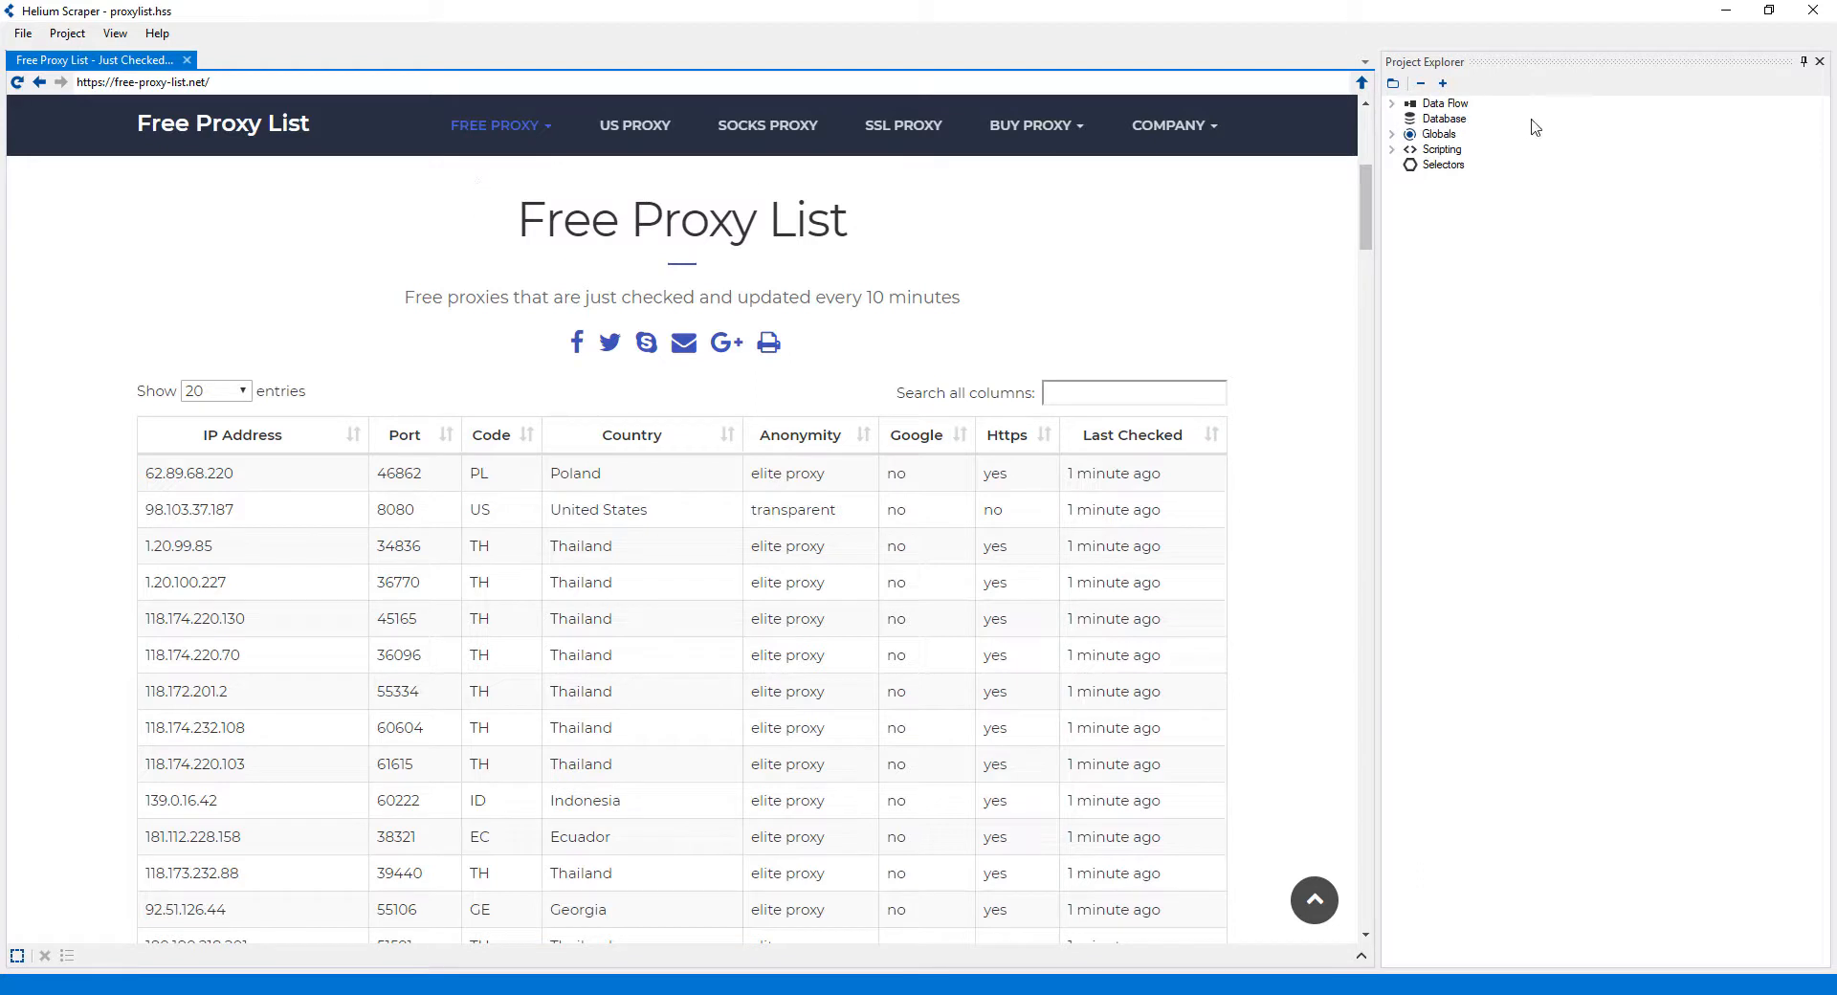
- Delete the project's default global
{"action": "left_click", "coordinate": [1441, 149]}
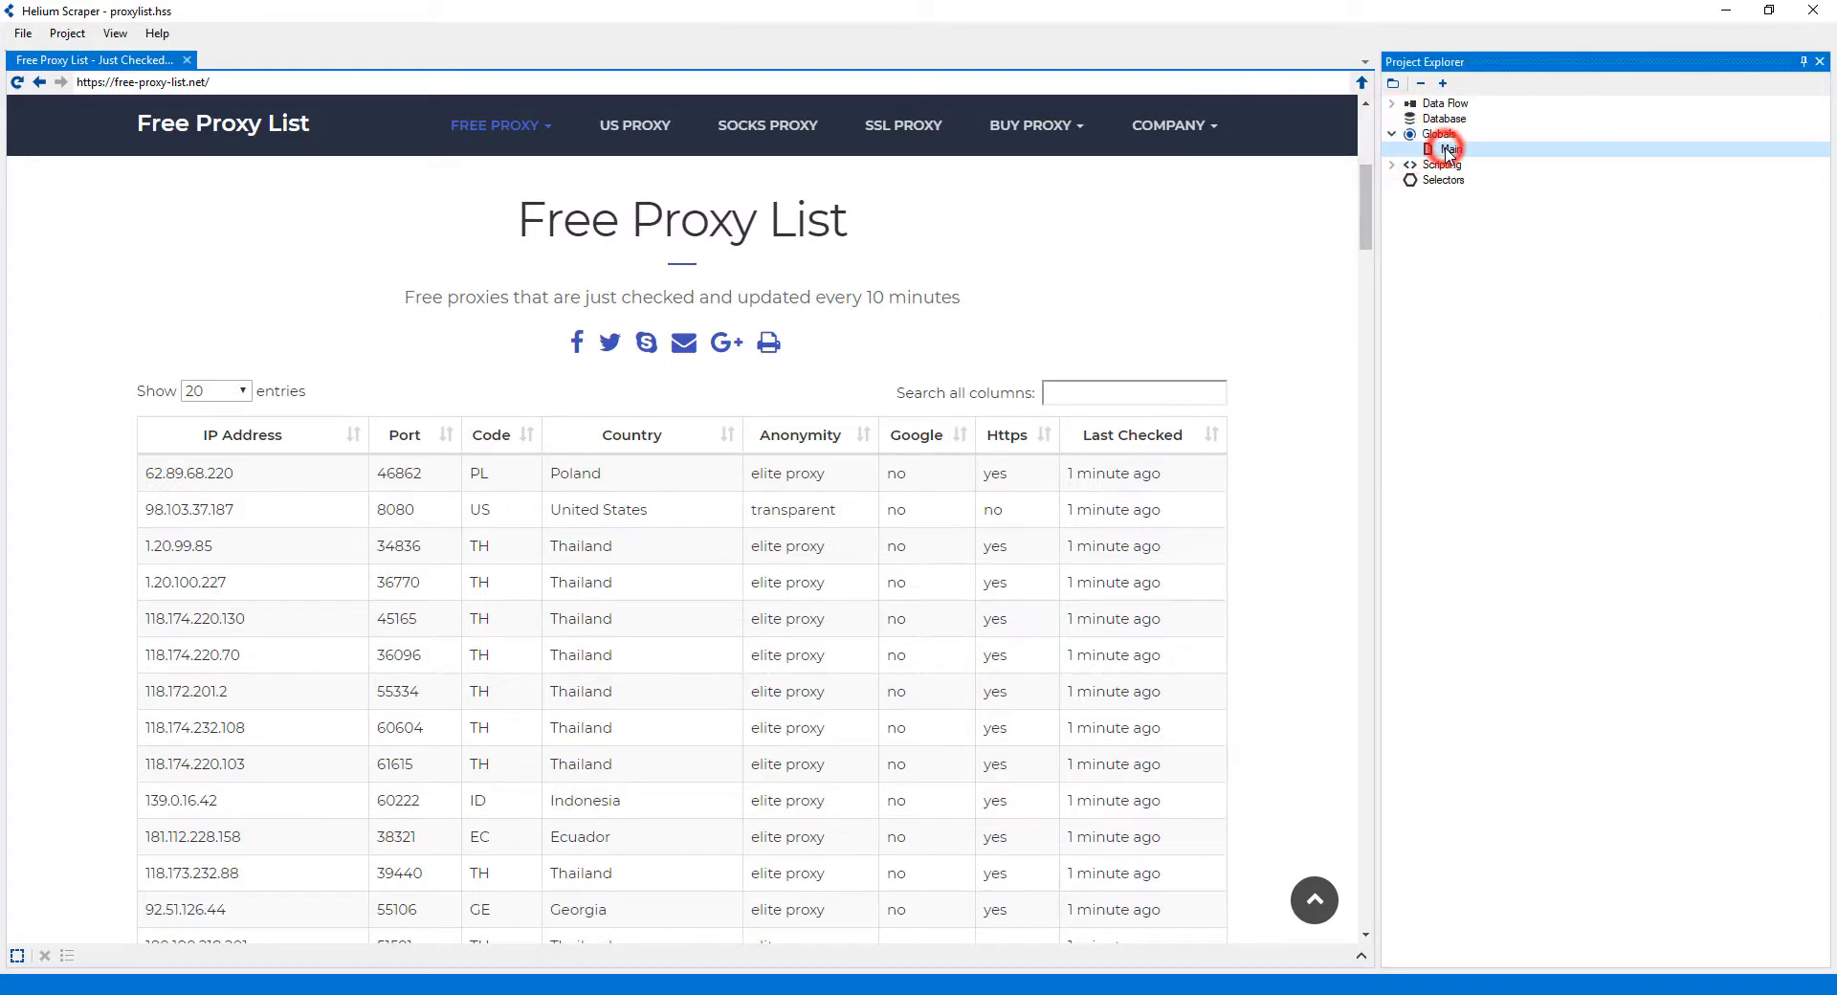
{"action": "right_click", "coordinate": [1441, 149]}
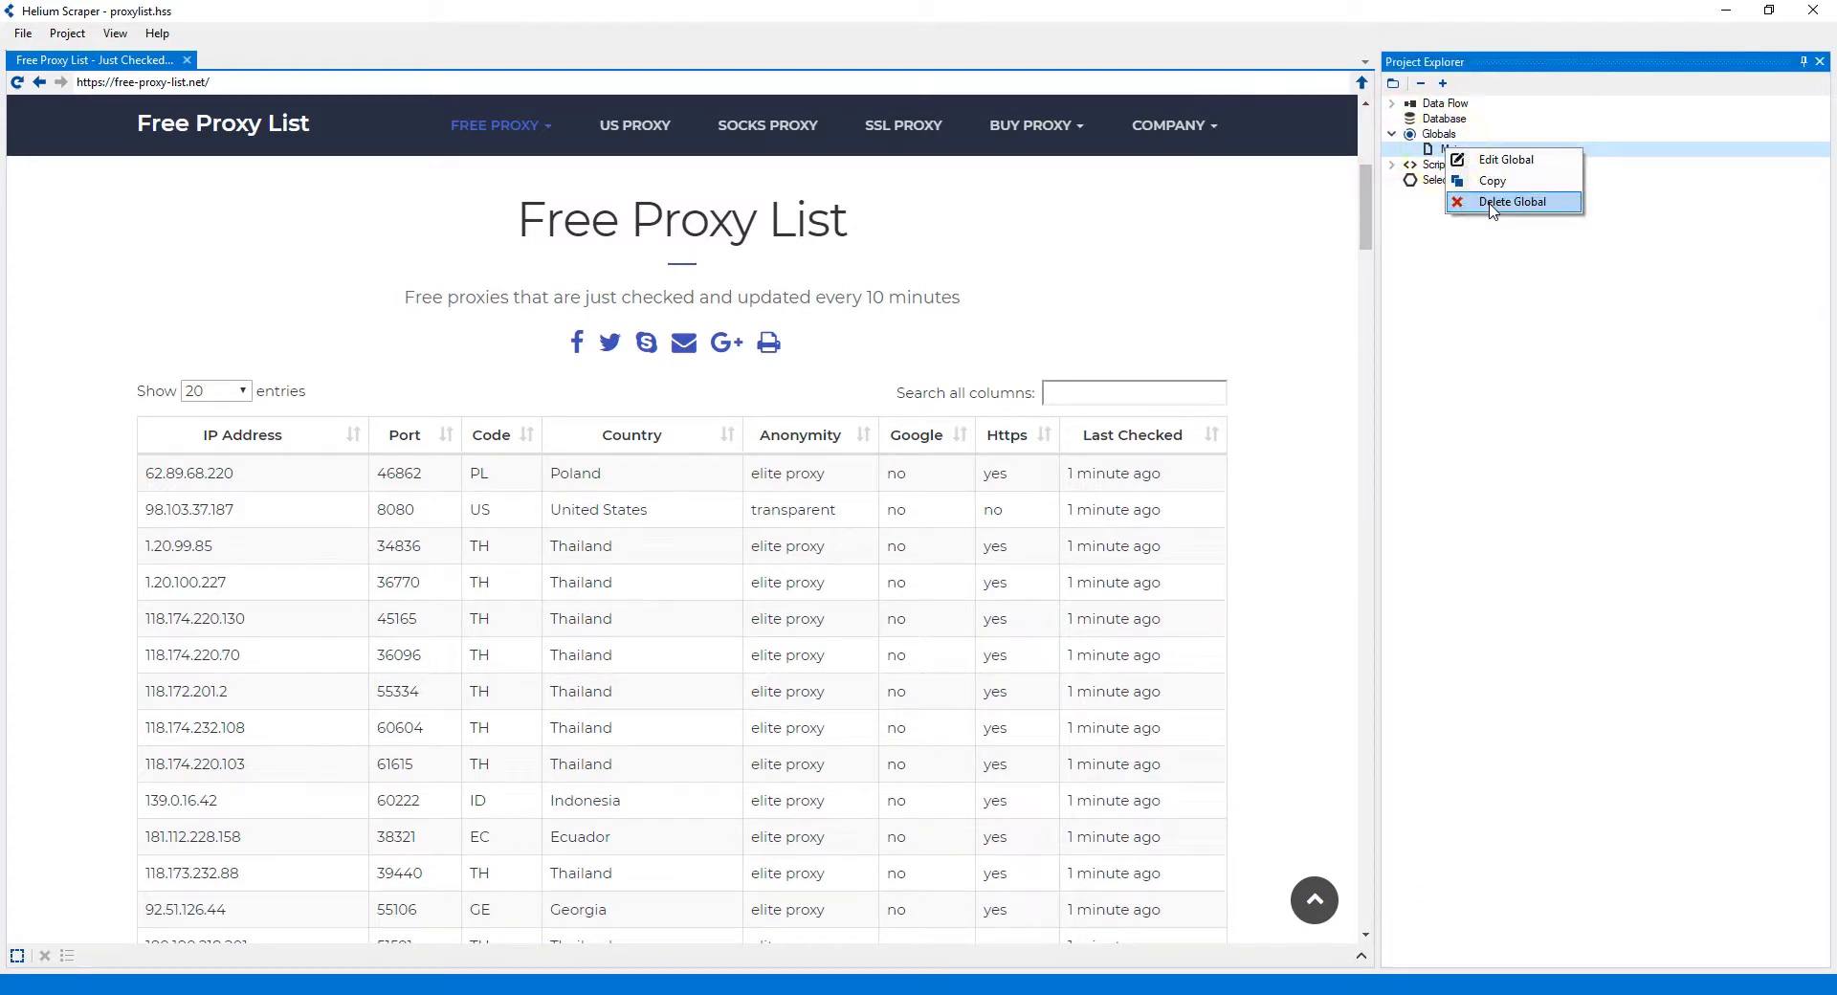
{"action": "left_click", "coordinate": [1513, 202]}
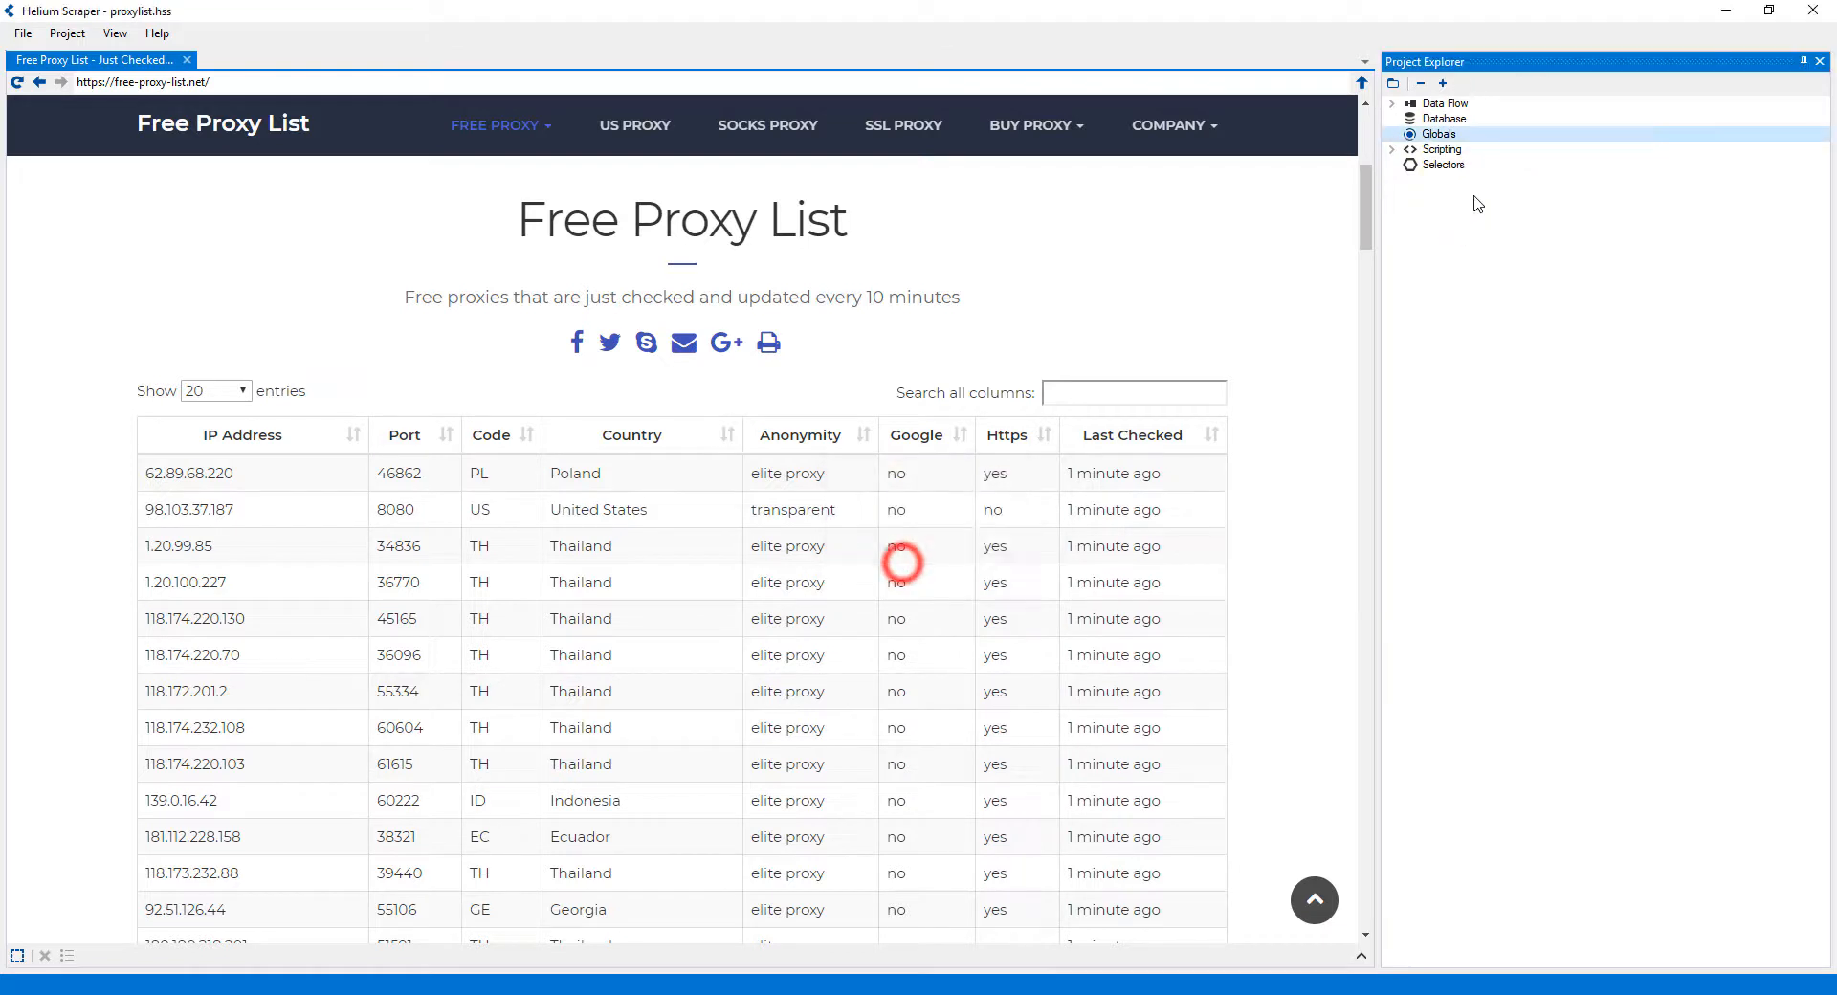
- Create a new global named AllProxies
{"action": "right_click", "coordinate": [1439, 134]}
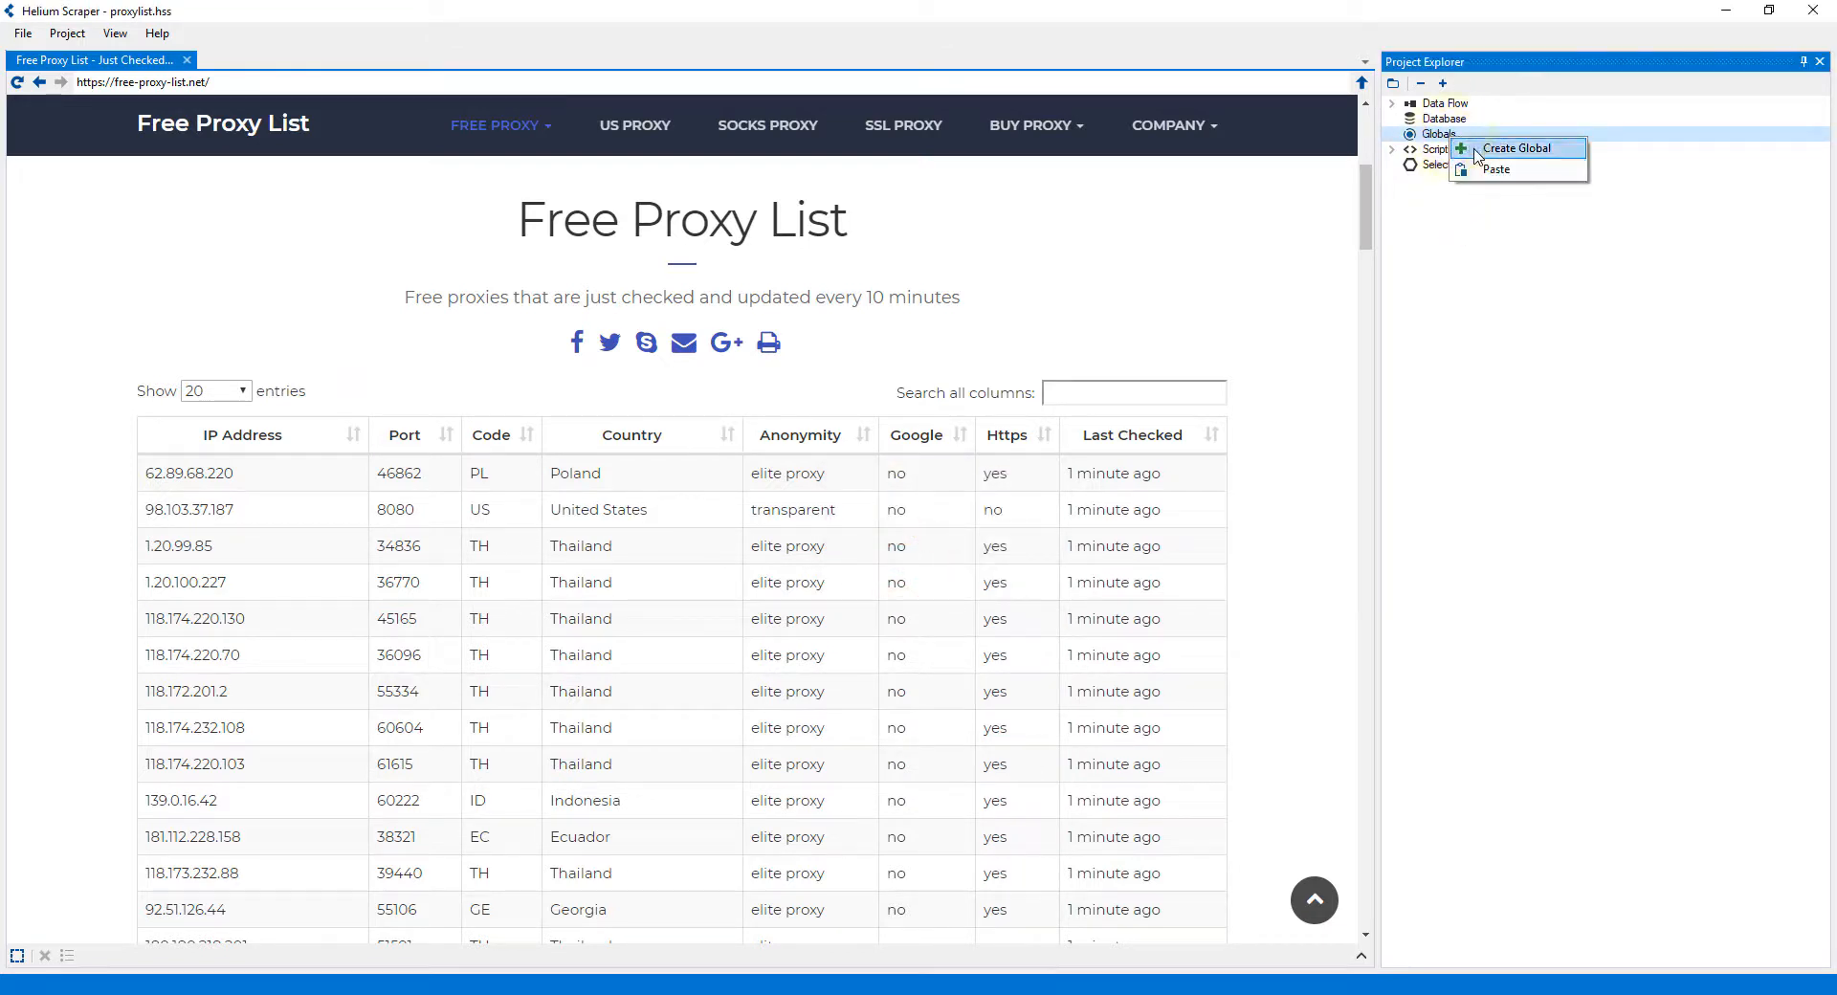
{"action": "left_click", "coordinate": [1518, 147]}
{"action": "type", "text": "AllProxie"}
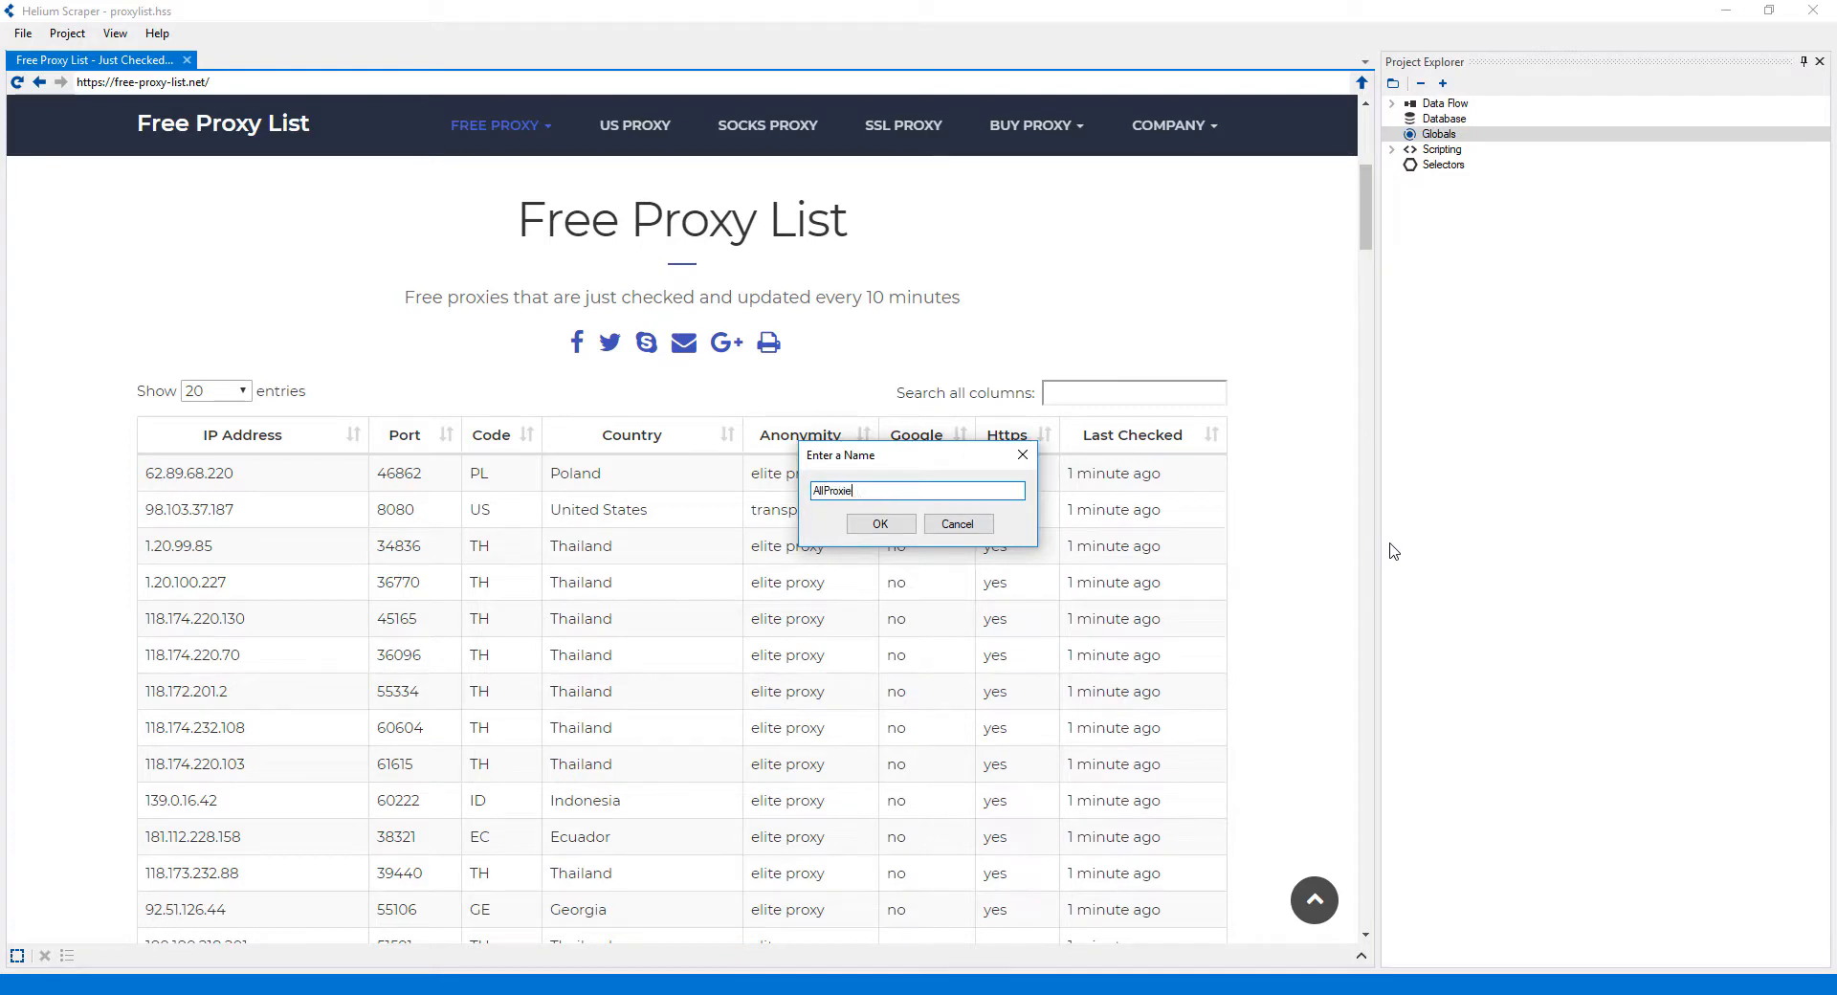
{"action": "left_click", "coordinate": [880, 524]}
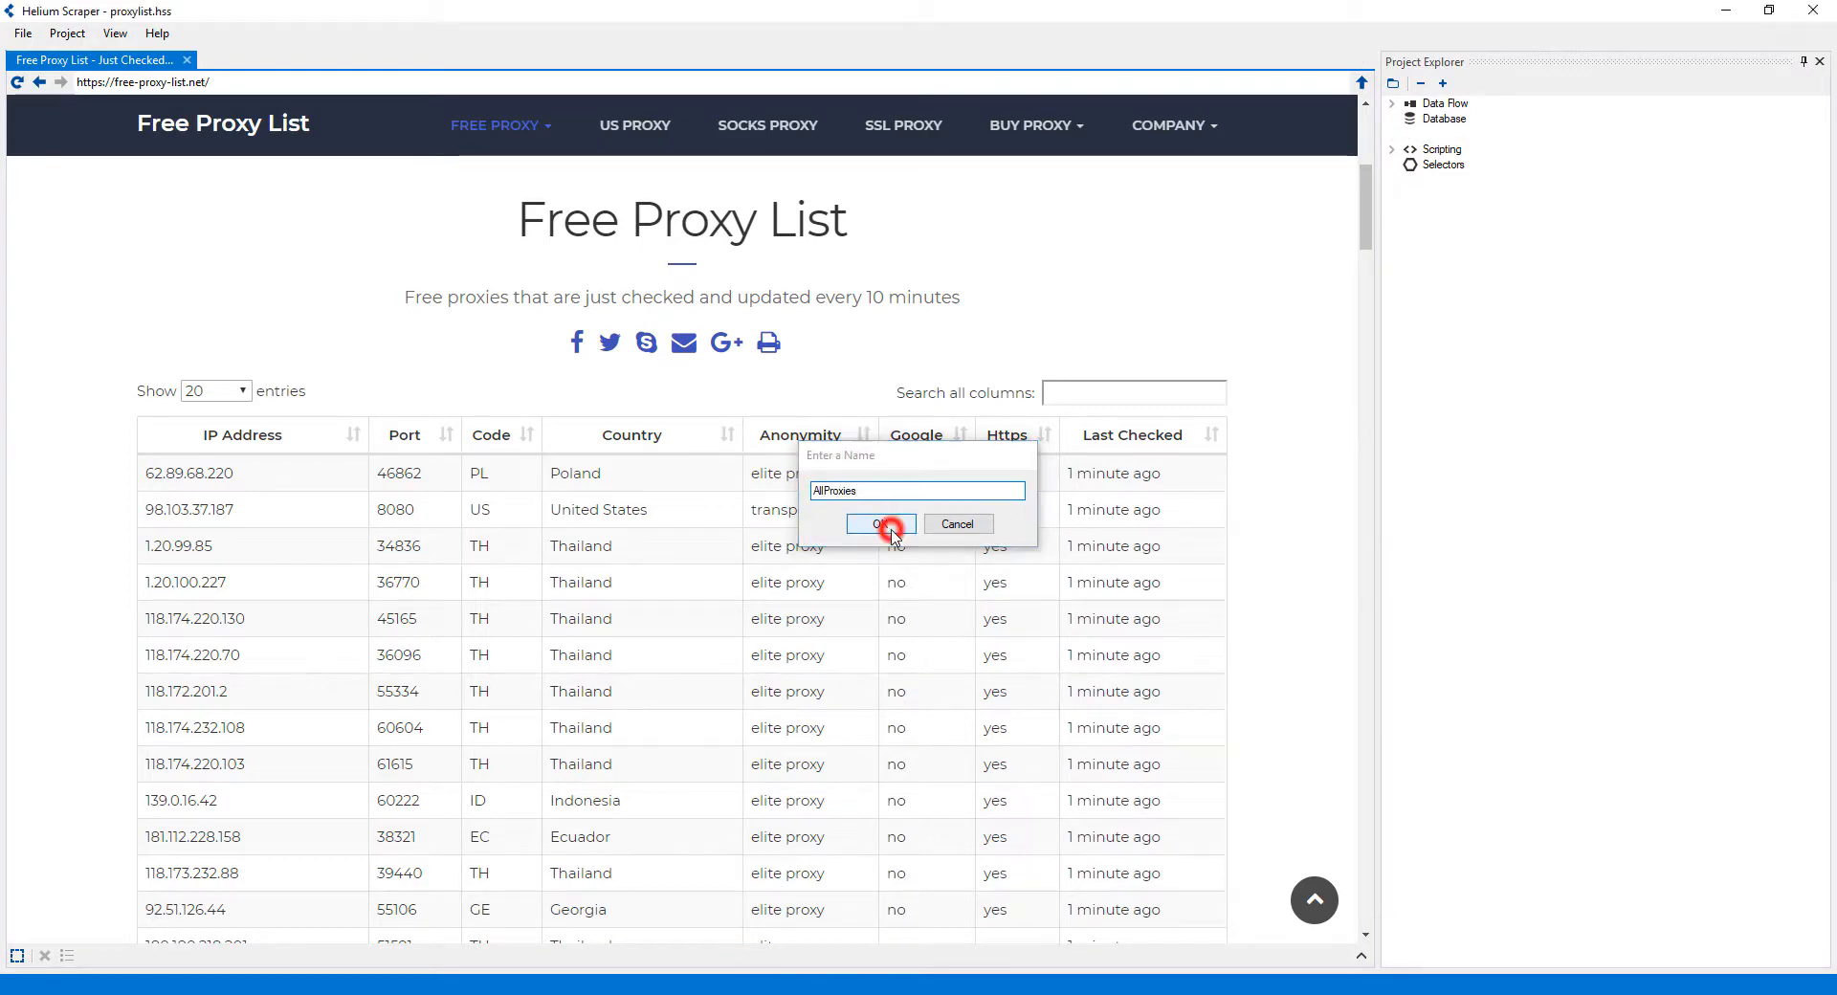
{"action": "left_click", "coordinate": [881, 525]}
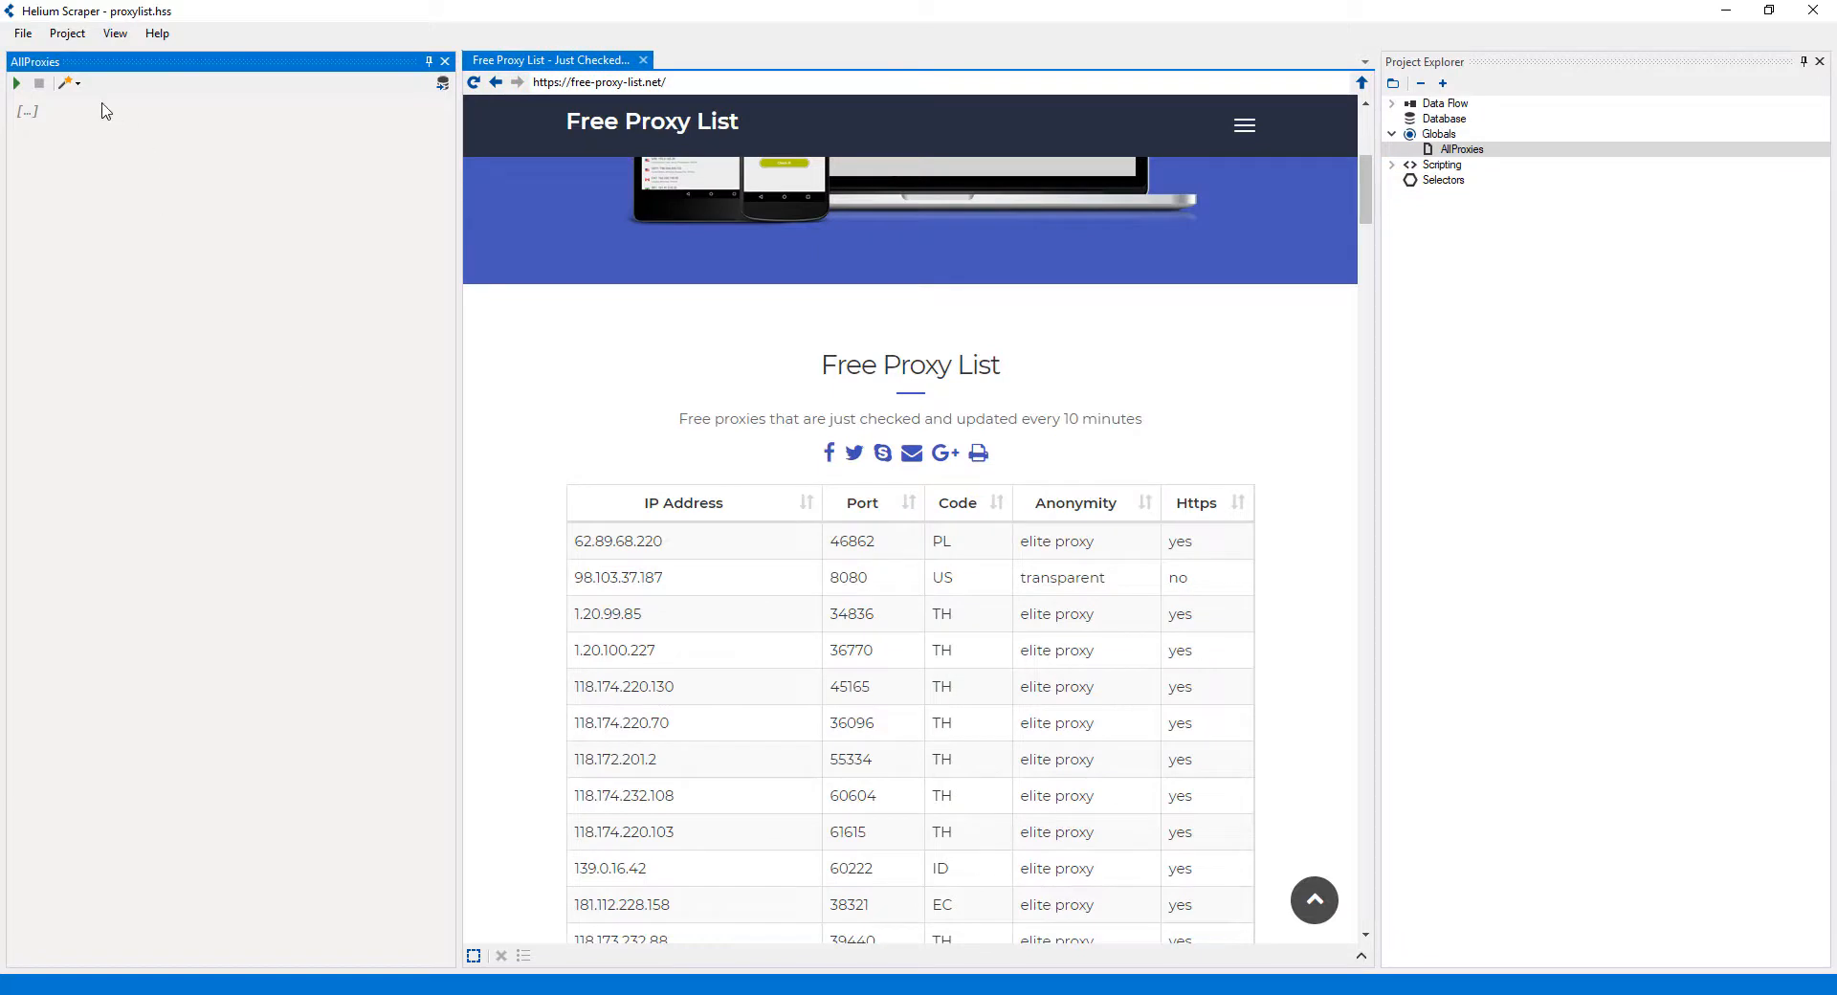
{"action": "left_click", "coordinate": [64, 82]}
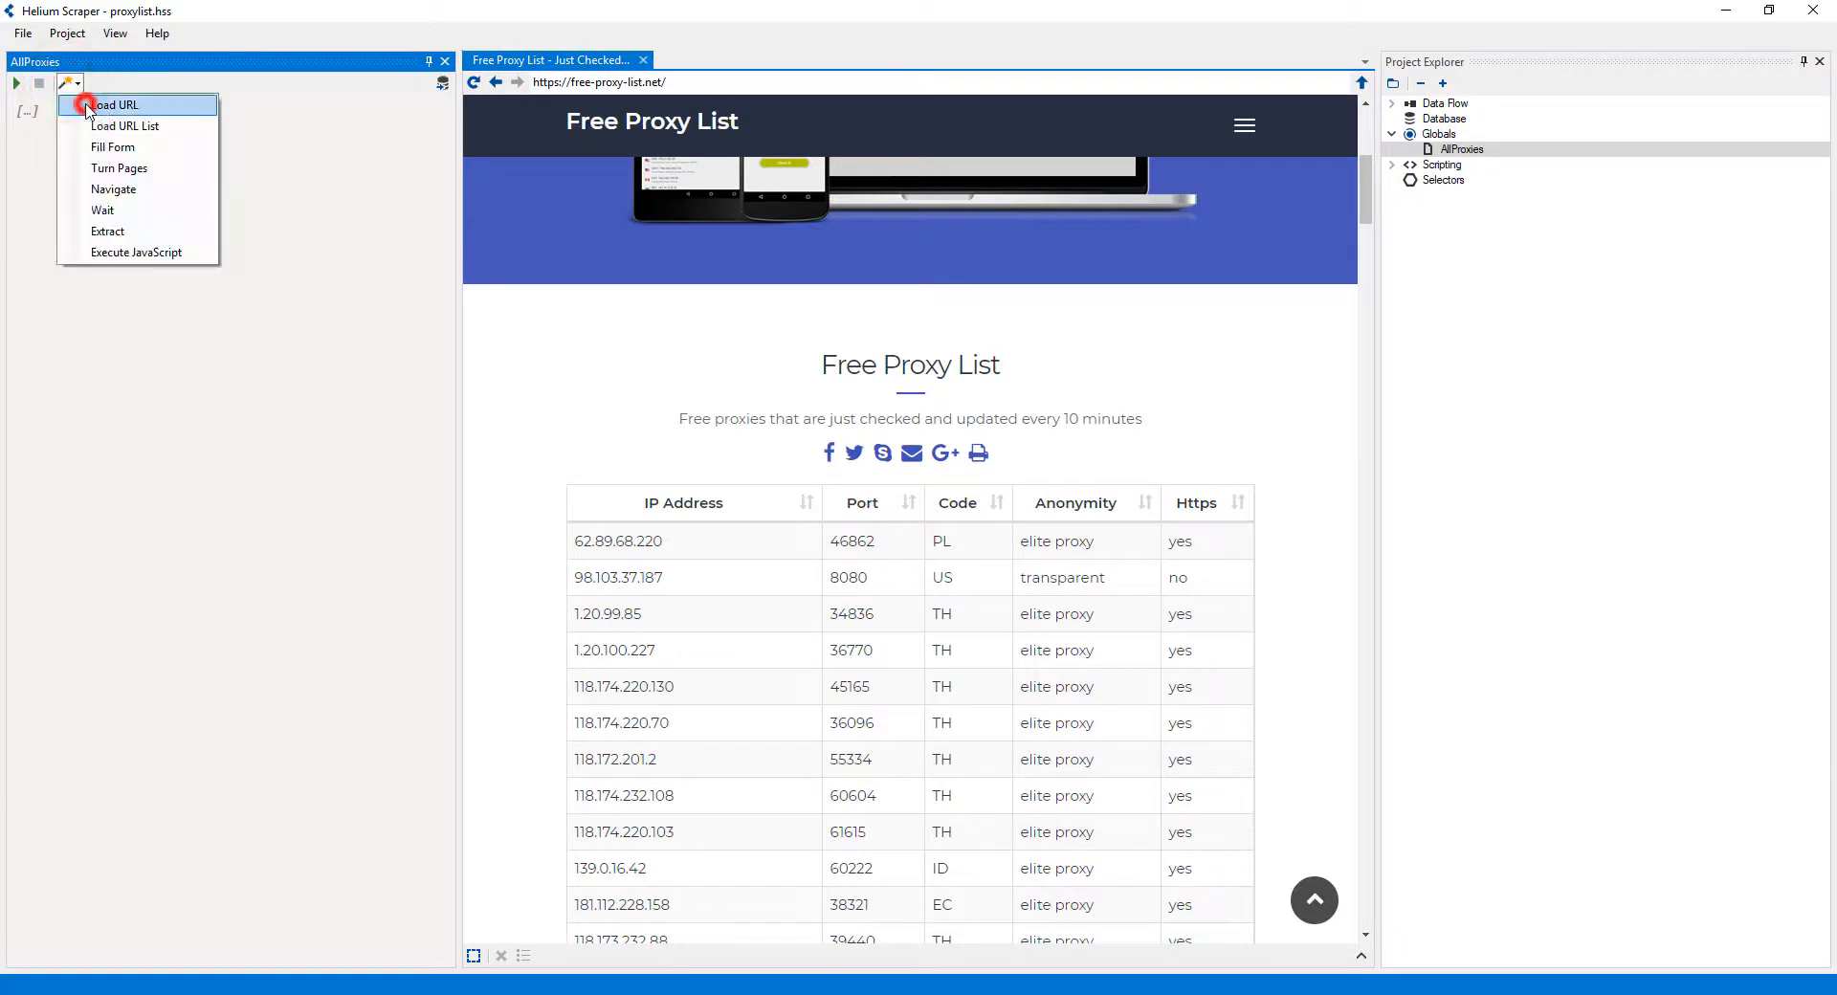
{"action": "left_click", "coordinate": [115, 104]}
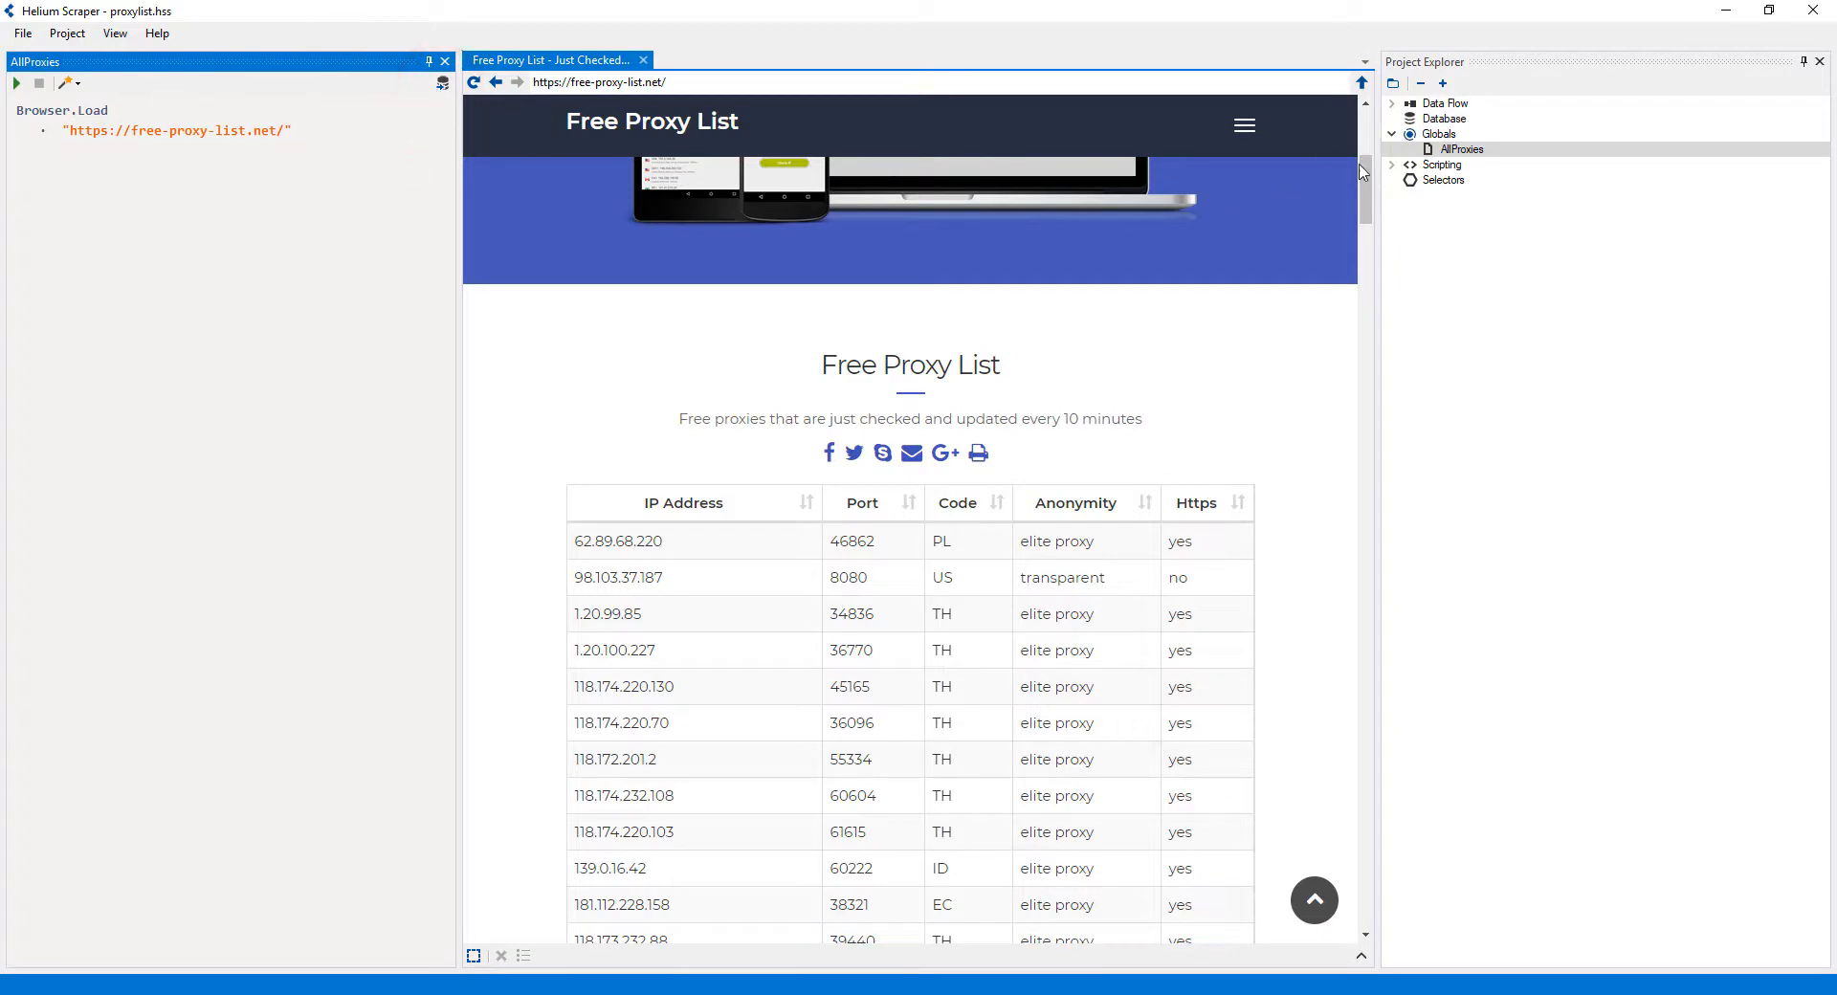
{"action": "scroll", "scroll_direction": "down", "scroll_amount": 3}
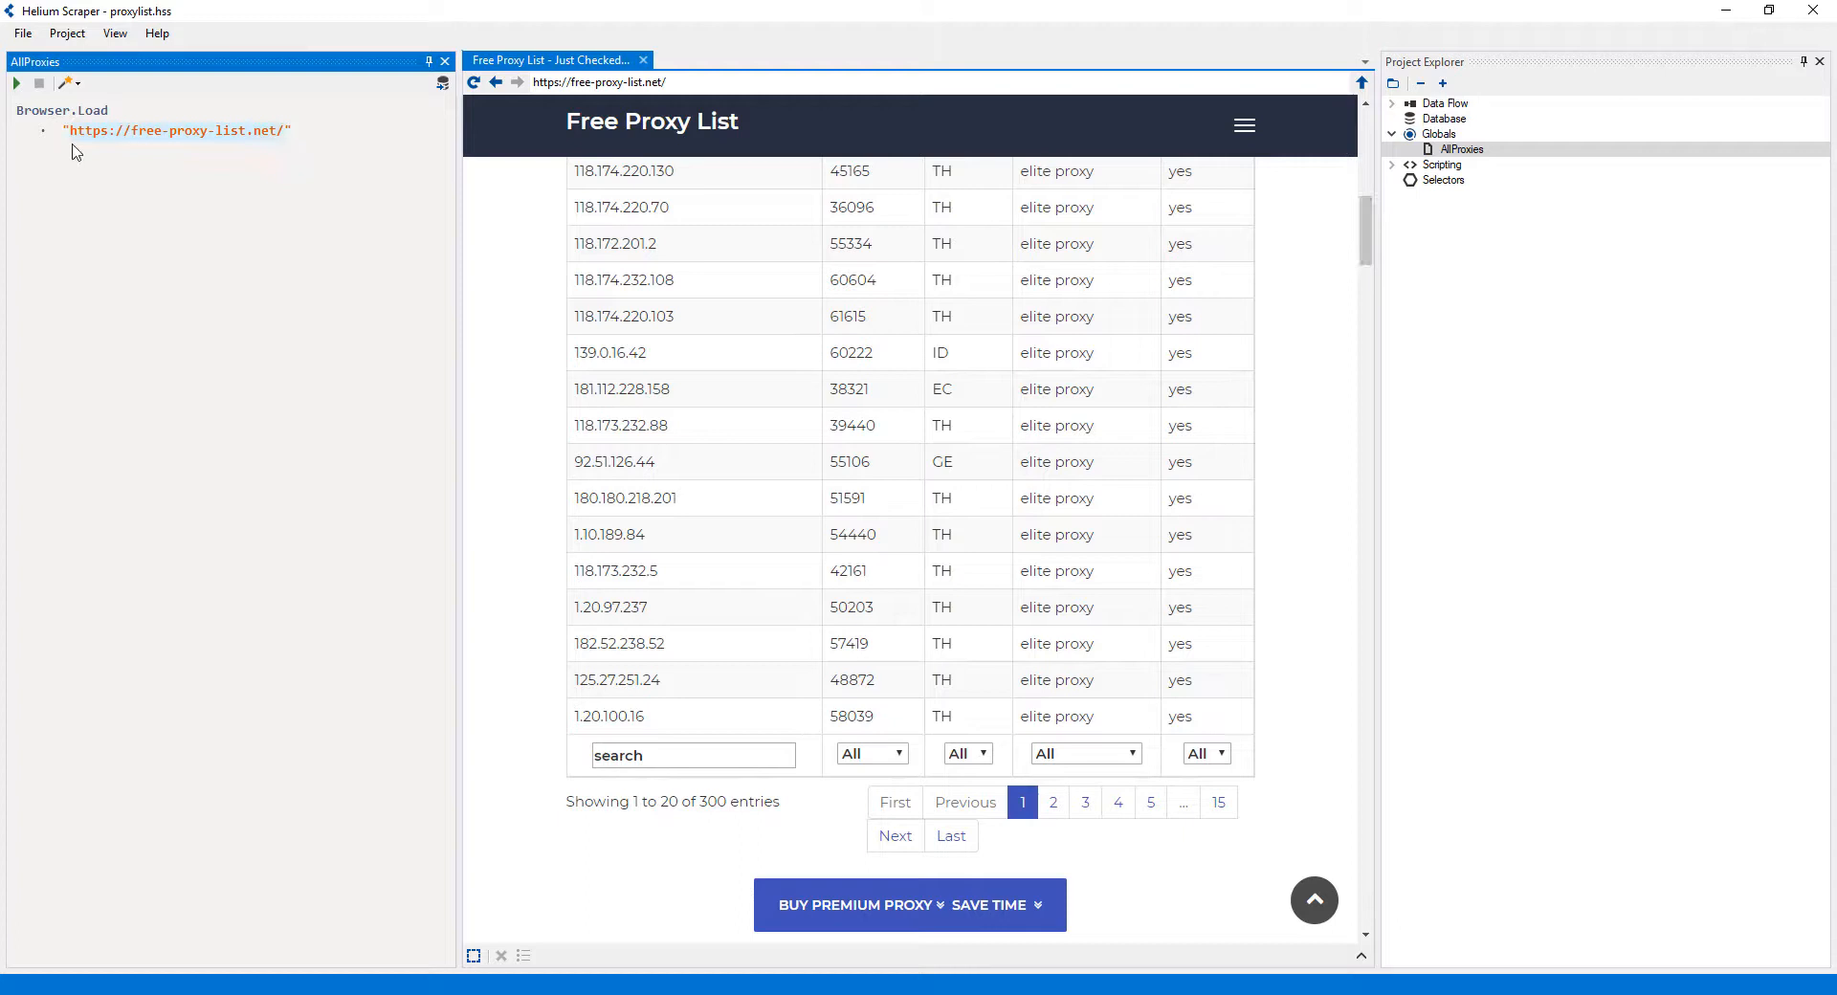
{"action": "left_click", "coordinate": [64, 82]}
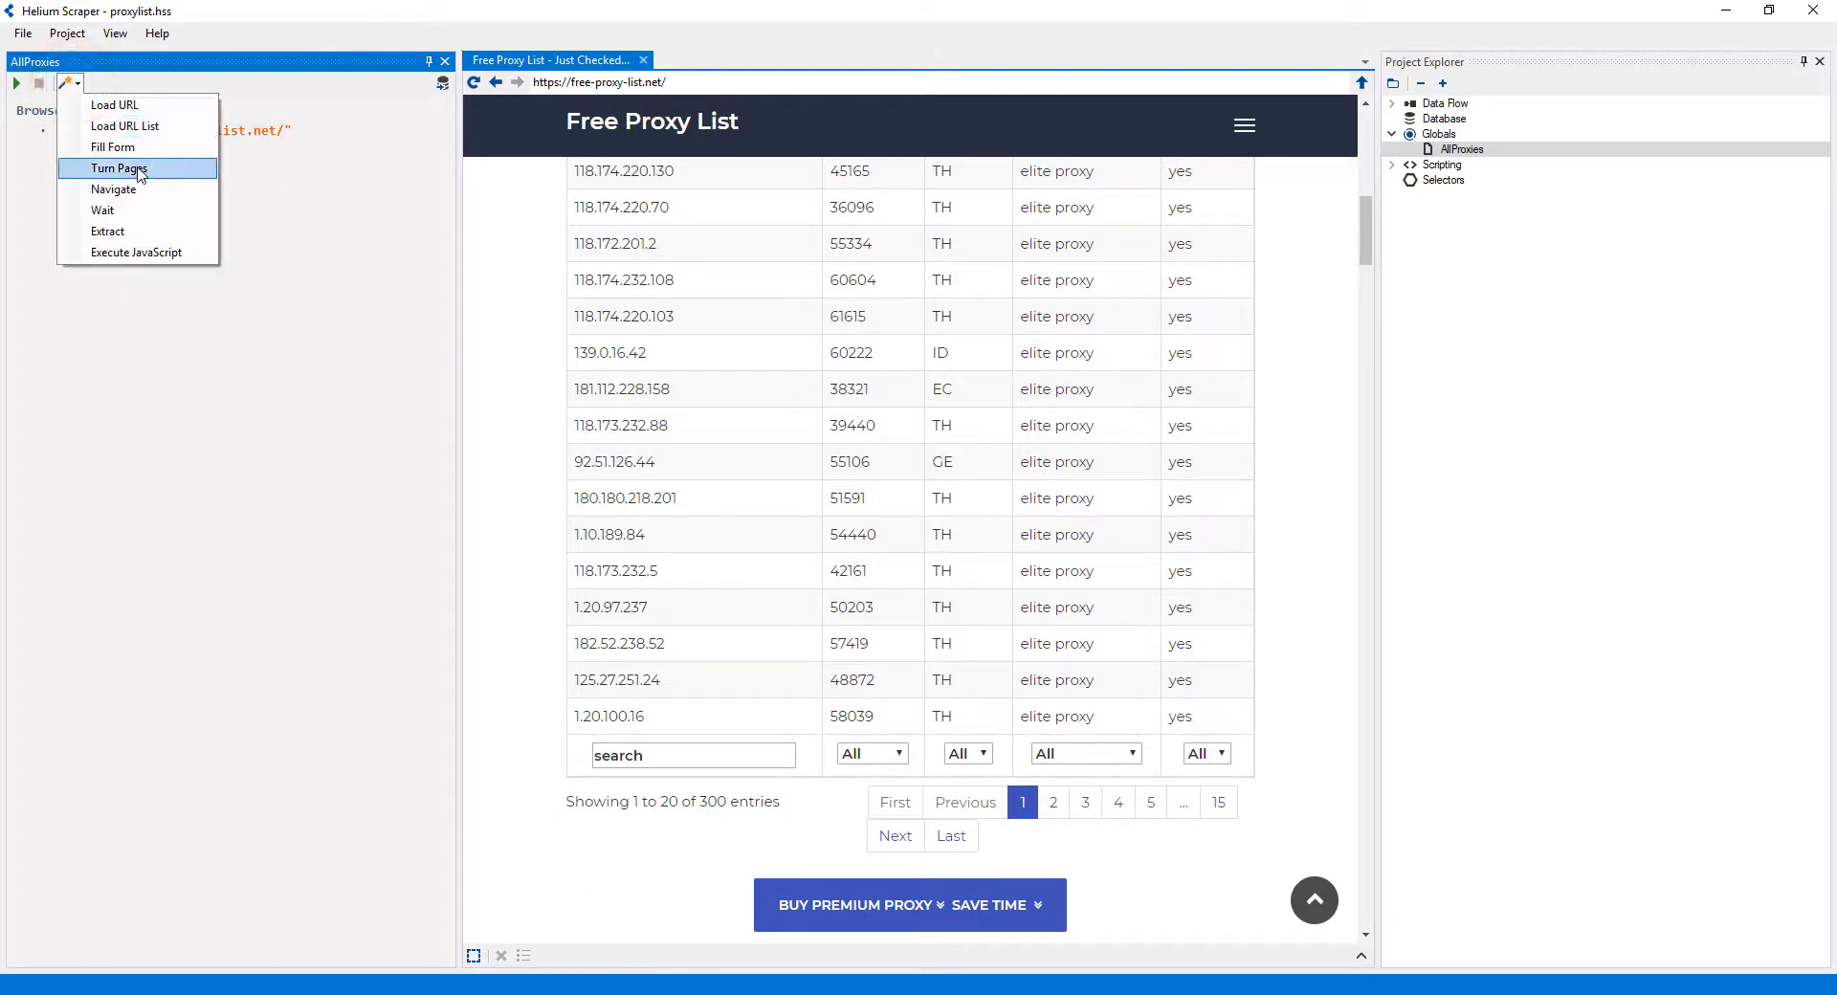
- Add a Browser.TurnPages step using a new NextButton selector for the Next link
{"action": "left_click", "coordinate": [116, 167]}
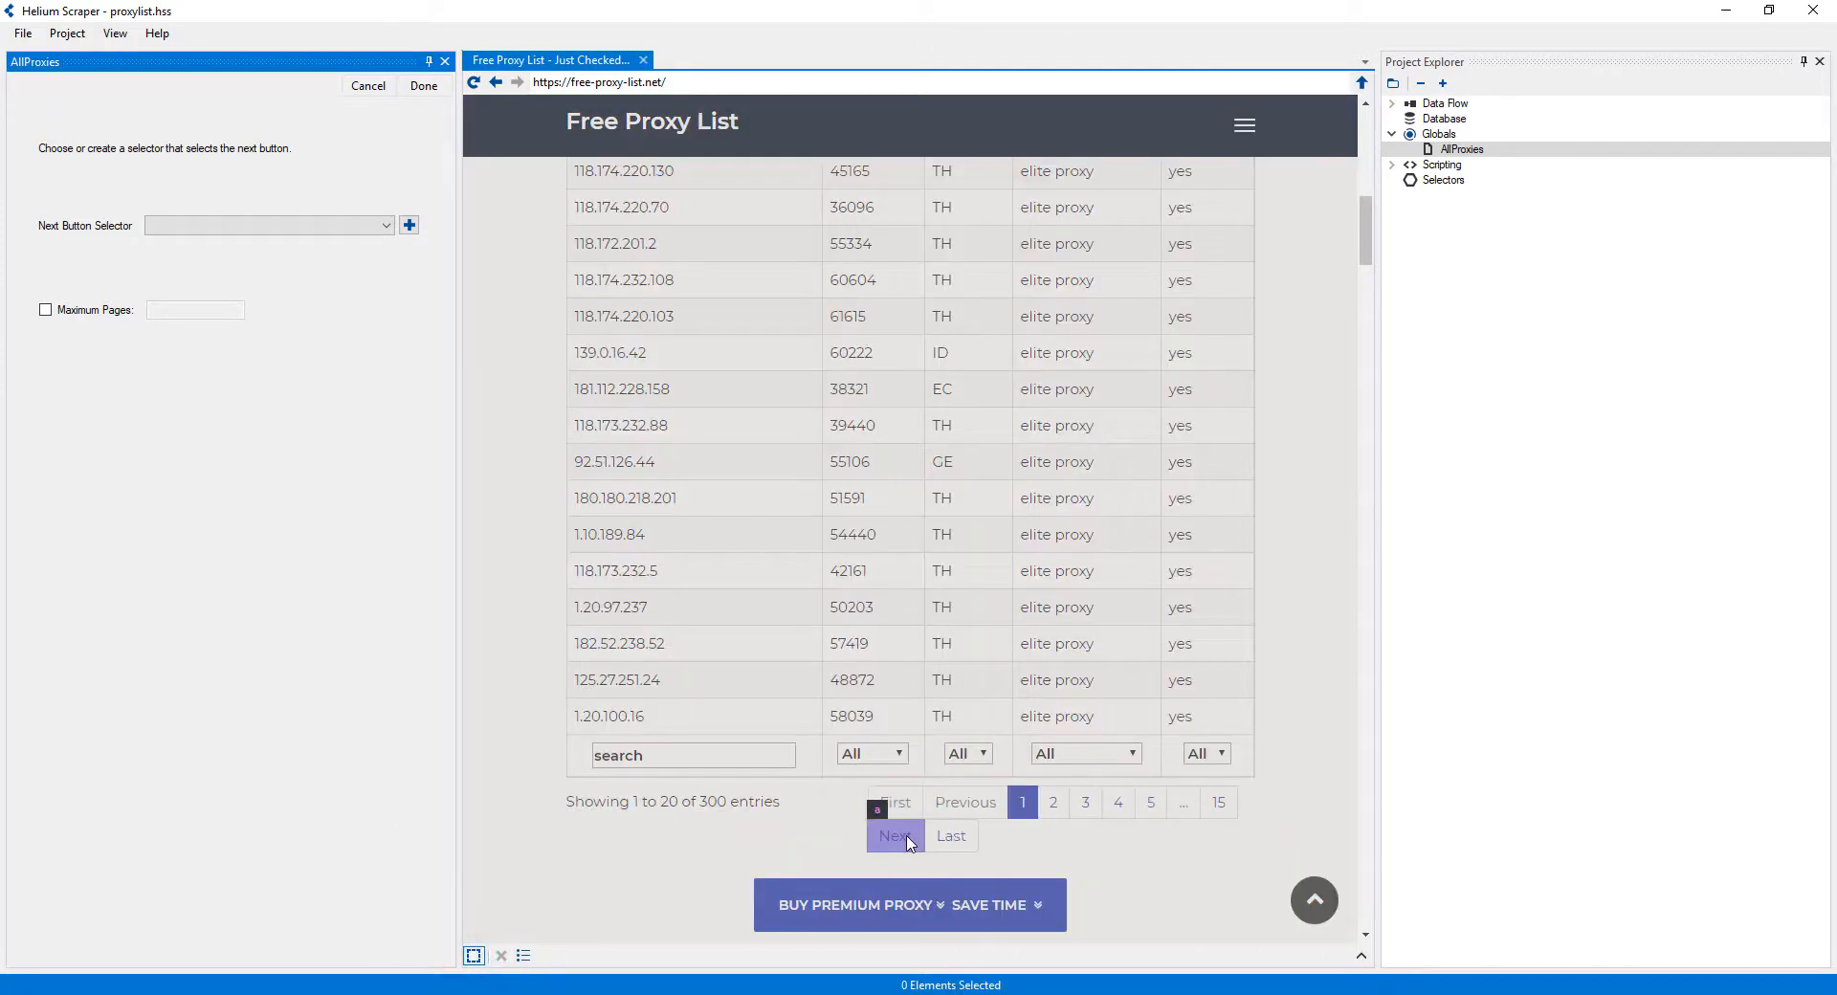
{"action": "left_click", "coordinate": [896, 836]}
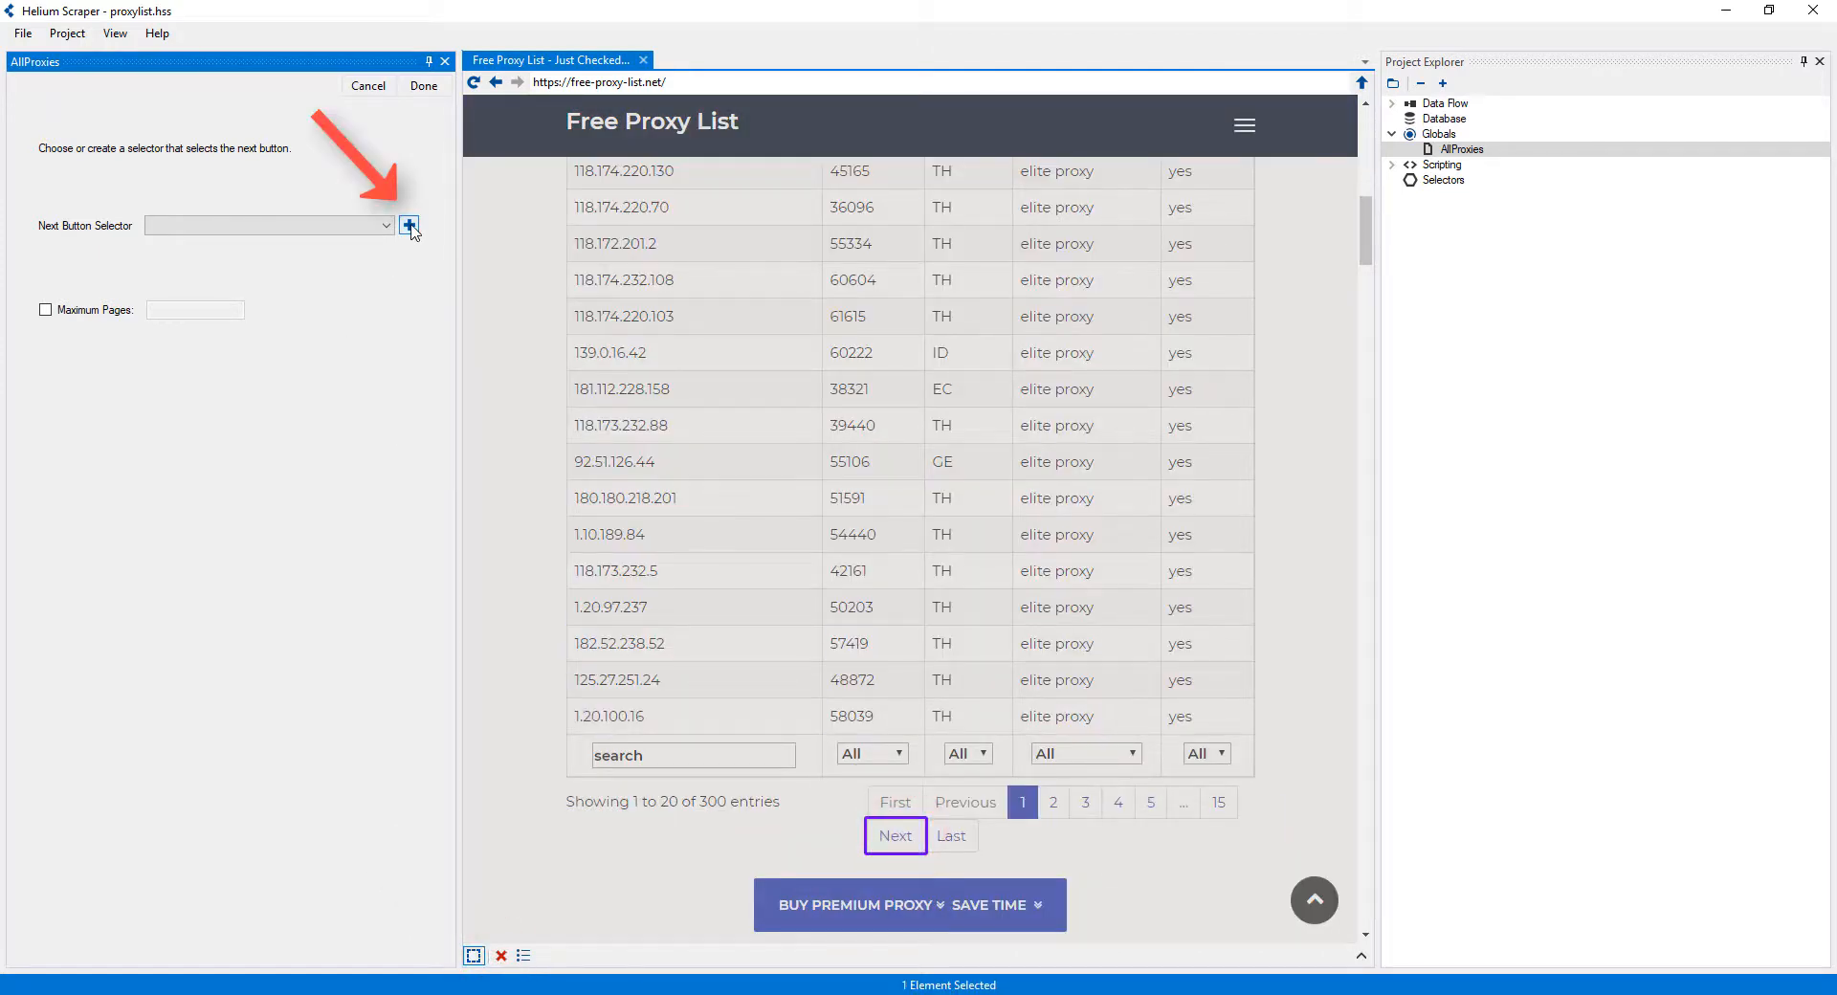
{"action": "left_click", "coordinate": [409, 224]}
{"action": "type", "text": "NextButton"}
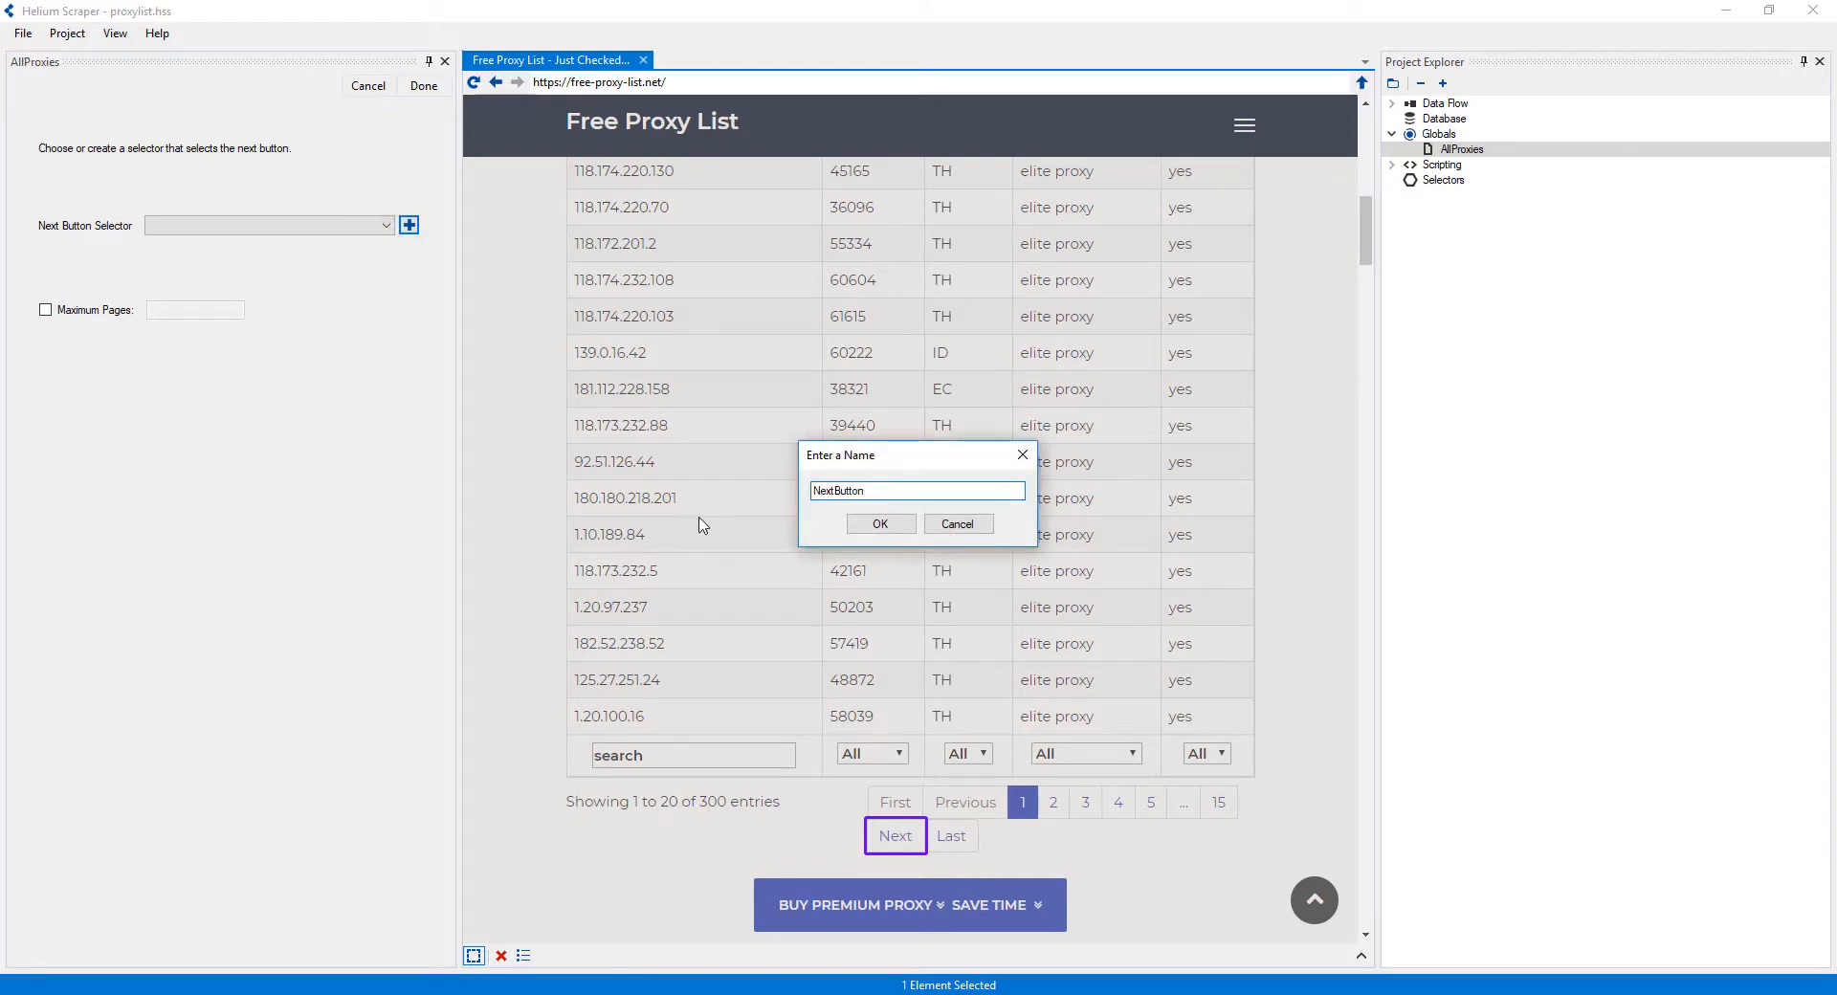
{"action": "left_click", "coordinate": [880, 525]}
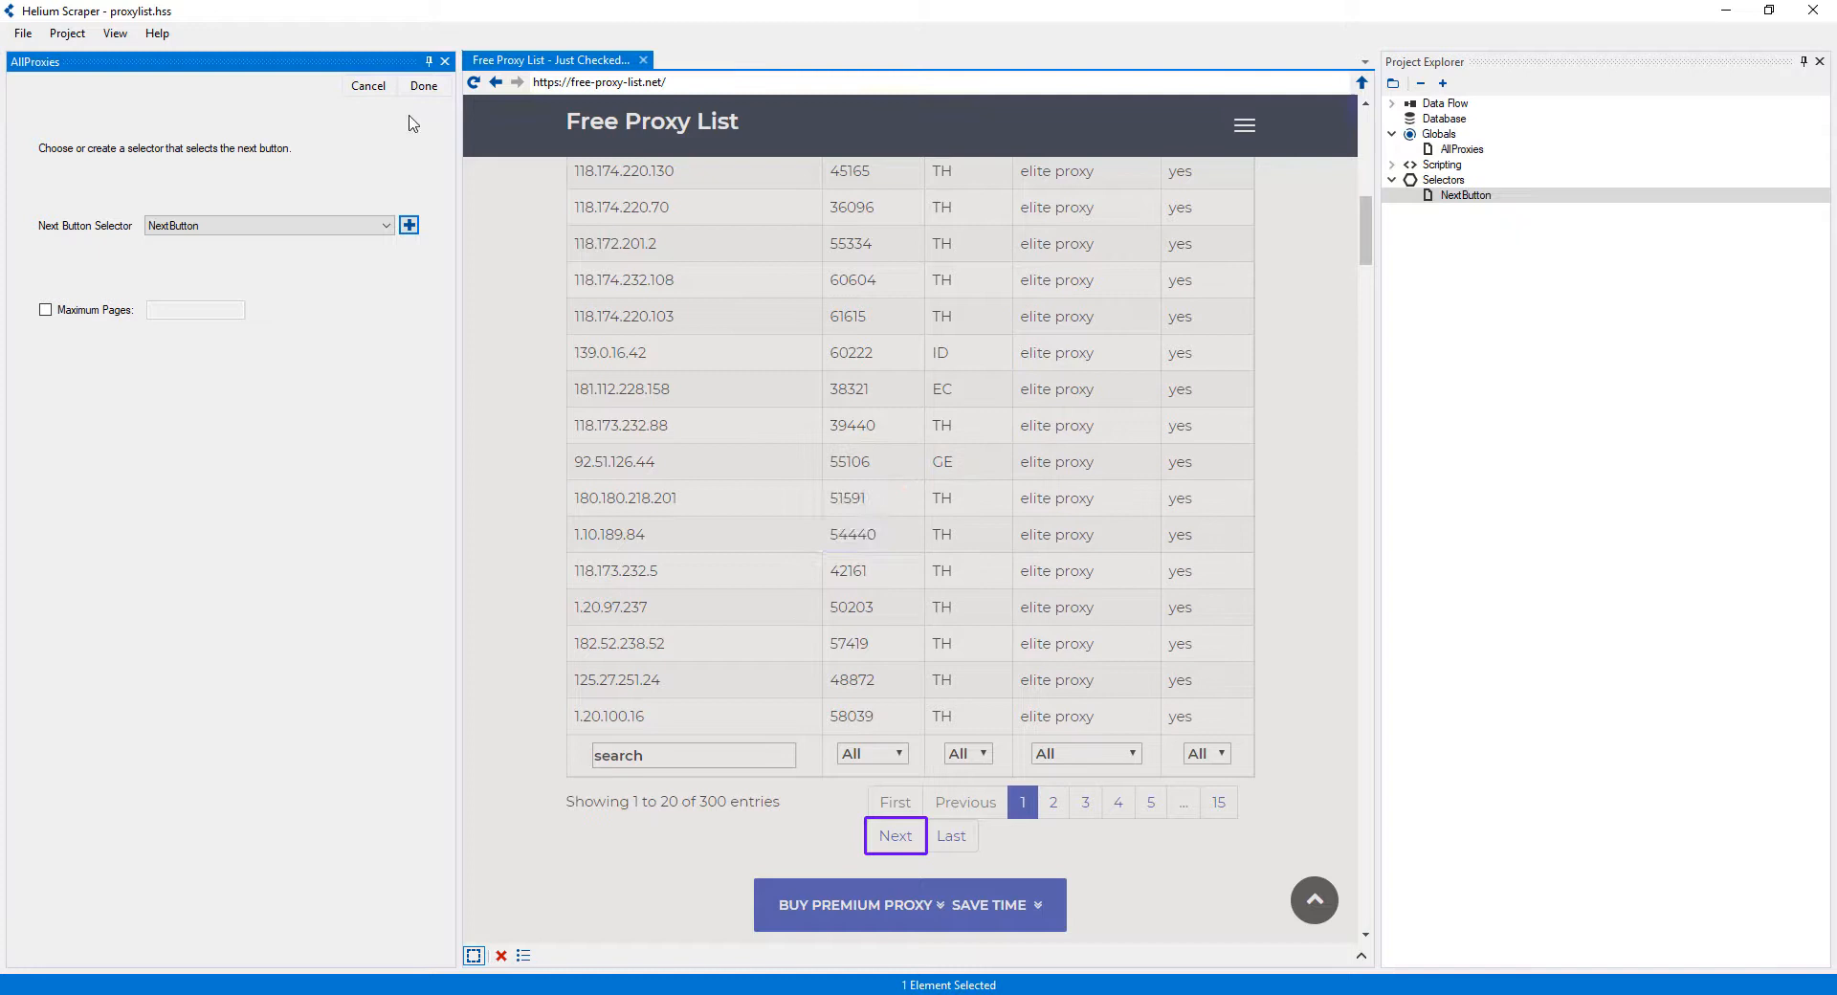
{"action": "left_click", "coordinate": [424, 86]}
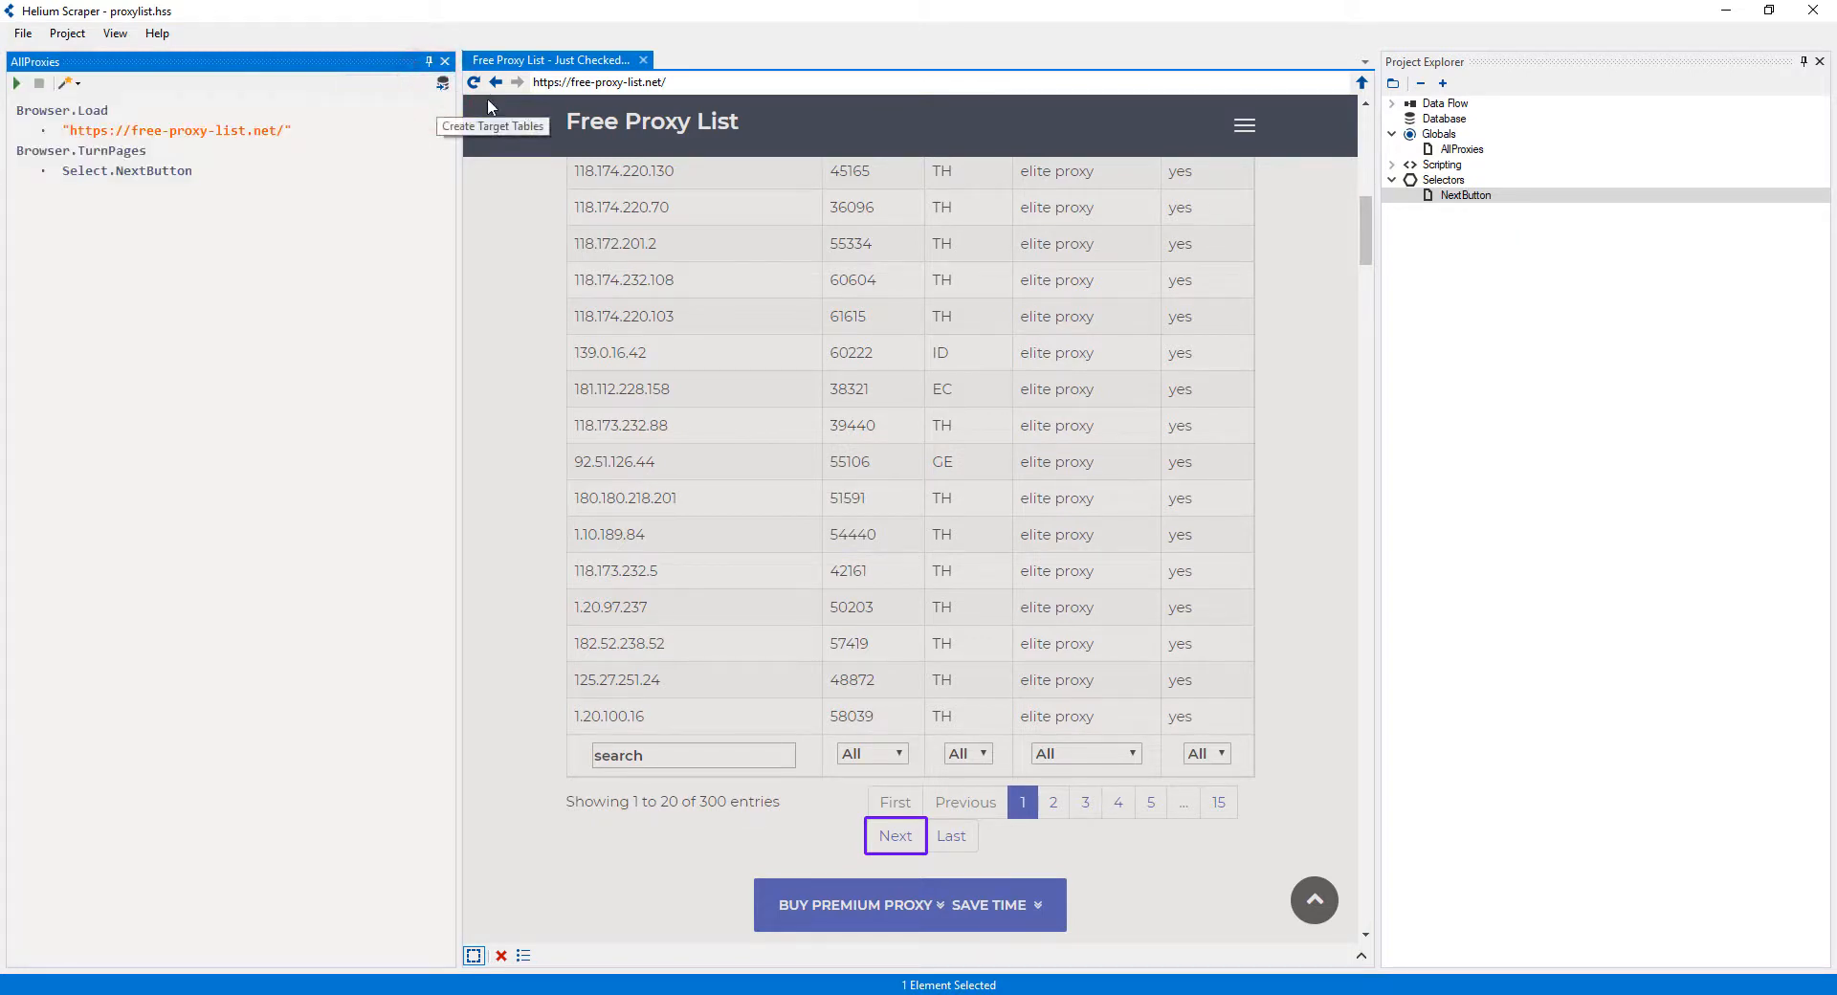
- Add a global named ExtractPage under Globals in Project Explorer
{"action": "left_click", "coordinate": [1440, 134]}
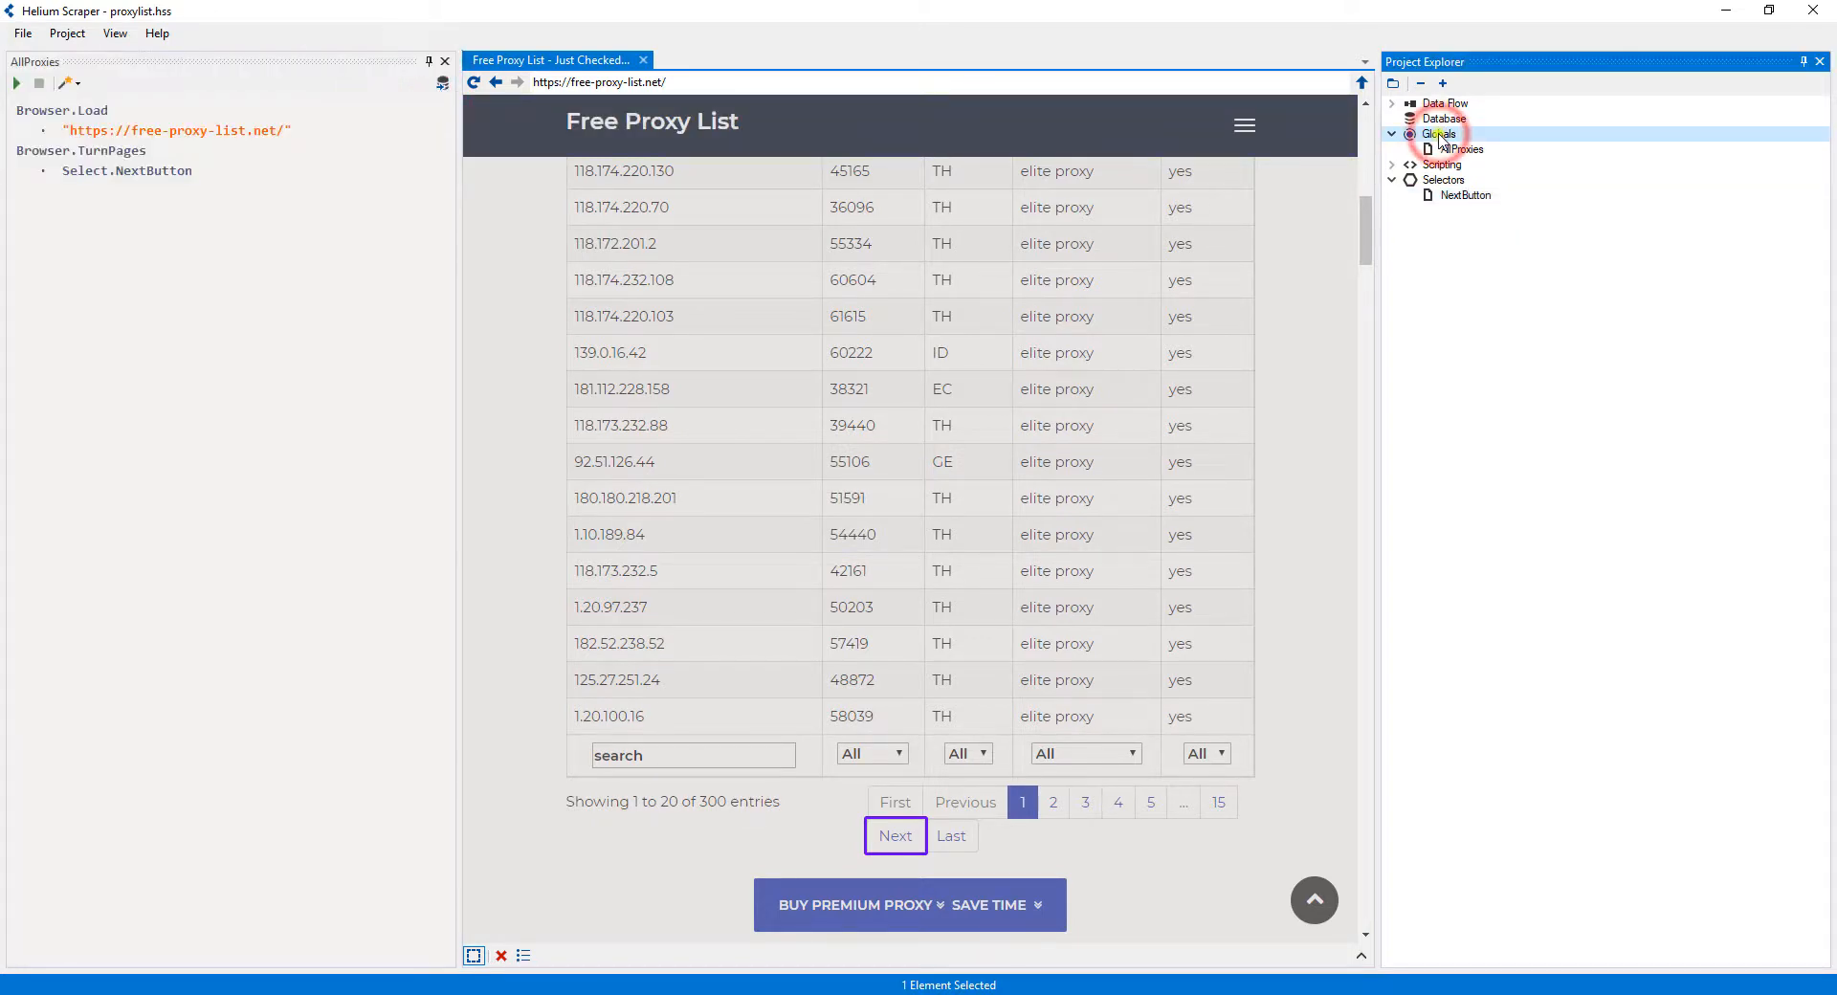
{"action": "right_click", "coordinate": [1438, 134]}
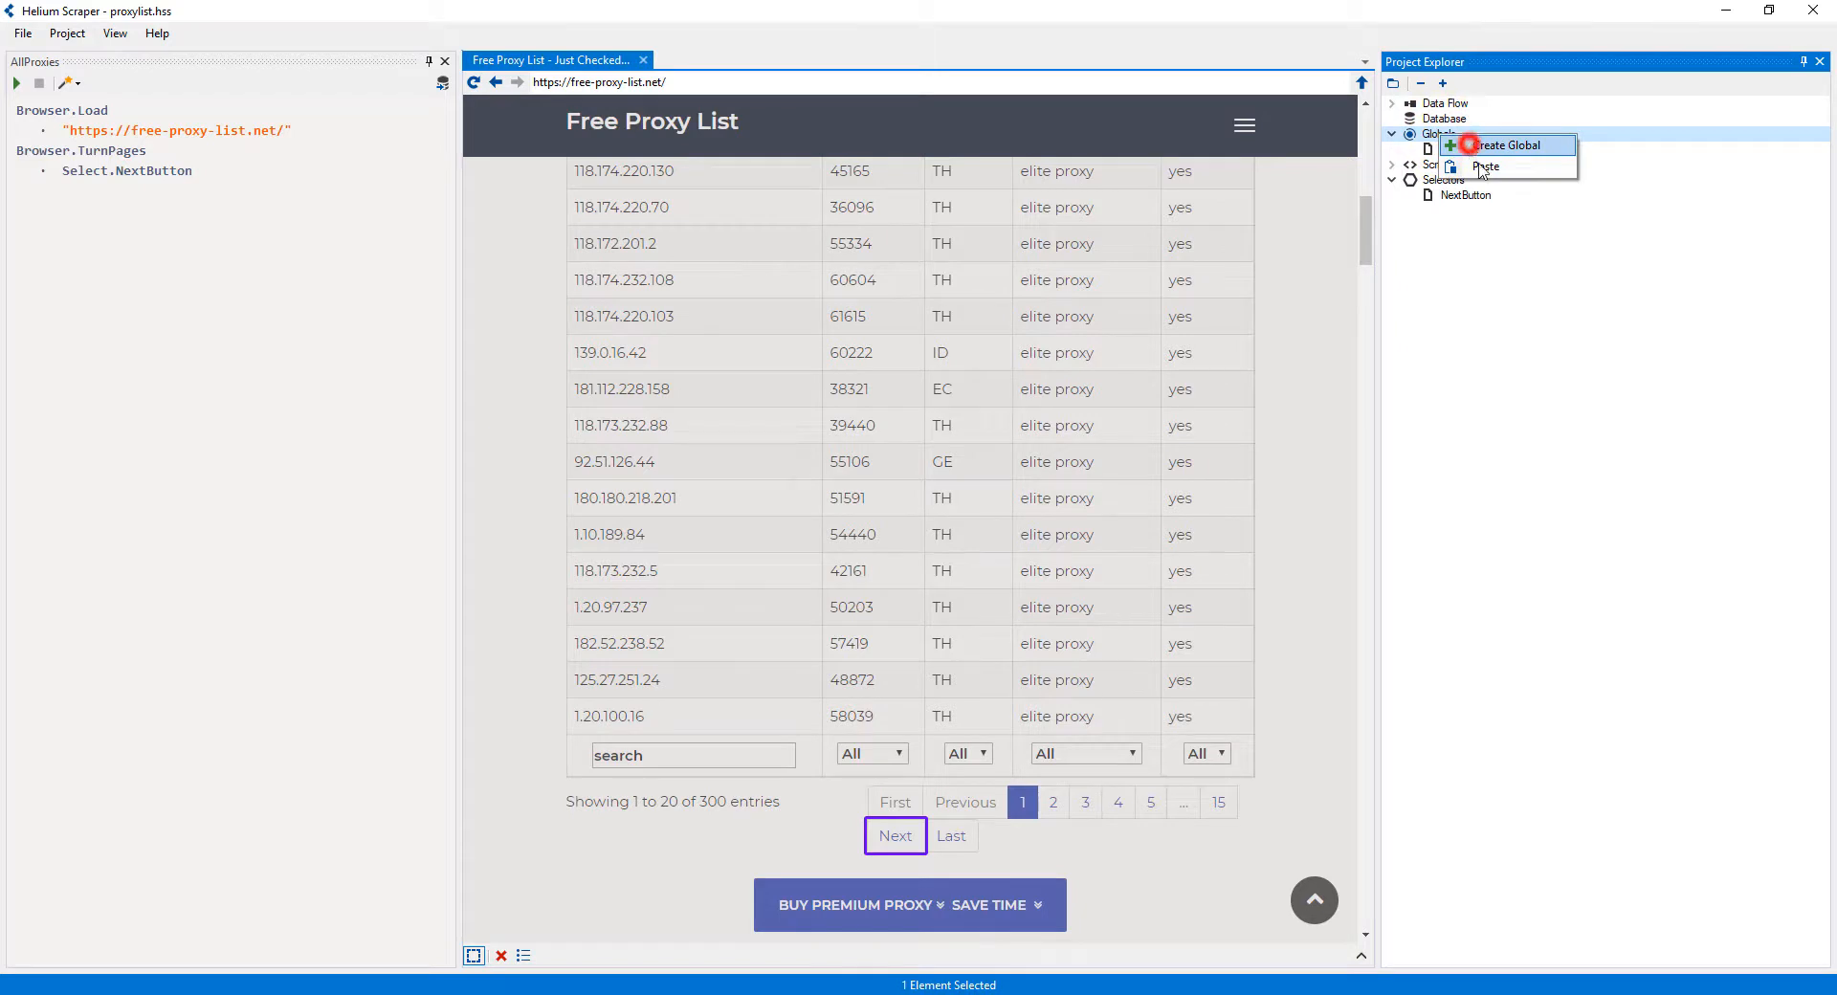
{"action": "left_click", "coordinate": [1508, 144]}
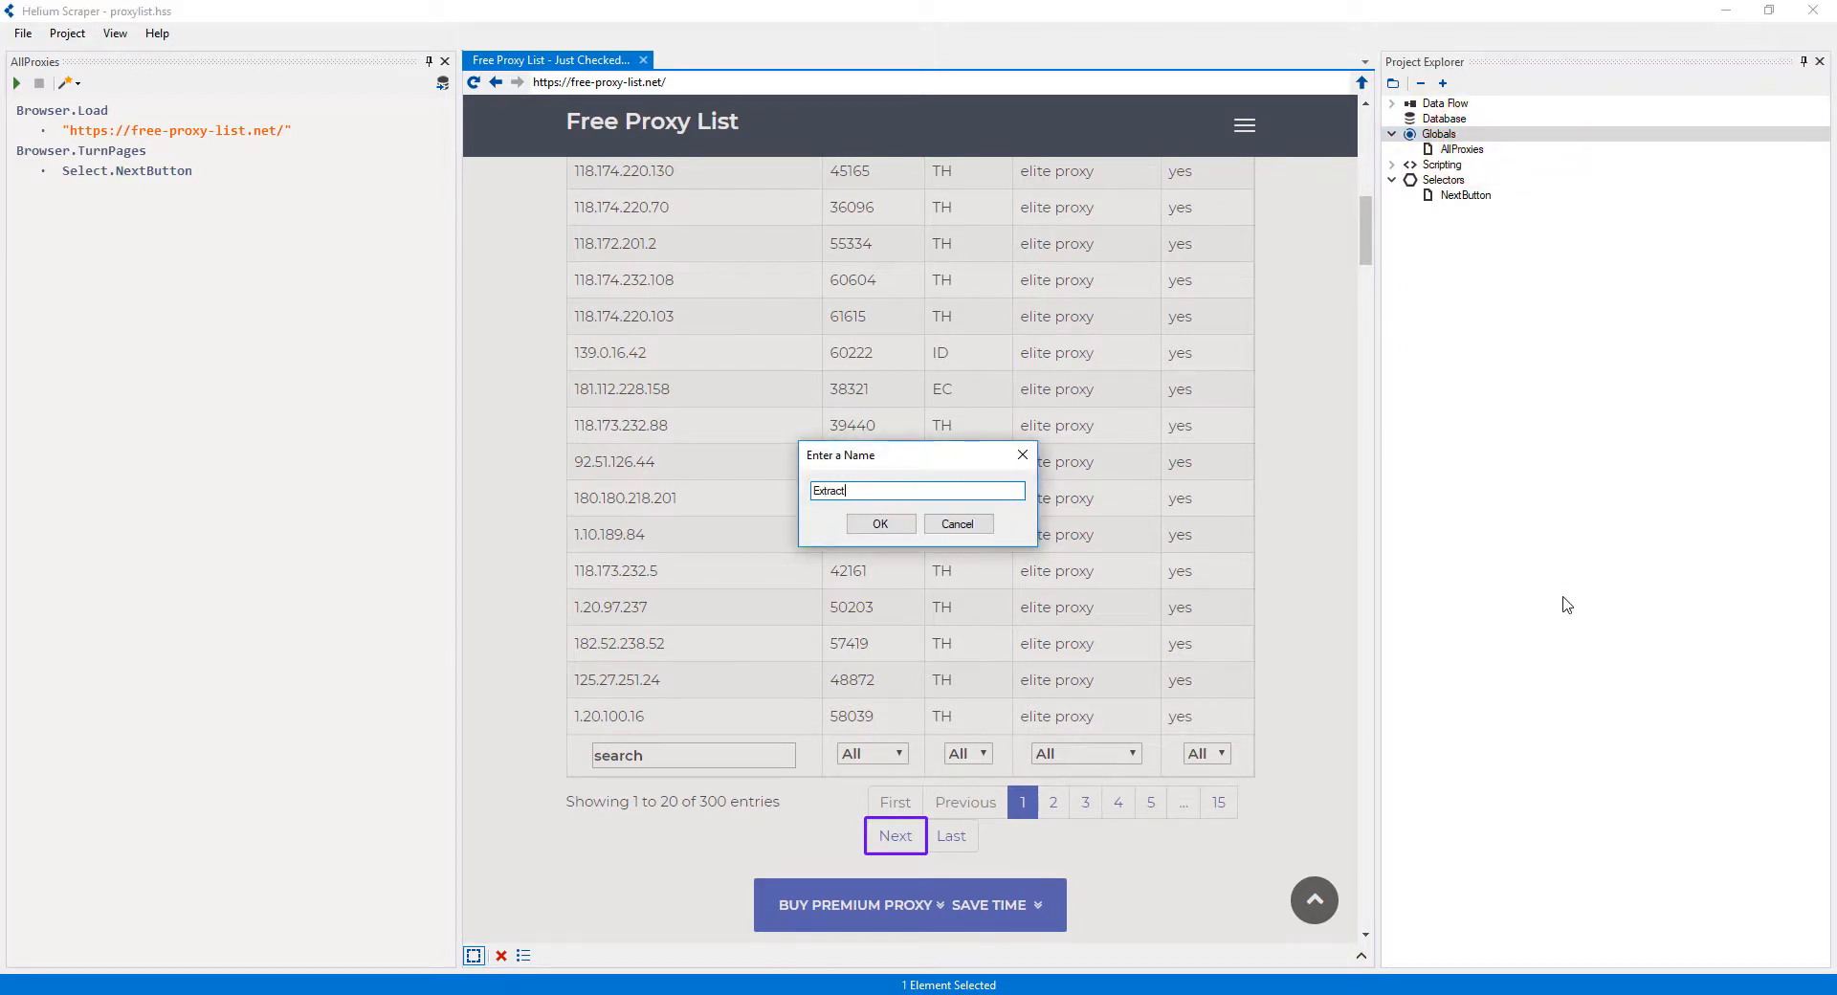
{"action": "type", "text": "Page"}
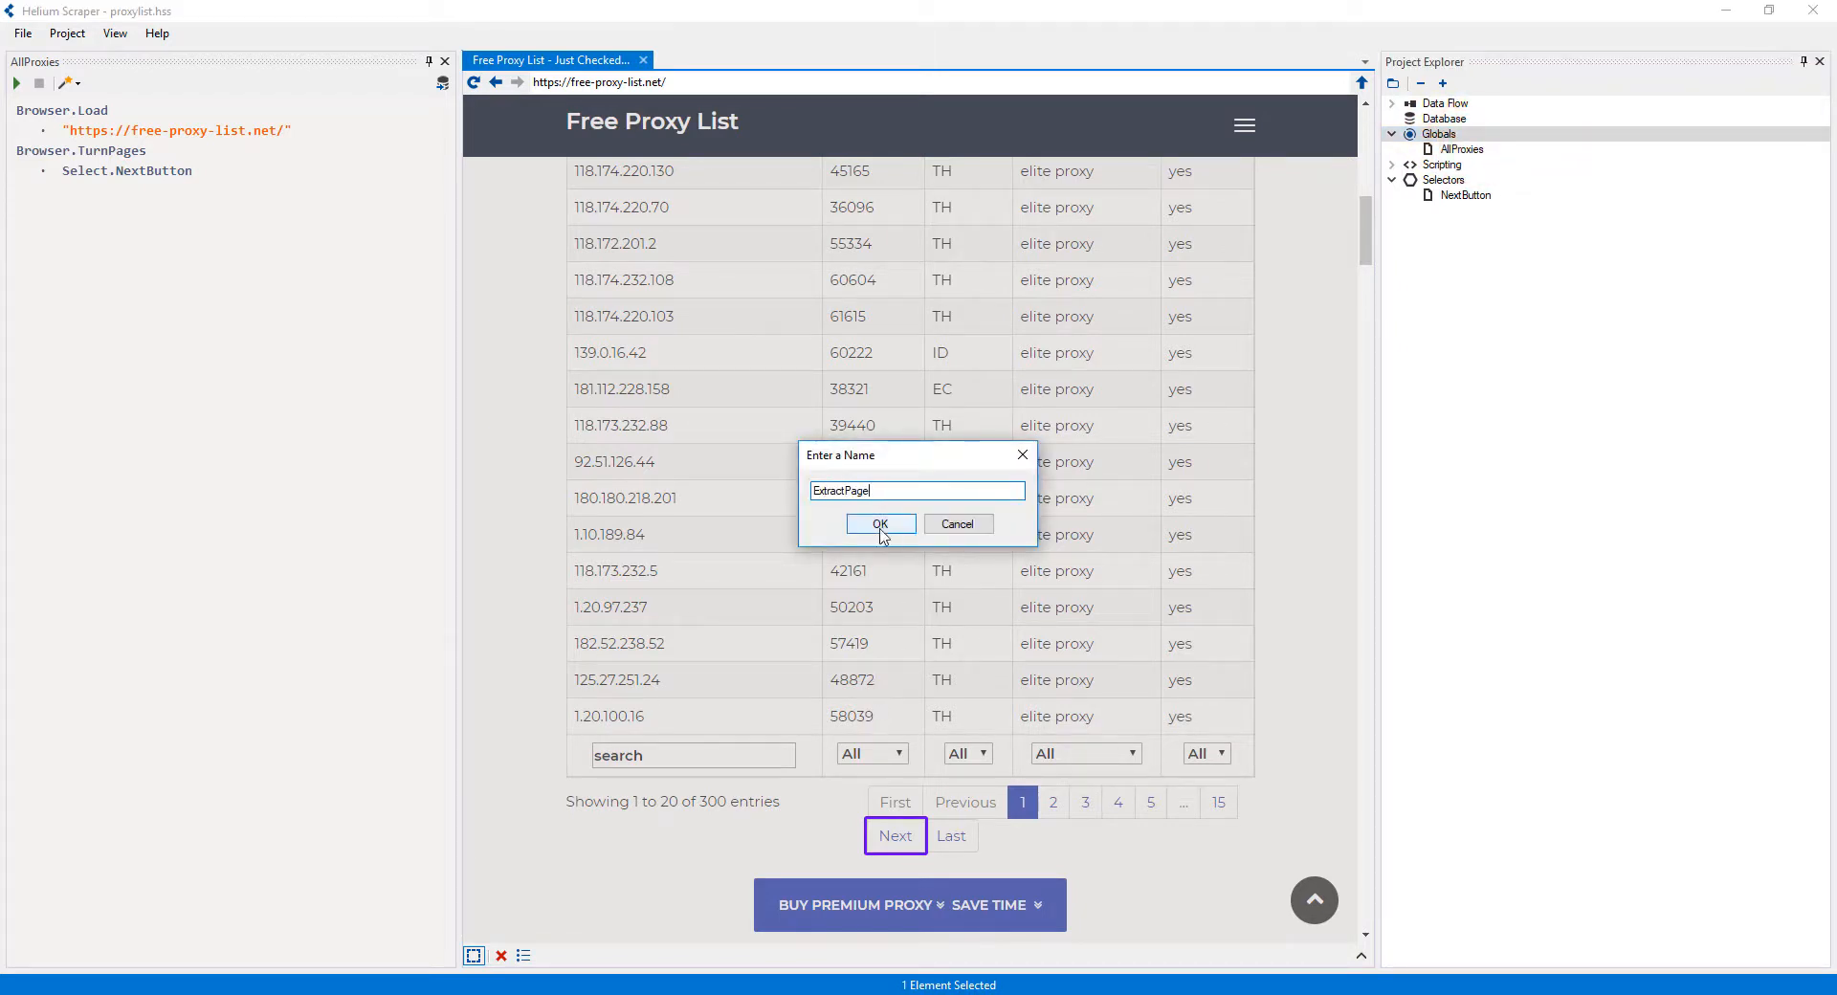
{"action": "left_click", "coordinate": [881, 525]}
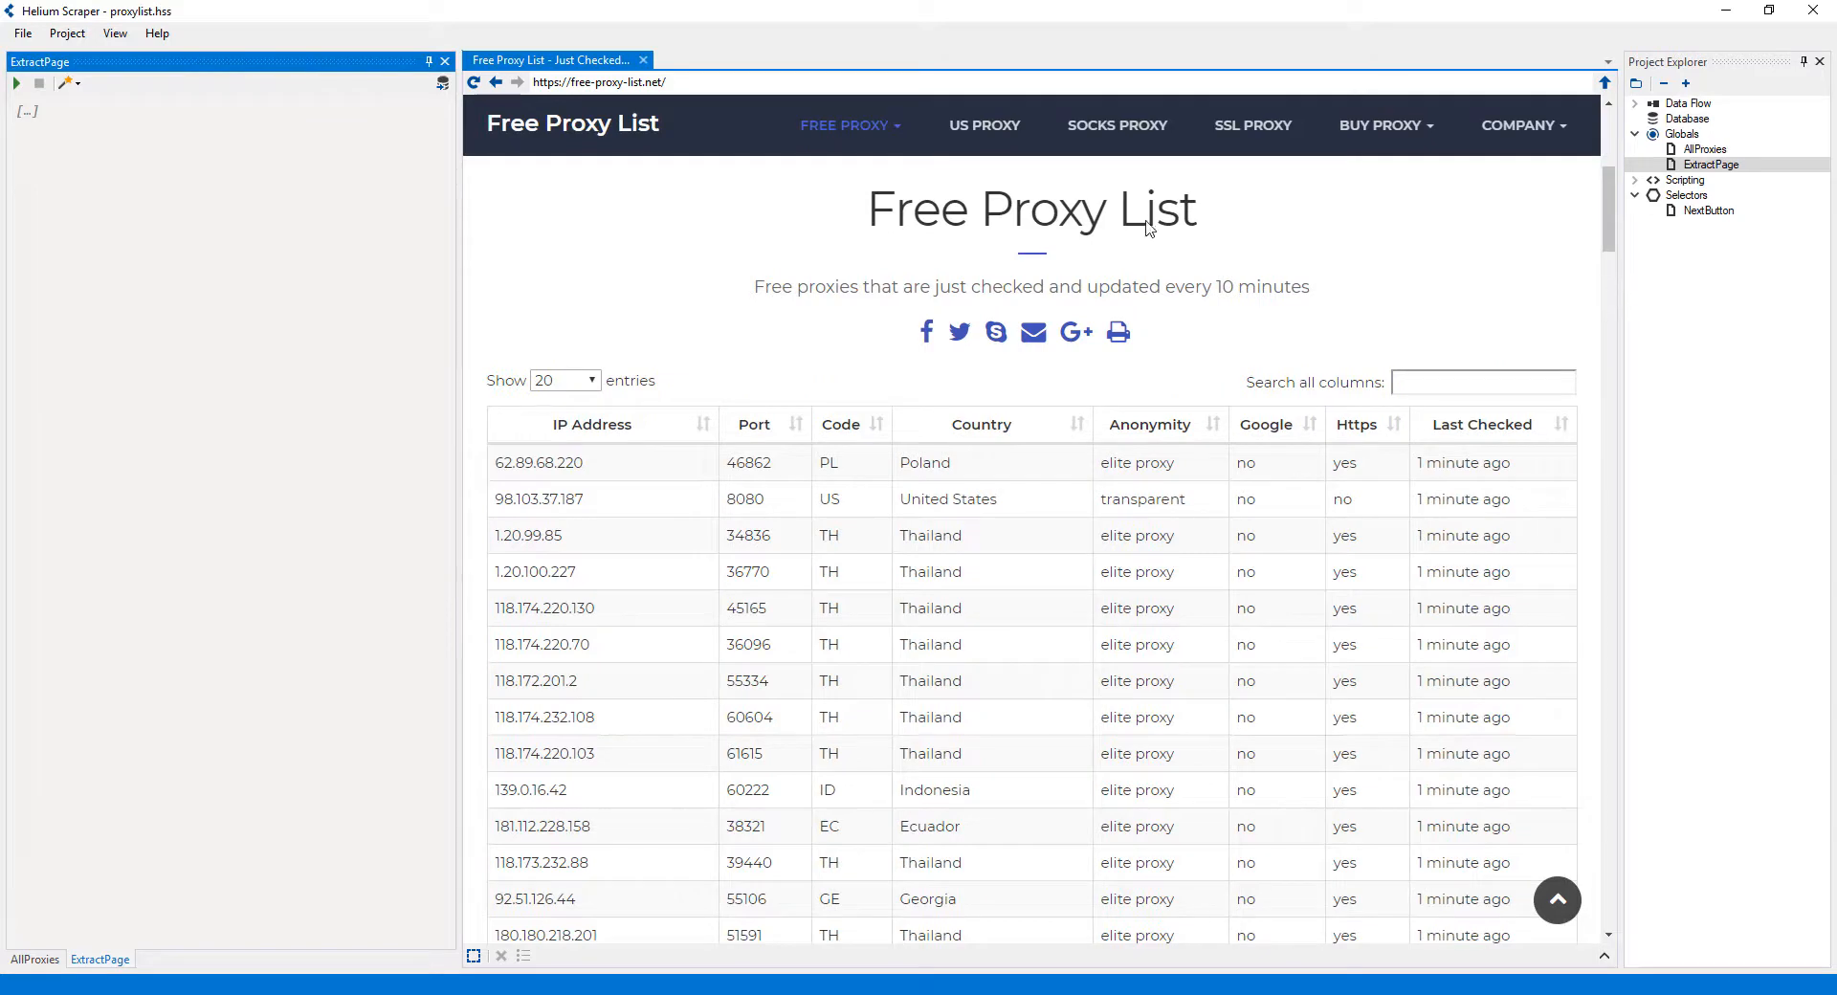
- Set Synchronize Browser Sizes to True and show the Offscreen Browsers view
{"action": "left_click", "coordinate": [115, 31]}
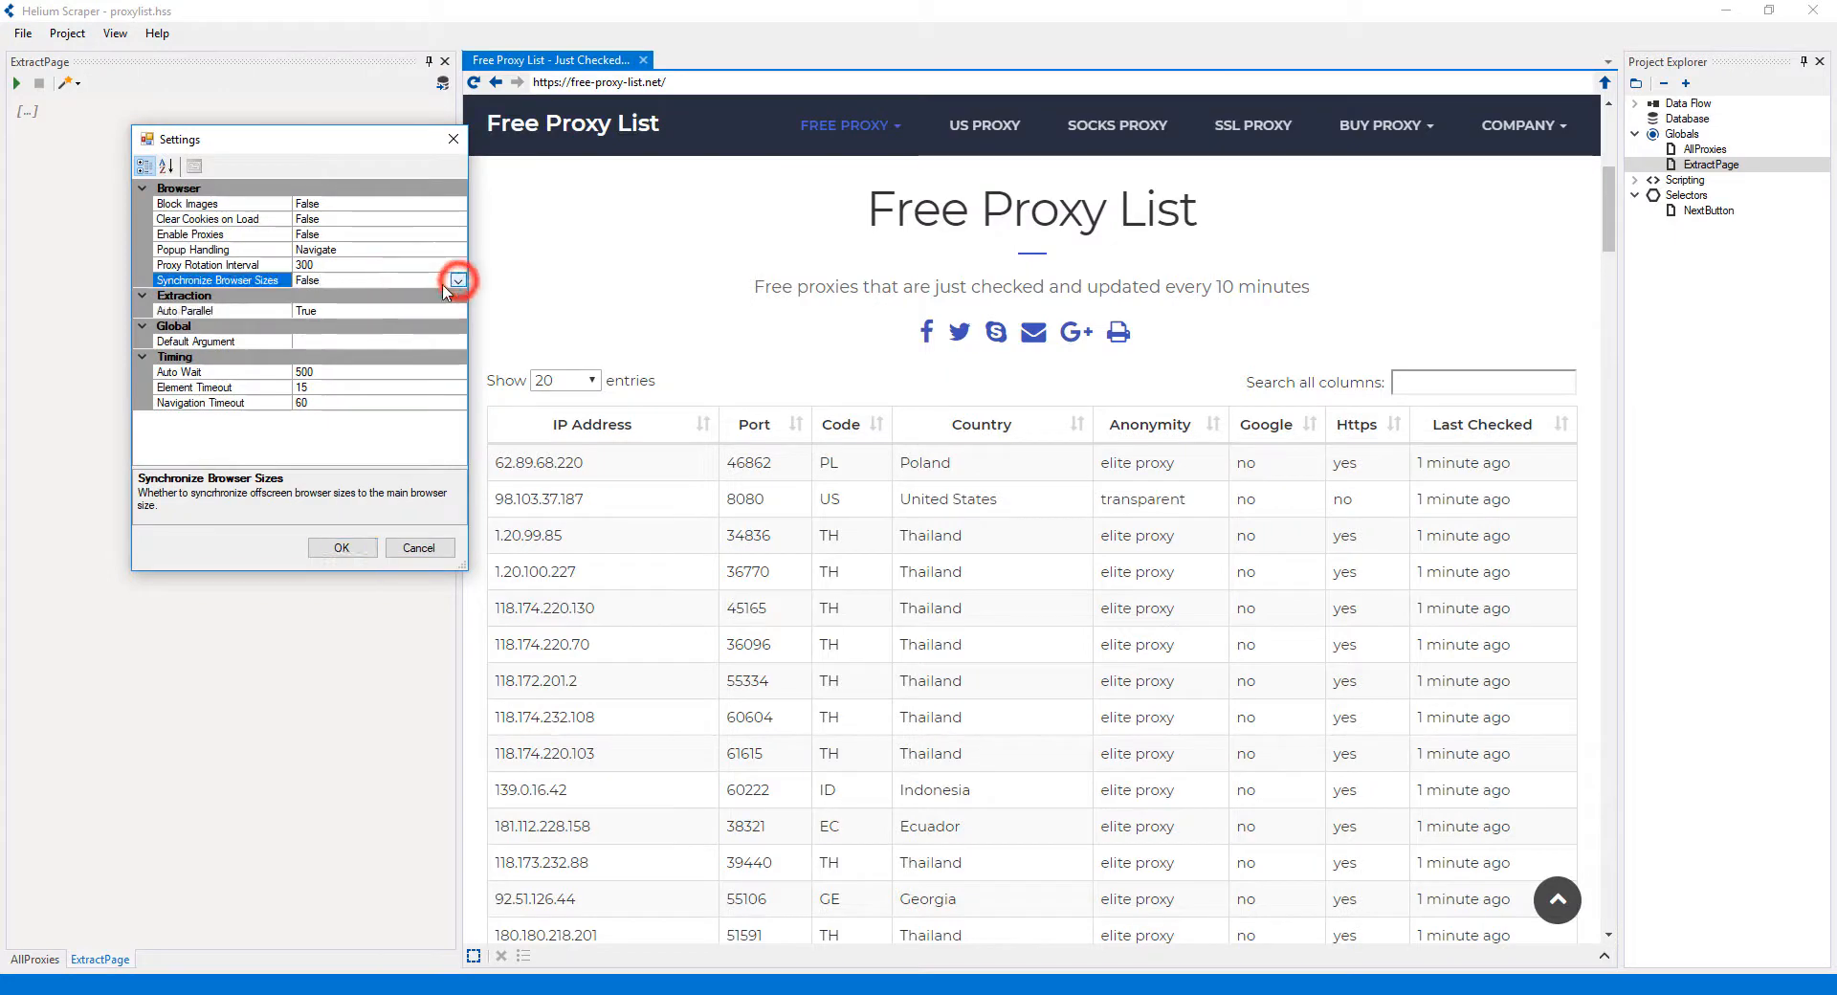
{"action": "left_click", "coordinate": [457, 280]}
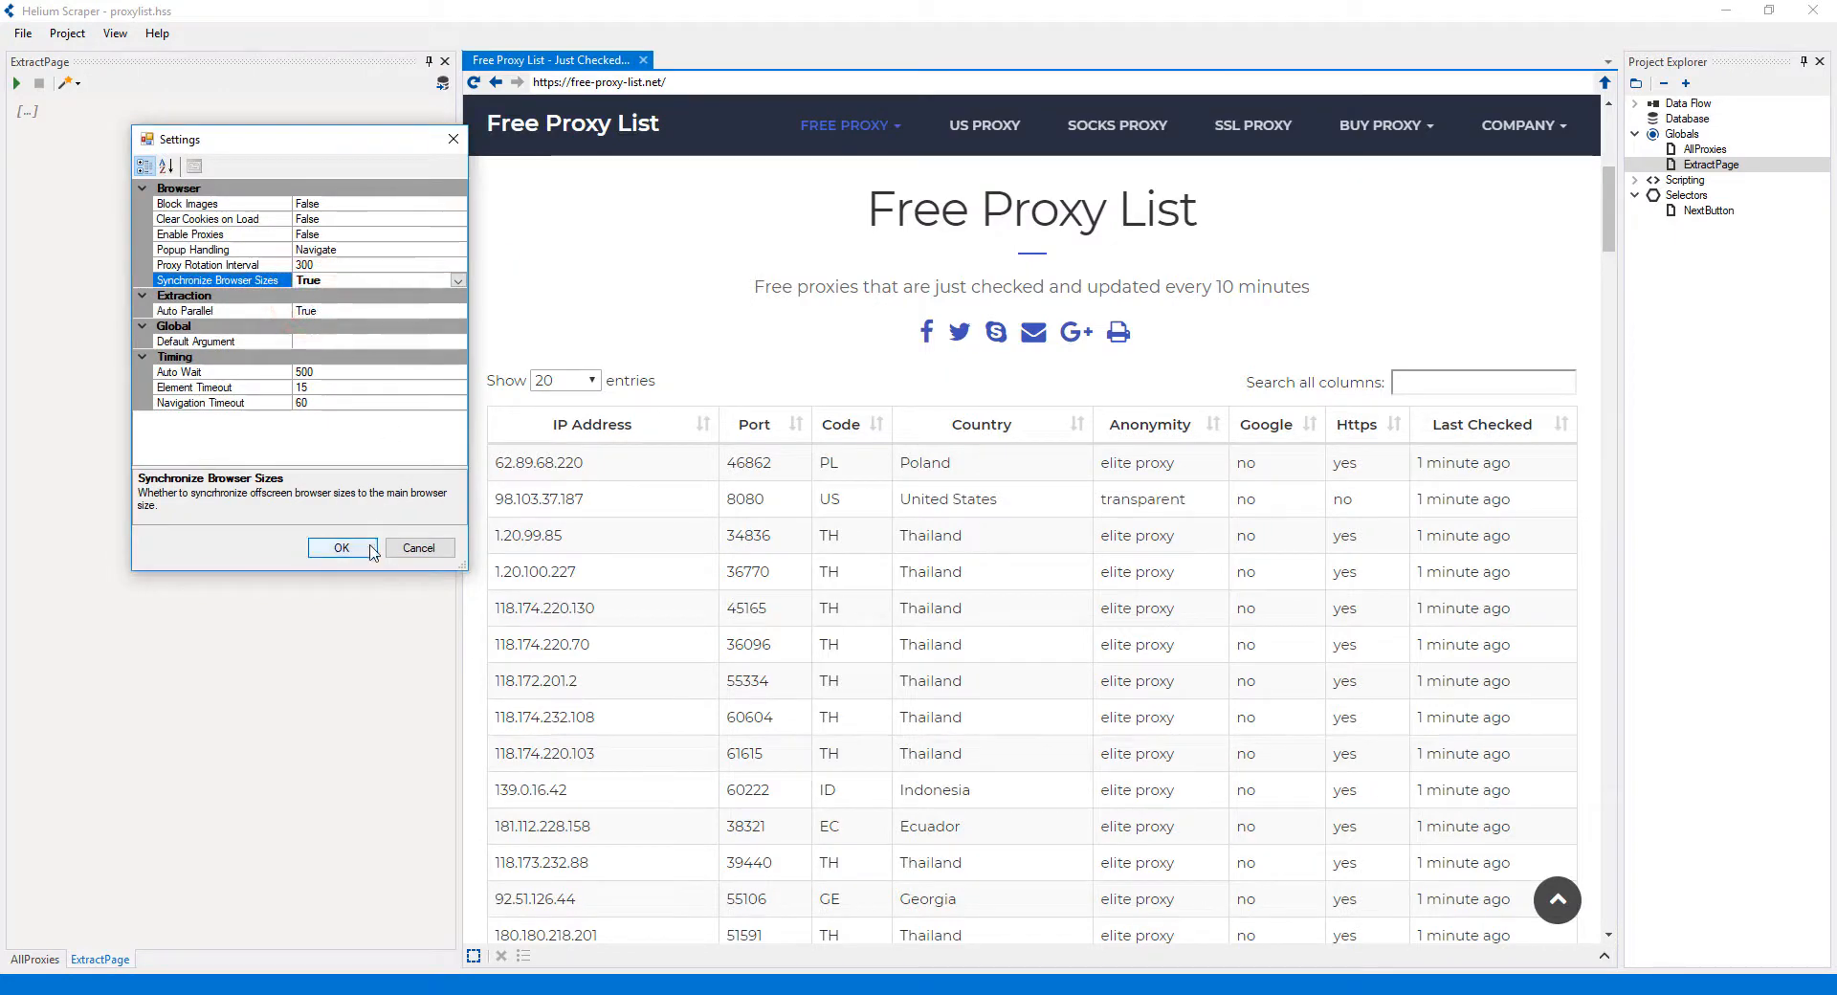
{"action": "left_click", "coordinate": [341, 547]}
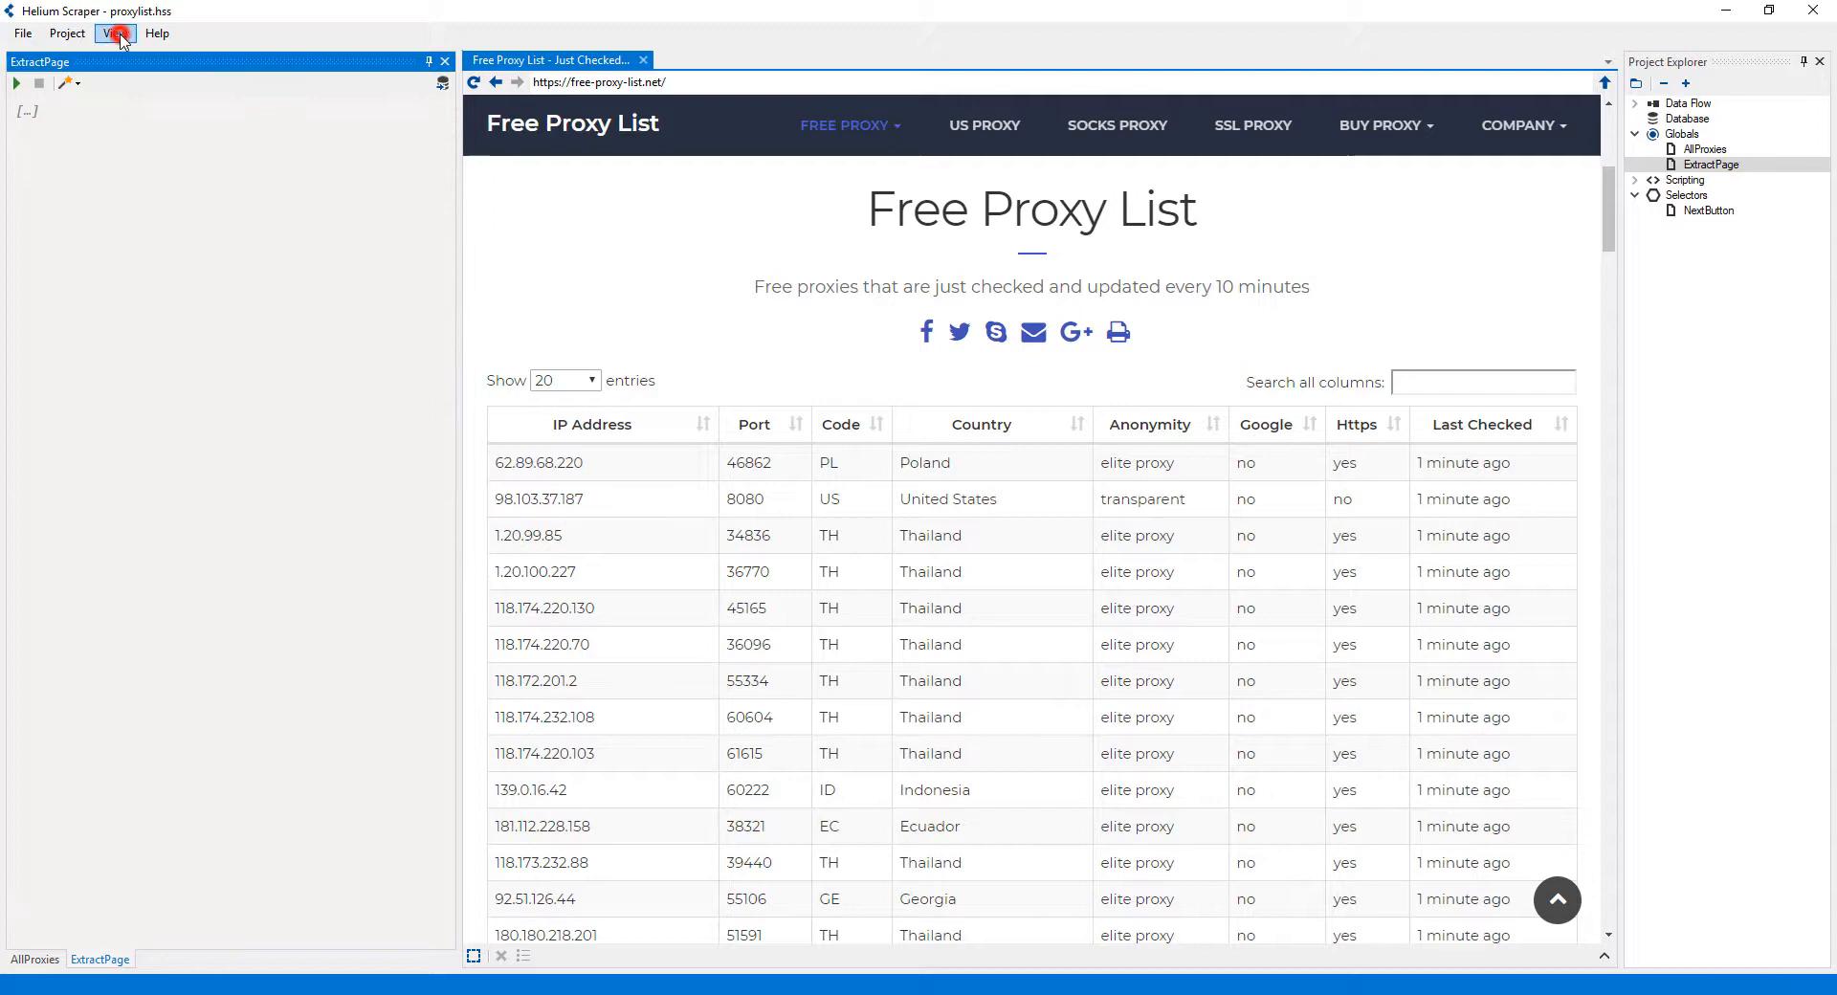
{"action": "left_click", "coordinate": [114, 32]}
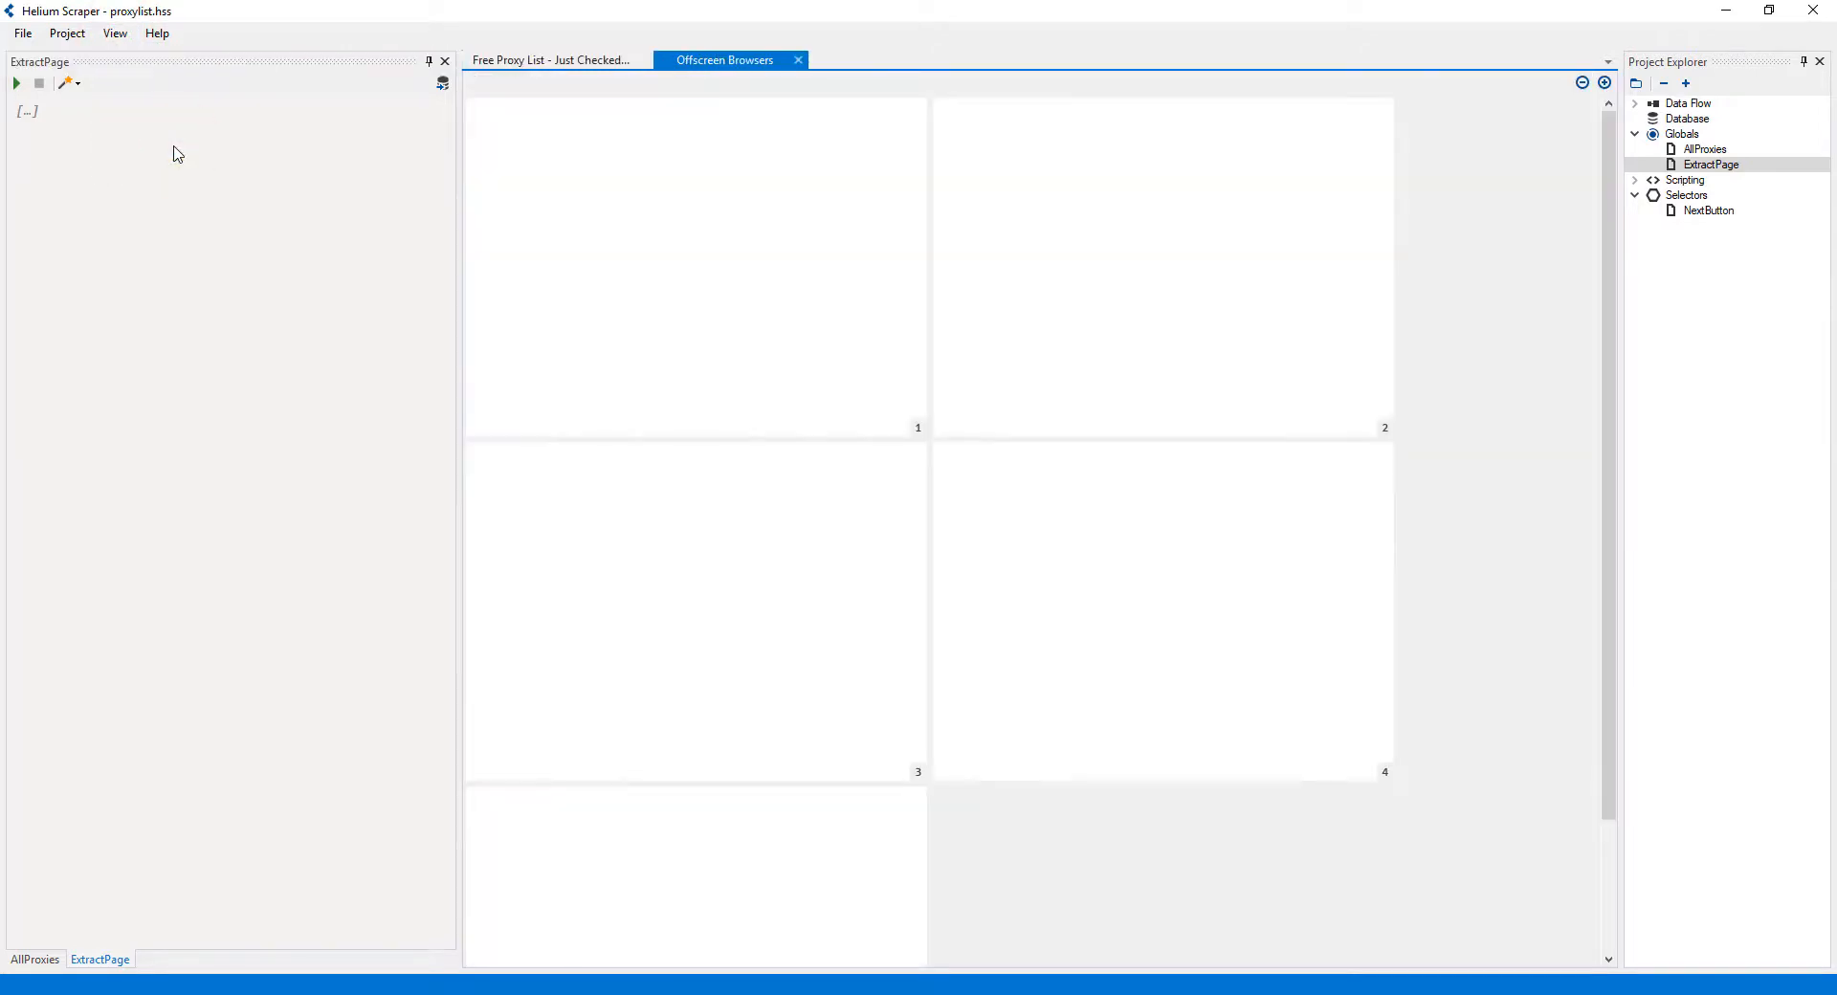
{"action": "mouse_move", "coordinate": [799, 59]}
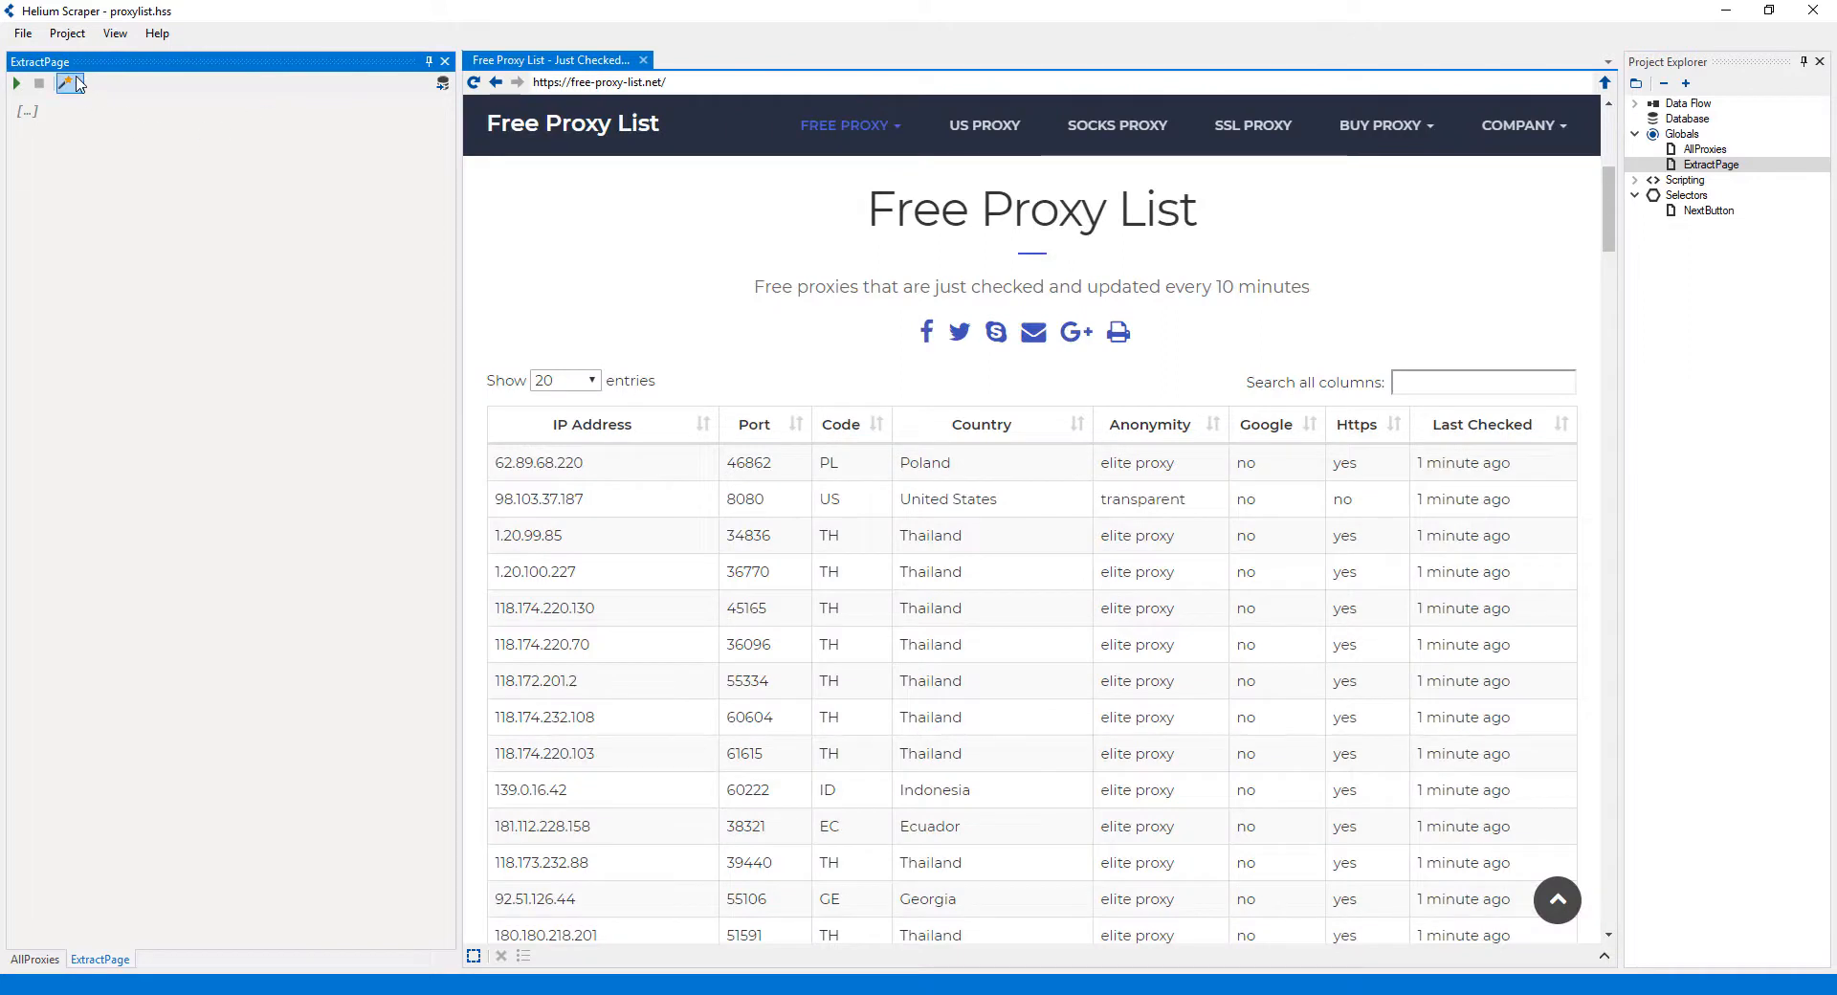
- Add a list extraction with IPAddress, Port, Code, Country, Anonymity and Https columns
{"action": "left_click", "coordinate": [82, 84]}
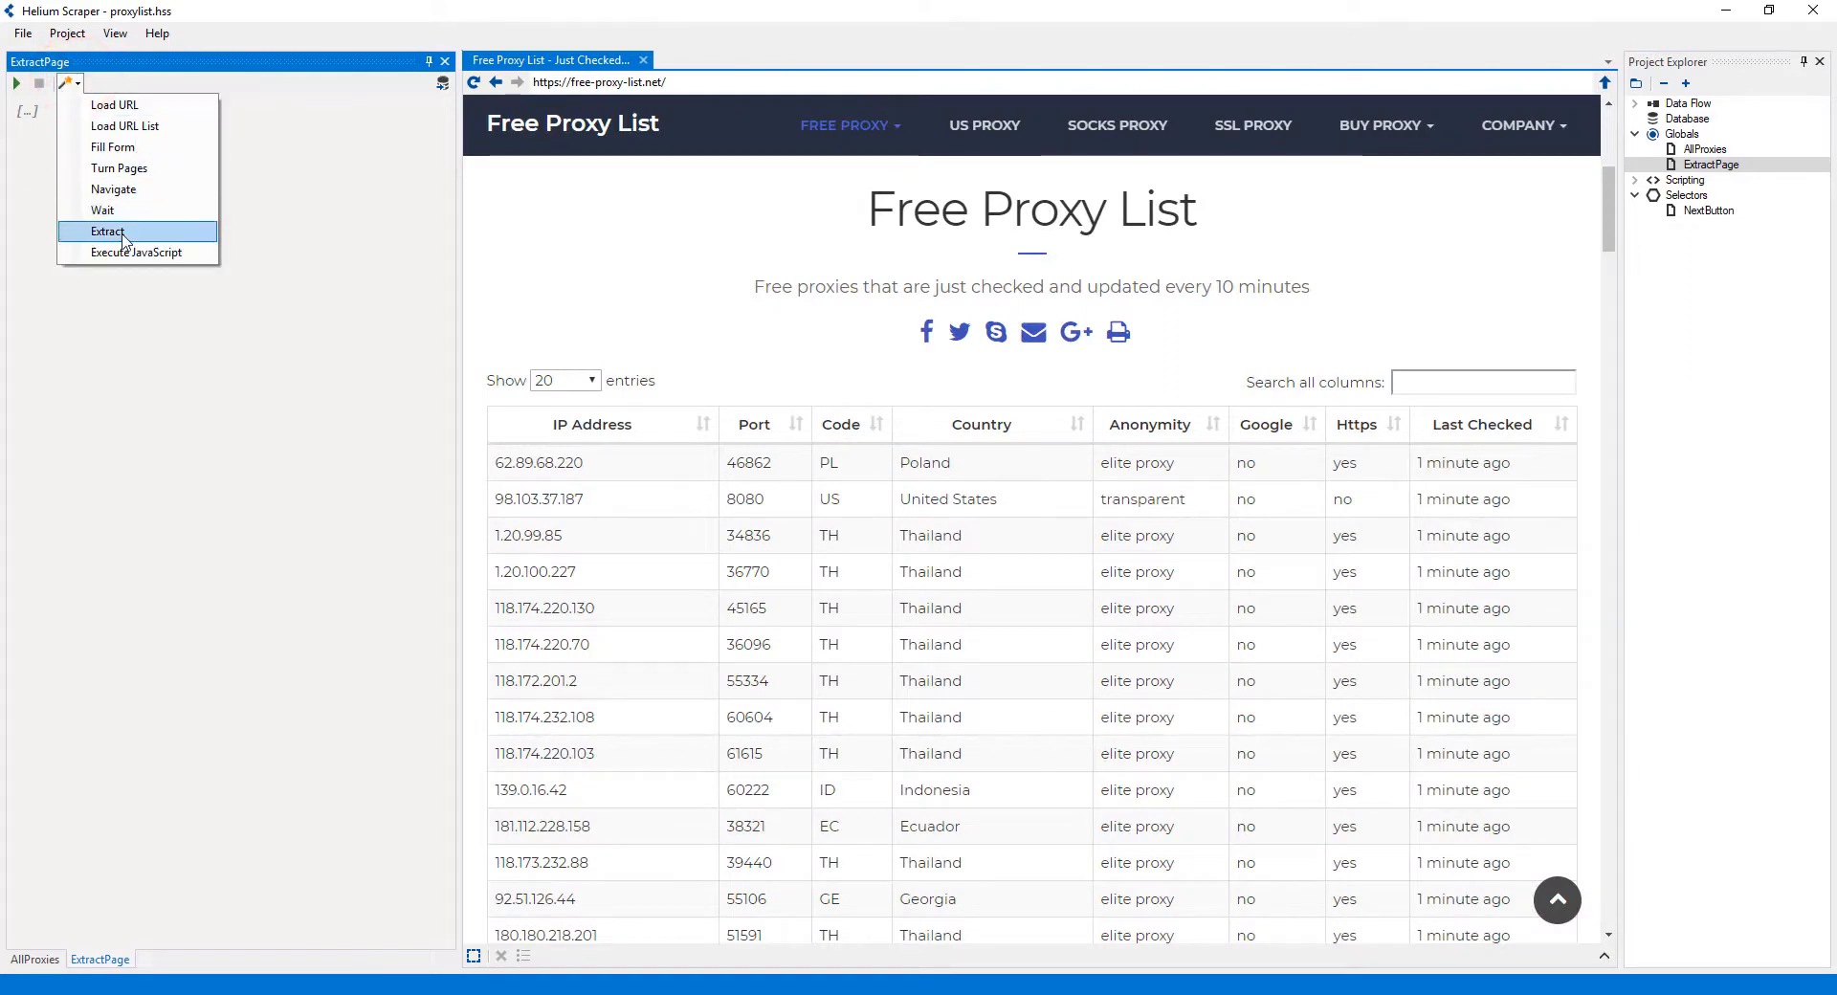
{"action": "left_click", "coordinate": [106, 230]}
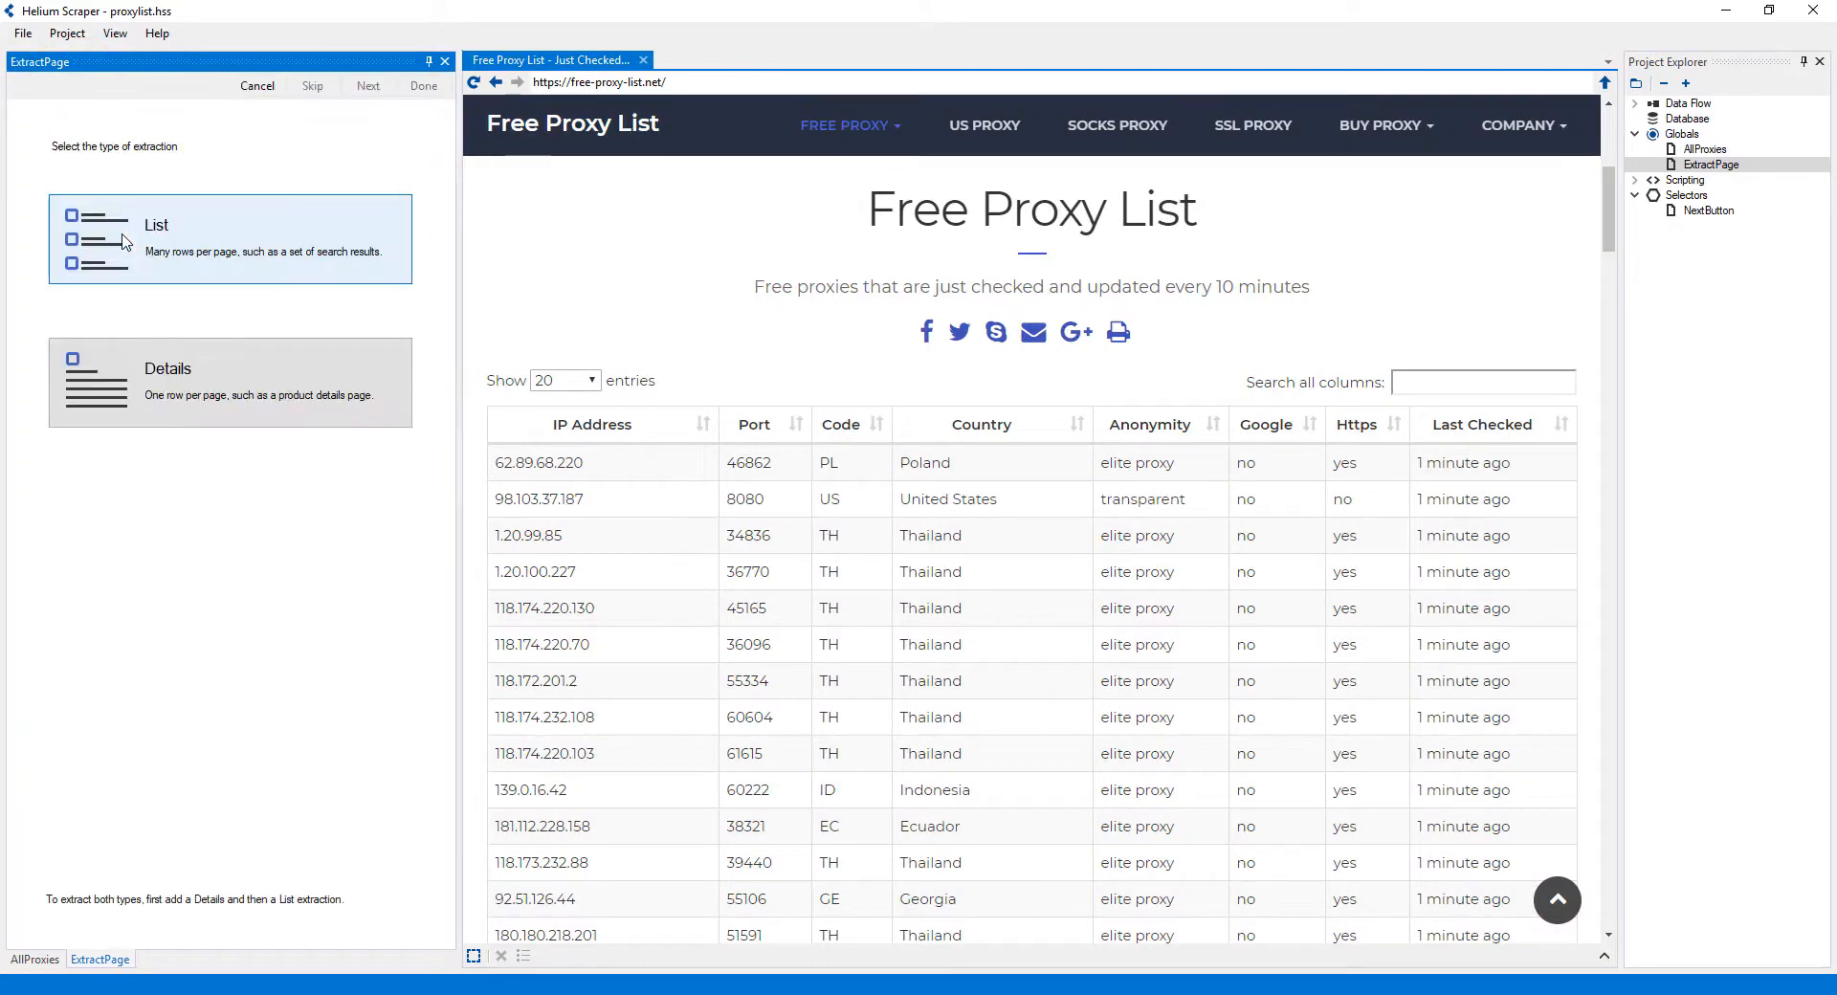
{"action": "left_click", "coordinate": [229, 239]}
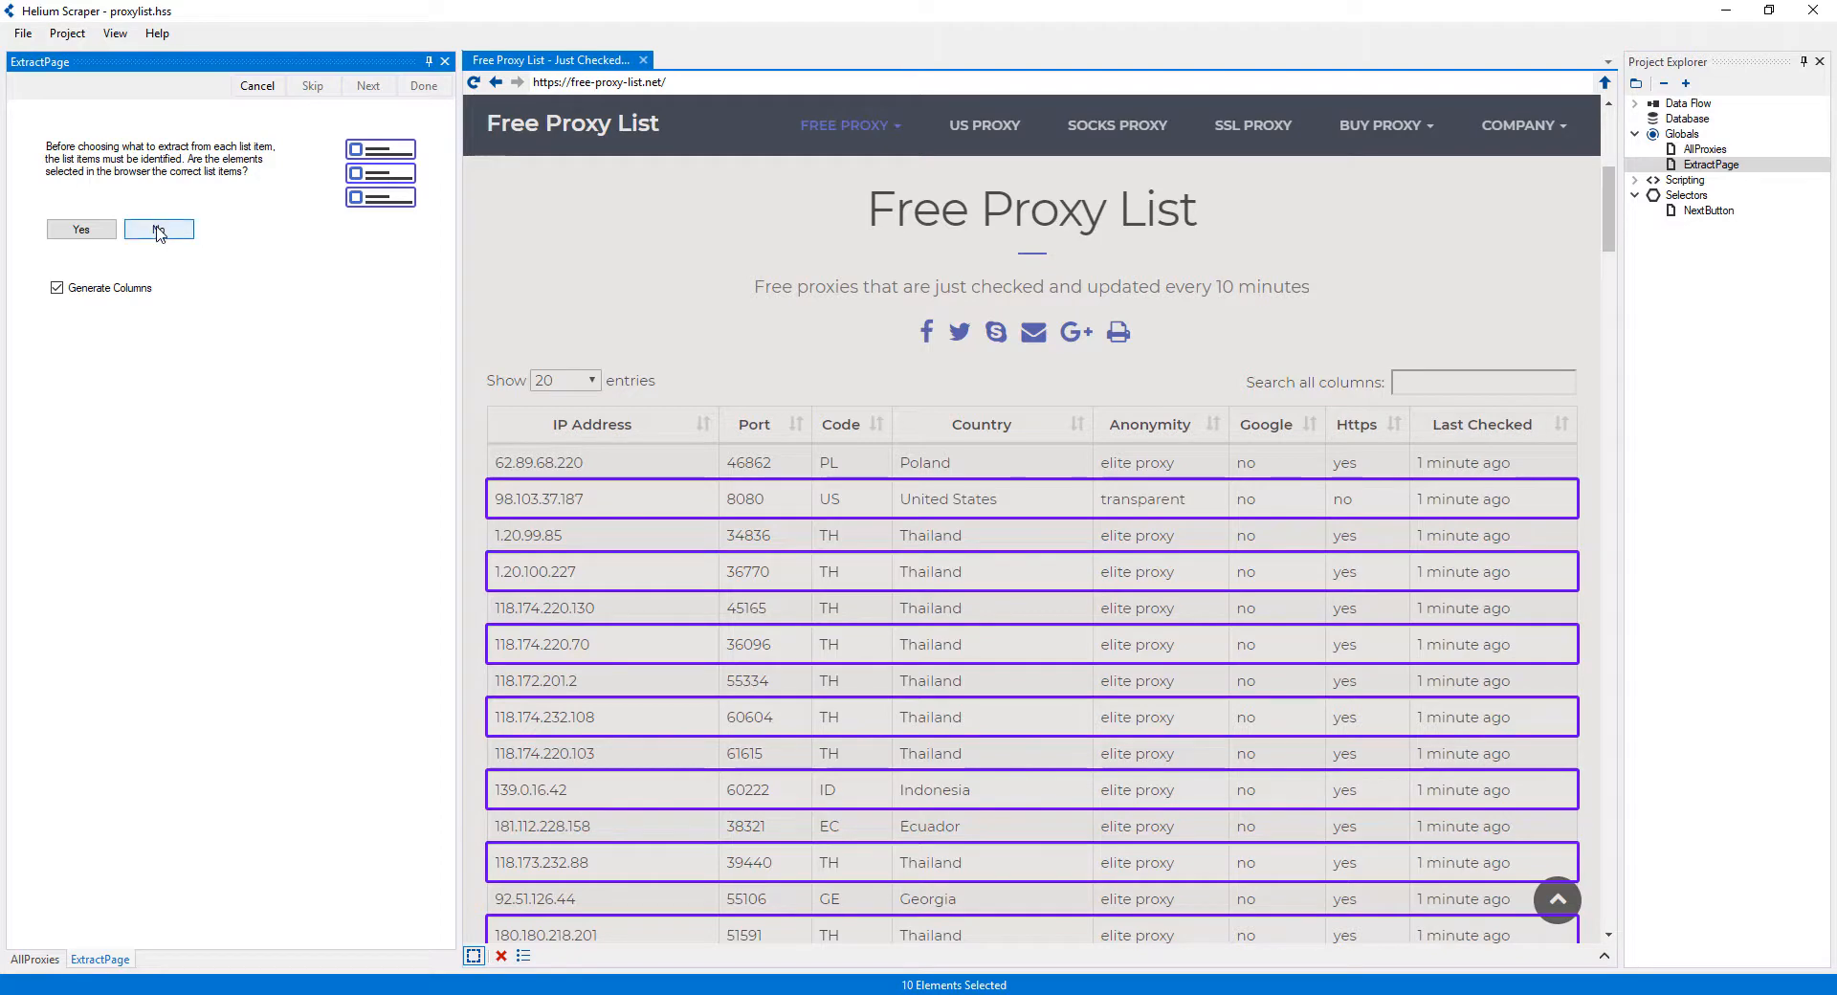
{"action": "left_click", "coordinate": [158, 229]}
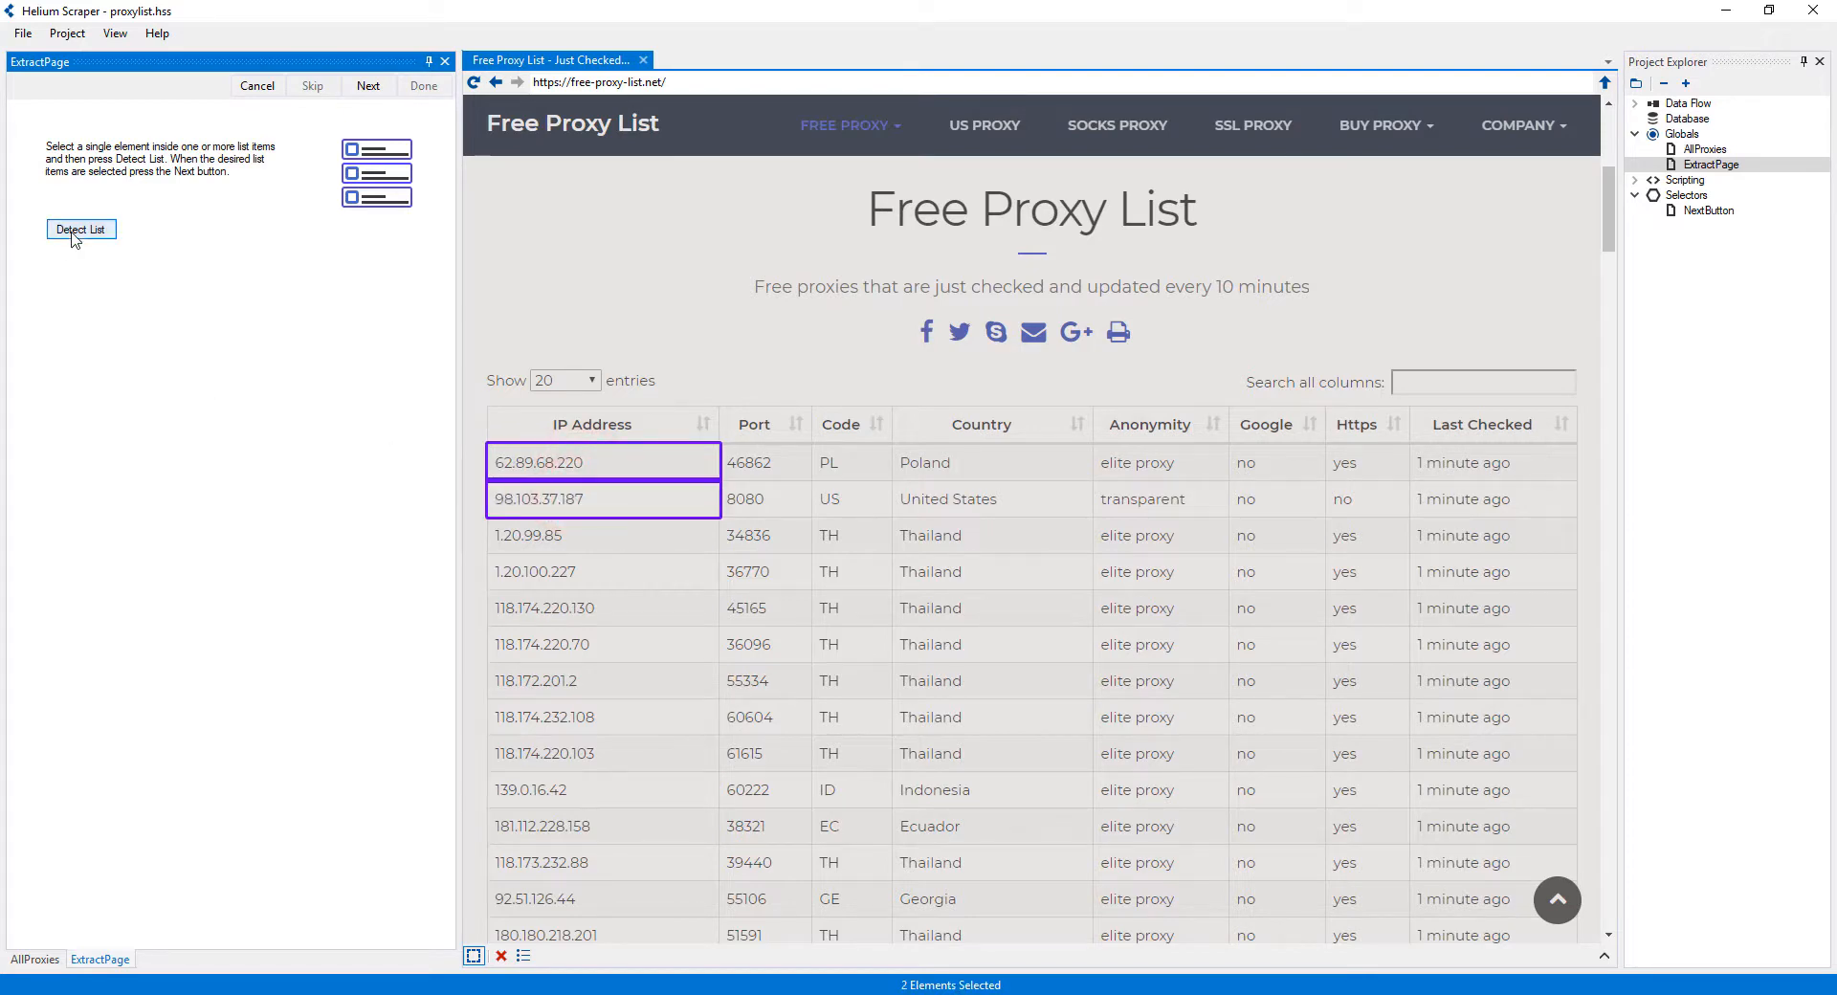
{"action": "left_click", "coordinate": [80, 229]}
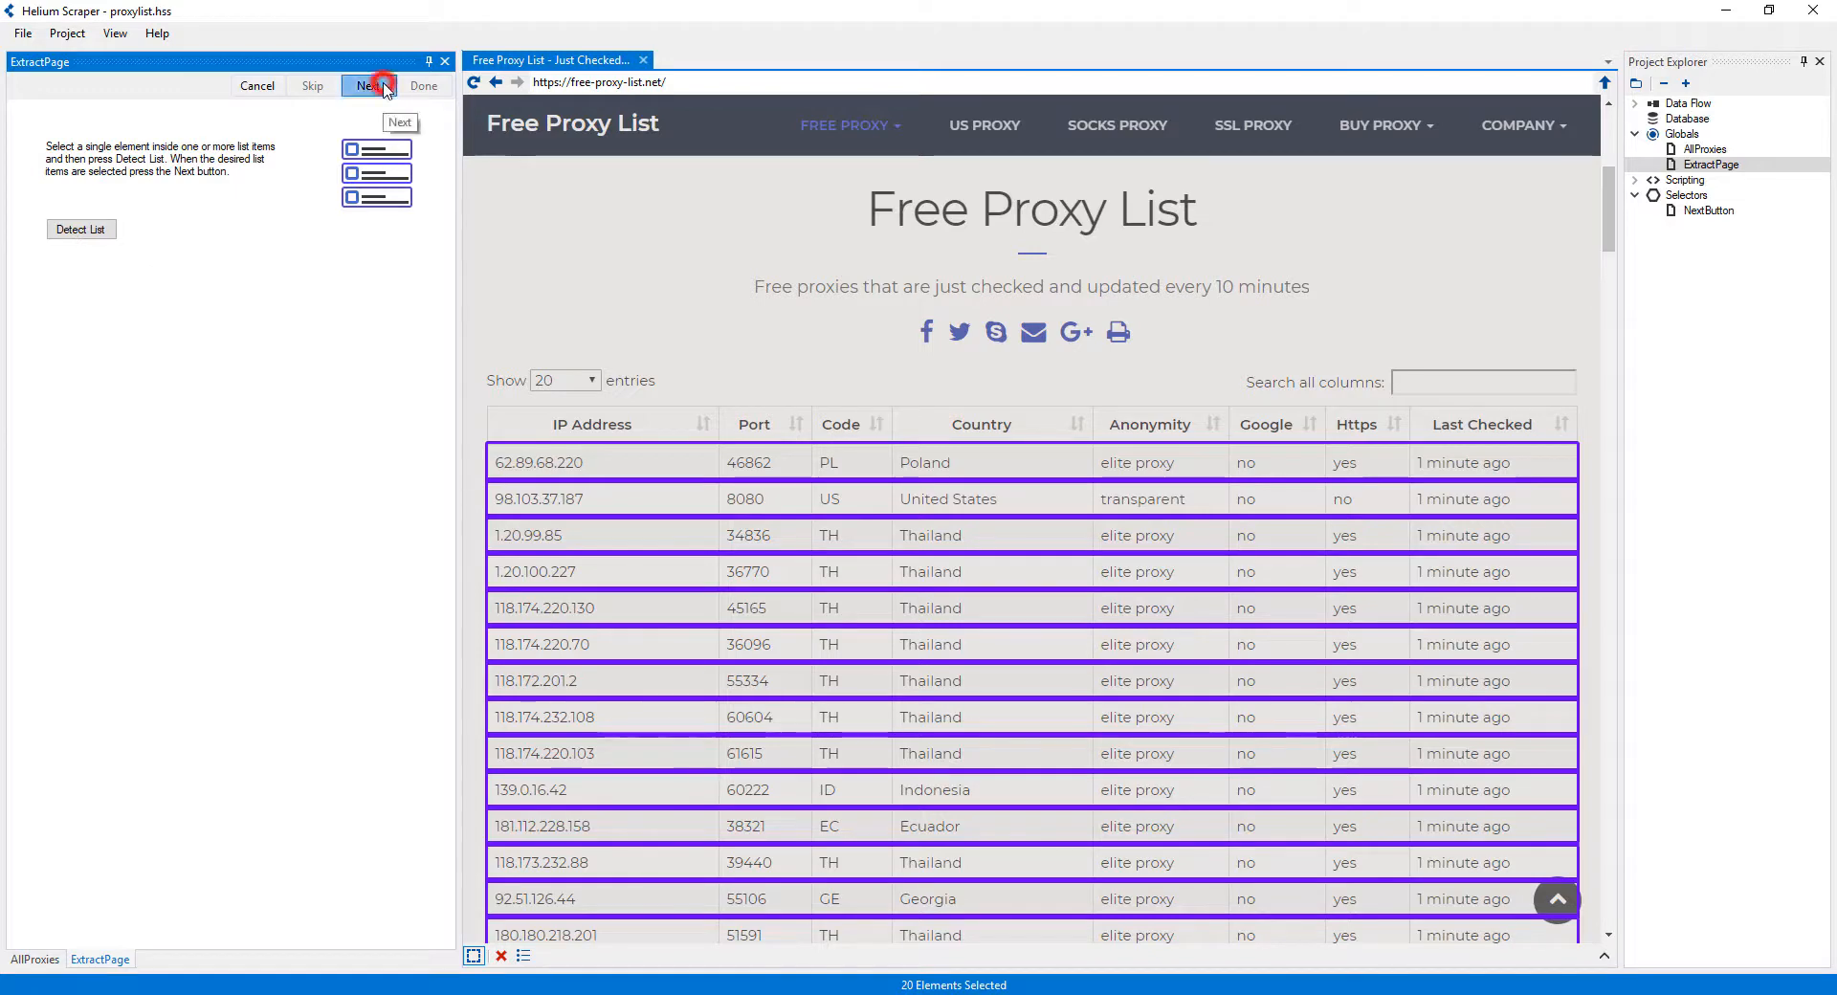
{"action": "left_click", "coordinate": [366, 84]}
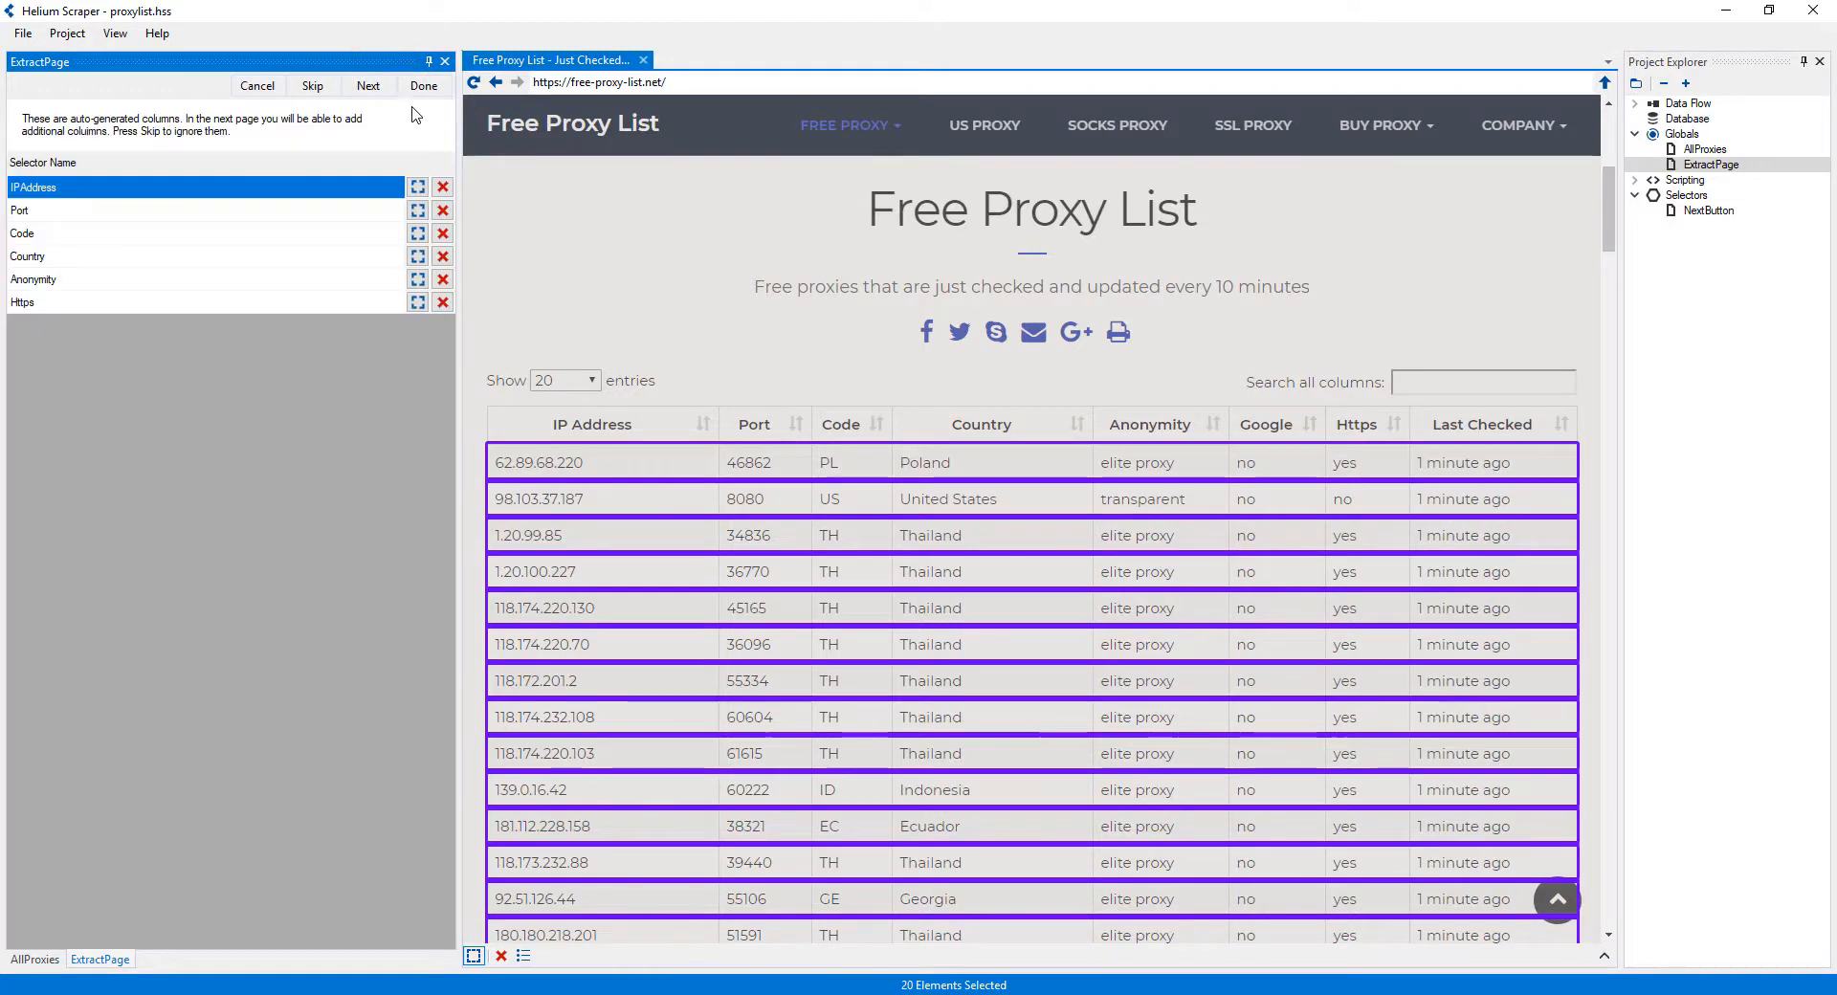
{"action": "left_click", "coordinate": [423, 84]}
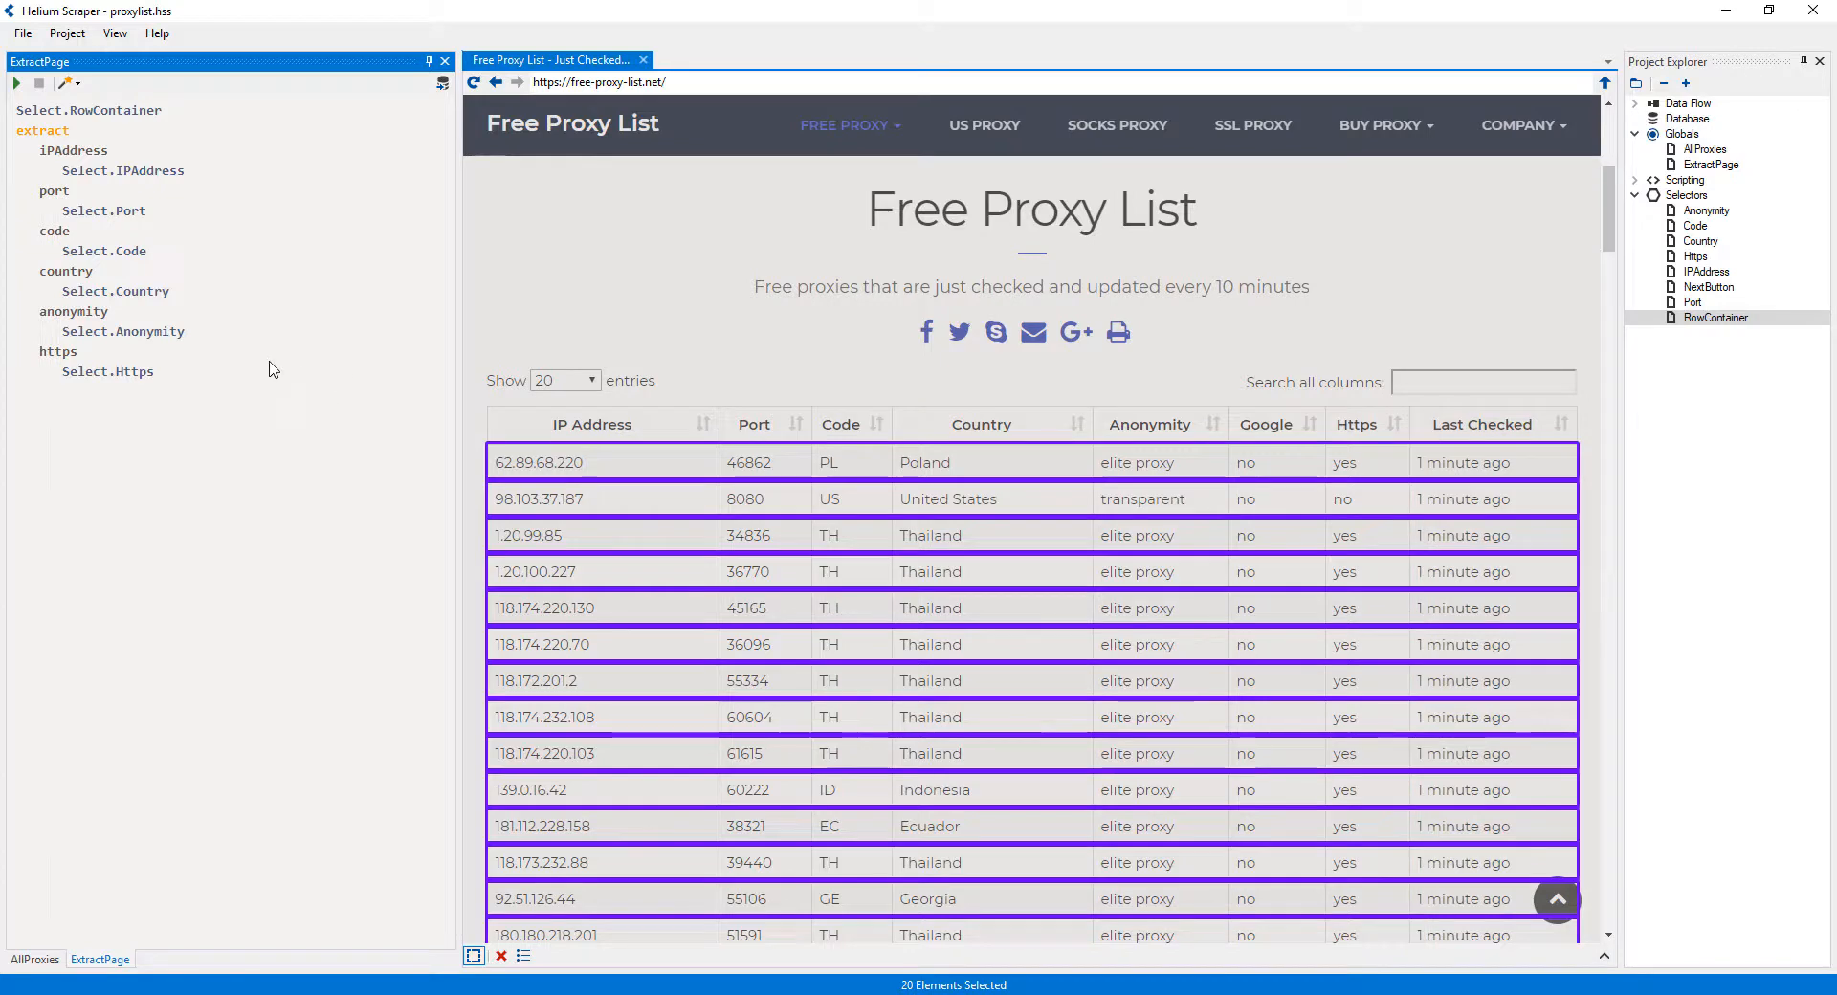
- Add a lastChecked column after https using a LastChecked selector, then reopen AllProxies
{"action": "right_click", "coordinate": [58, 350]}
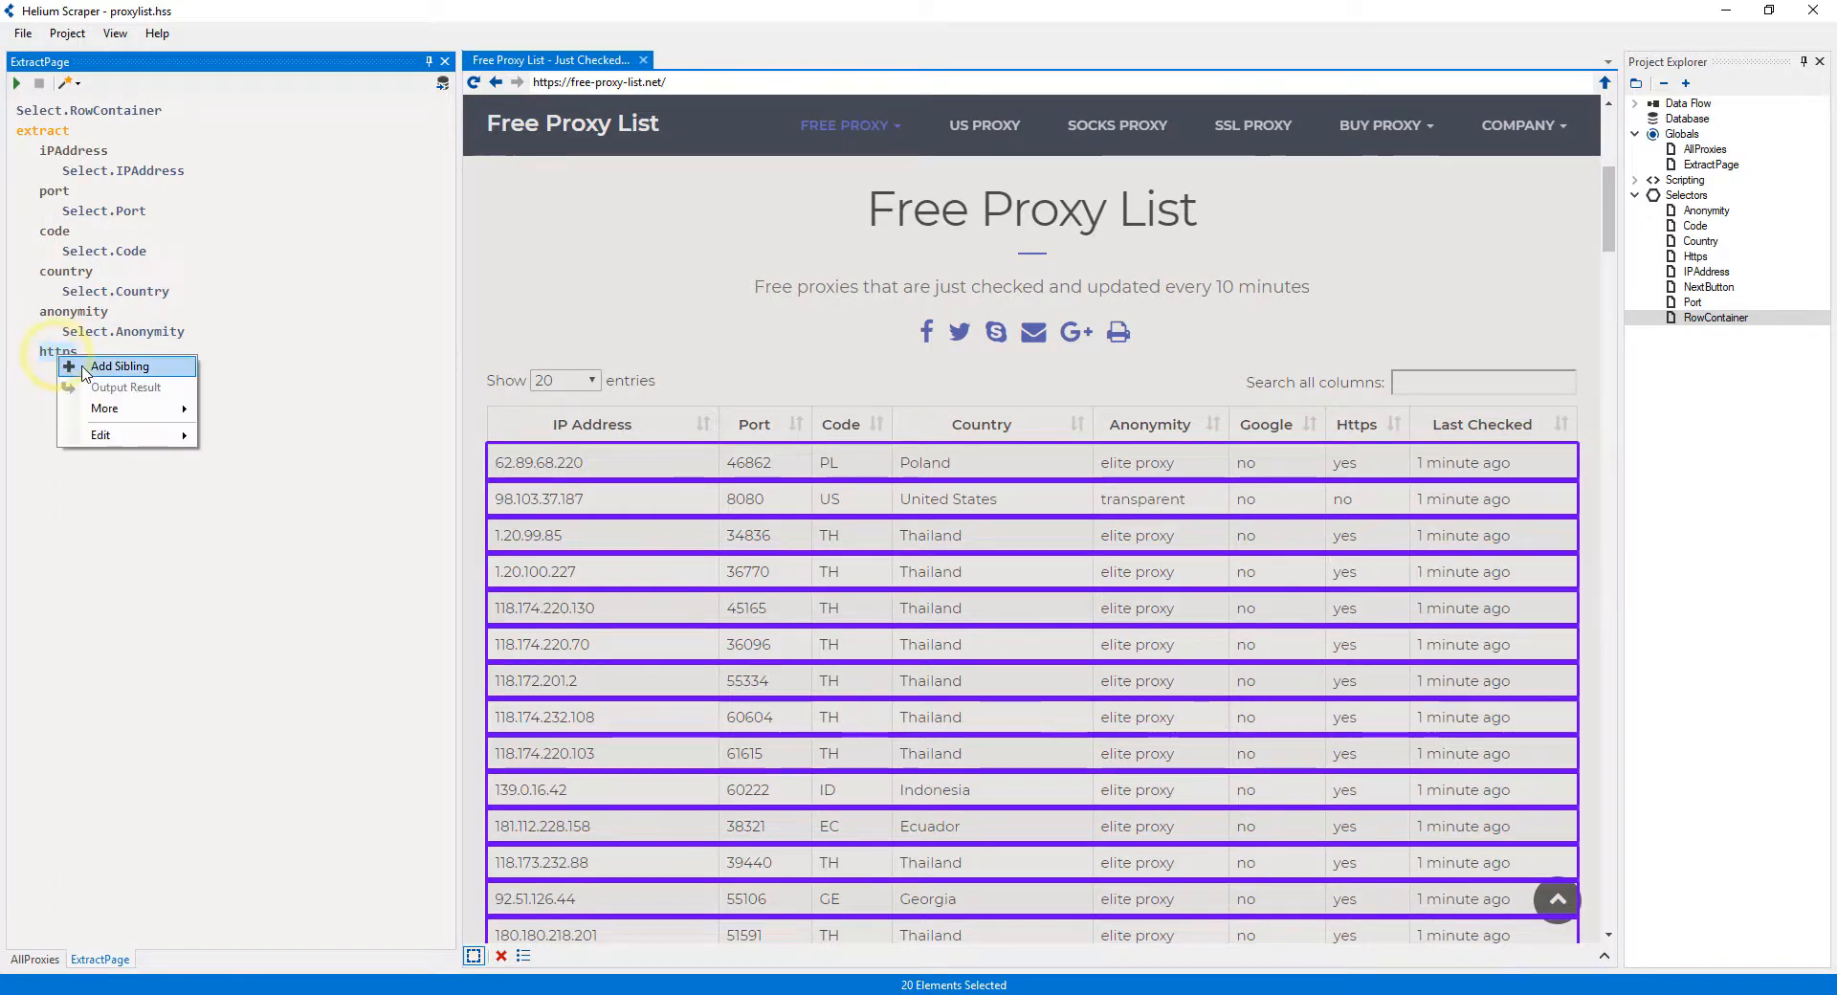
{"action": "left_click", "coordinate": [120, 365]}
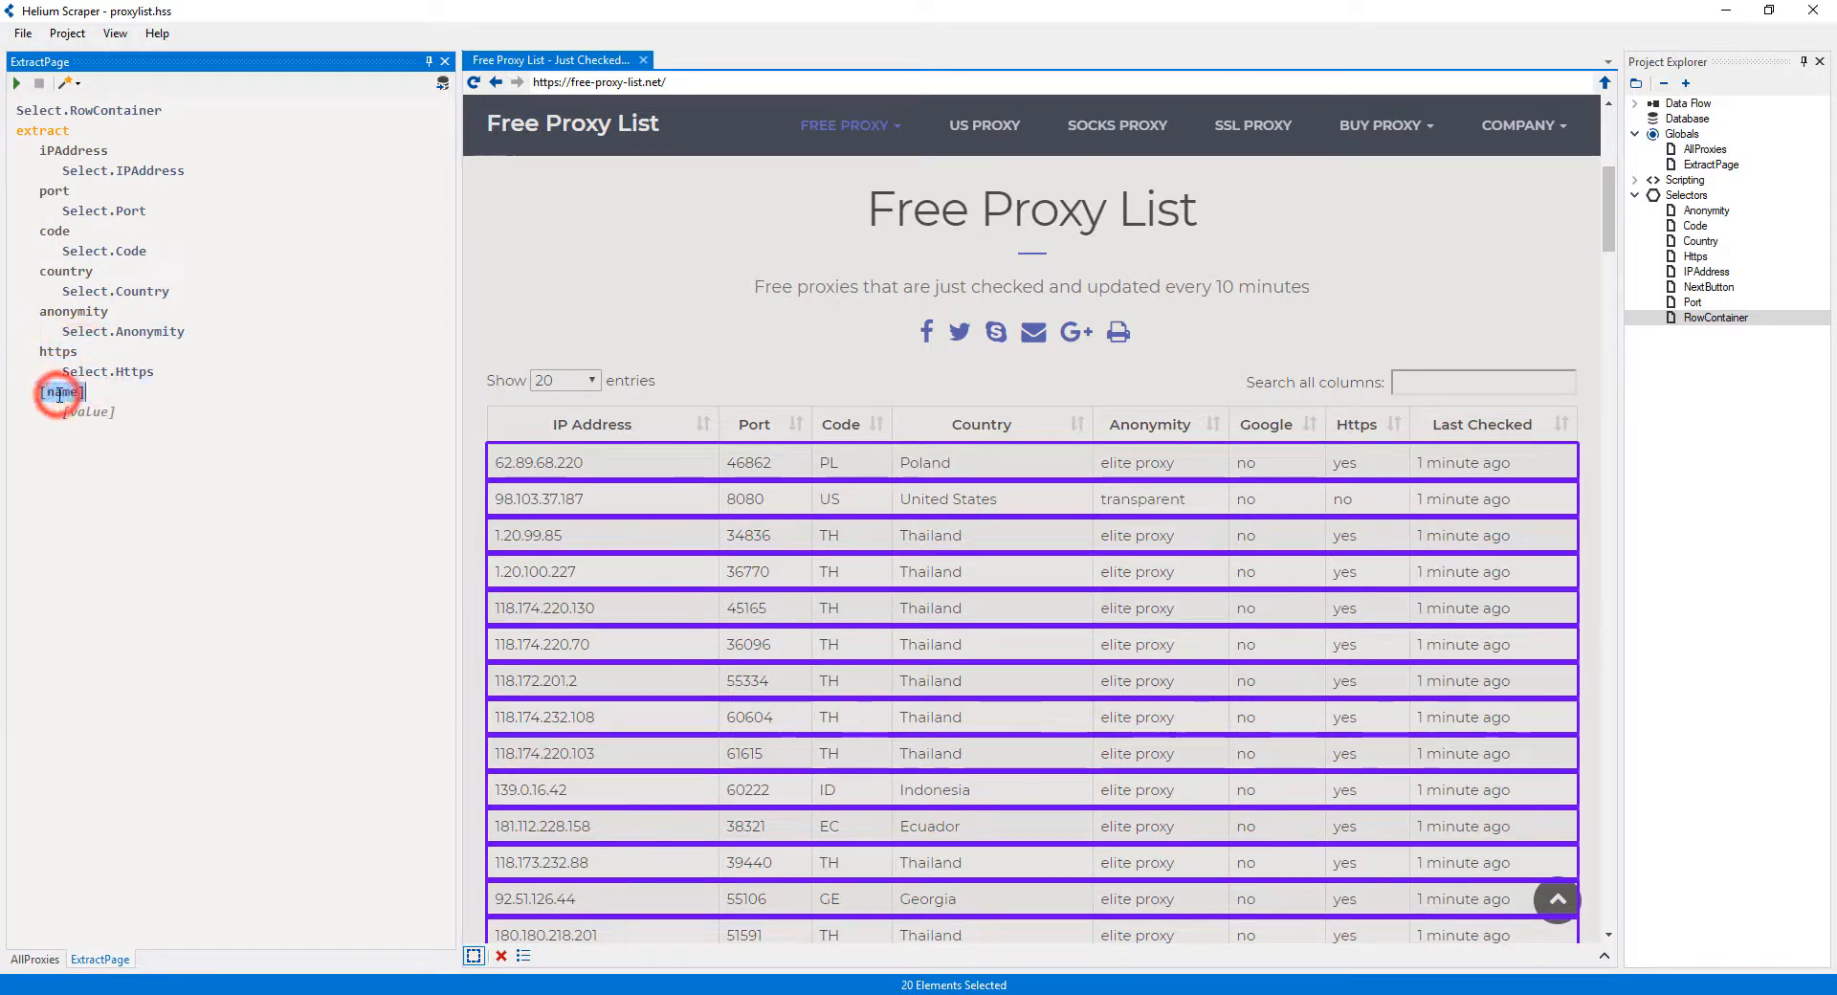
{"action": "type", "text": "lastChecked"}
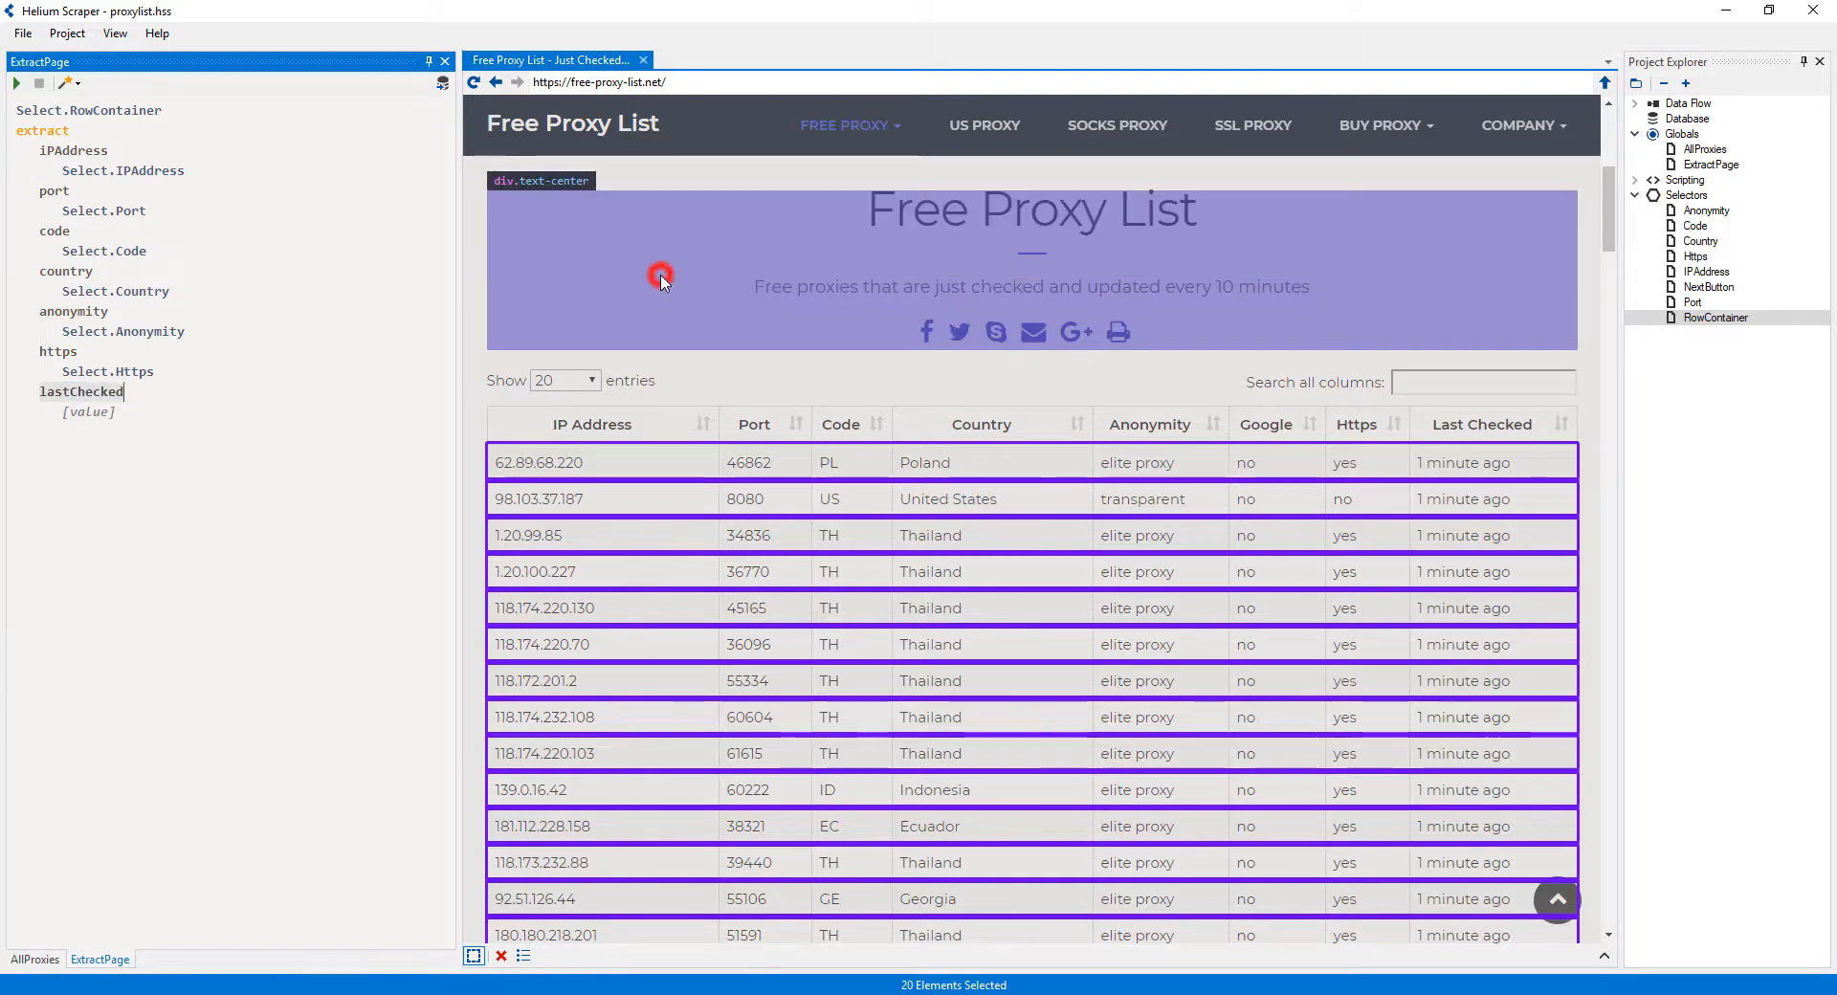
{"action": "left_click", "coordinate": [1481, 462]}
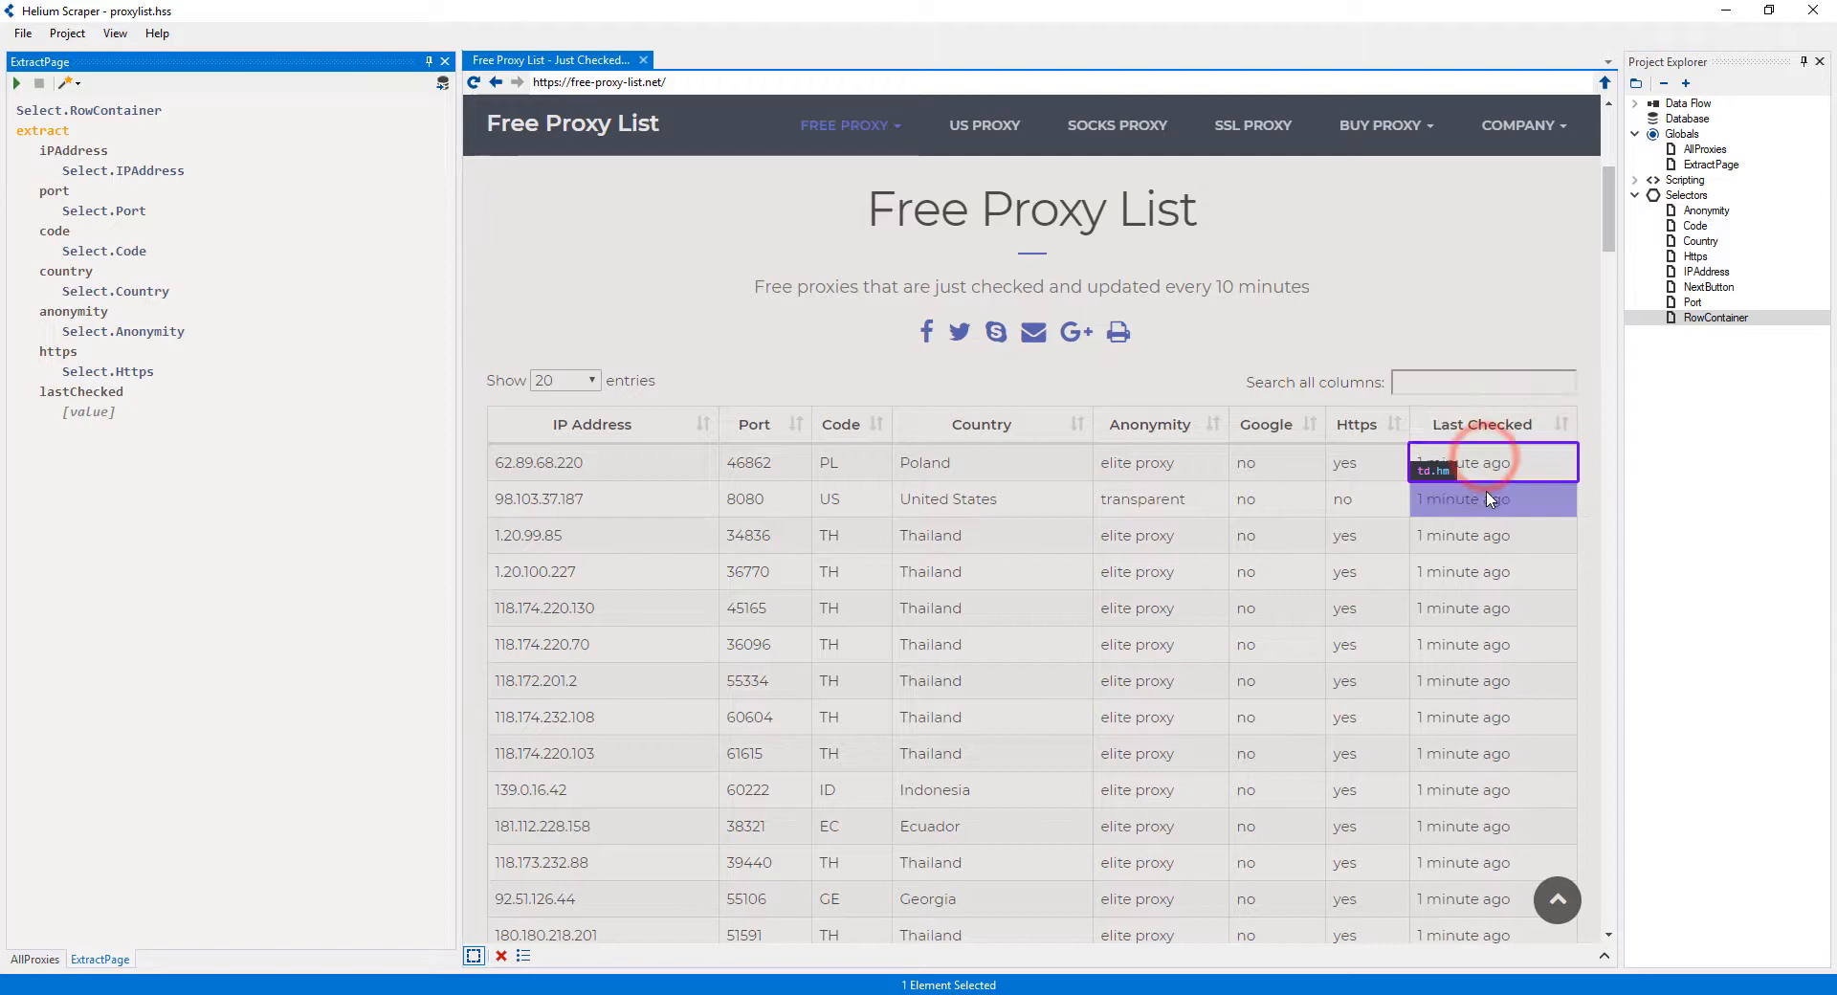
{"action": "left_click", "coordinate": [1493, 499]}
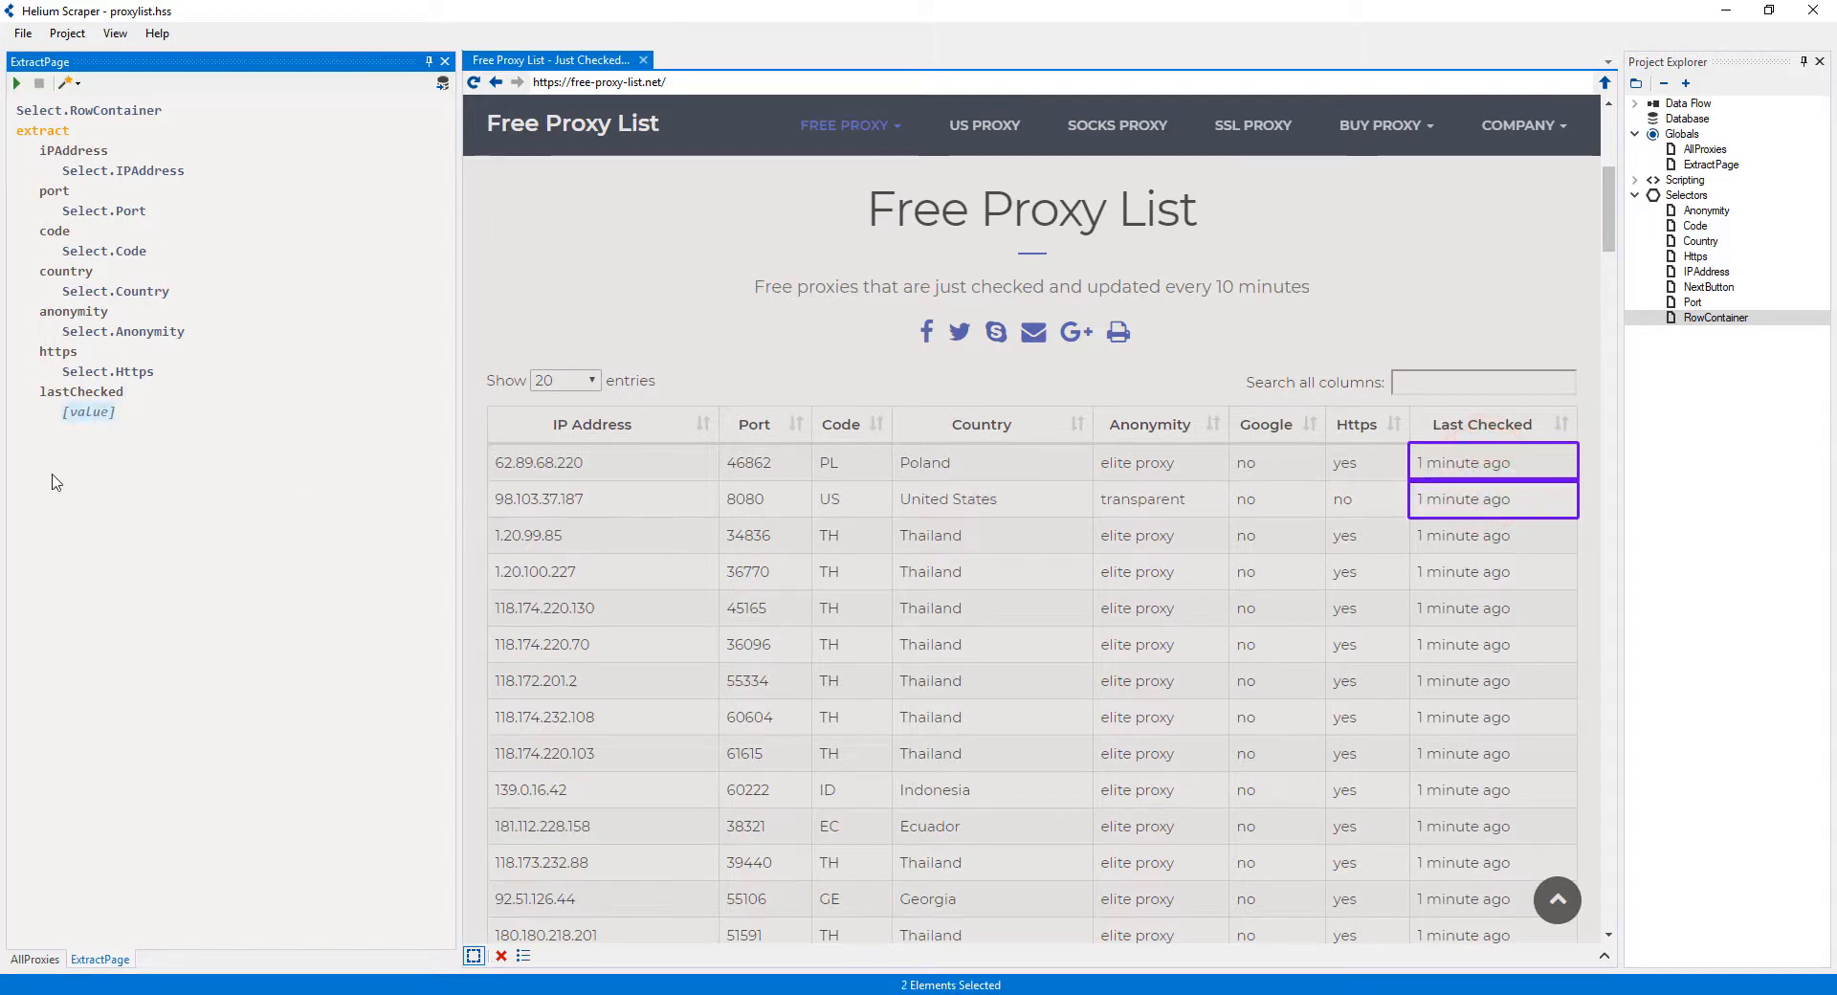
{"action": "right_click", "coordinate": [88, 412]}
{"action": "type", "text": "Select.LastChe"}
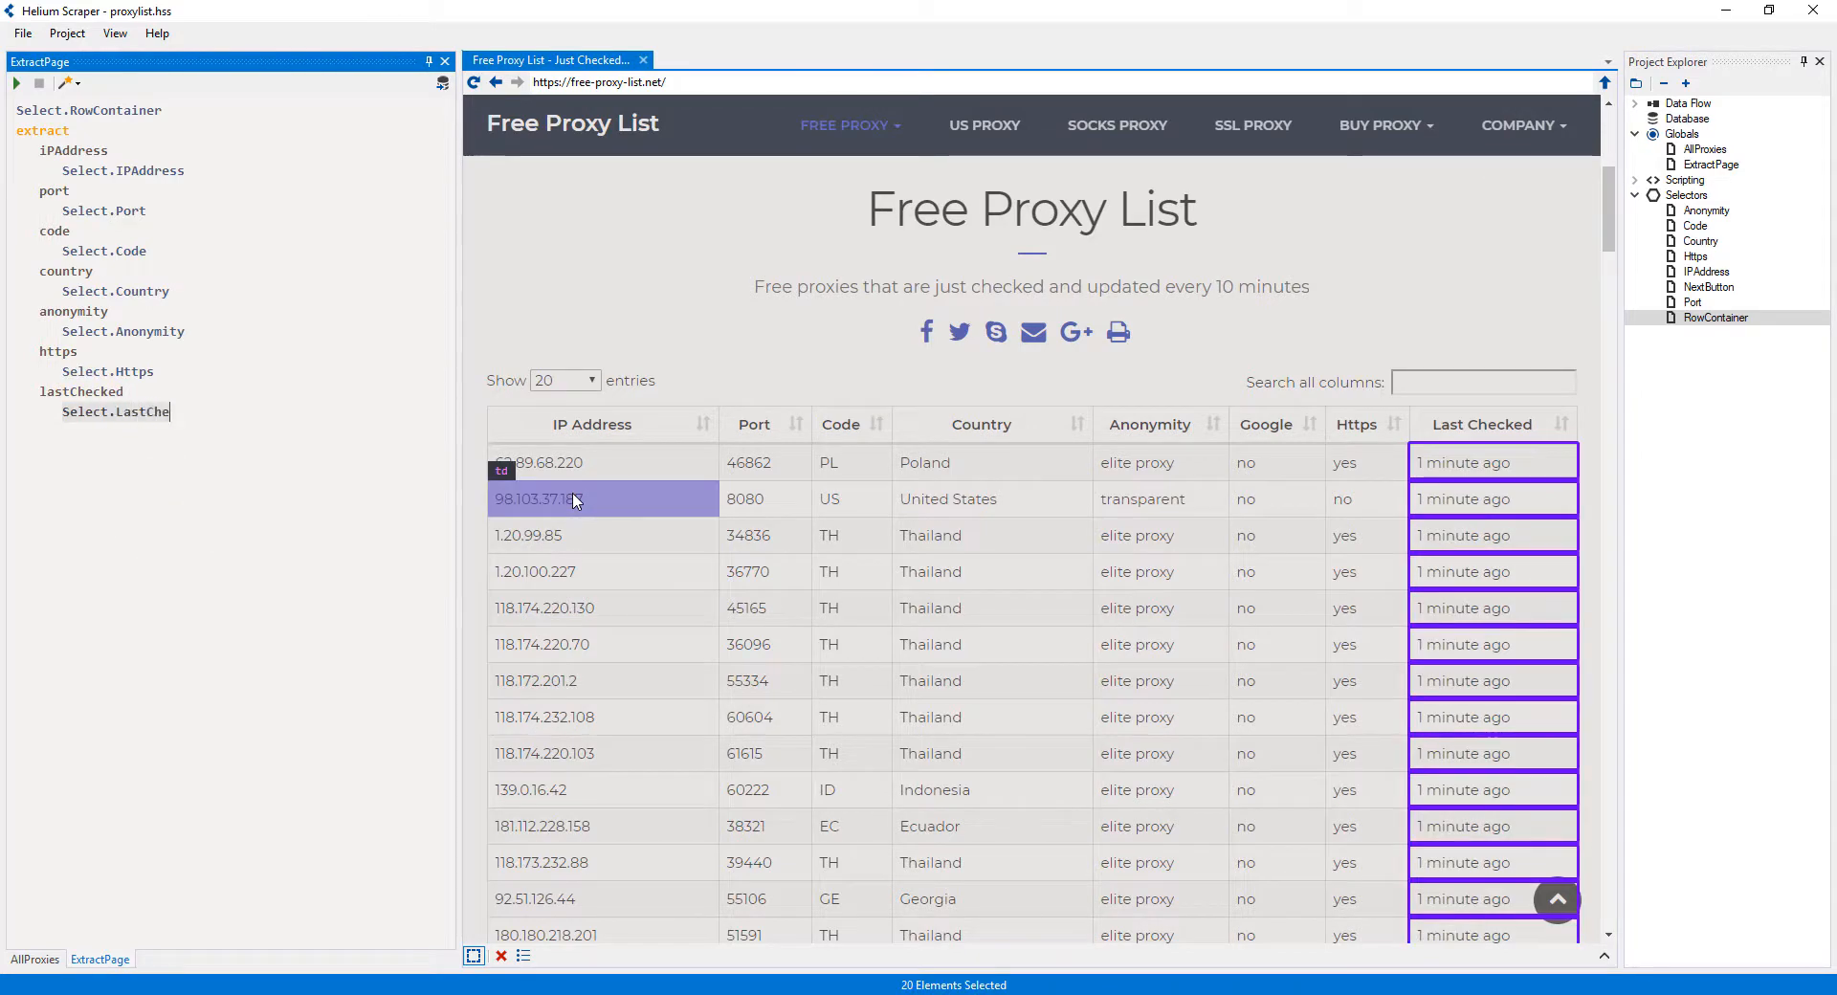
{"action": "left_click", "coordinate": [309, 629]}
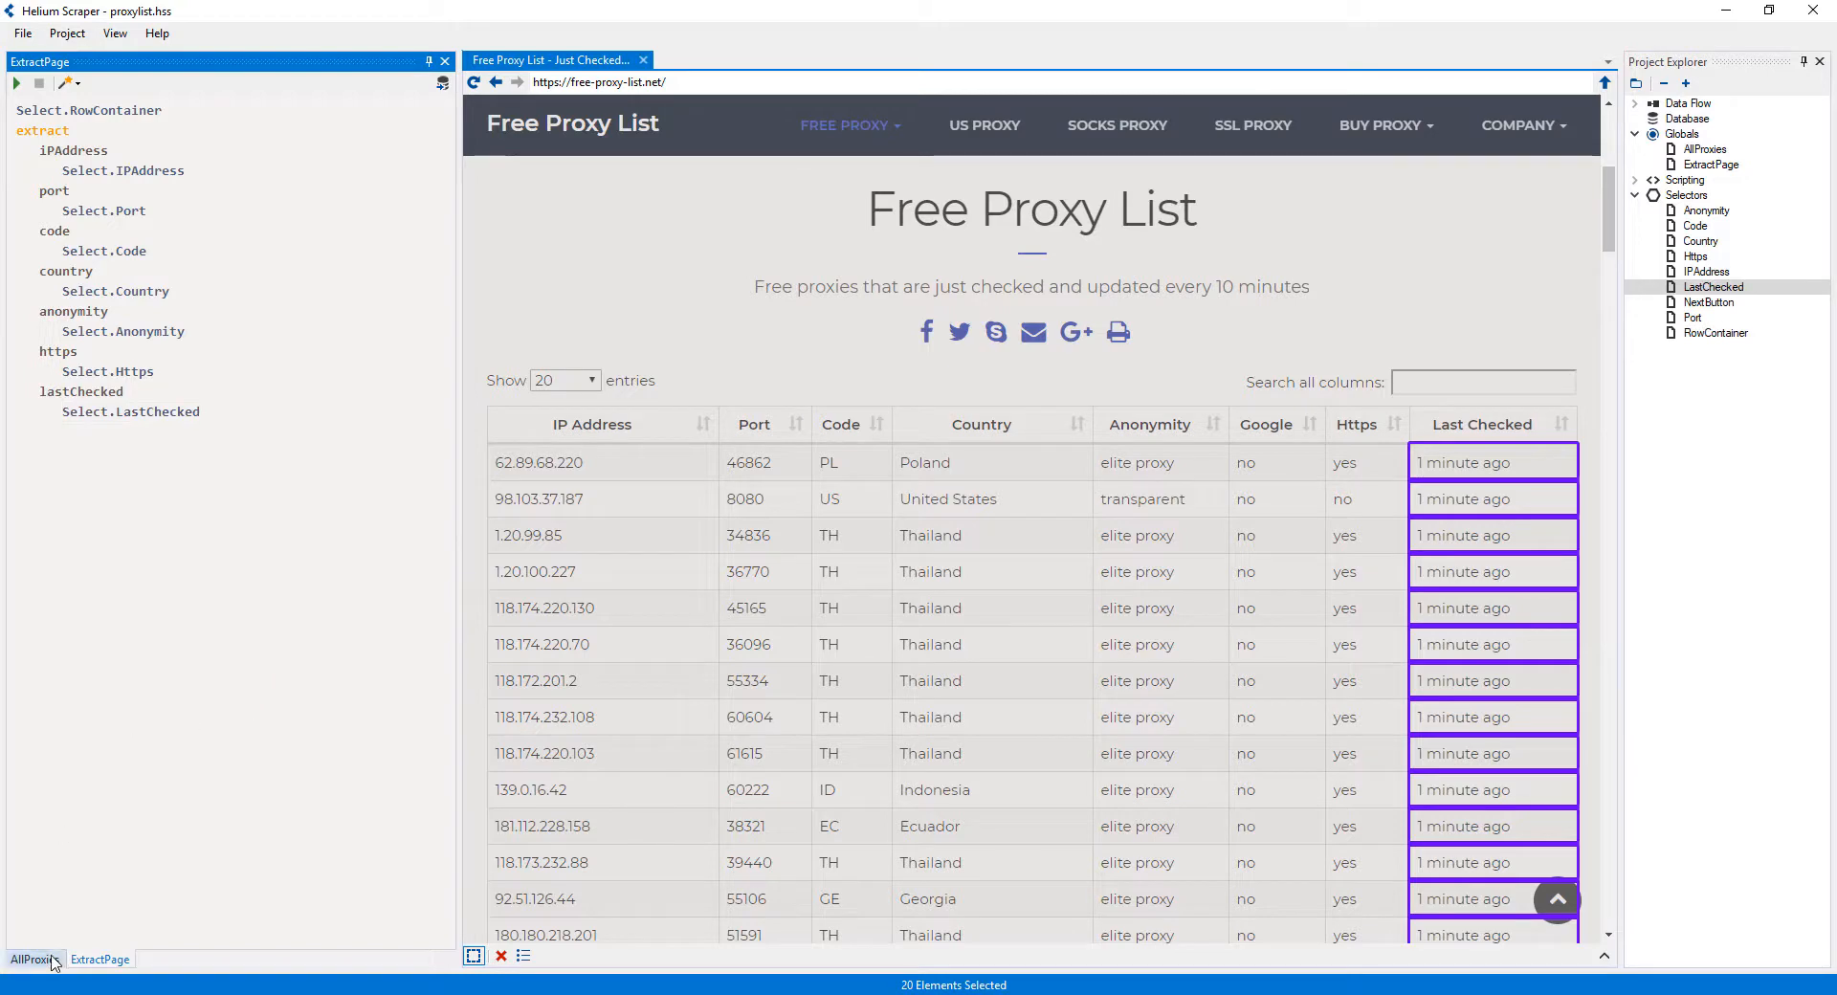
{"action": "left_click", "coordinate": [32, 958]}
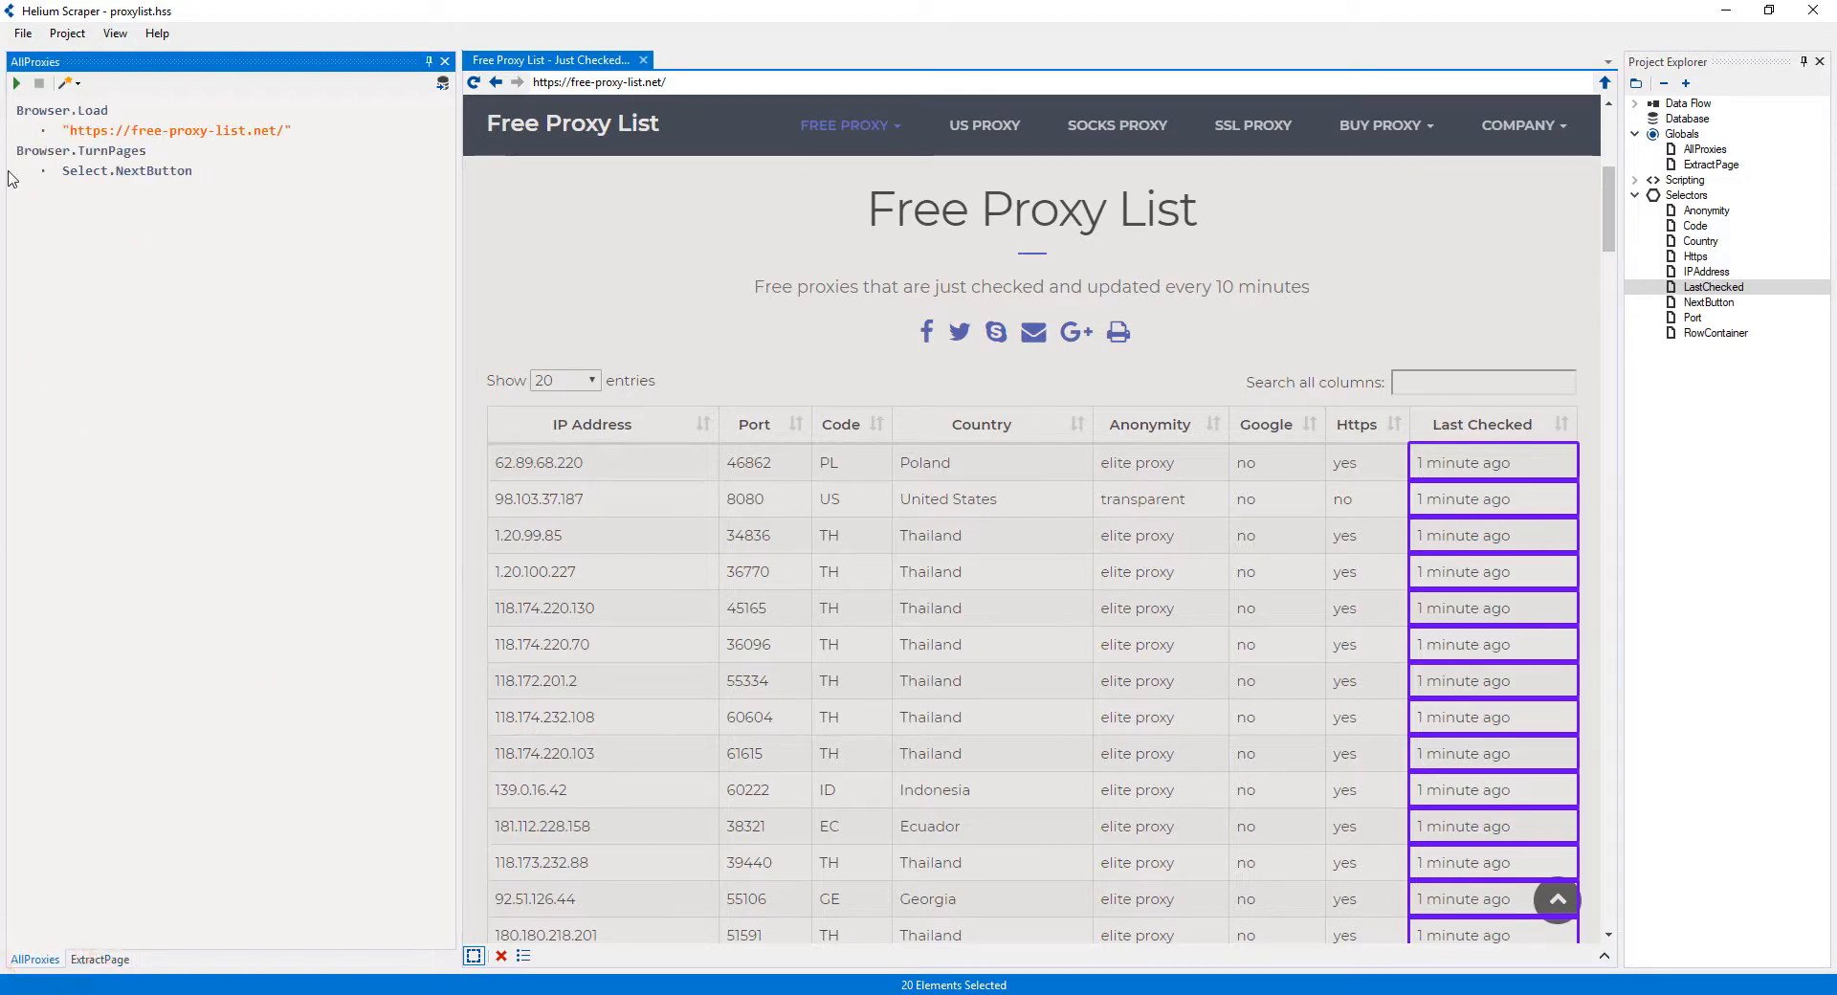
- Add an ExtractPage call after Browser.TurnPages and run the scrape
{"action": "right_click", "coordinate": [126, 171]}
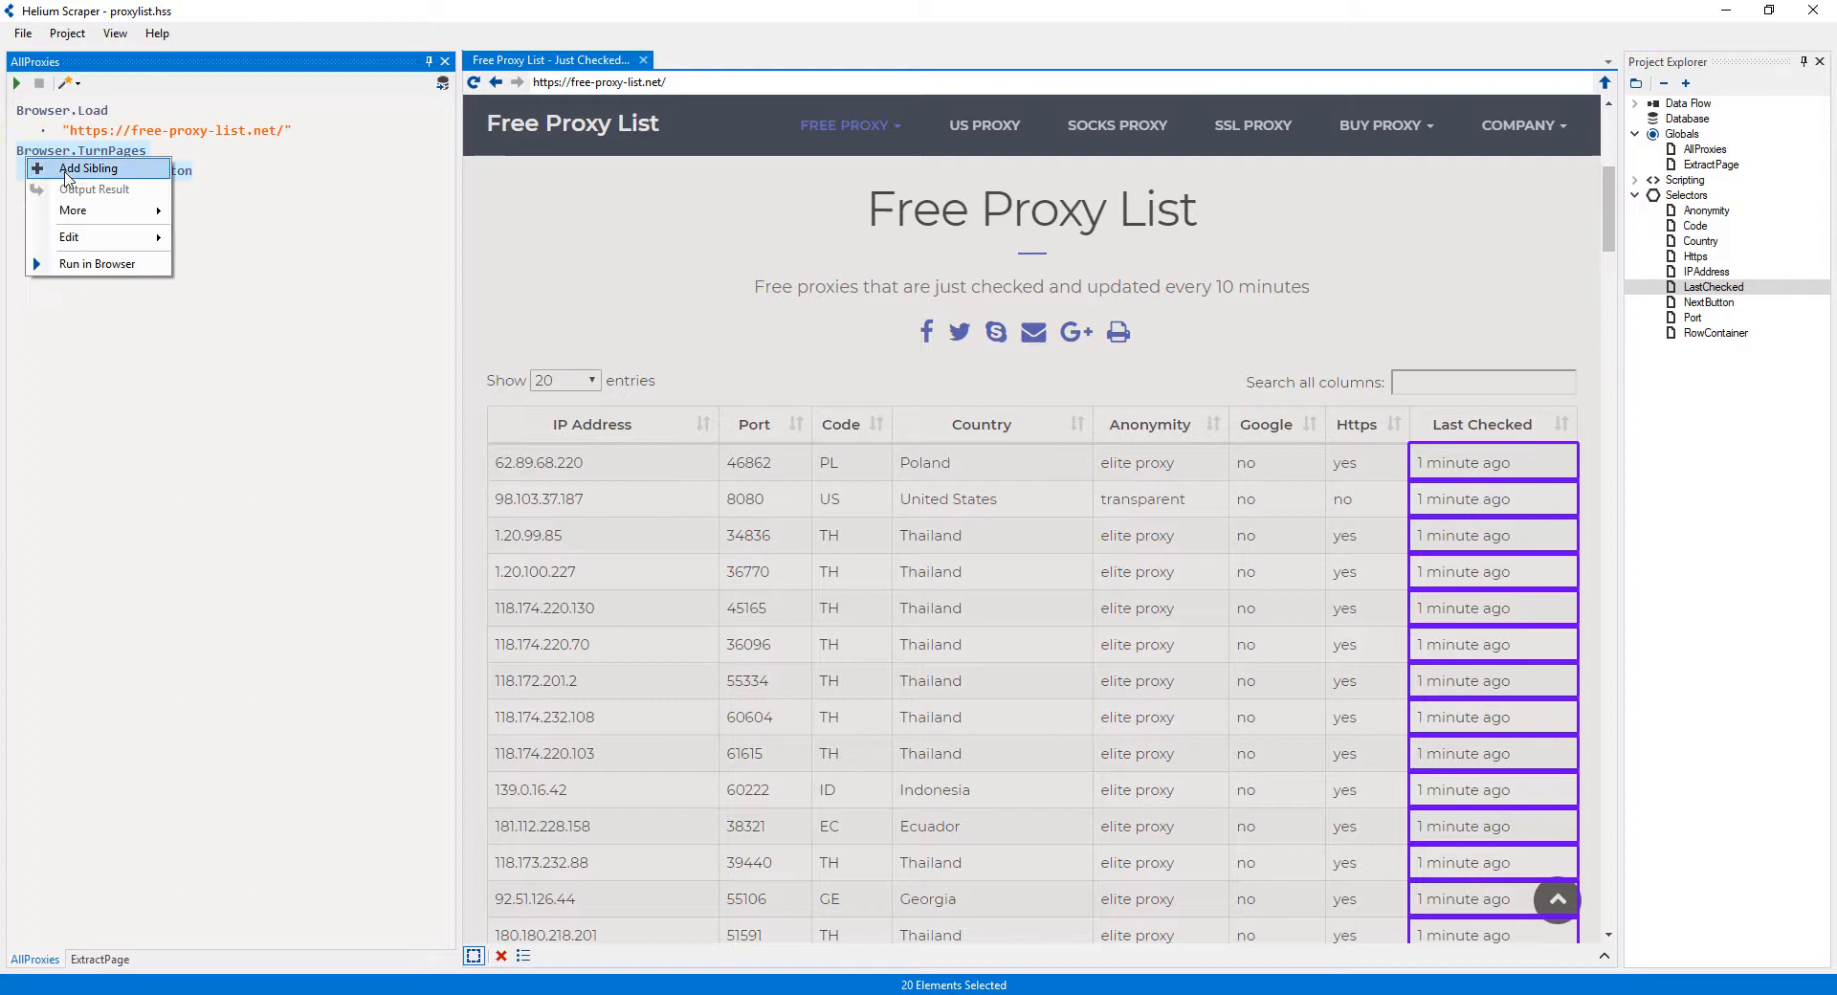
{"action": "left_click", "coordinate": [89, 167]}
{"action": "type", "text": "ExtractPage"}
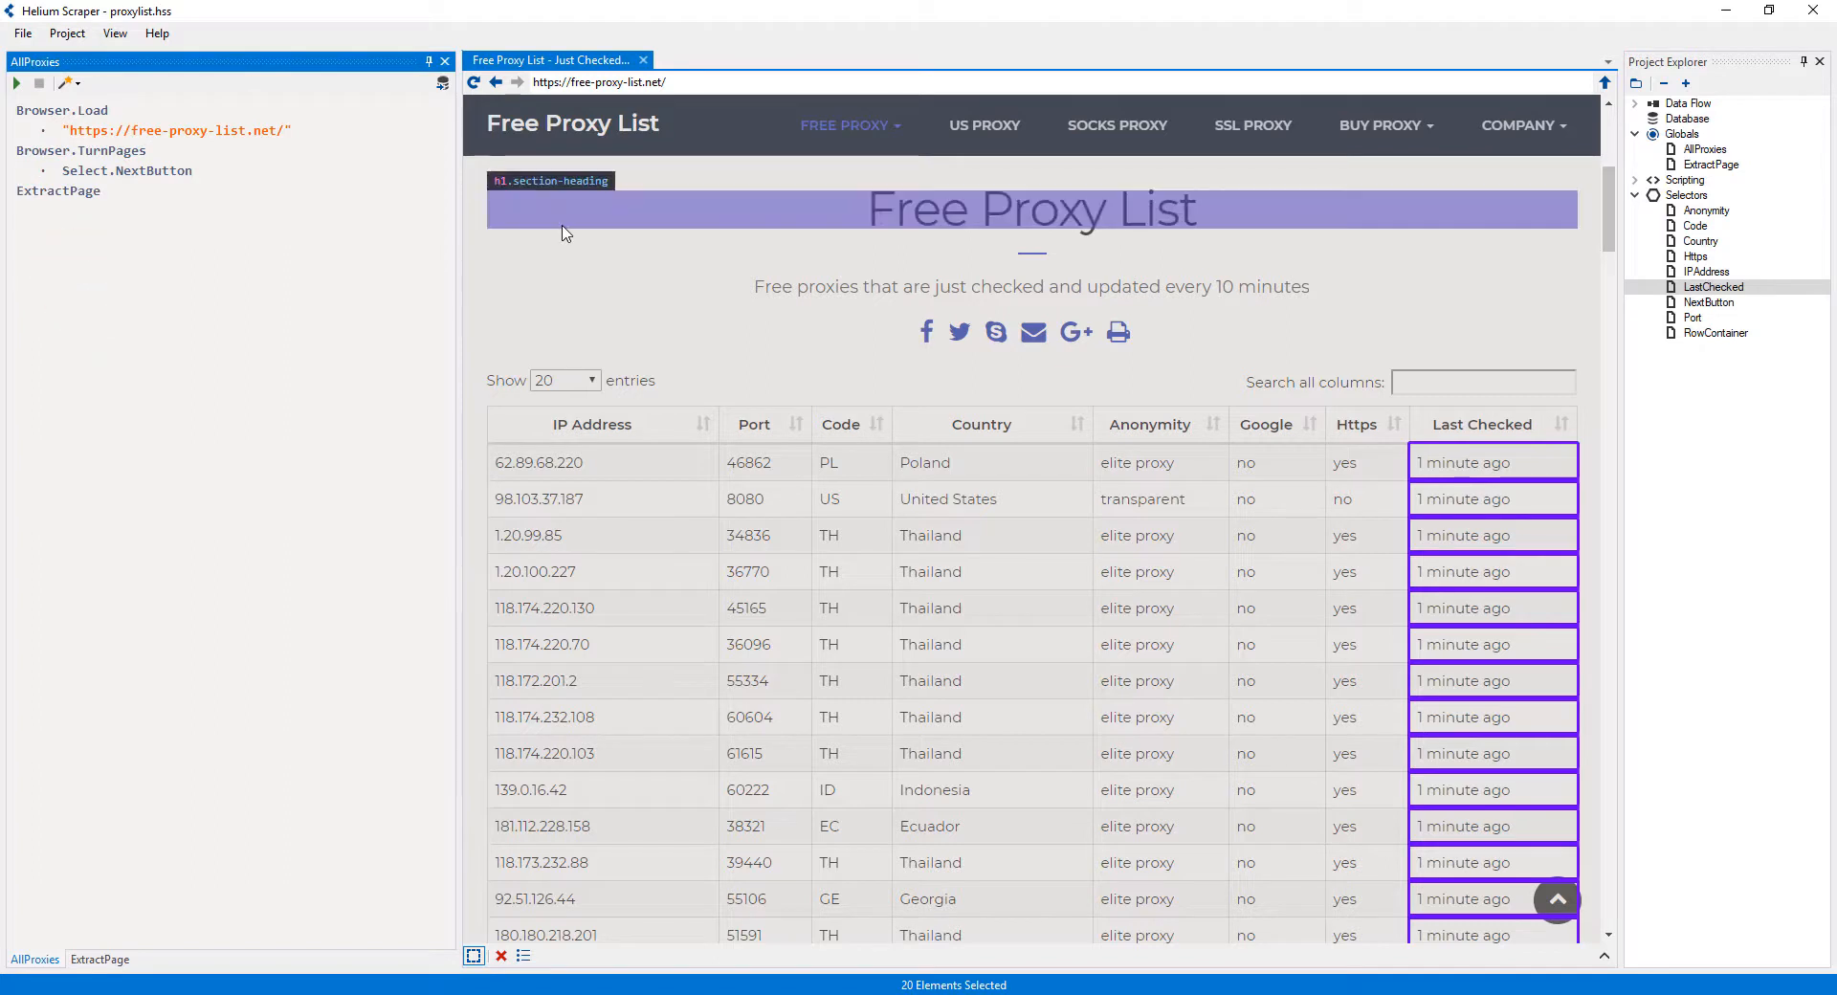
{"action": "left_click", "coordinate": [16, 82]}
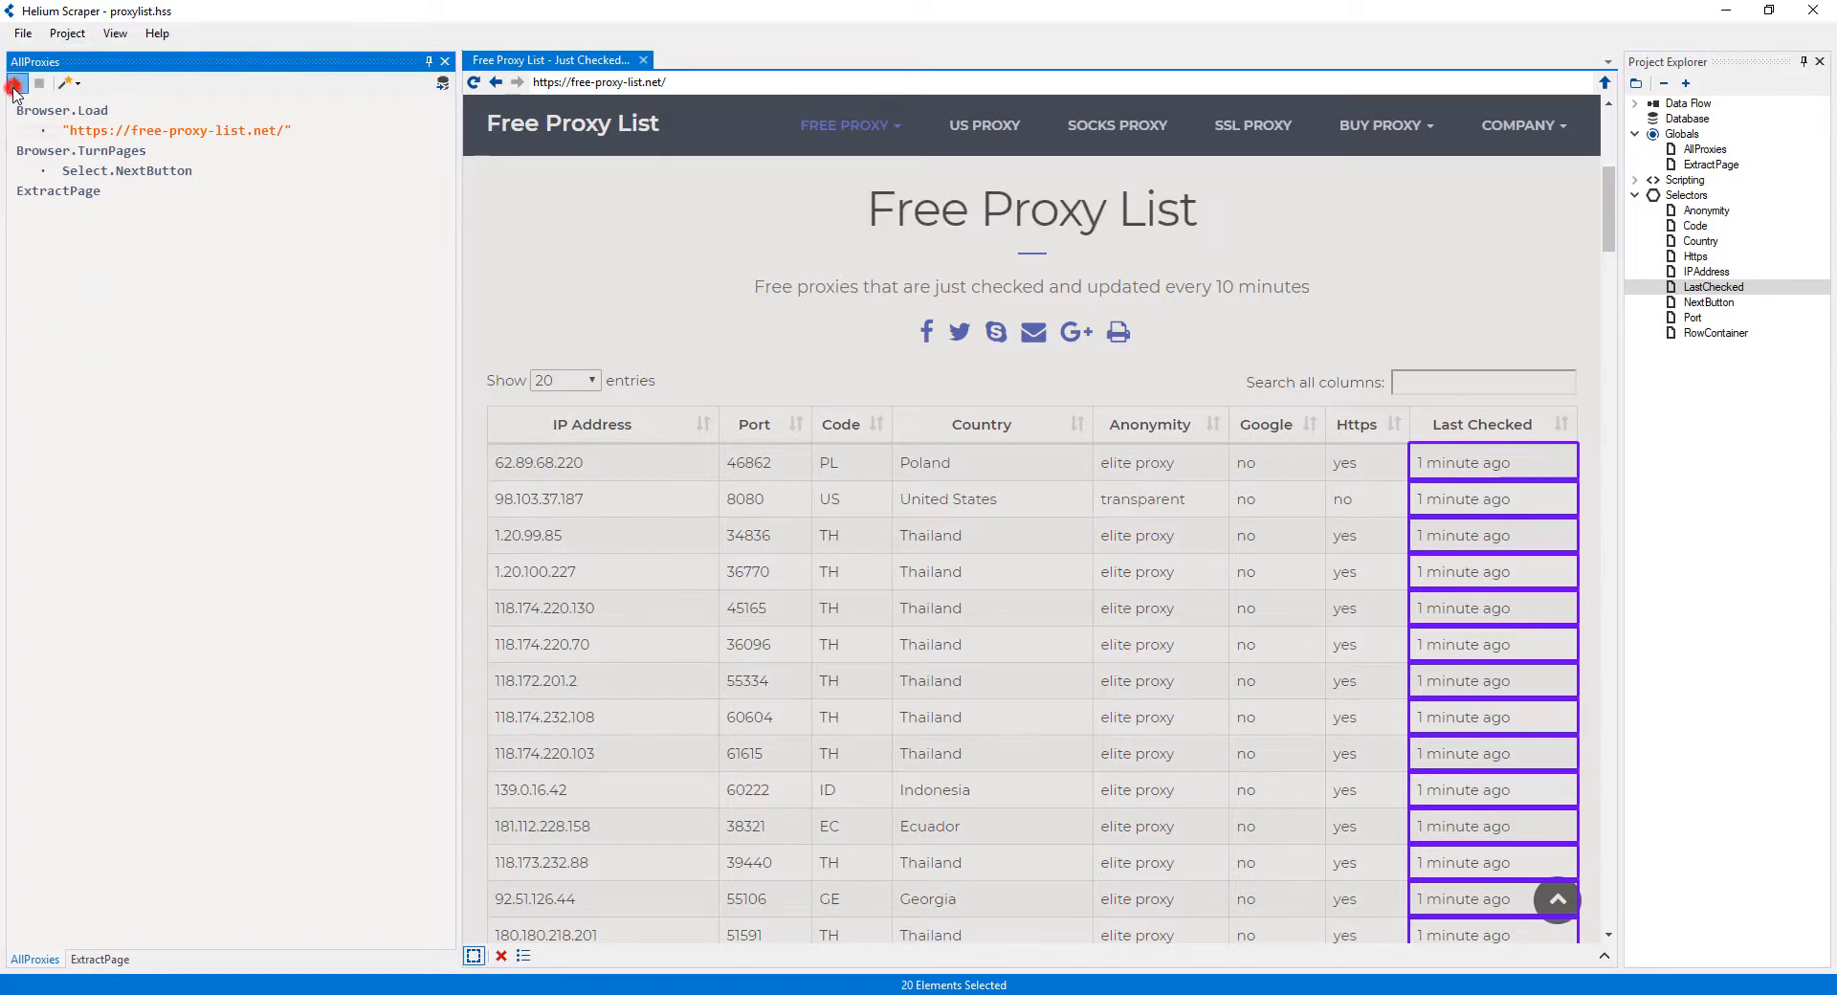
{"action": "left_click", "coordinate": [16, 84]}
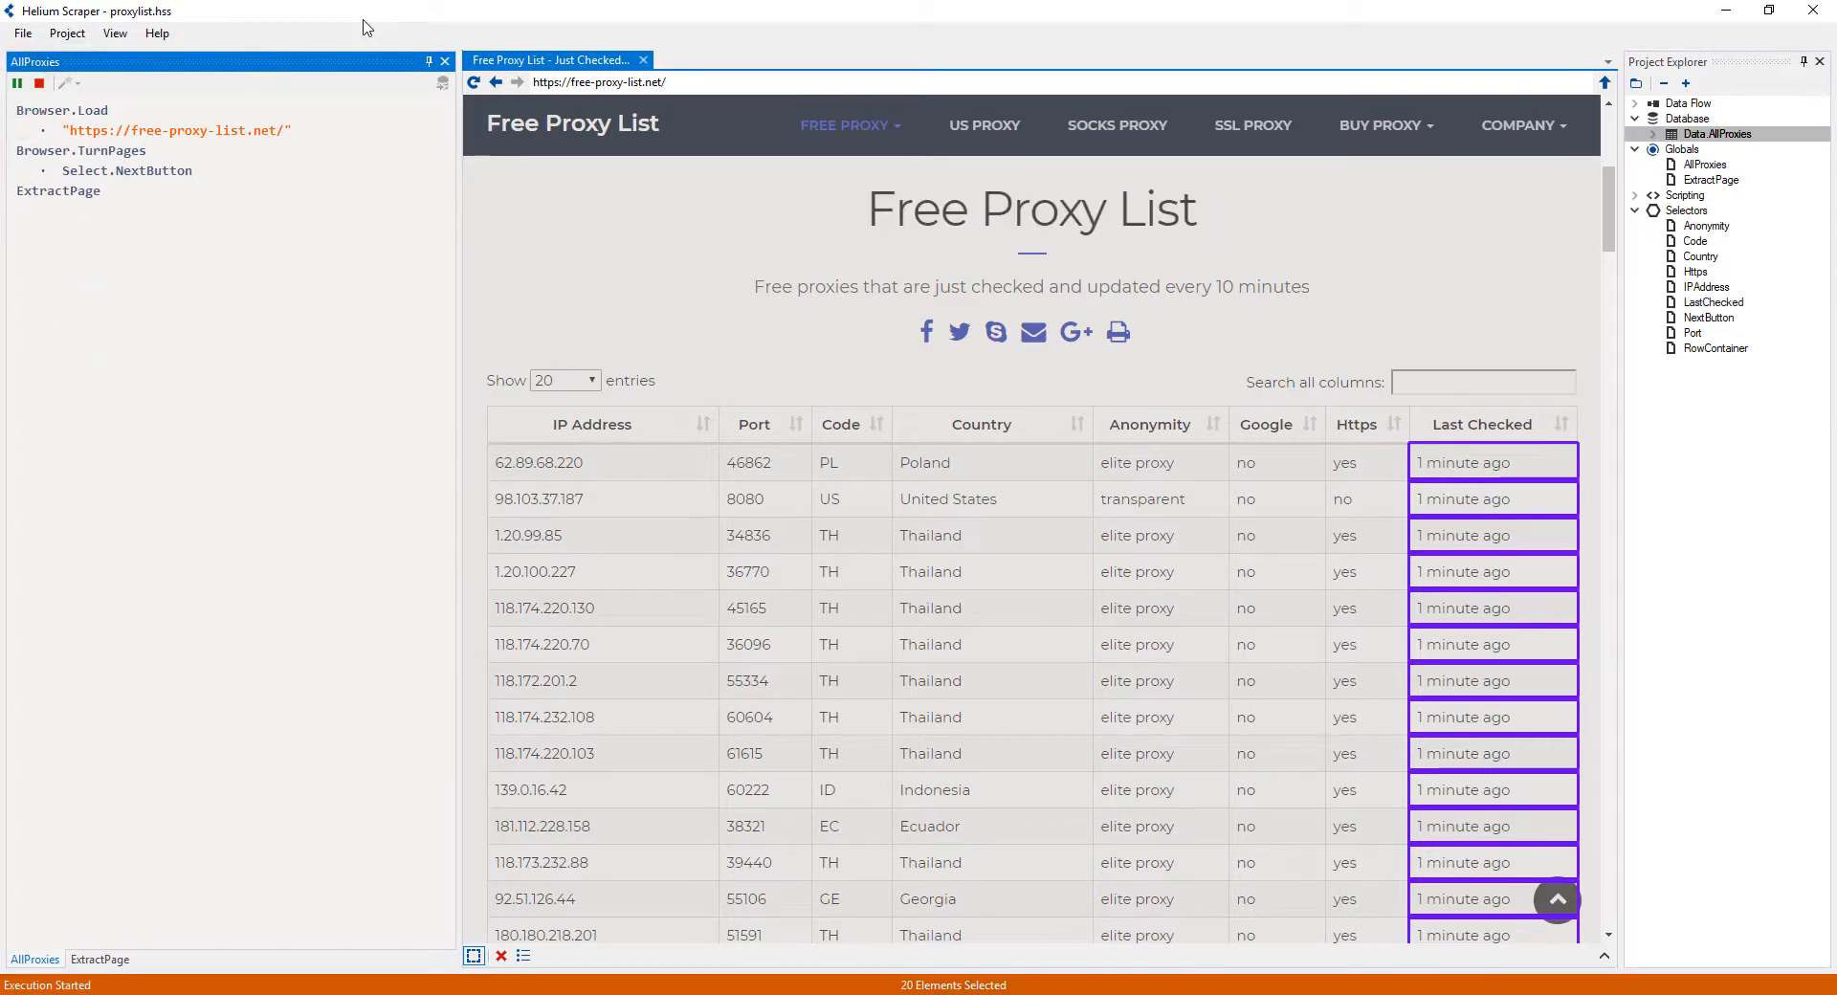
- Open the Data.AllProxies table with its 300 proxy rows once the run completes
{"action": "left_click", "coordinate": [1653, 134]}
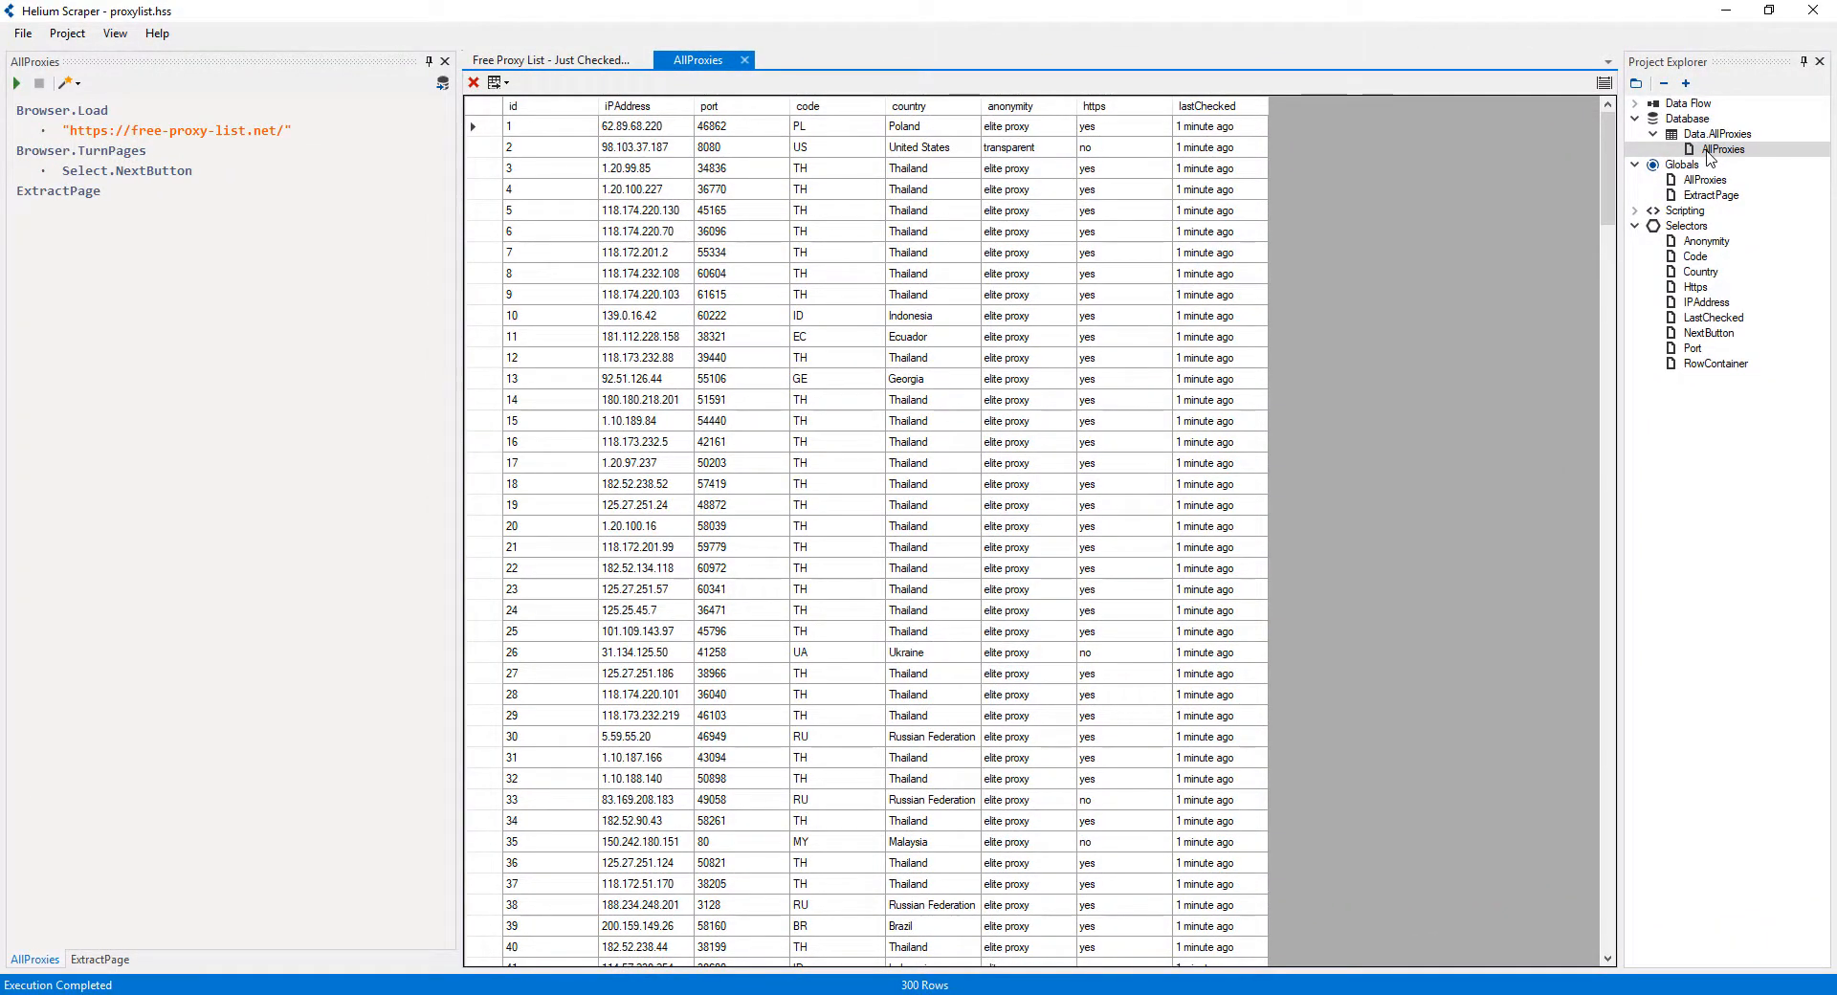
{"action": "right_click", "coordinate": [1682, 164]}
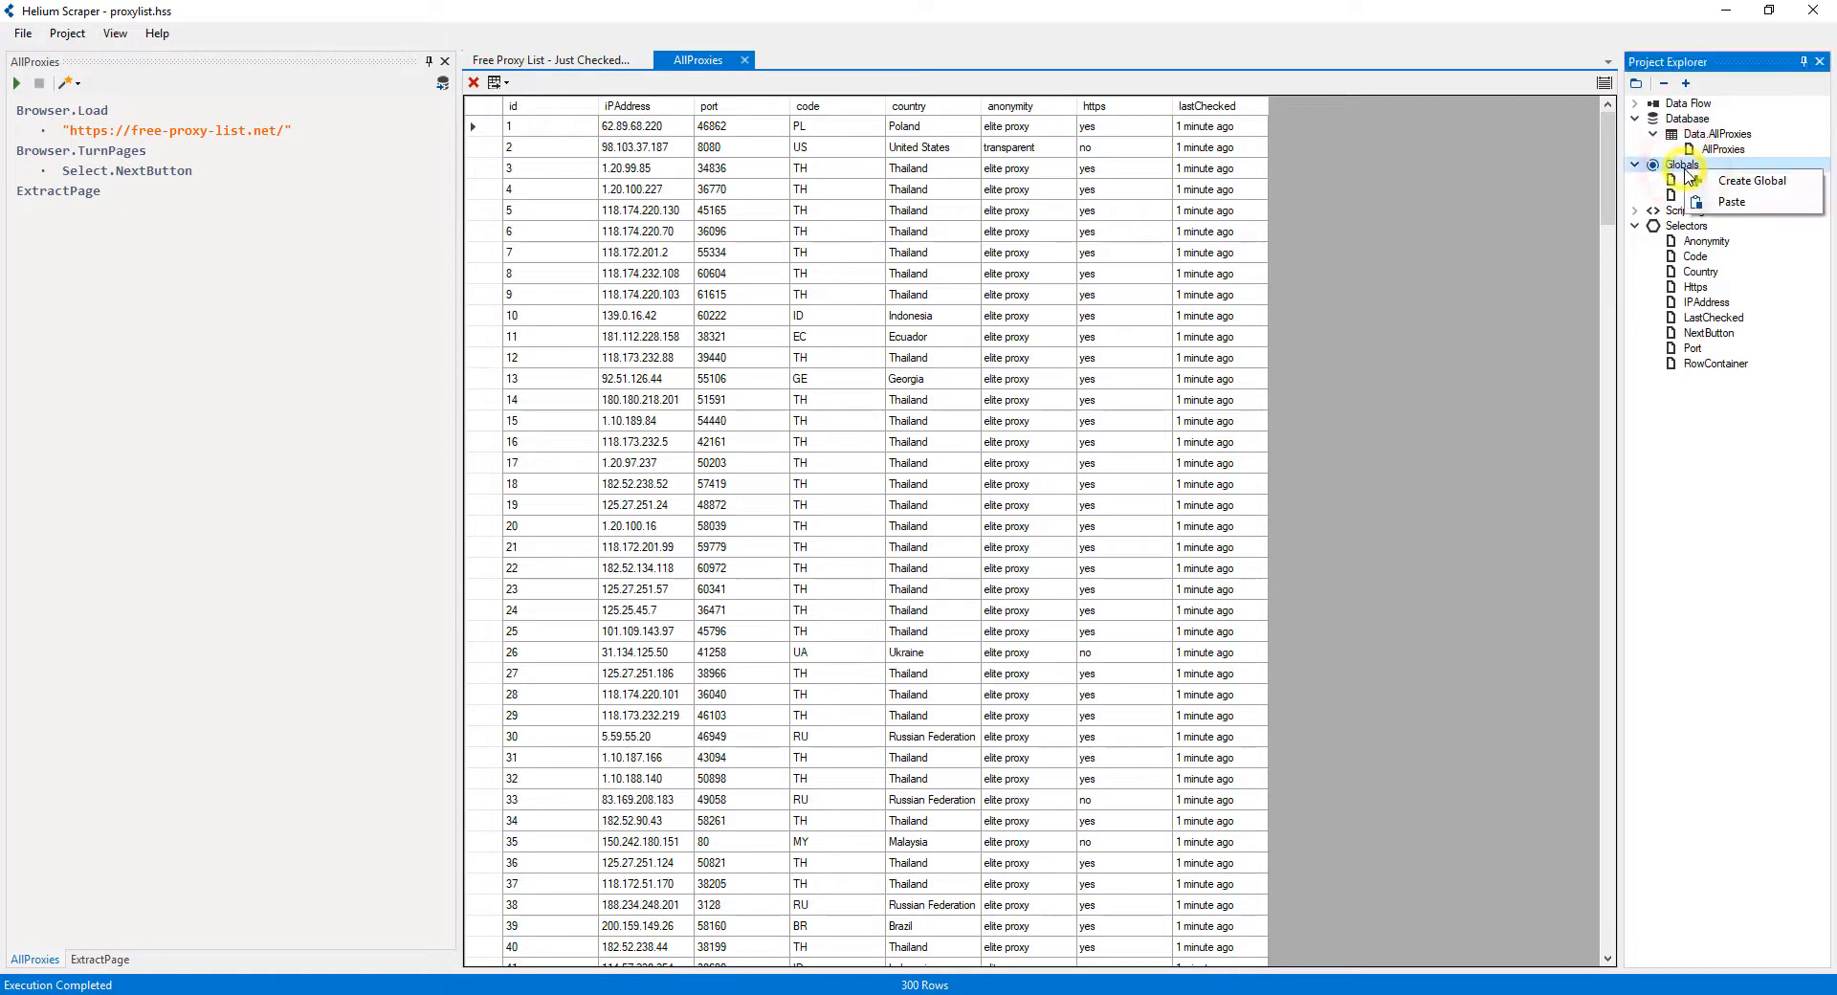
- Create a new global and name it SelectProxies
{"action": "left_click", "coordinate": [1750, 181]}
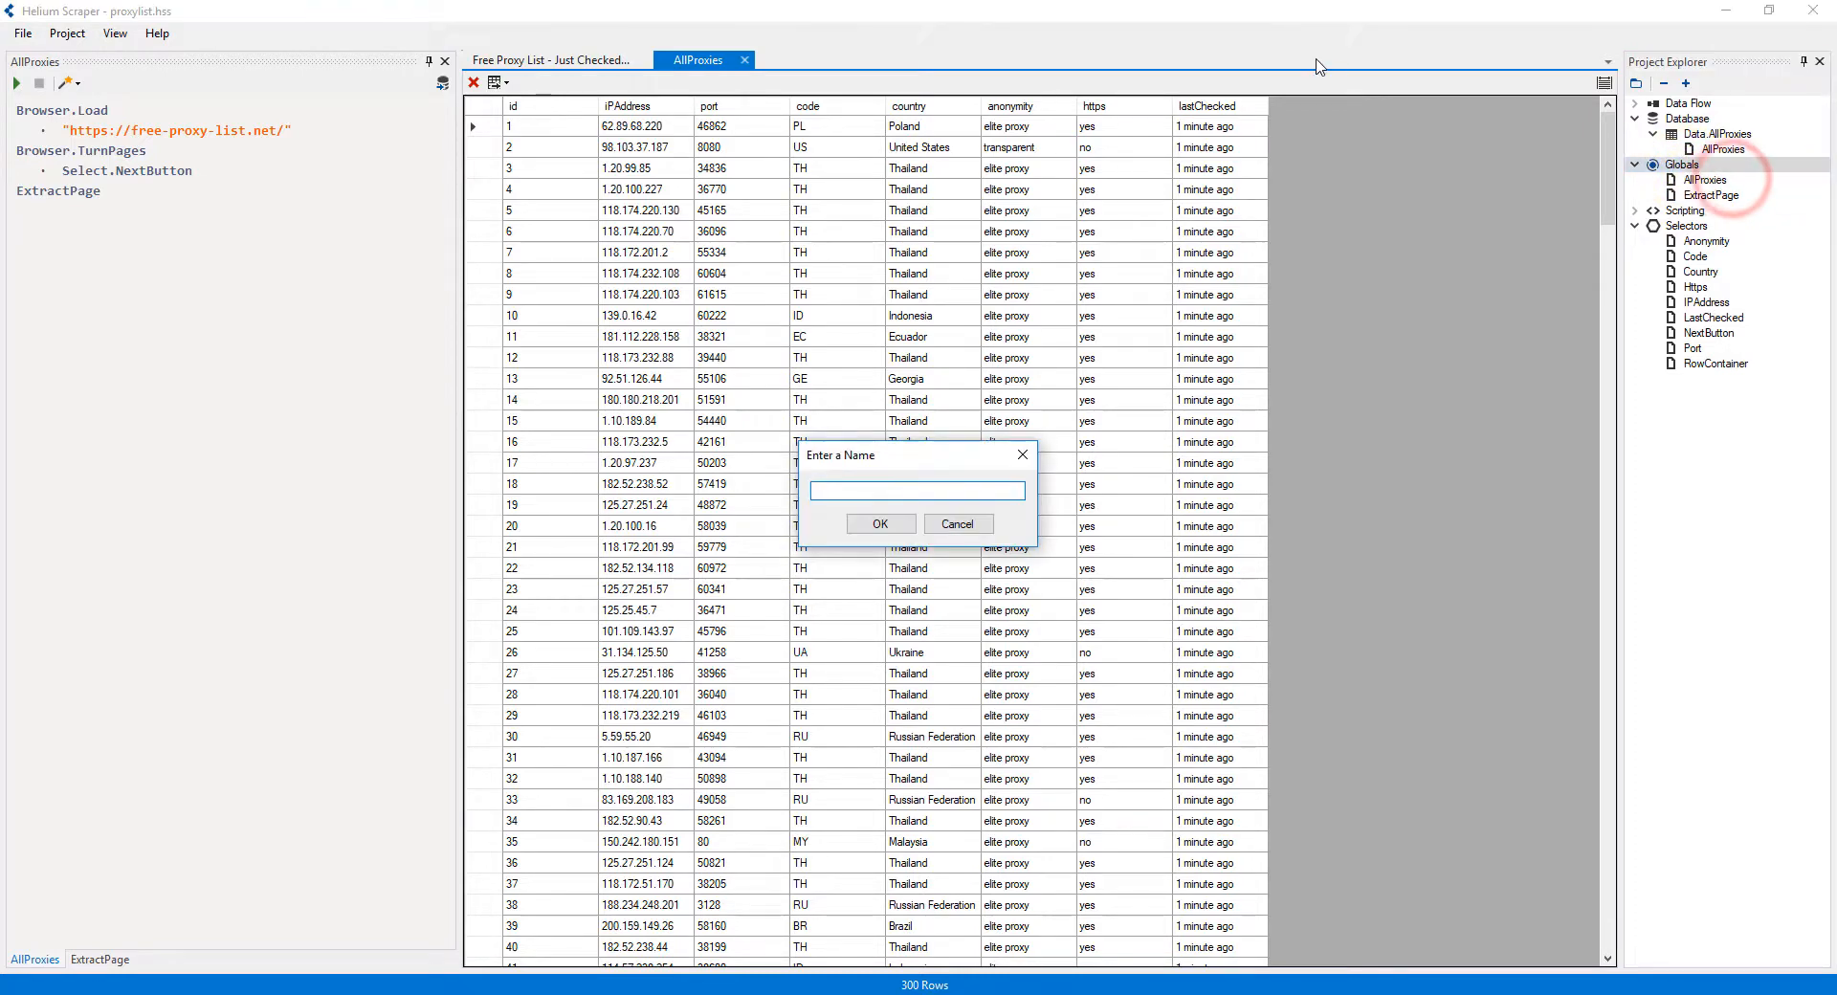
{"action": "type", "text": "SelectPro"}
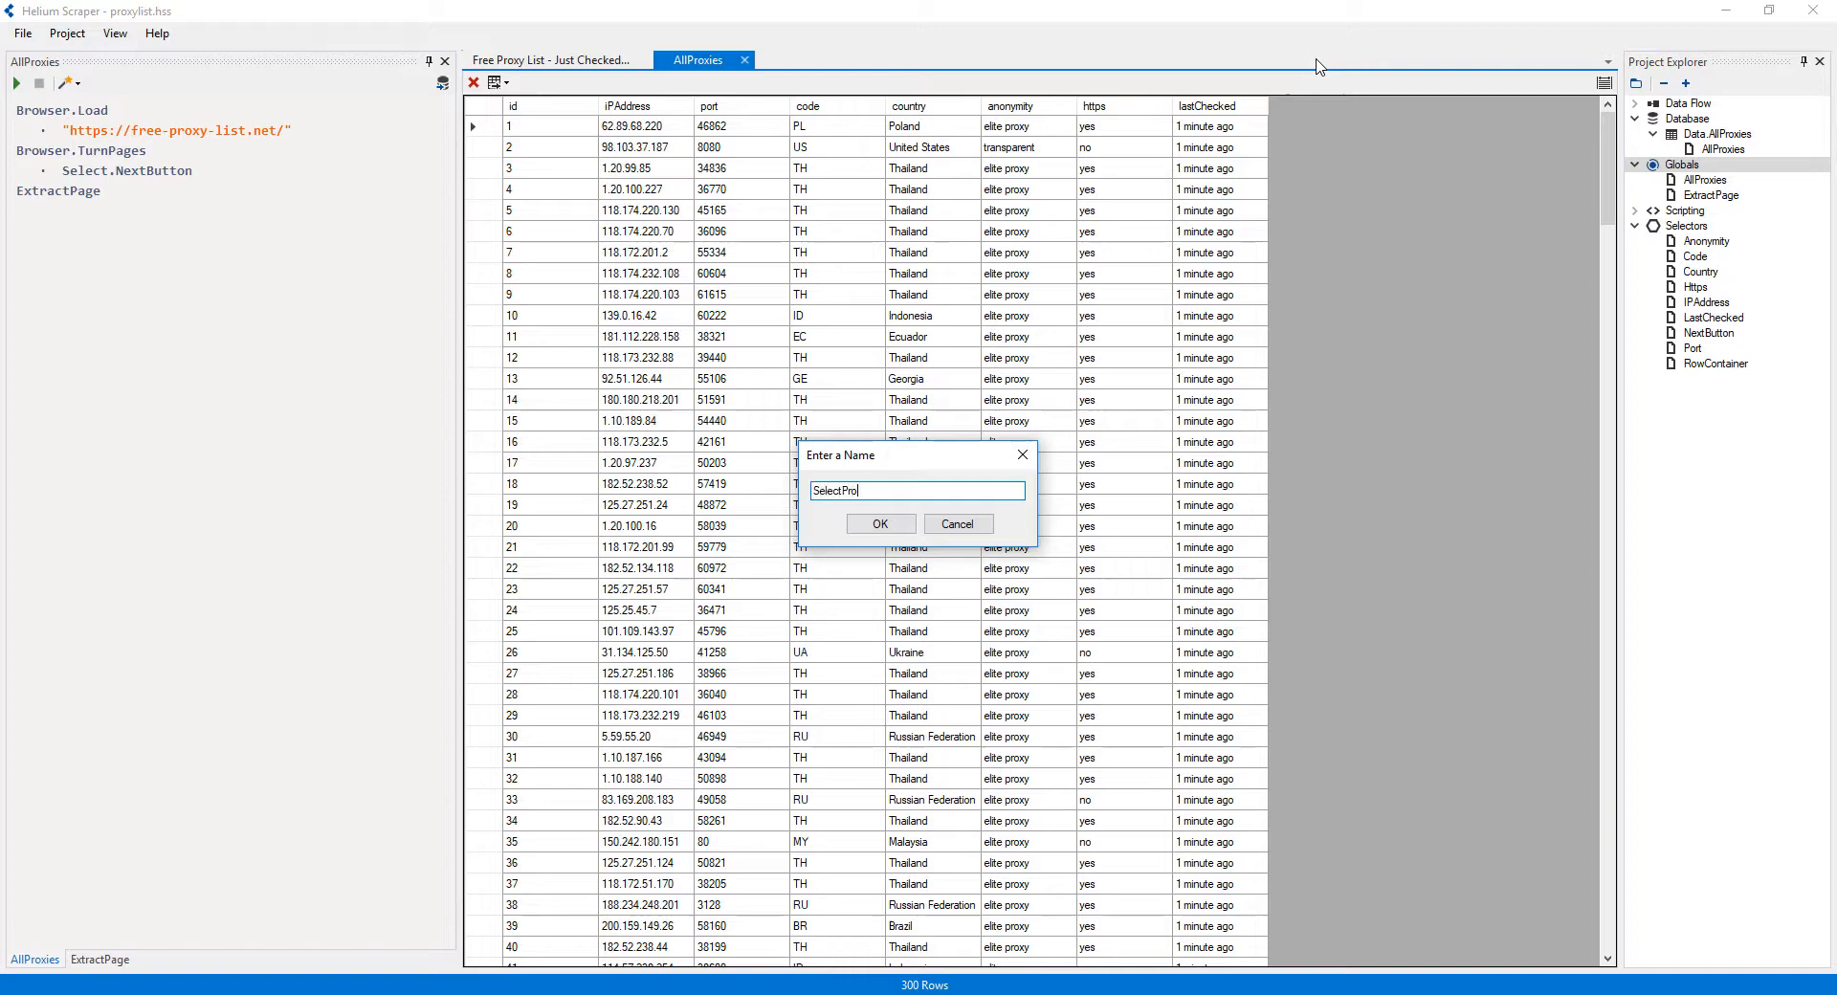
{"action": "type", "text": "xies"}
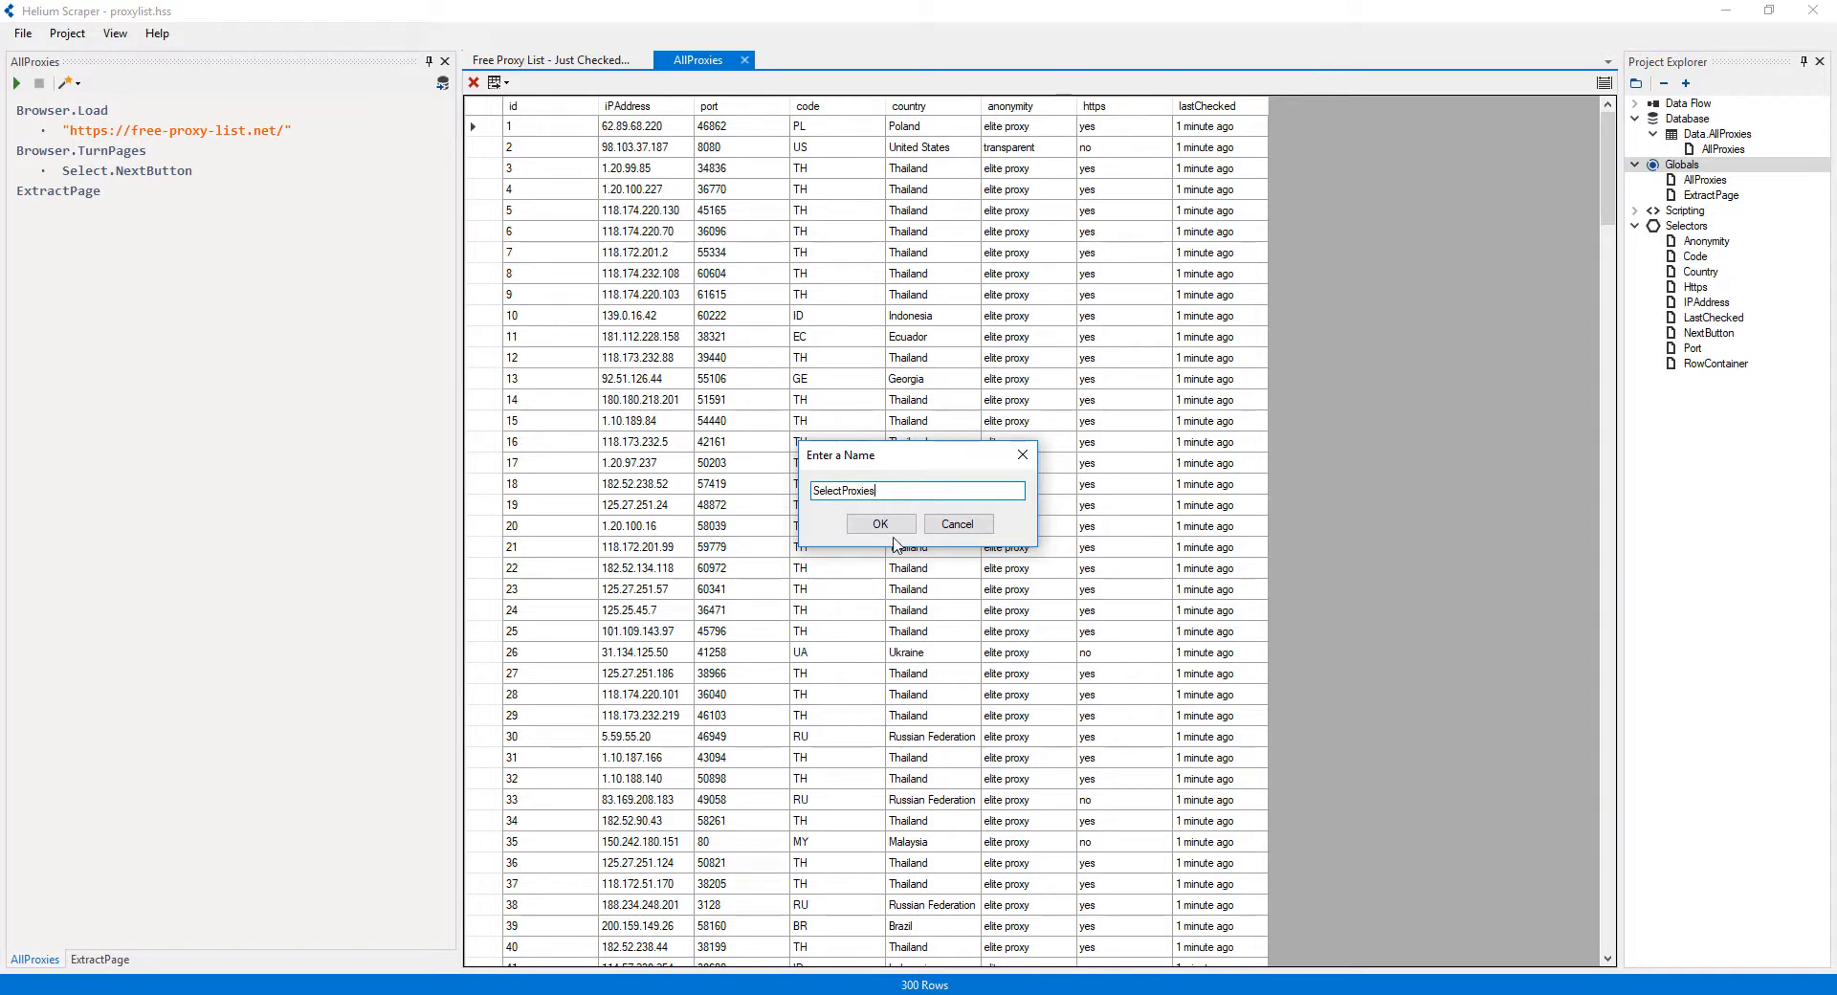
{"action": "left_click", "coordinate": [880, 523]}
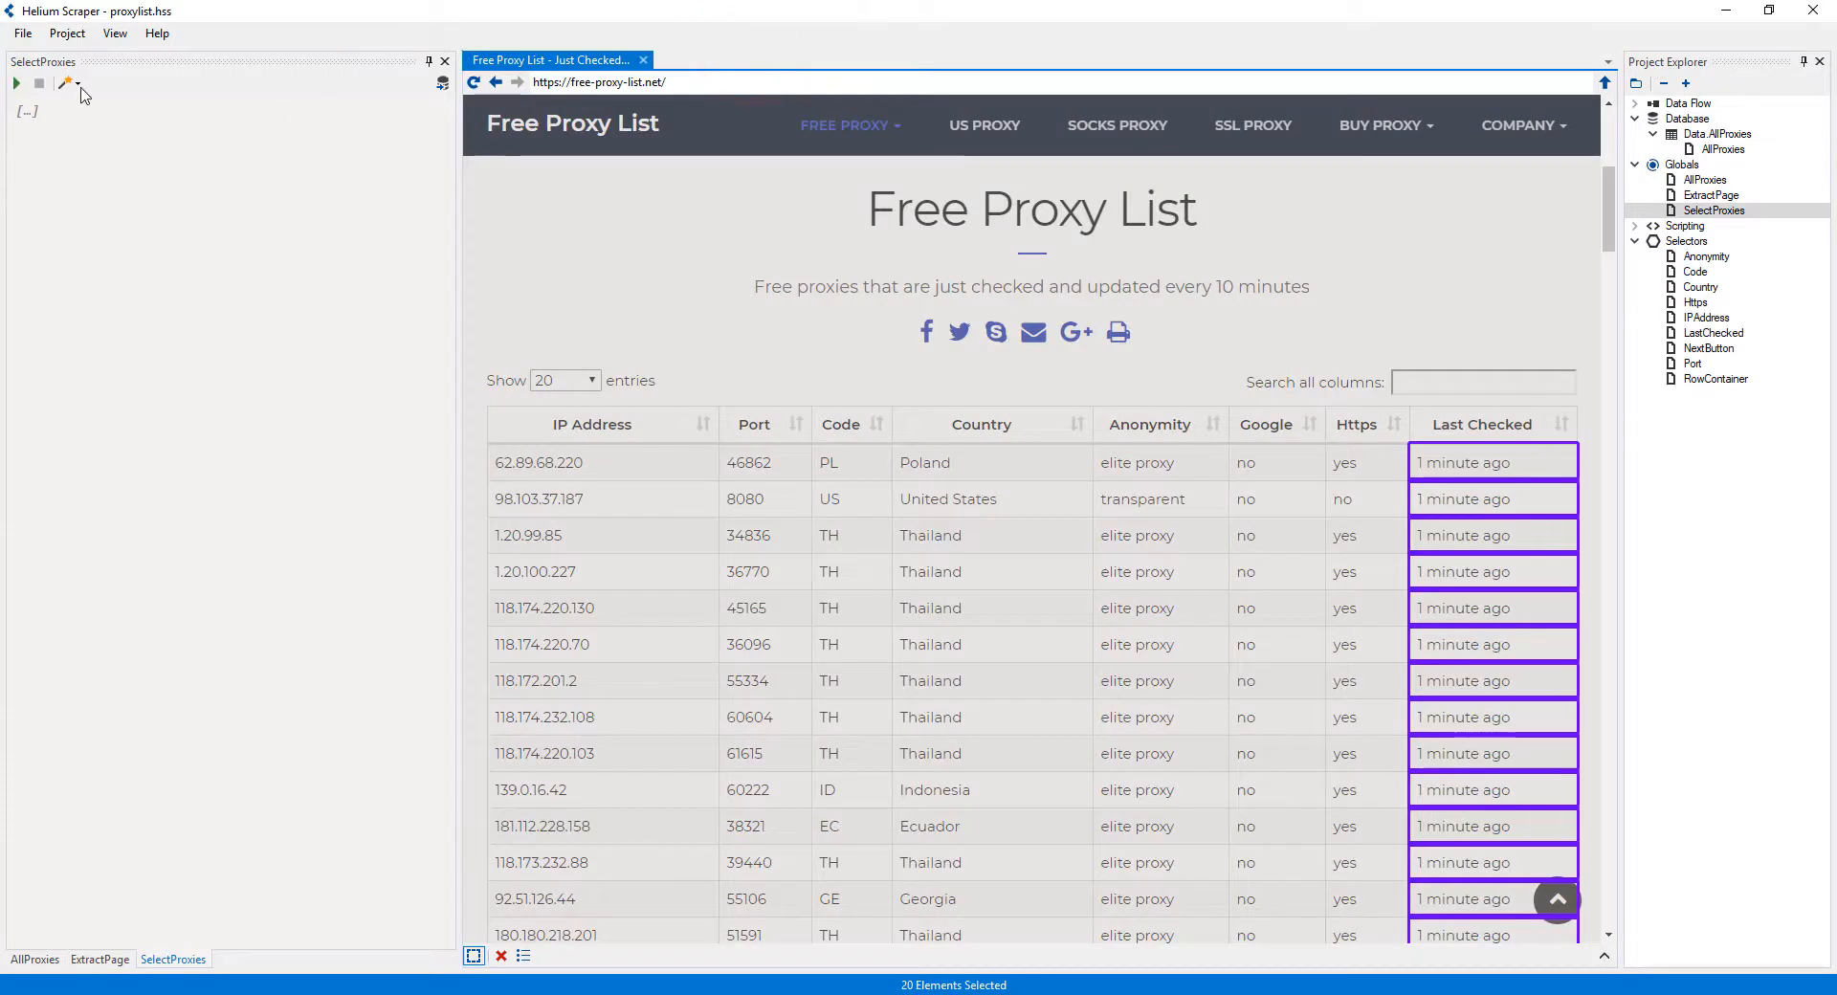
{"action": "left_click", "coordinate": [68, 83]}
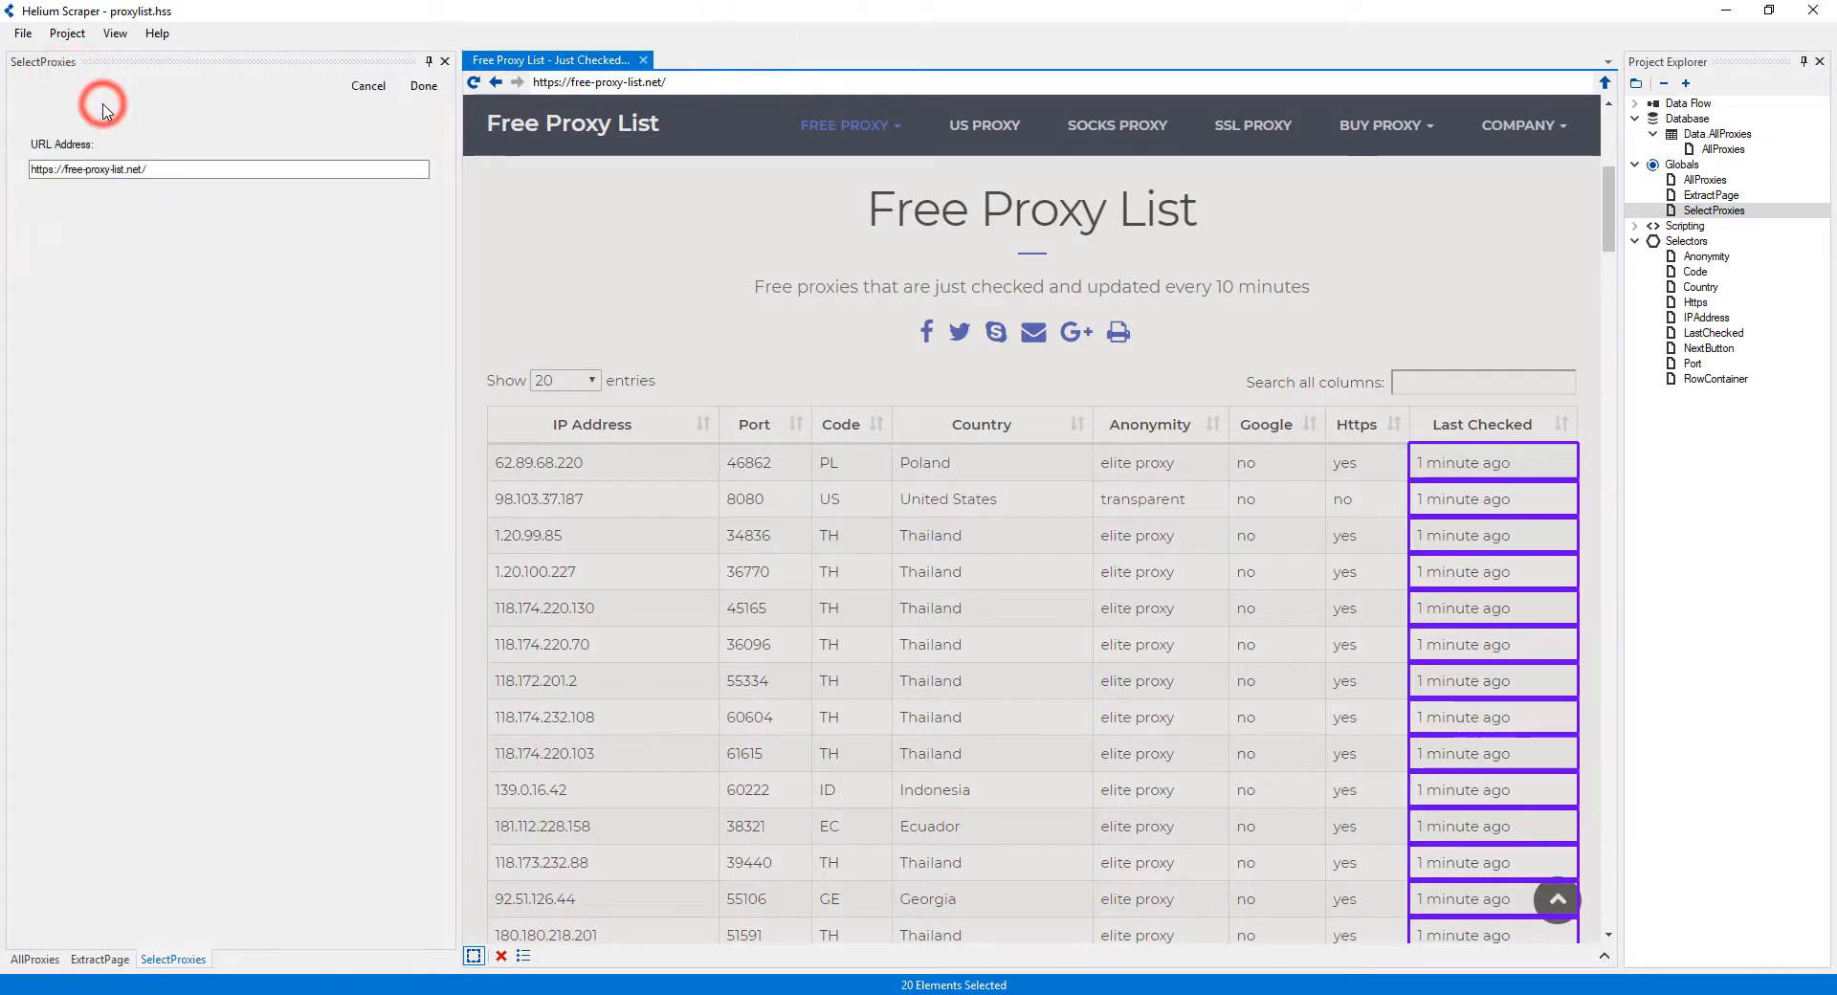
{"action": "left_click", "coordinate": [423, 85]}
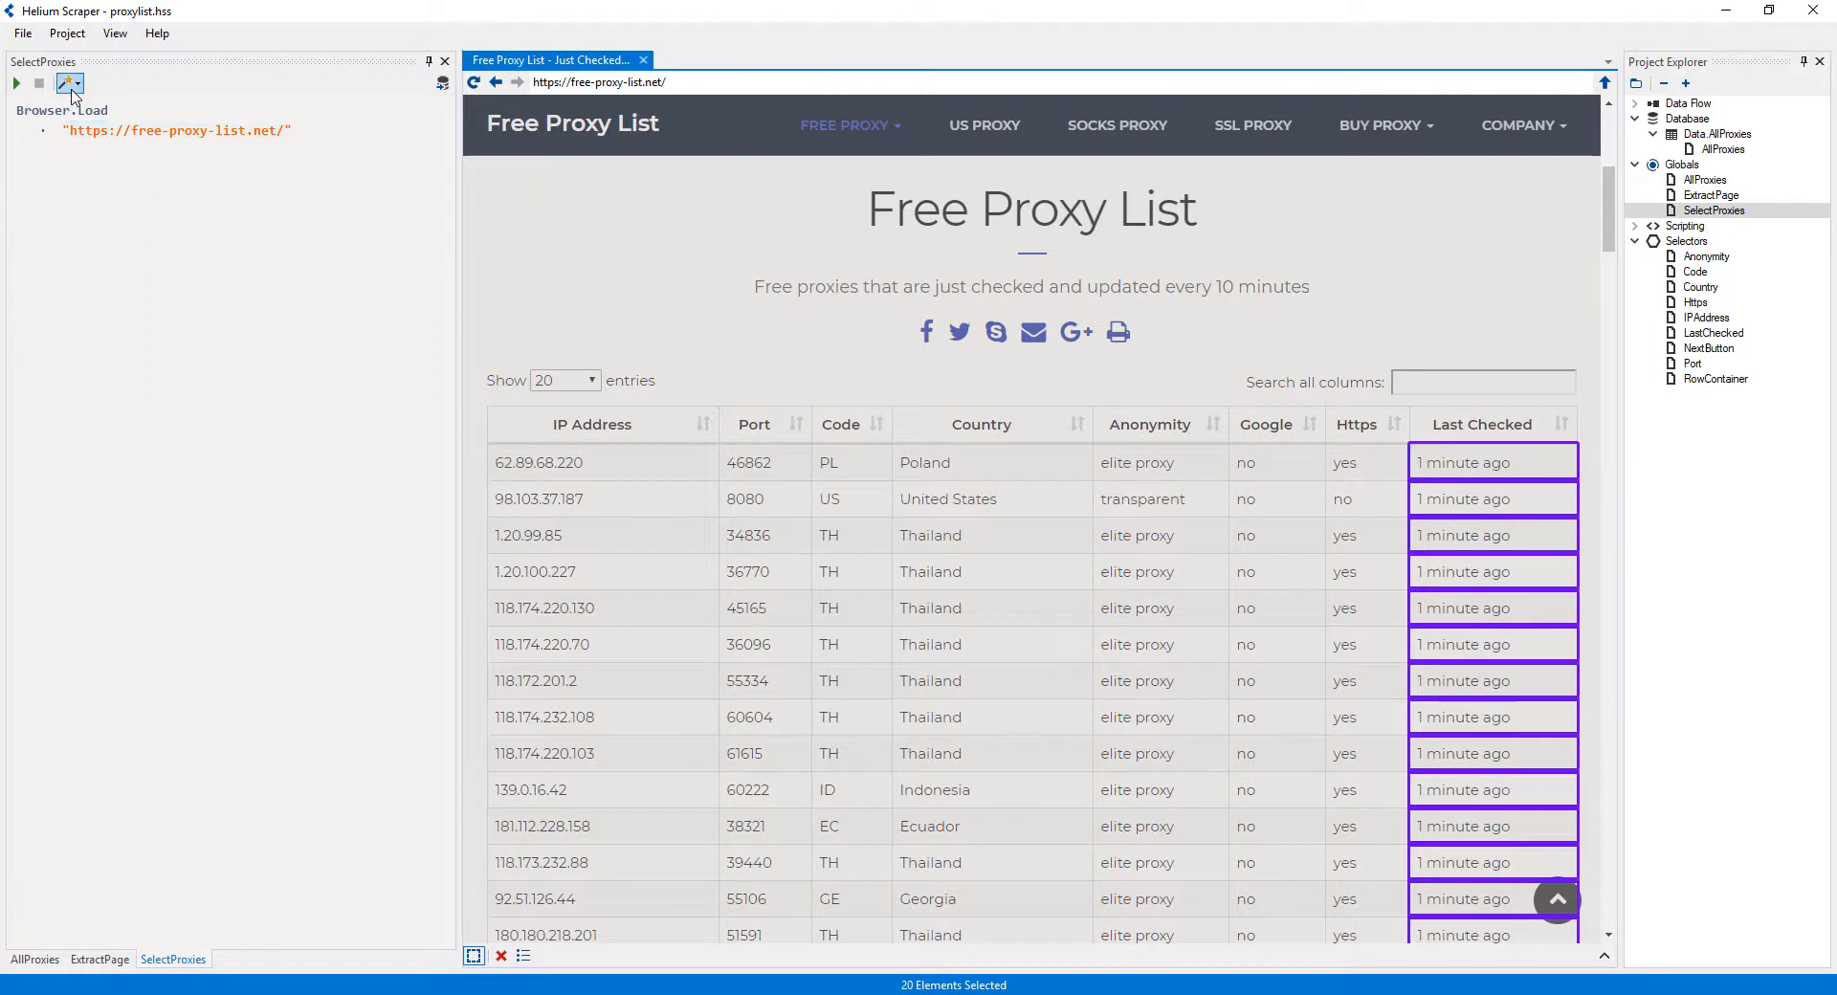
{"action": "left_click", "coordinate": [69, 82]}
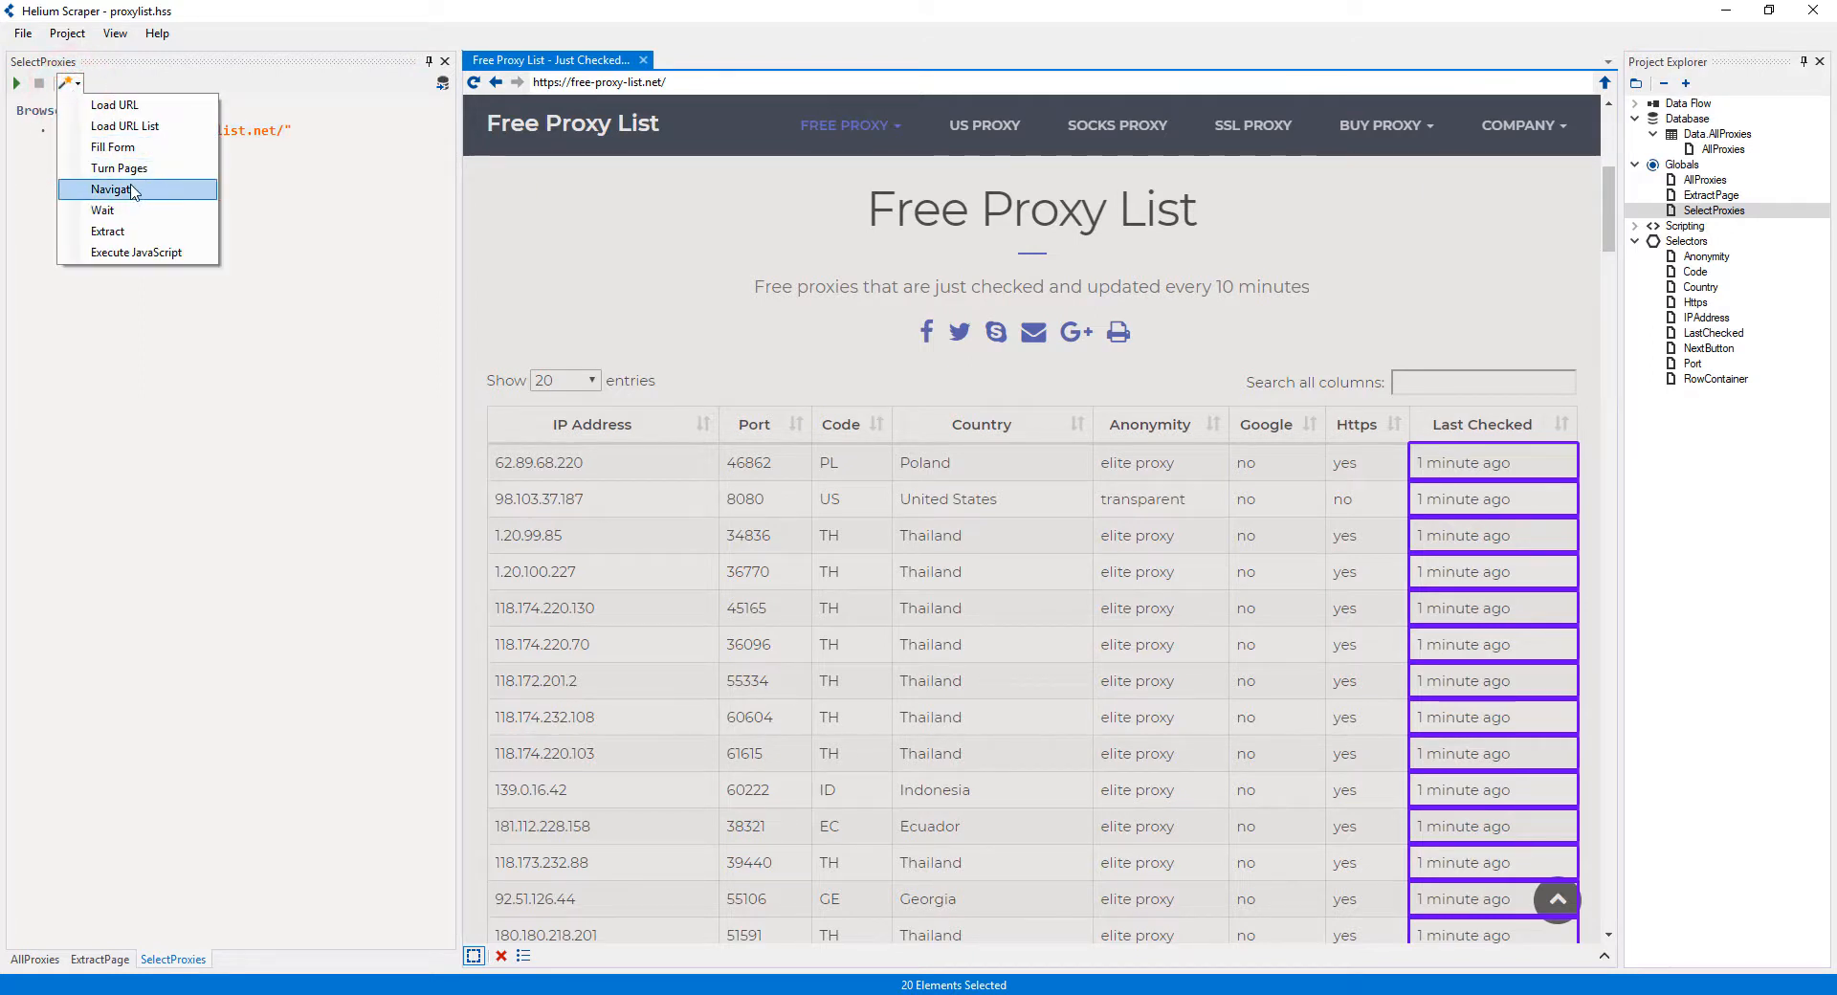
{"action": "mouse_move", "coordinate": [113, 146]}
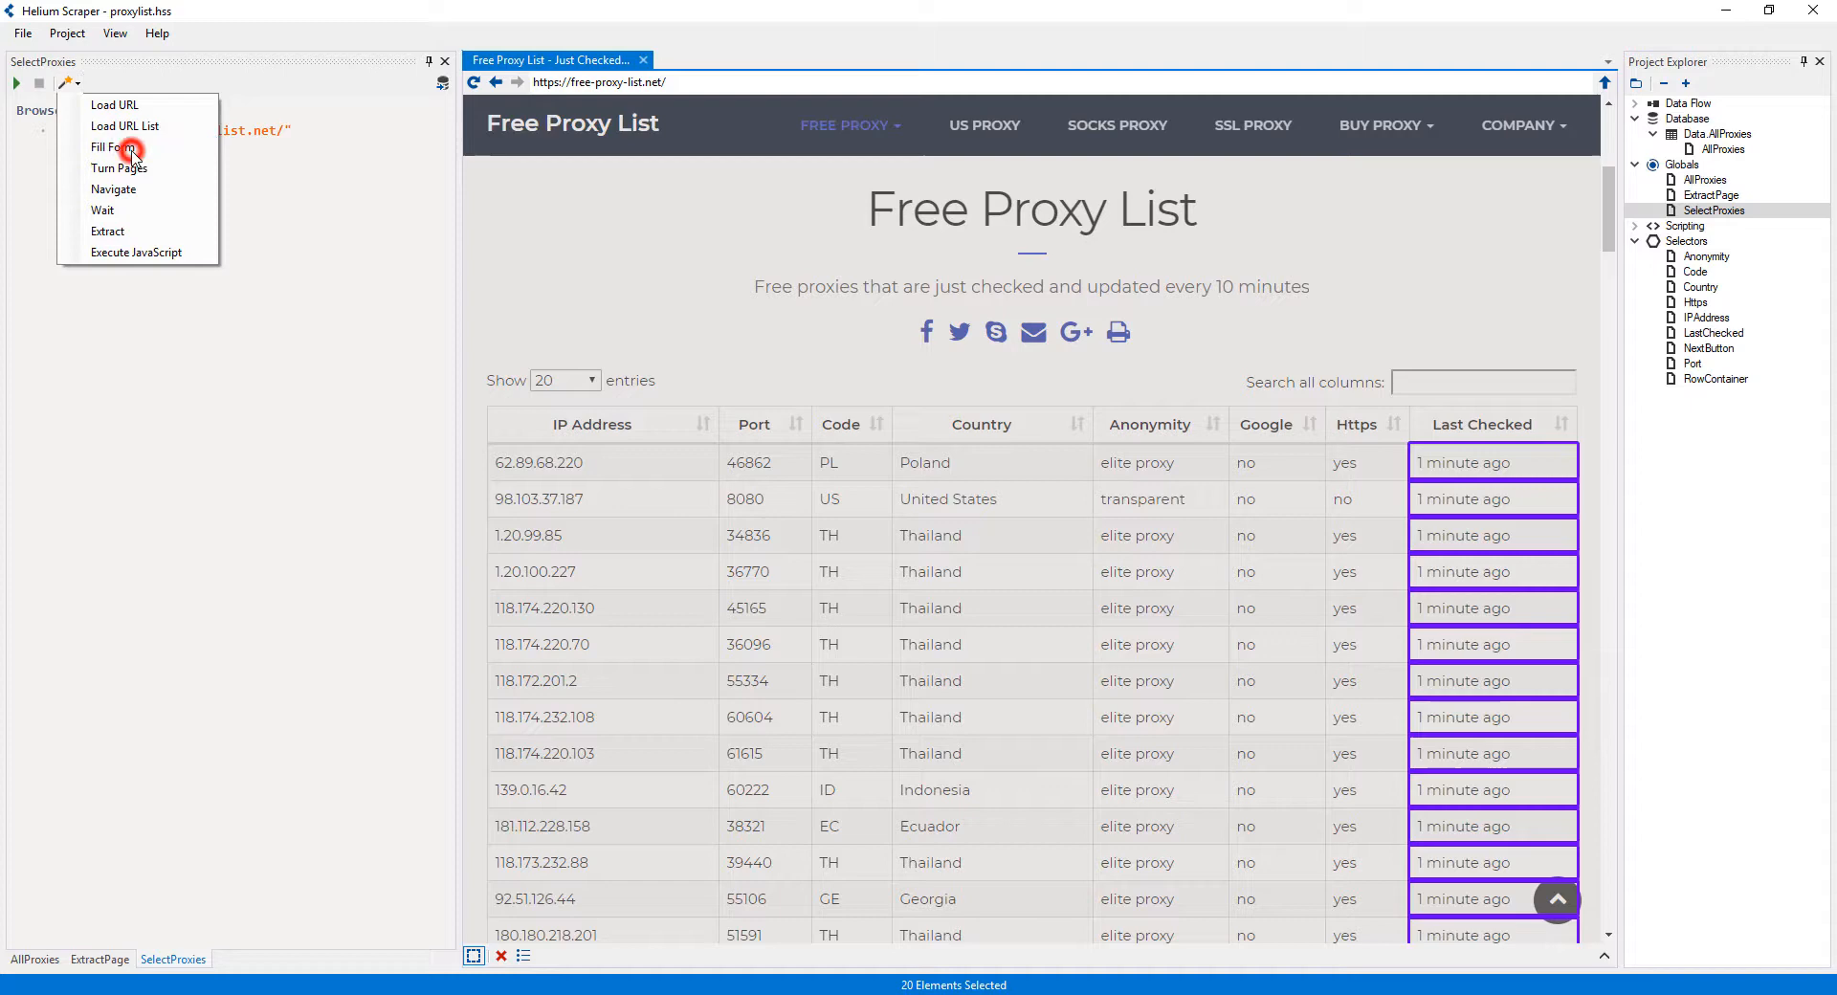
- Add a form-filling action with a new Input table holding String columns count and country
{"action": "left_click", "coordinate": [109, 146]}
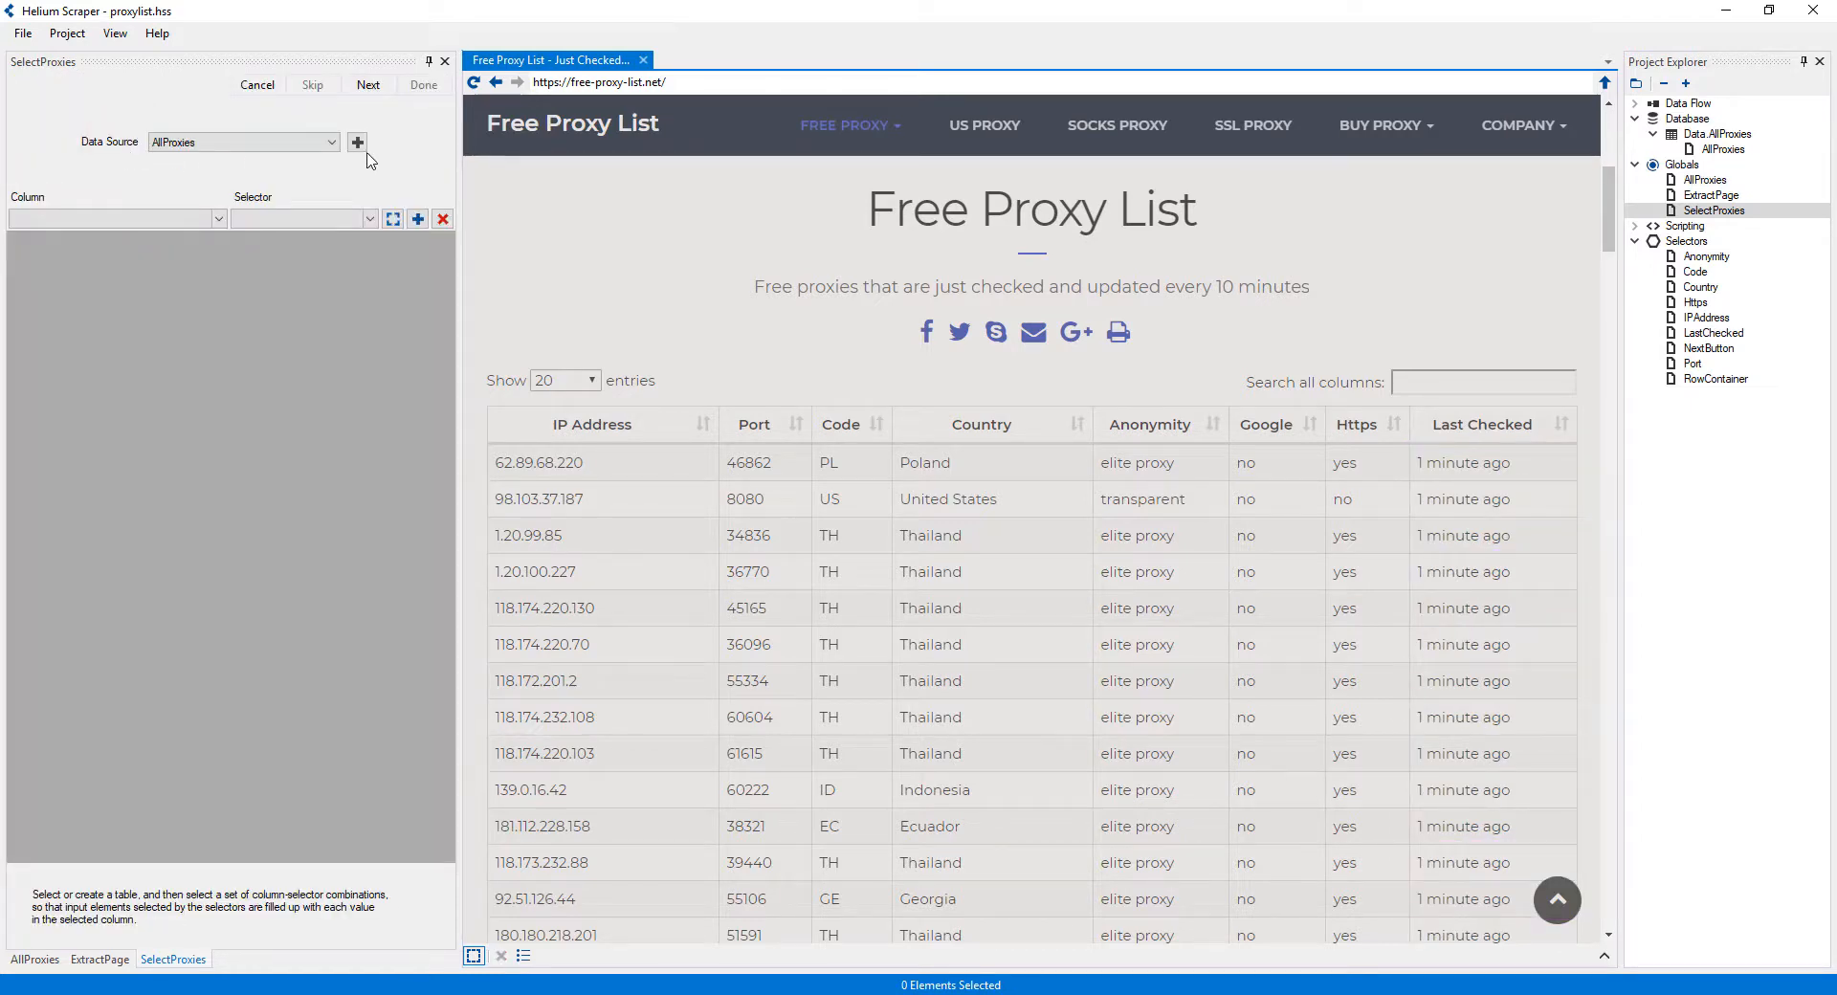
{"action": "left_click", "coordinate": [357, 142]}
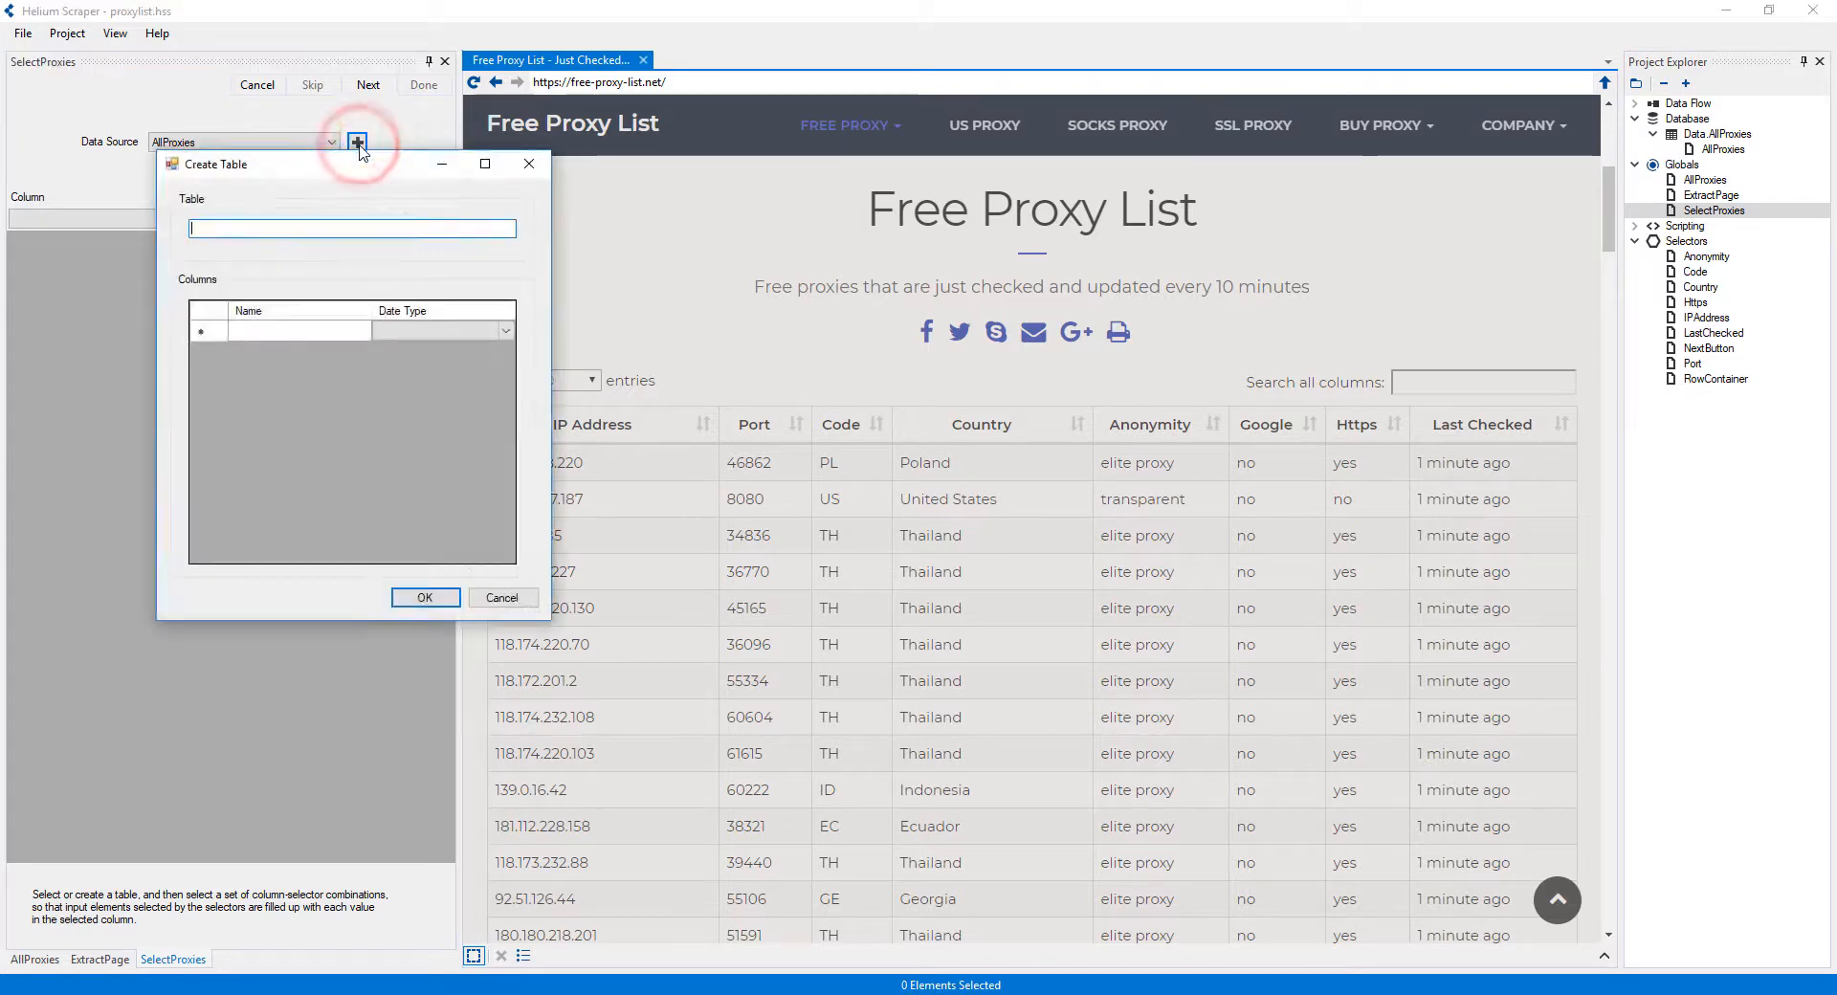
{"action": "type", "text": "Input"}
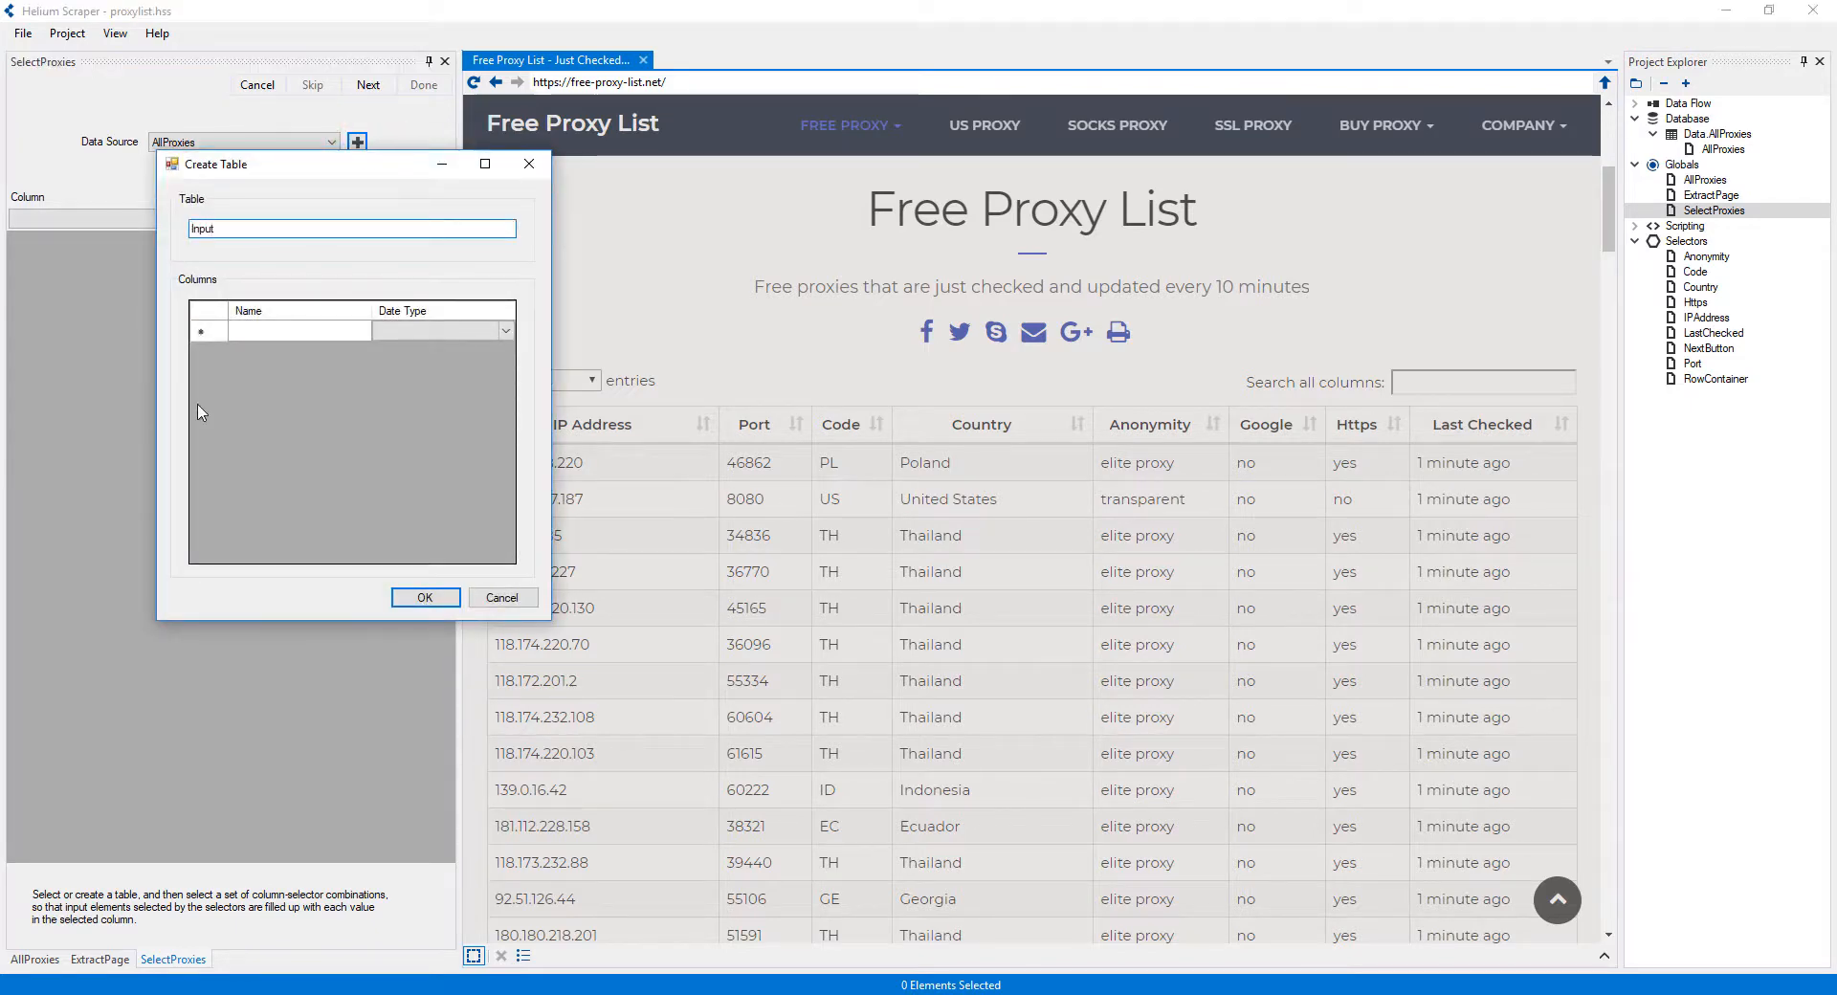
{"action": "left_click", "coordinate": [299, 330]}
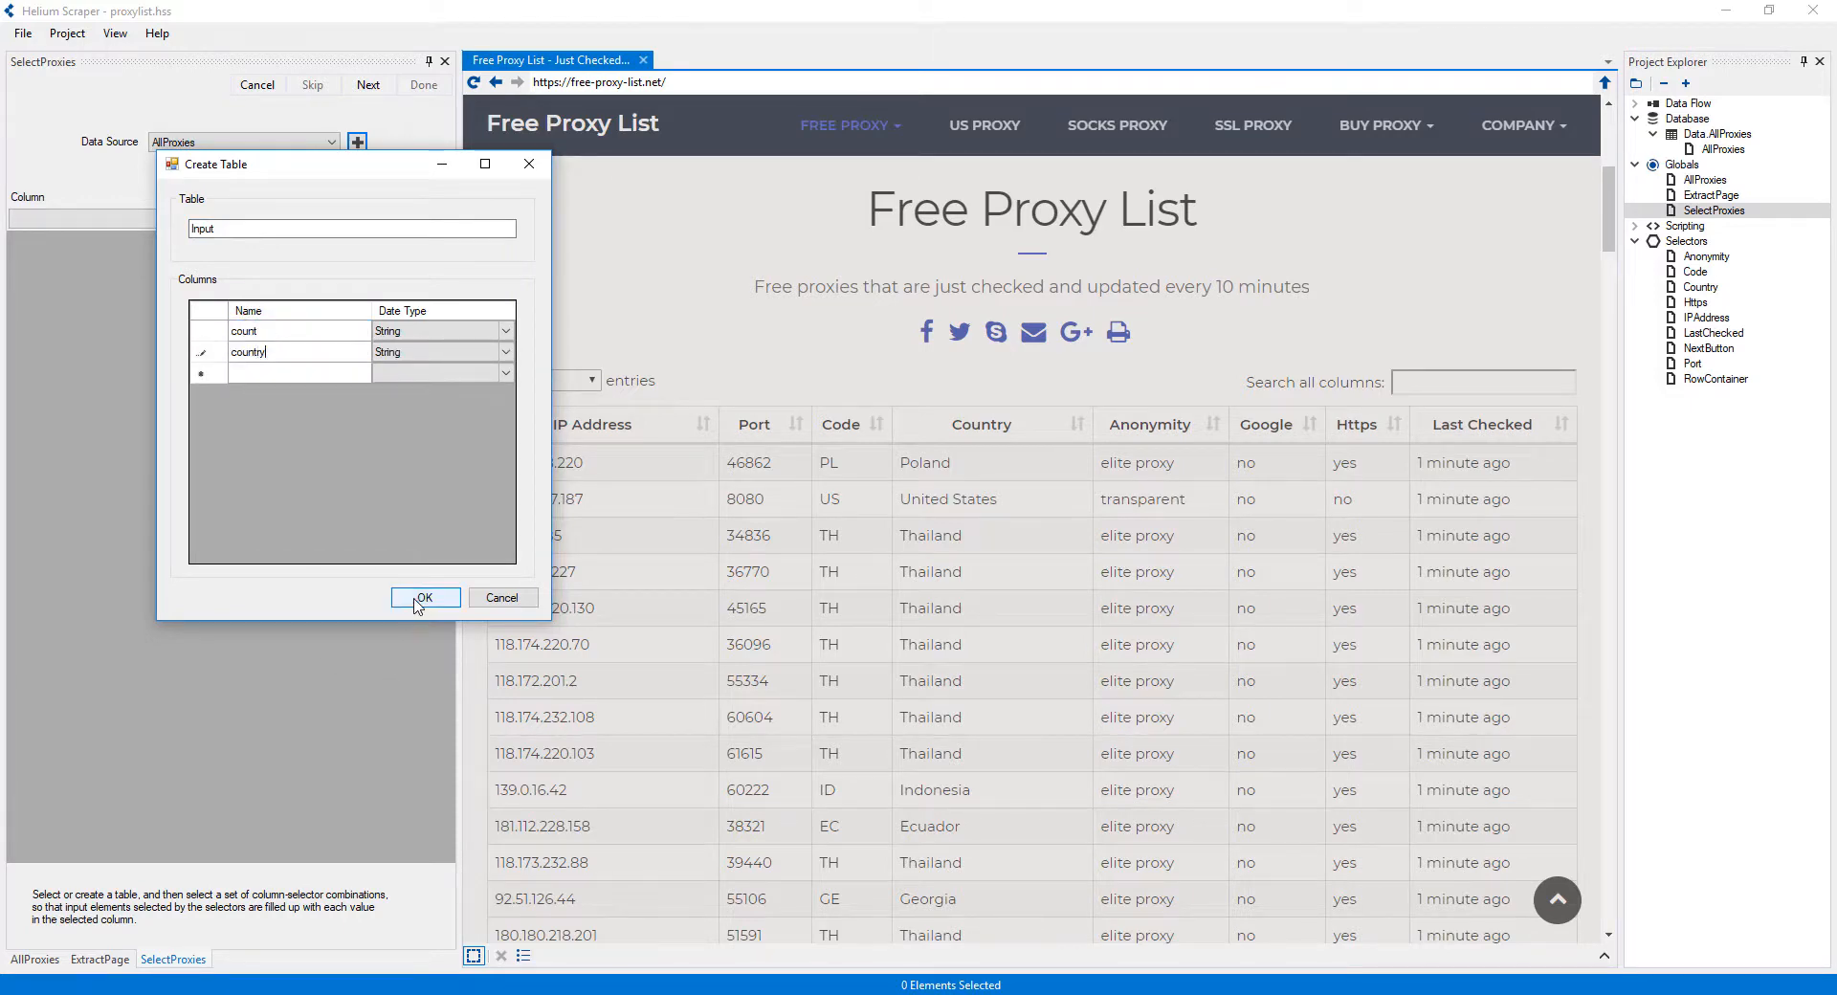
{"action": "left_click", "coordinate": [424, 598]}
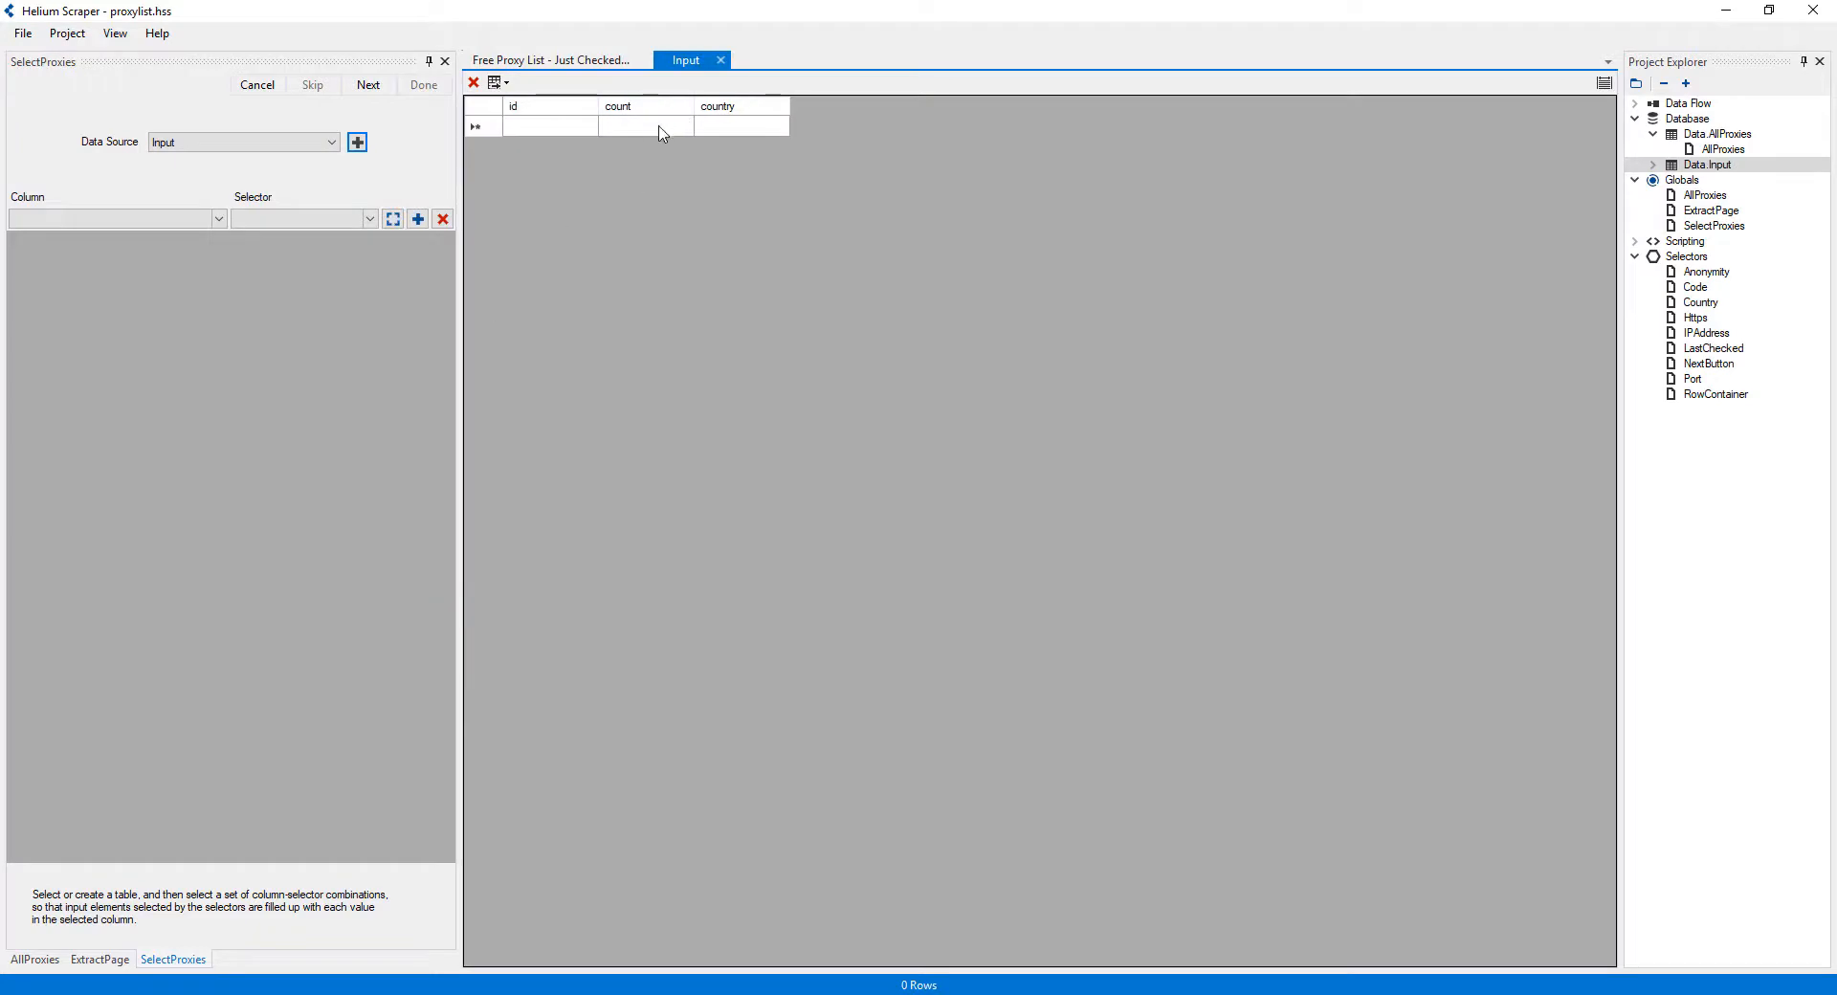
- Check the proxy site's Show entries per-page options before entering data
{"action": "left_click", "coordinate": [551, 60]}
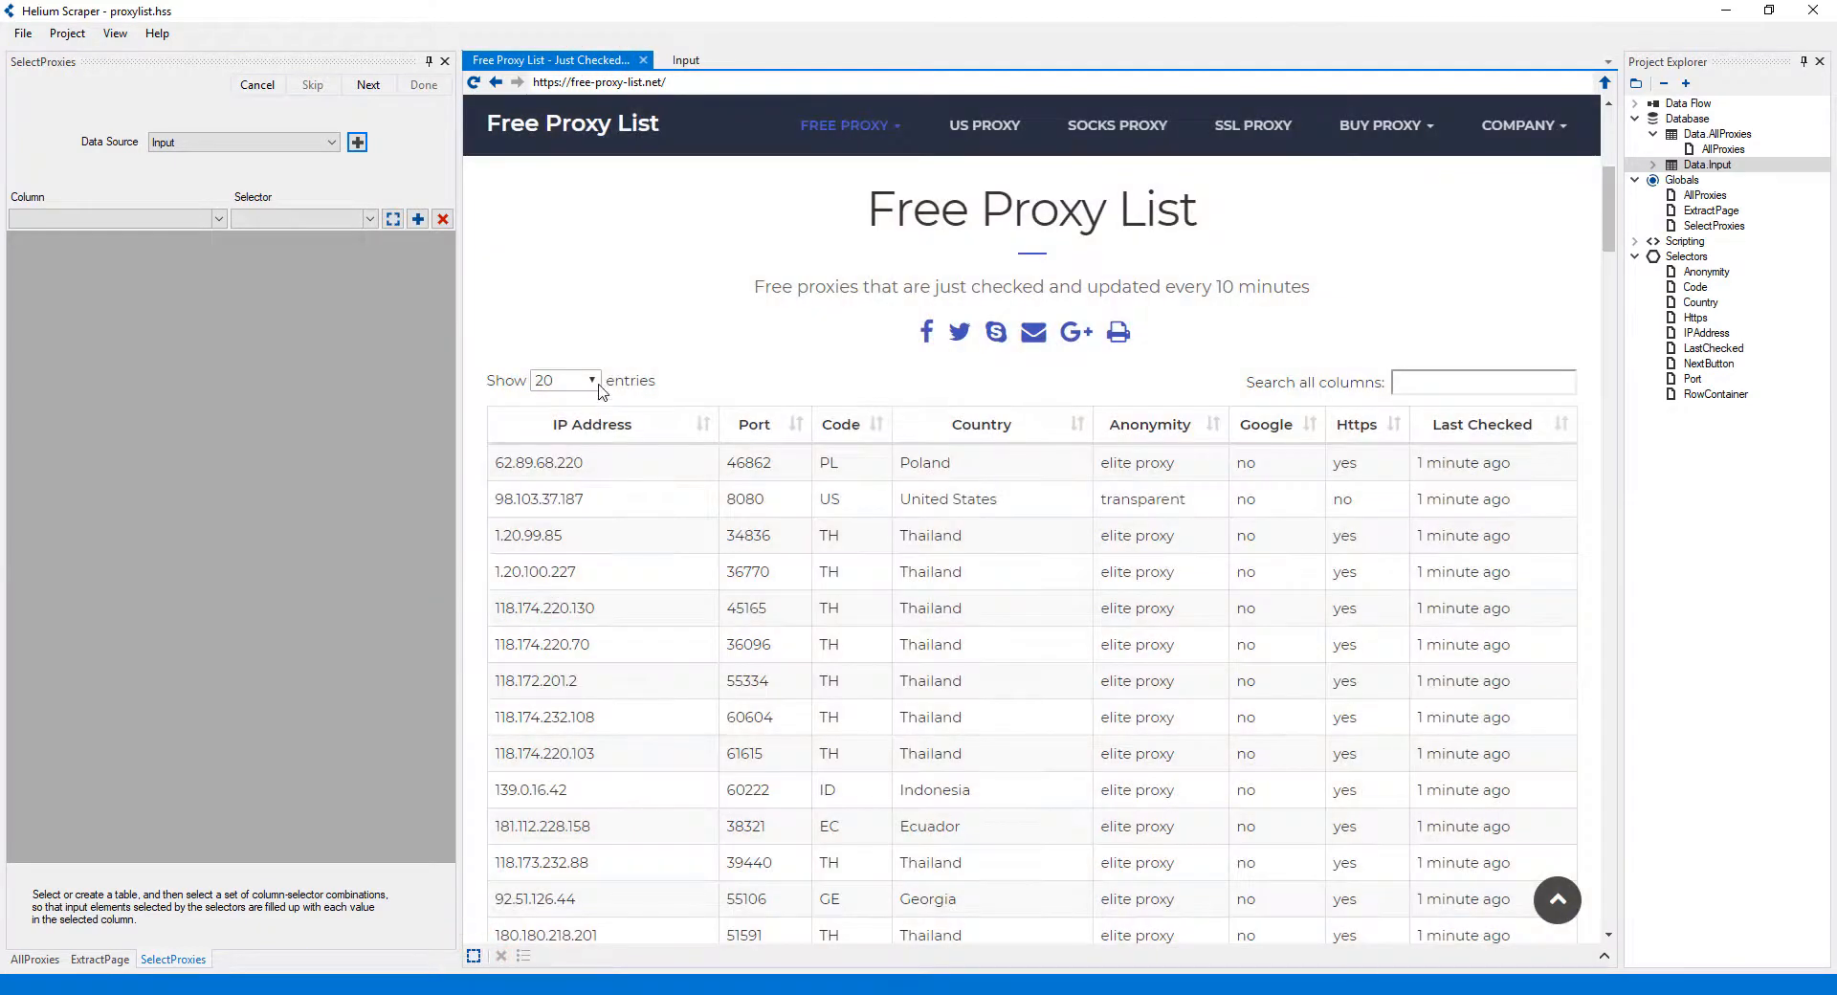
{"action": "left_click", "coordinate": [563, 380]}
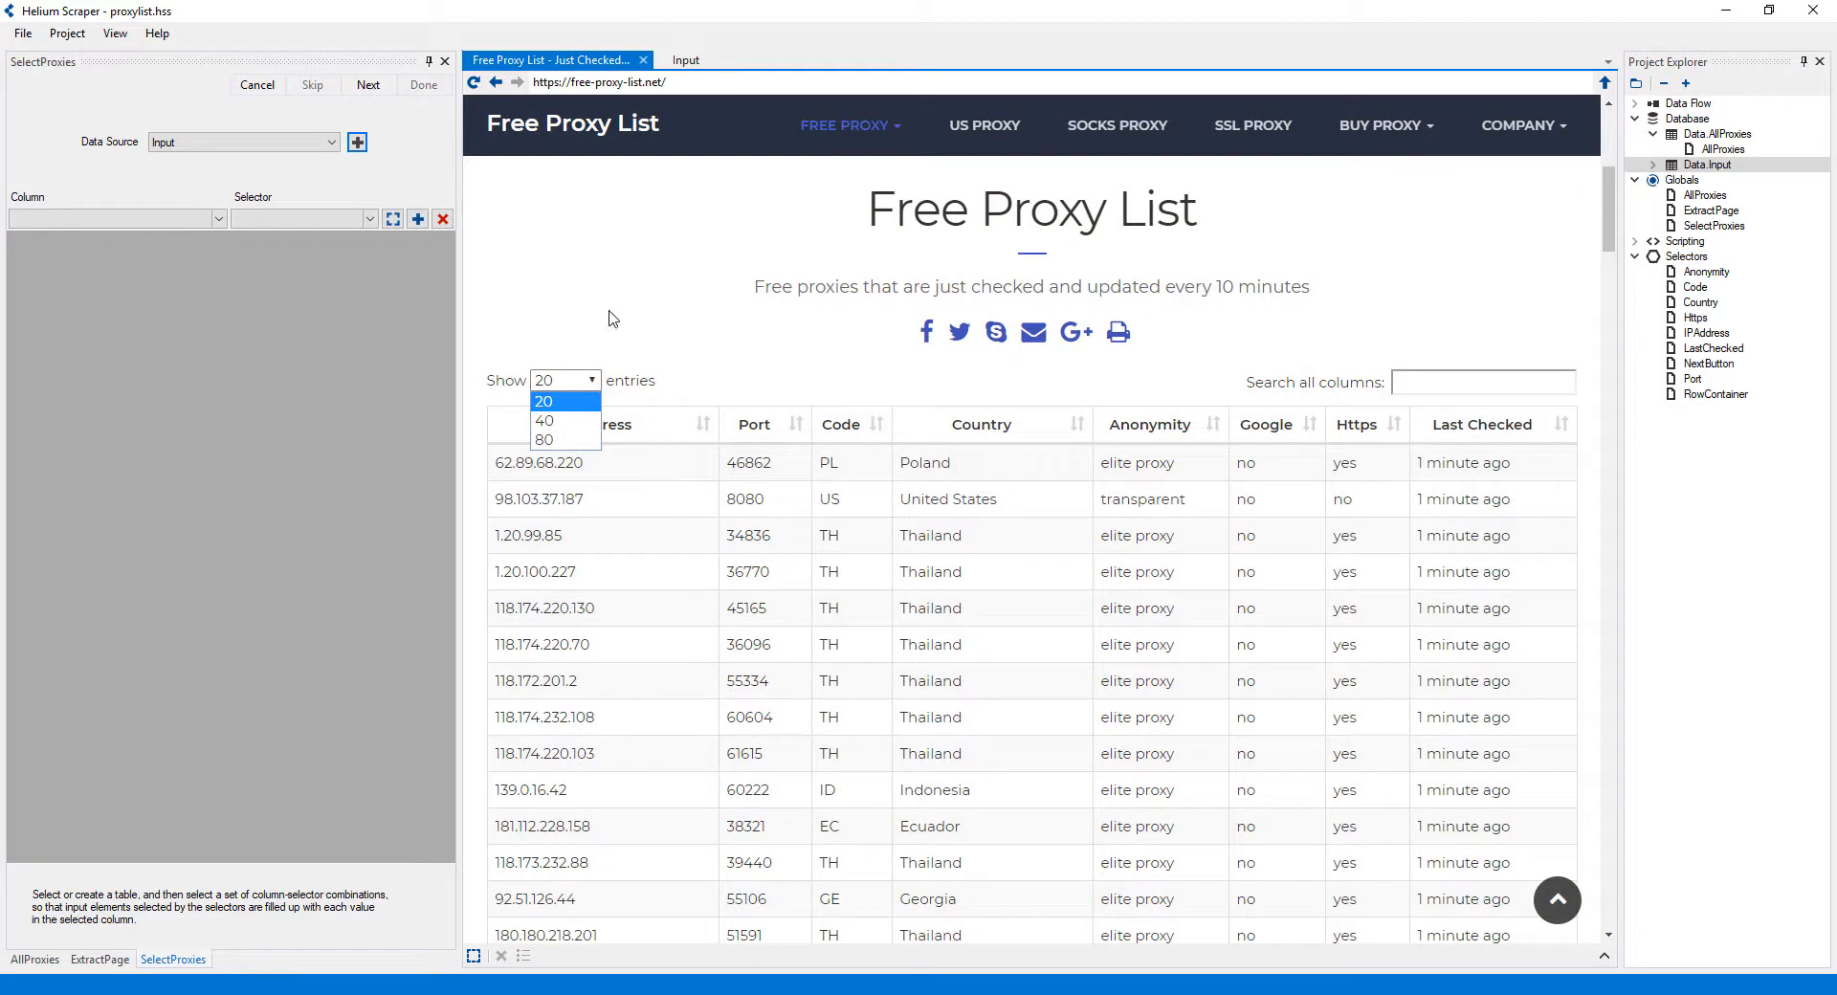
{"action": "left_click", "coordinate": [685, 59]}
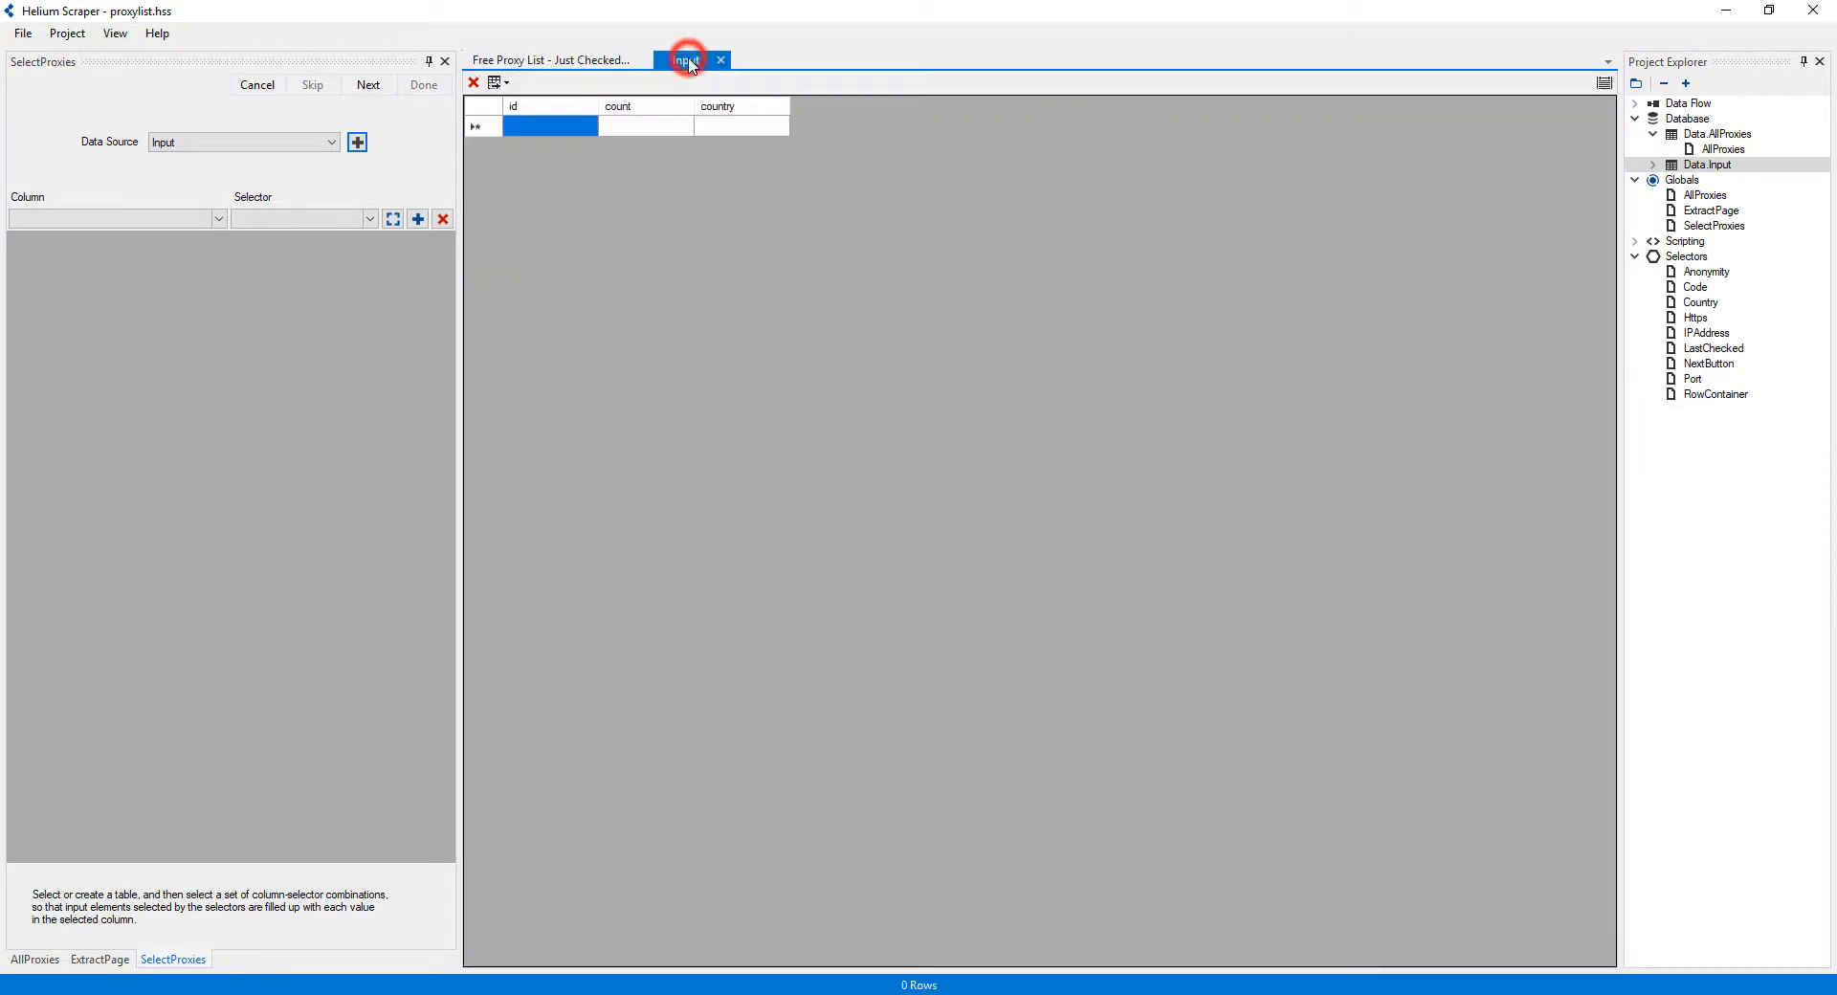
- Enter Input rows 80/united states and 80/united kingdom, then close the table
{"action": "type", "text": "80"}
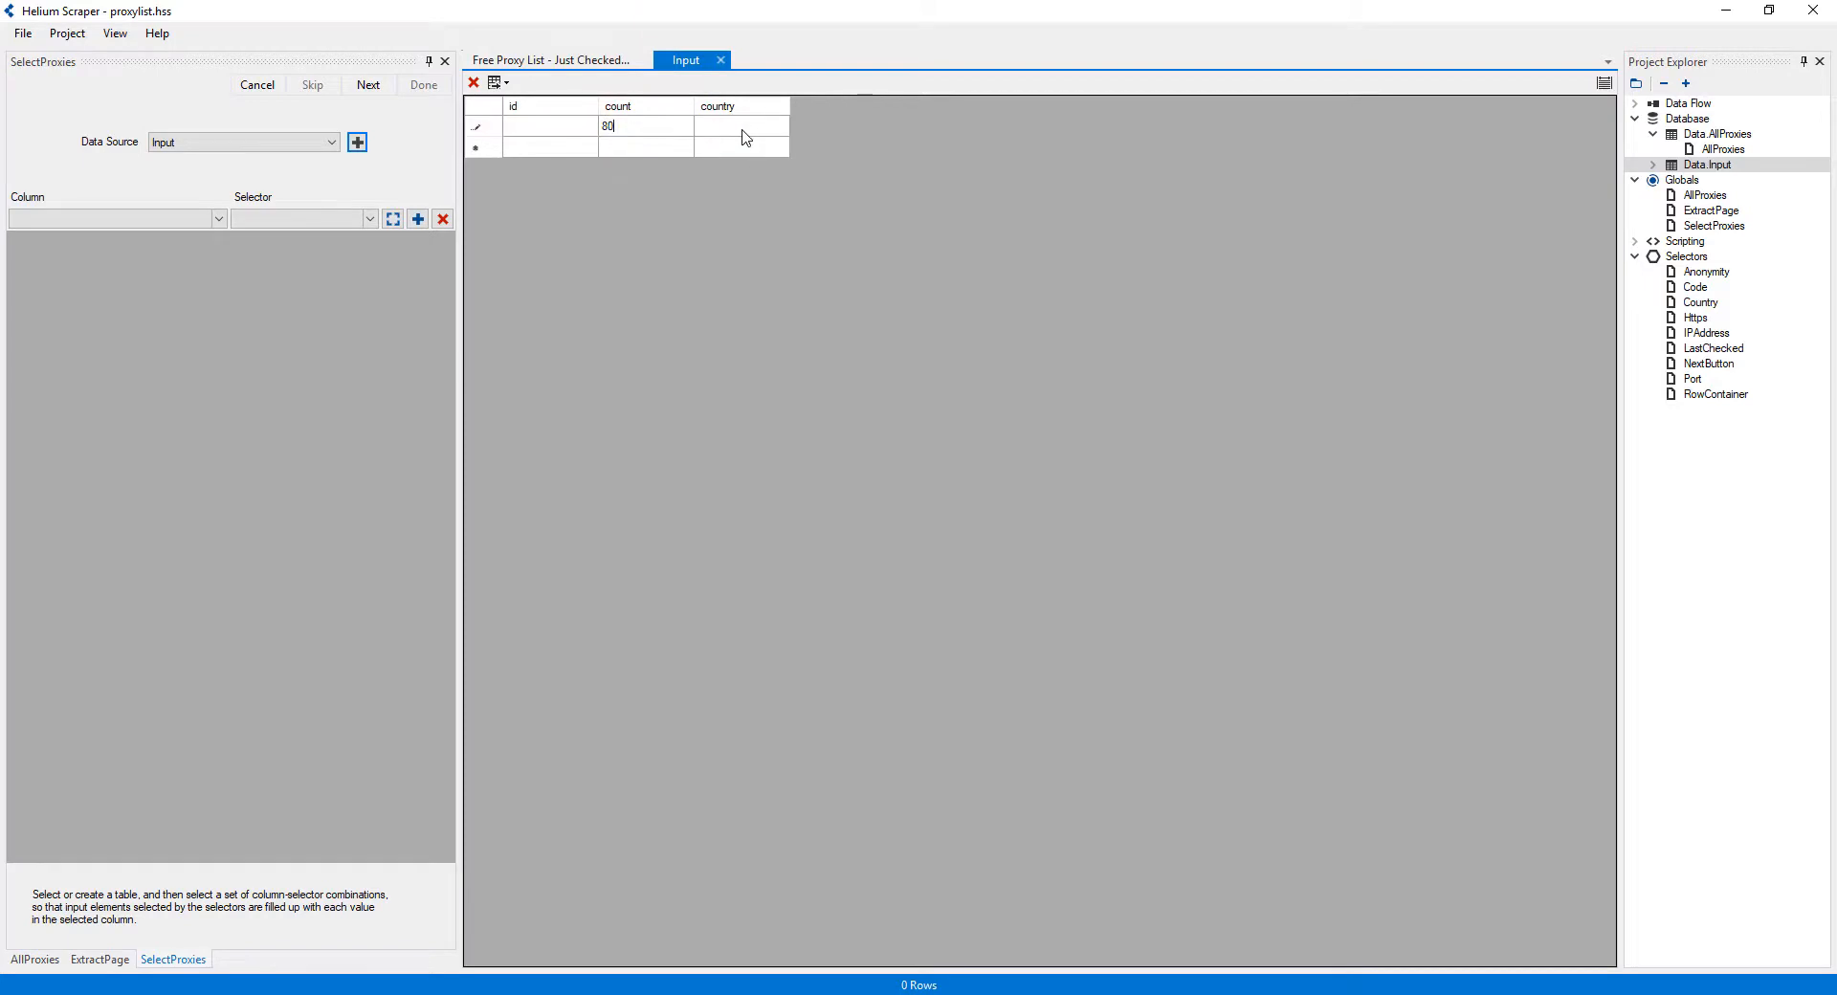
{"action": "type", "text": "united states"}
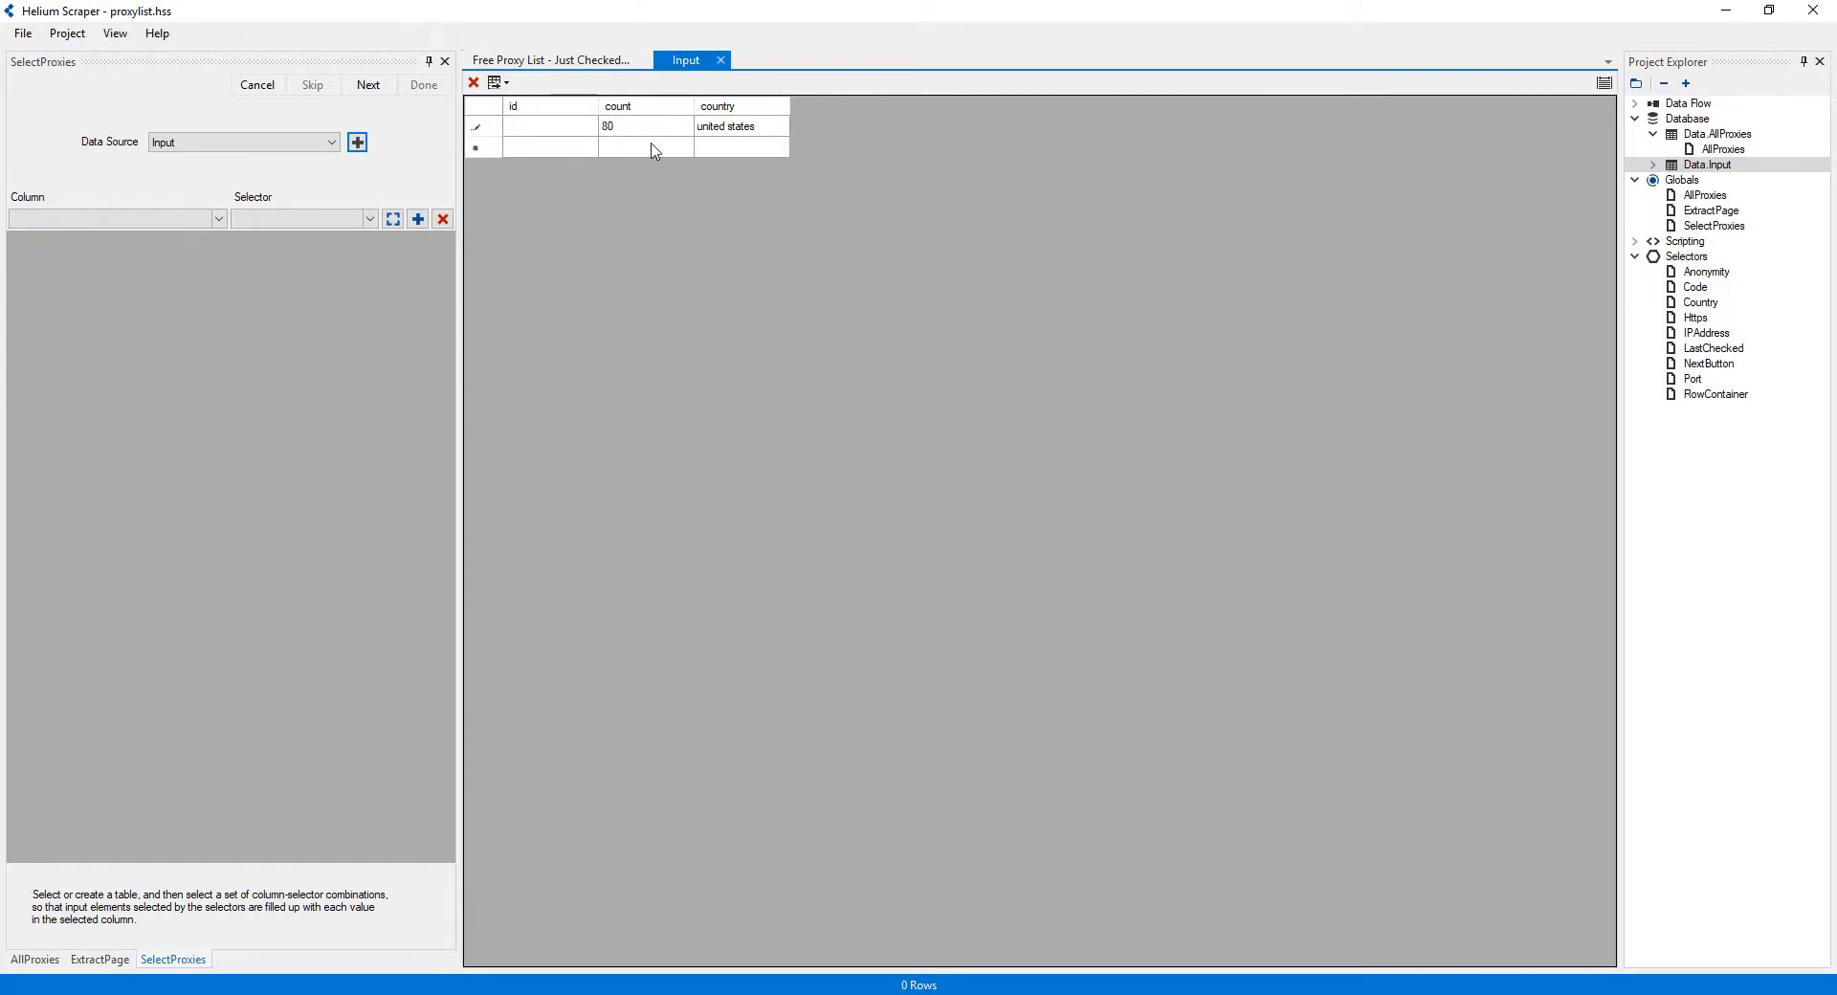
{"action": "left_click", "coordinate": [735, 149]}
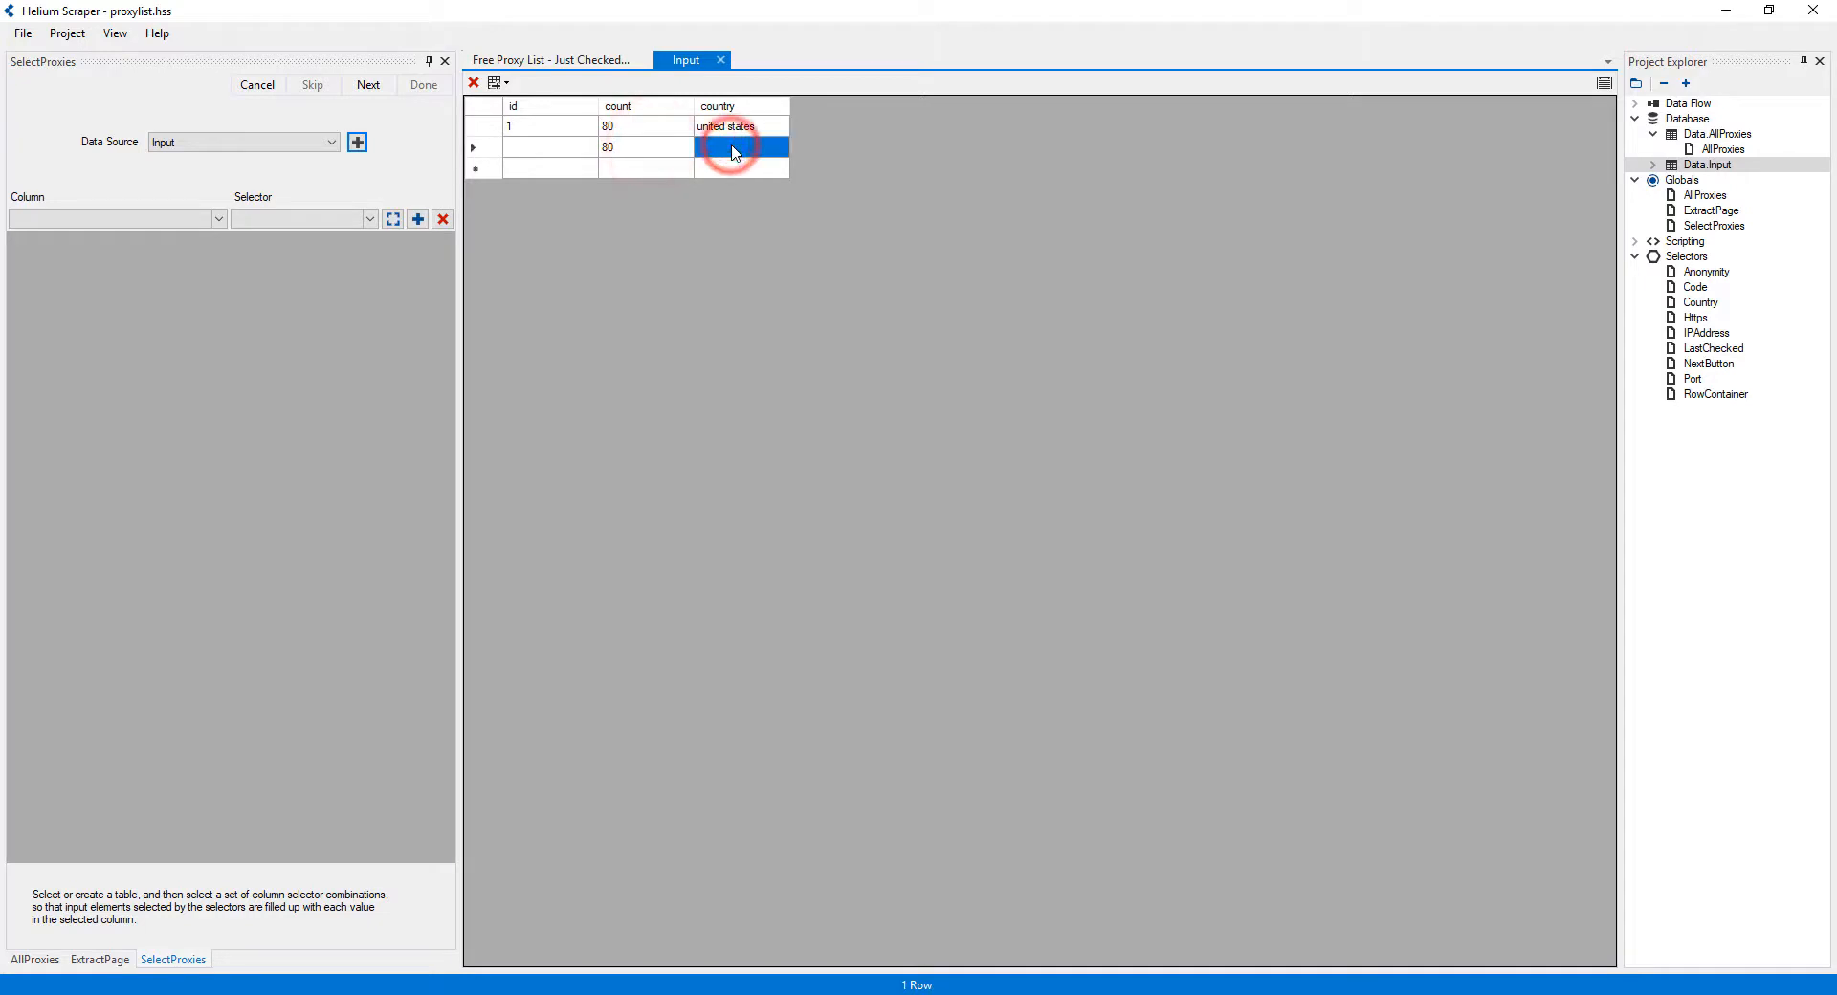
{"action": "left_click", "coordinate": [738, 147]}
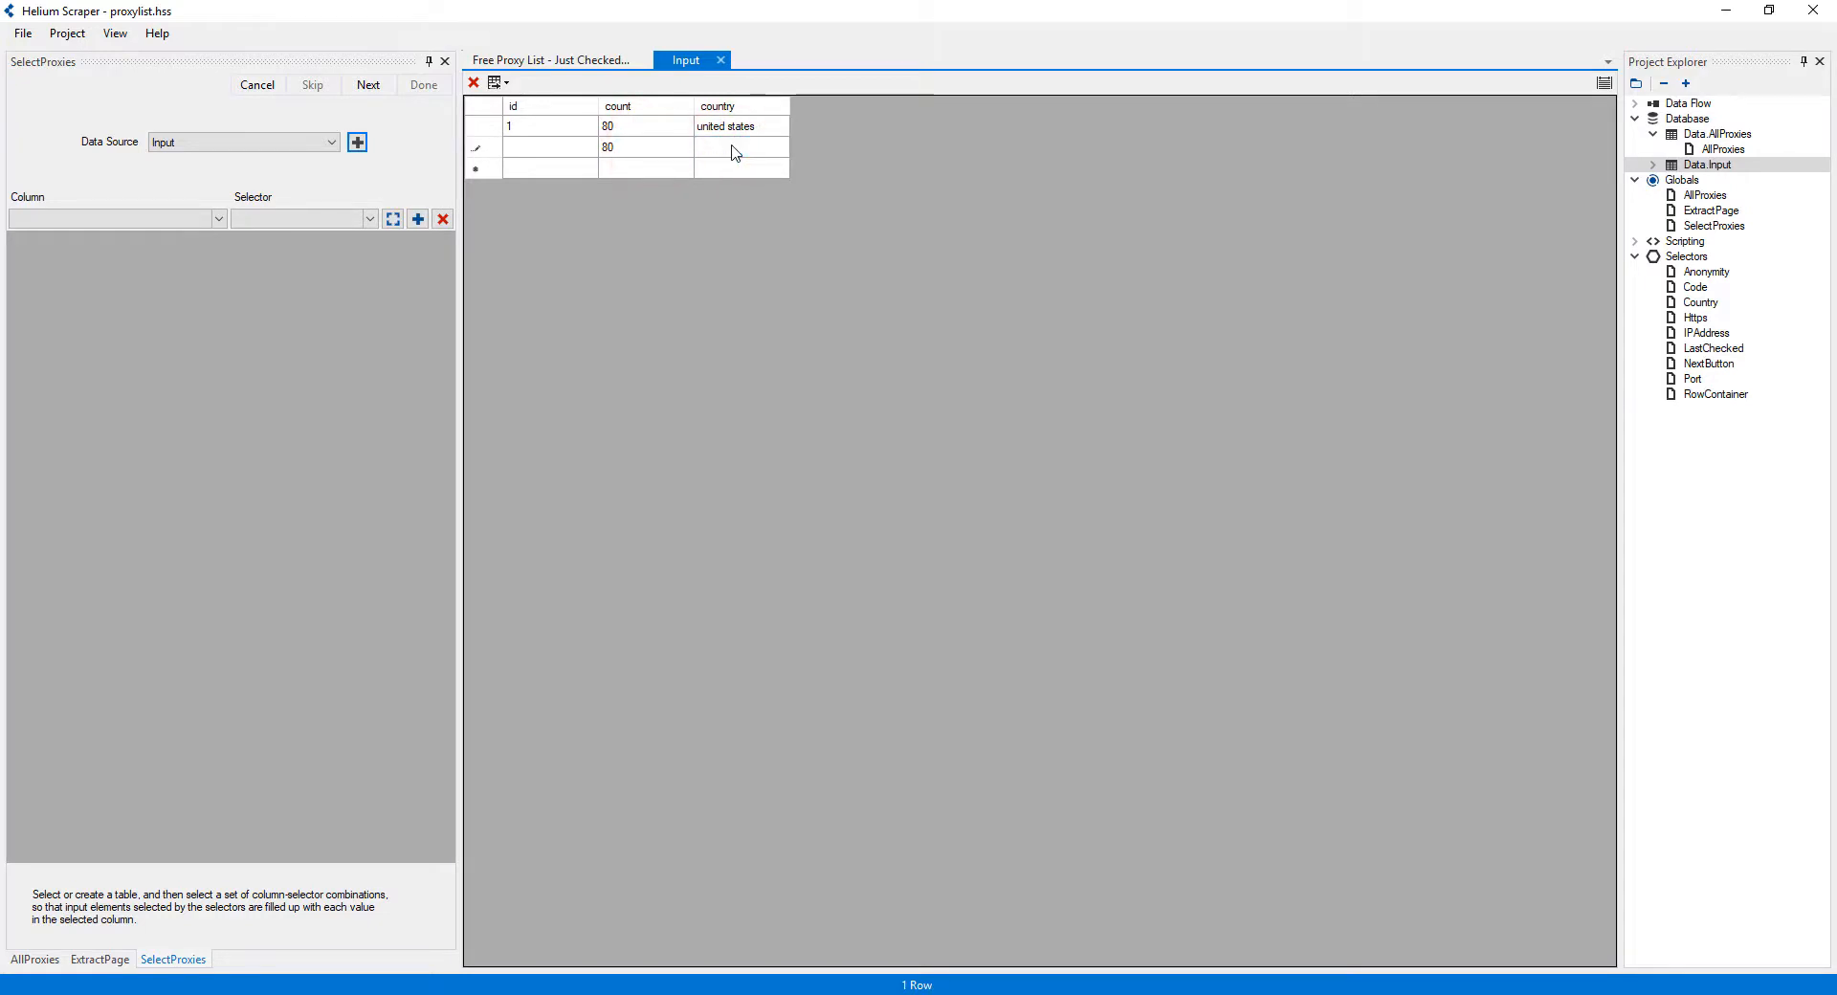
{"action": "left_click", "coordinate": [644, 146]}
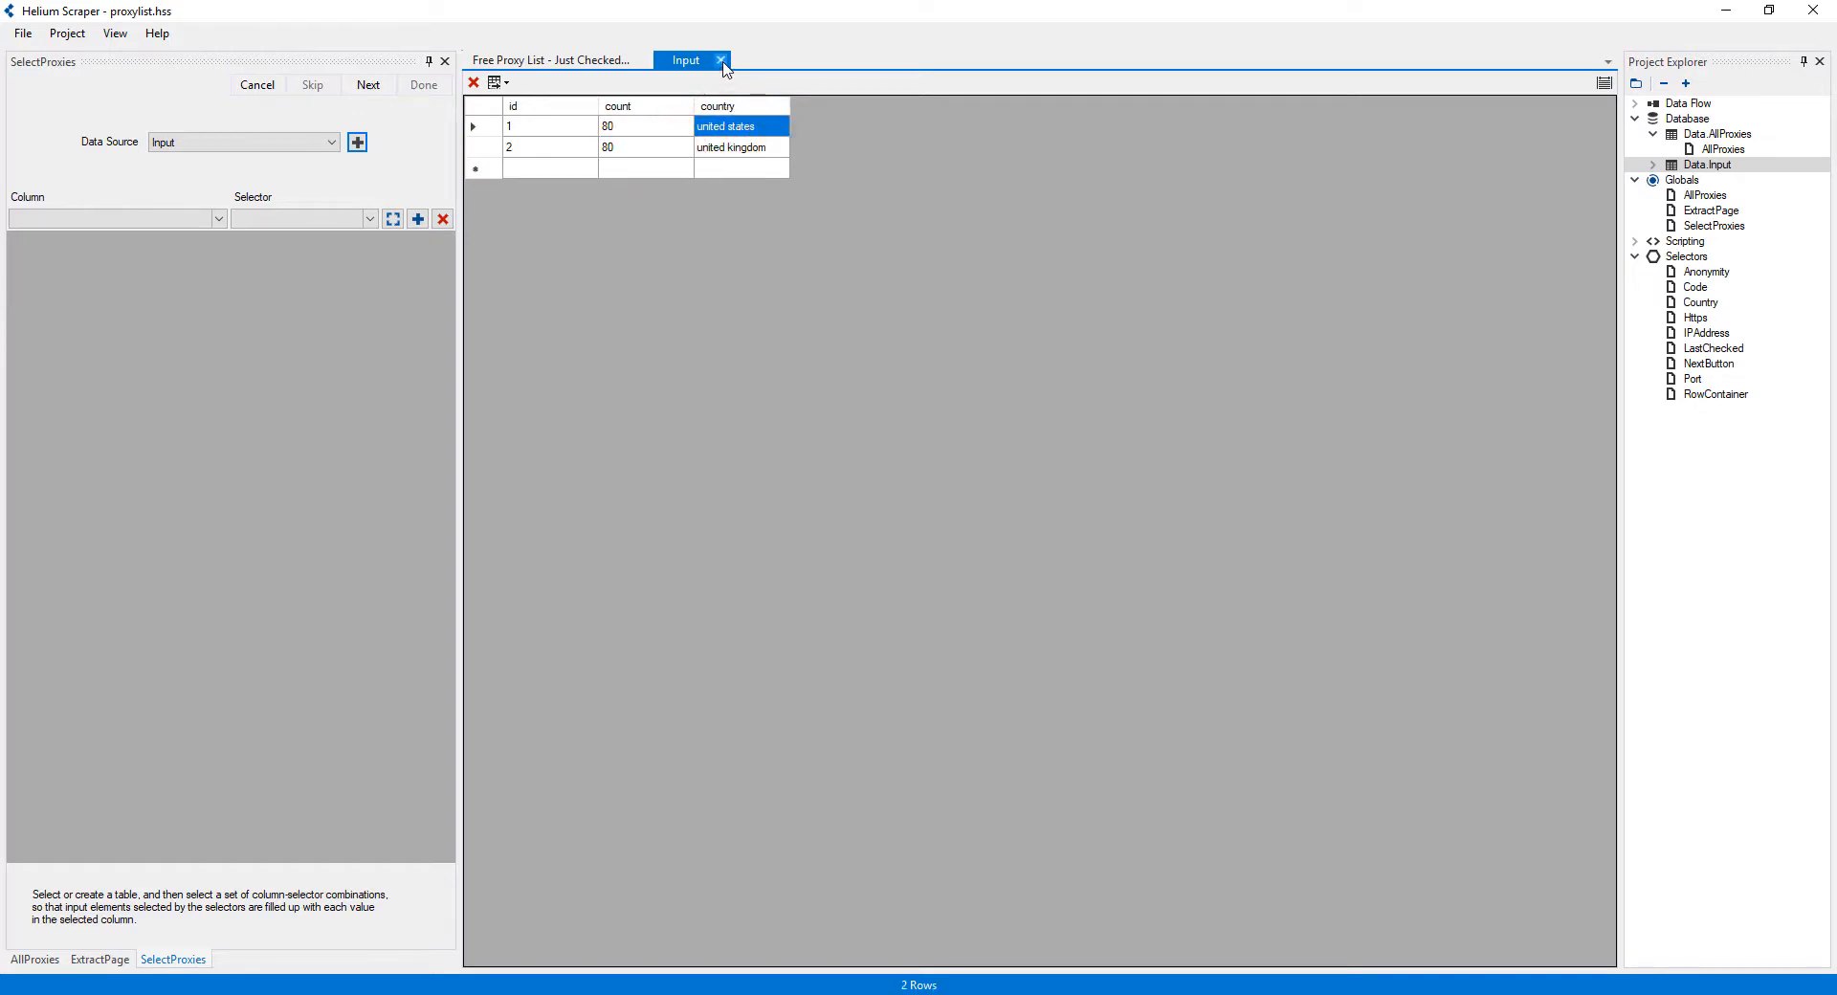
{"action": "left_click", "coordinate": [552, 59]}
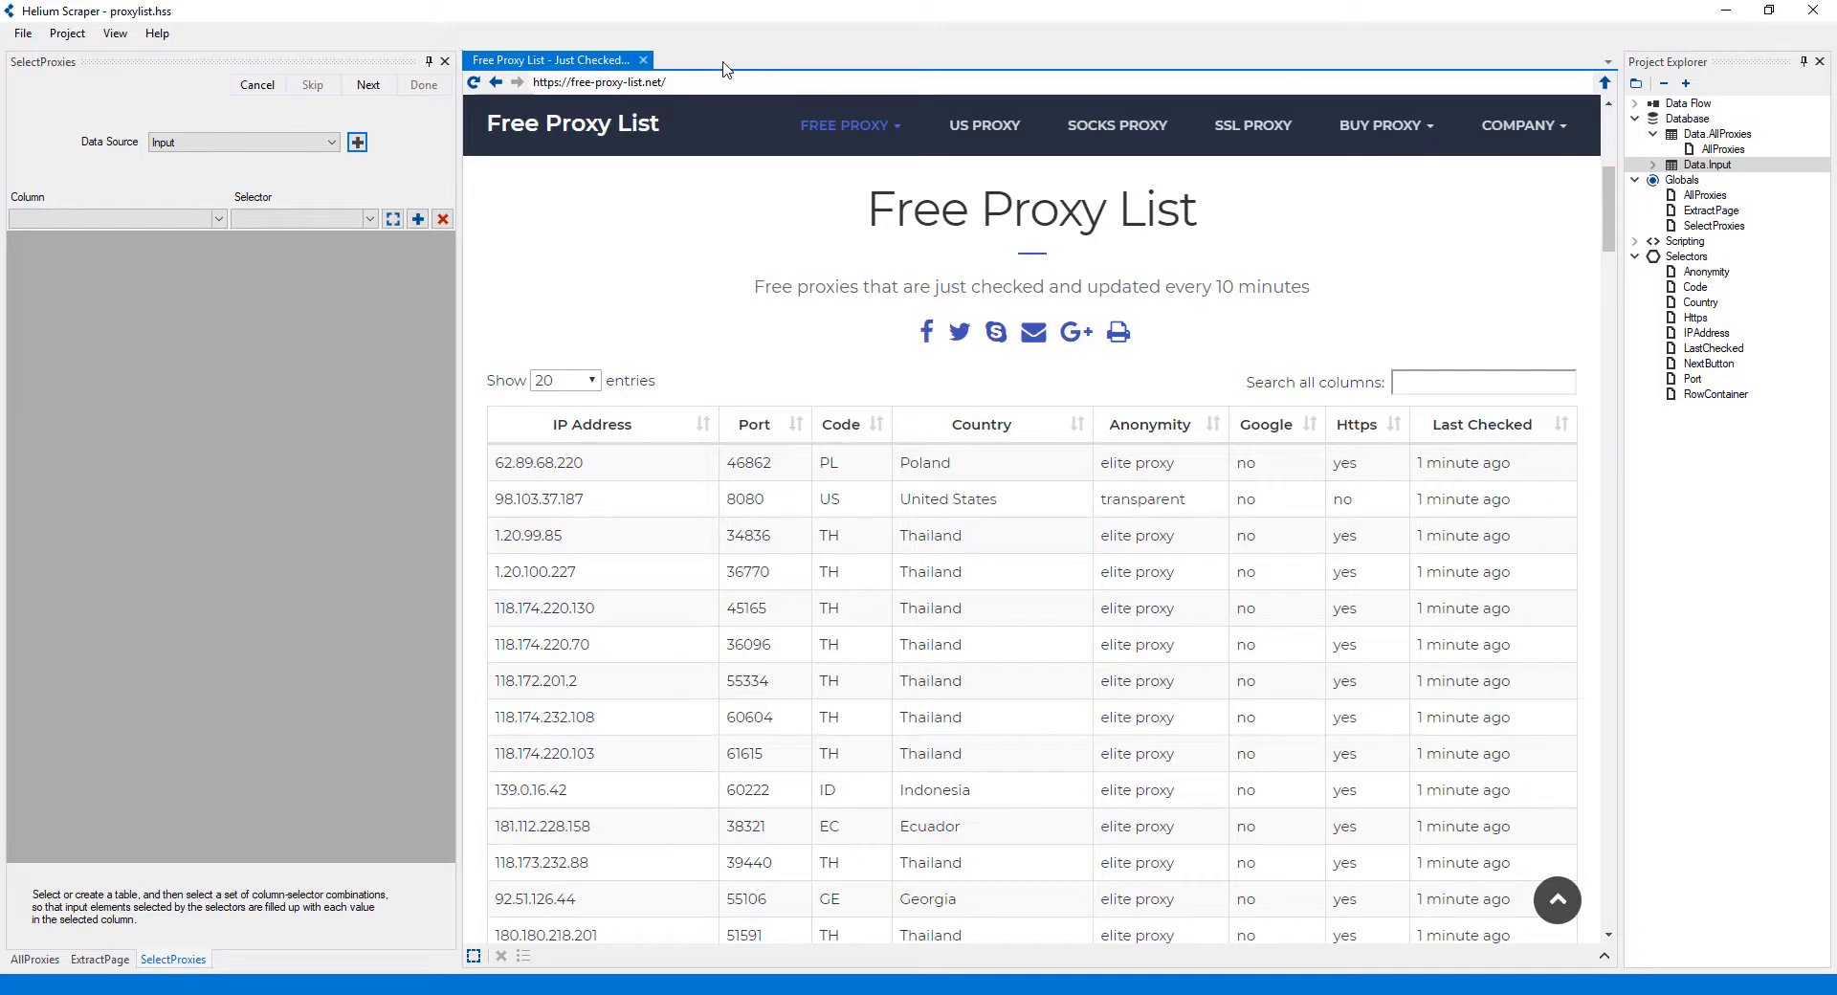
- Map count to a new DropDown selector on the Show entries list
{"action": "left_click", "coordinate": [105, 219]}
{"action": "type", "text": "count"}
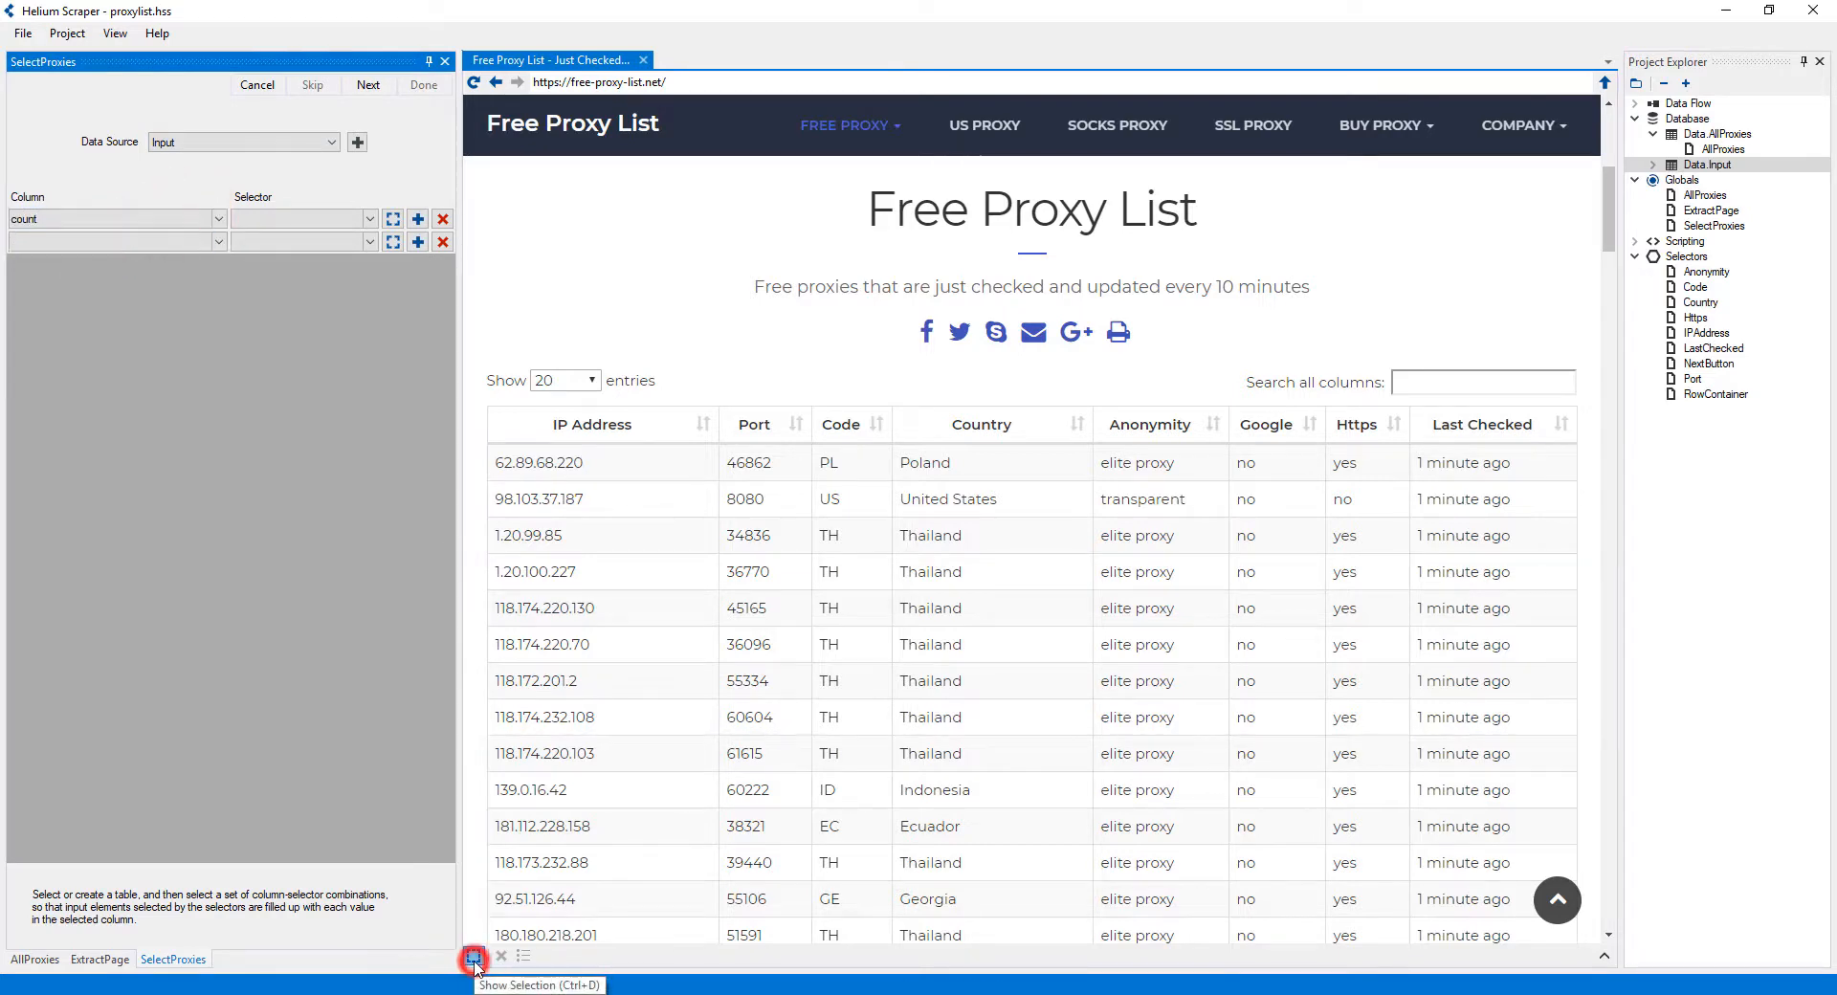
{"action": "left_click", "coordinate": [475, 957]}
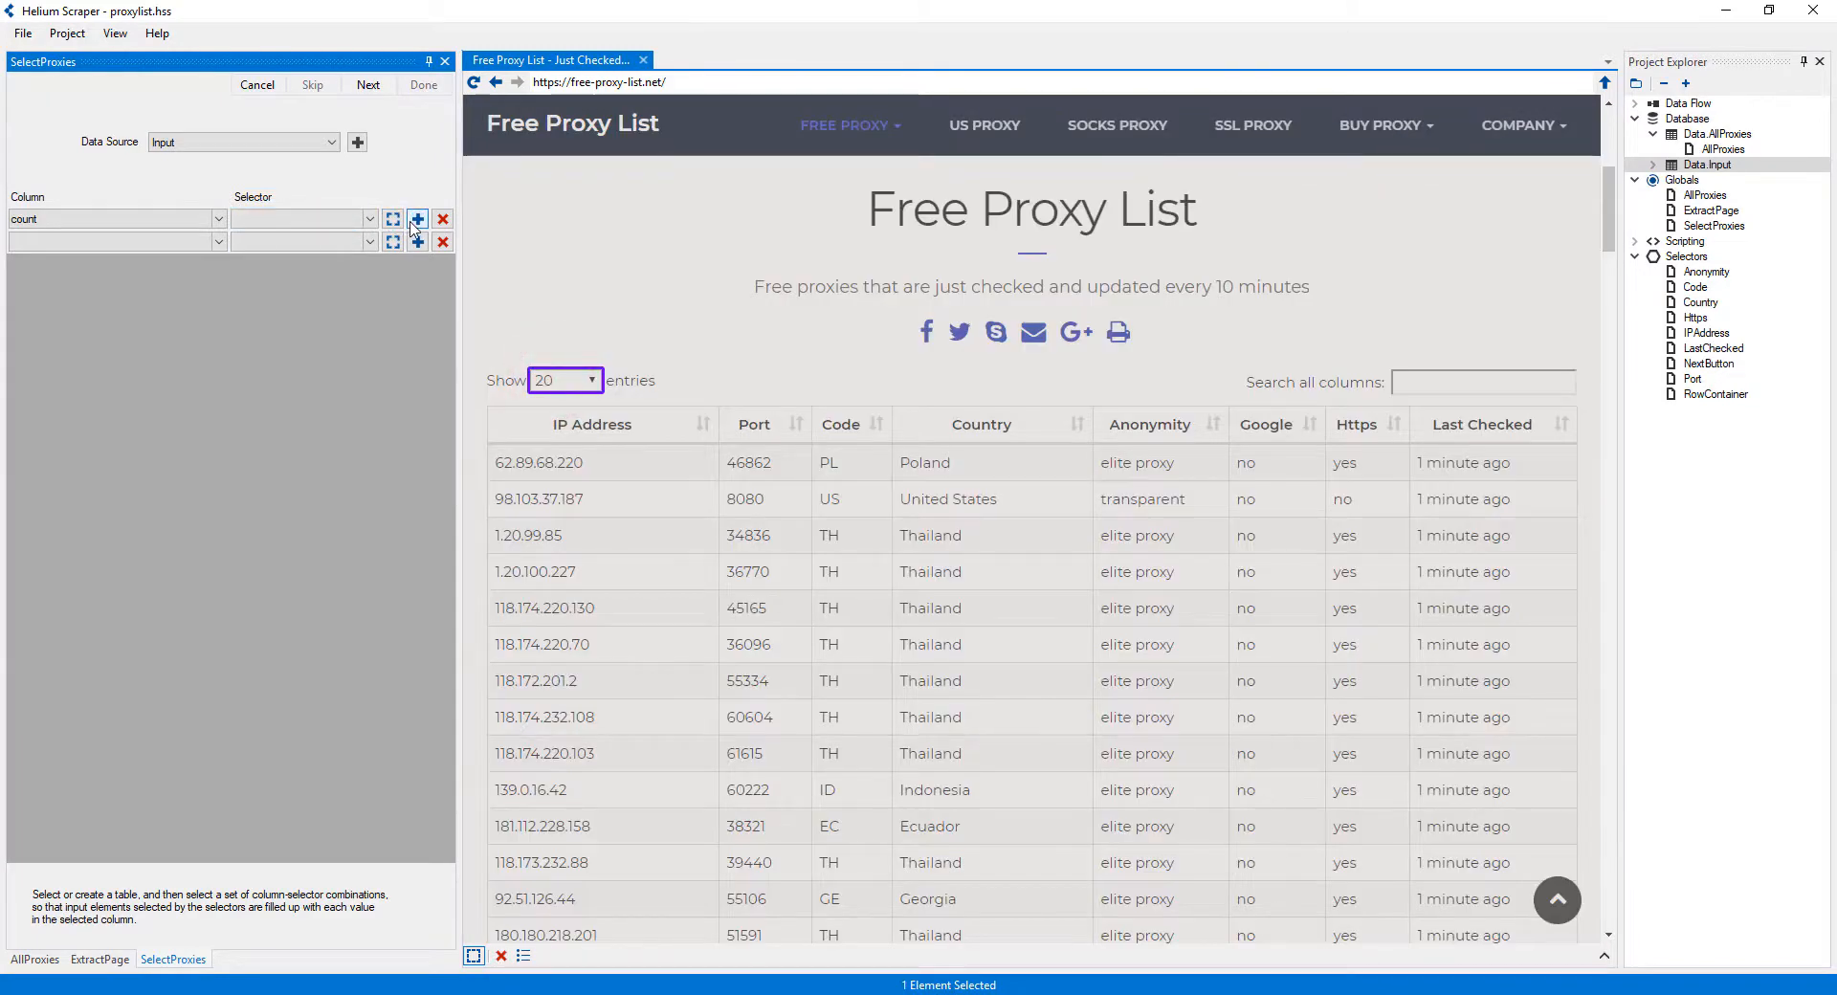
{"action": "left_click", "coordinate": [393, 218]}
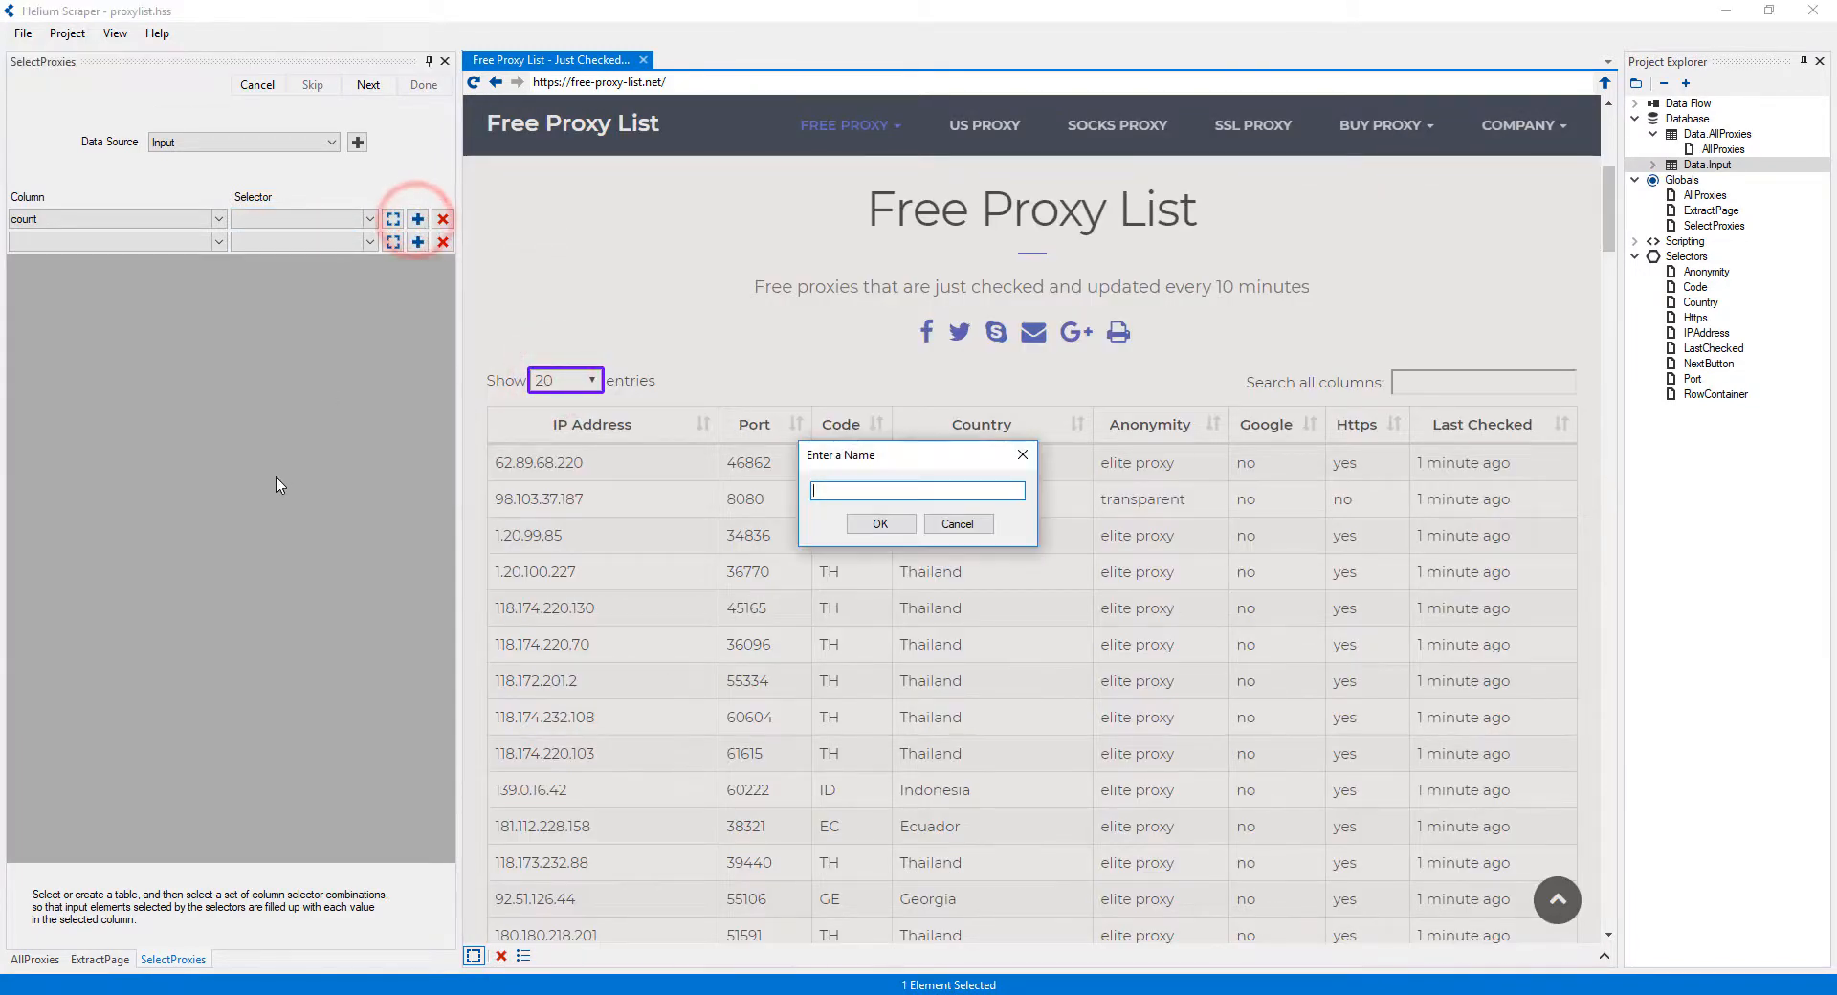
{"action": "type", "text": "DropDown"}
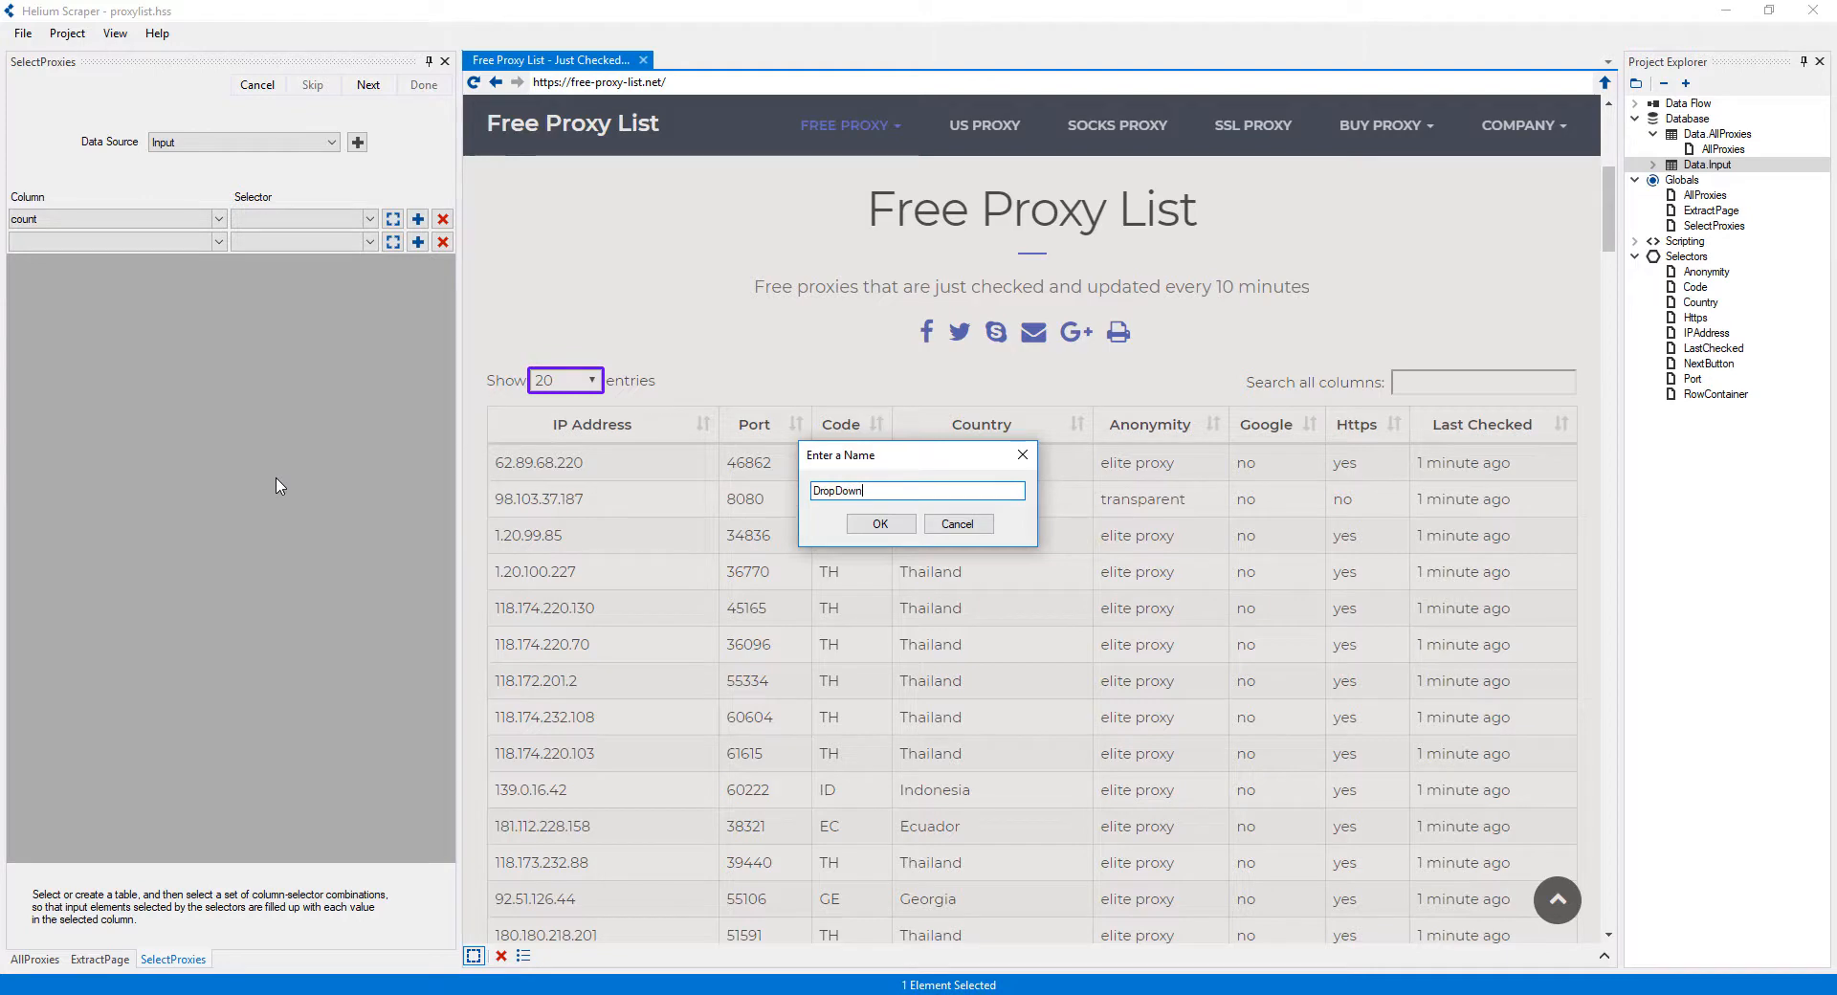
{"action": "left_click", "coordinate": [880, 523]}
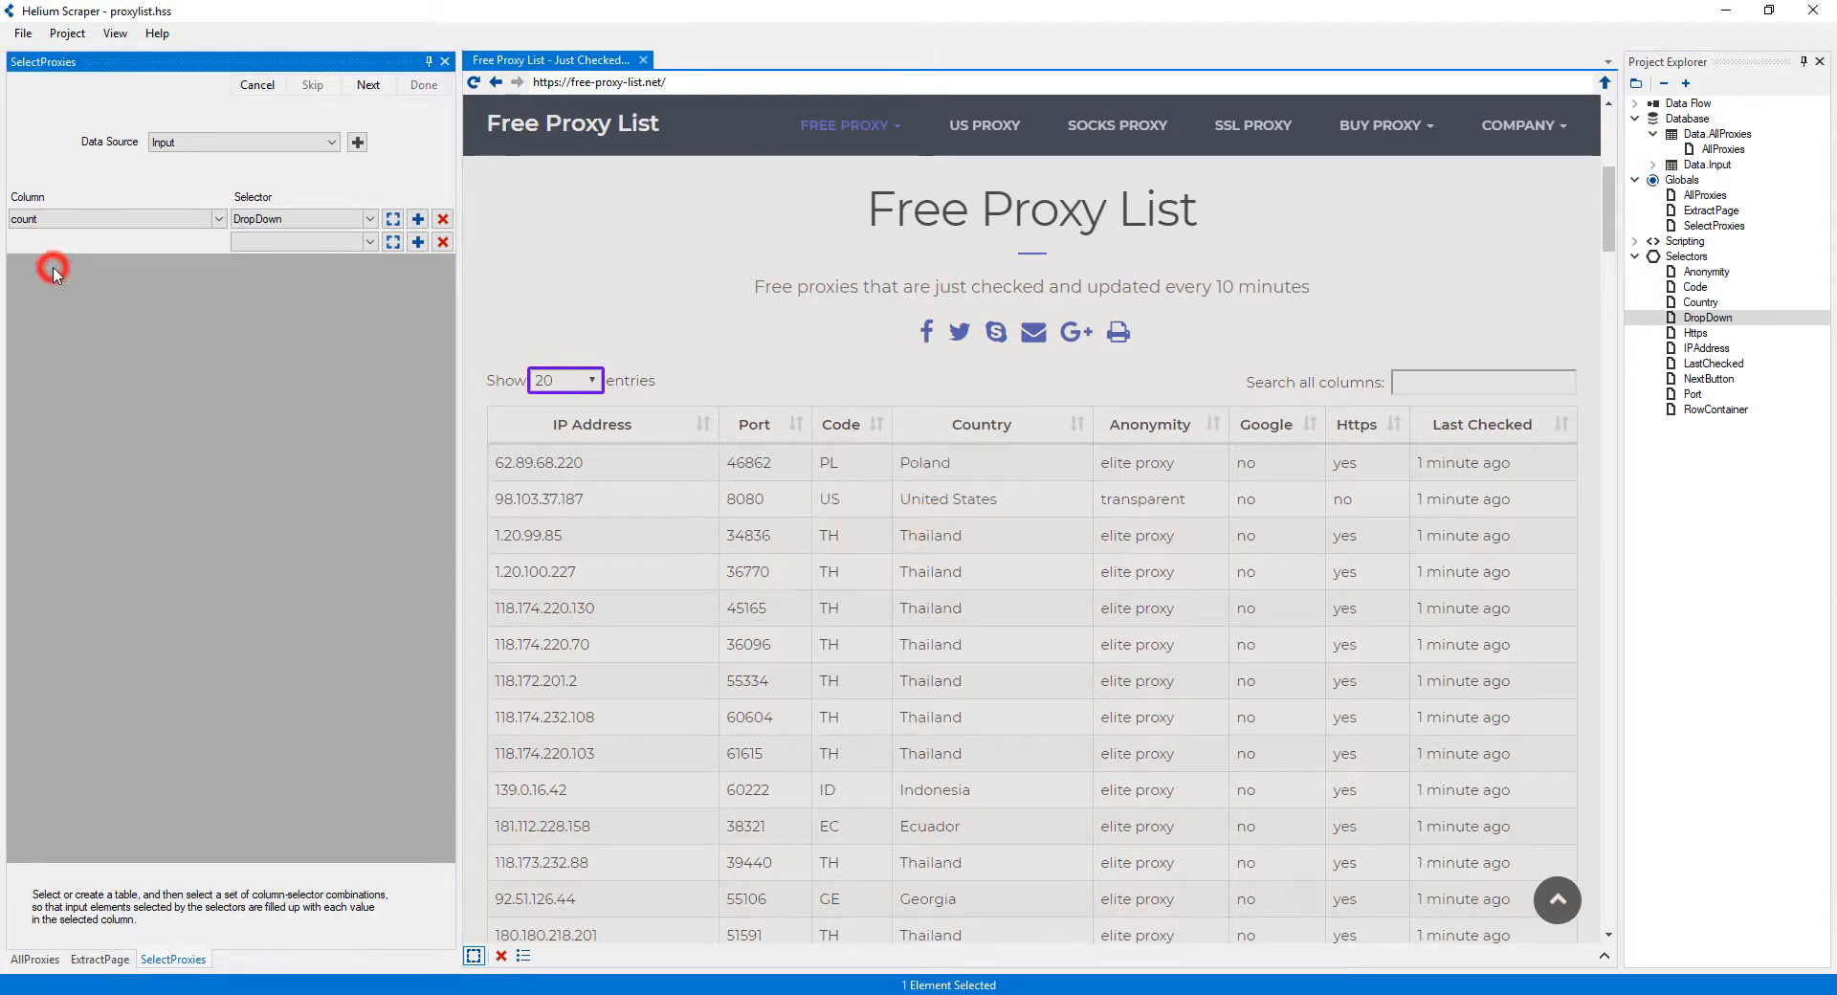
- Map country to a new SearchBox selector on the search field
{"action": "left_click", "coordinate": [1482, 382]}
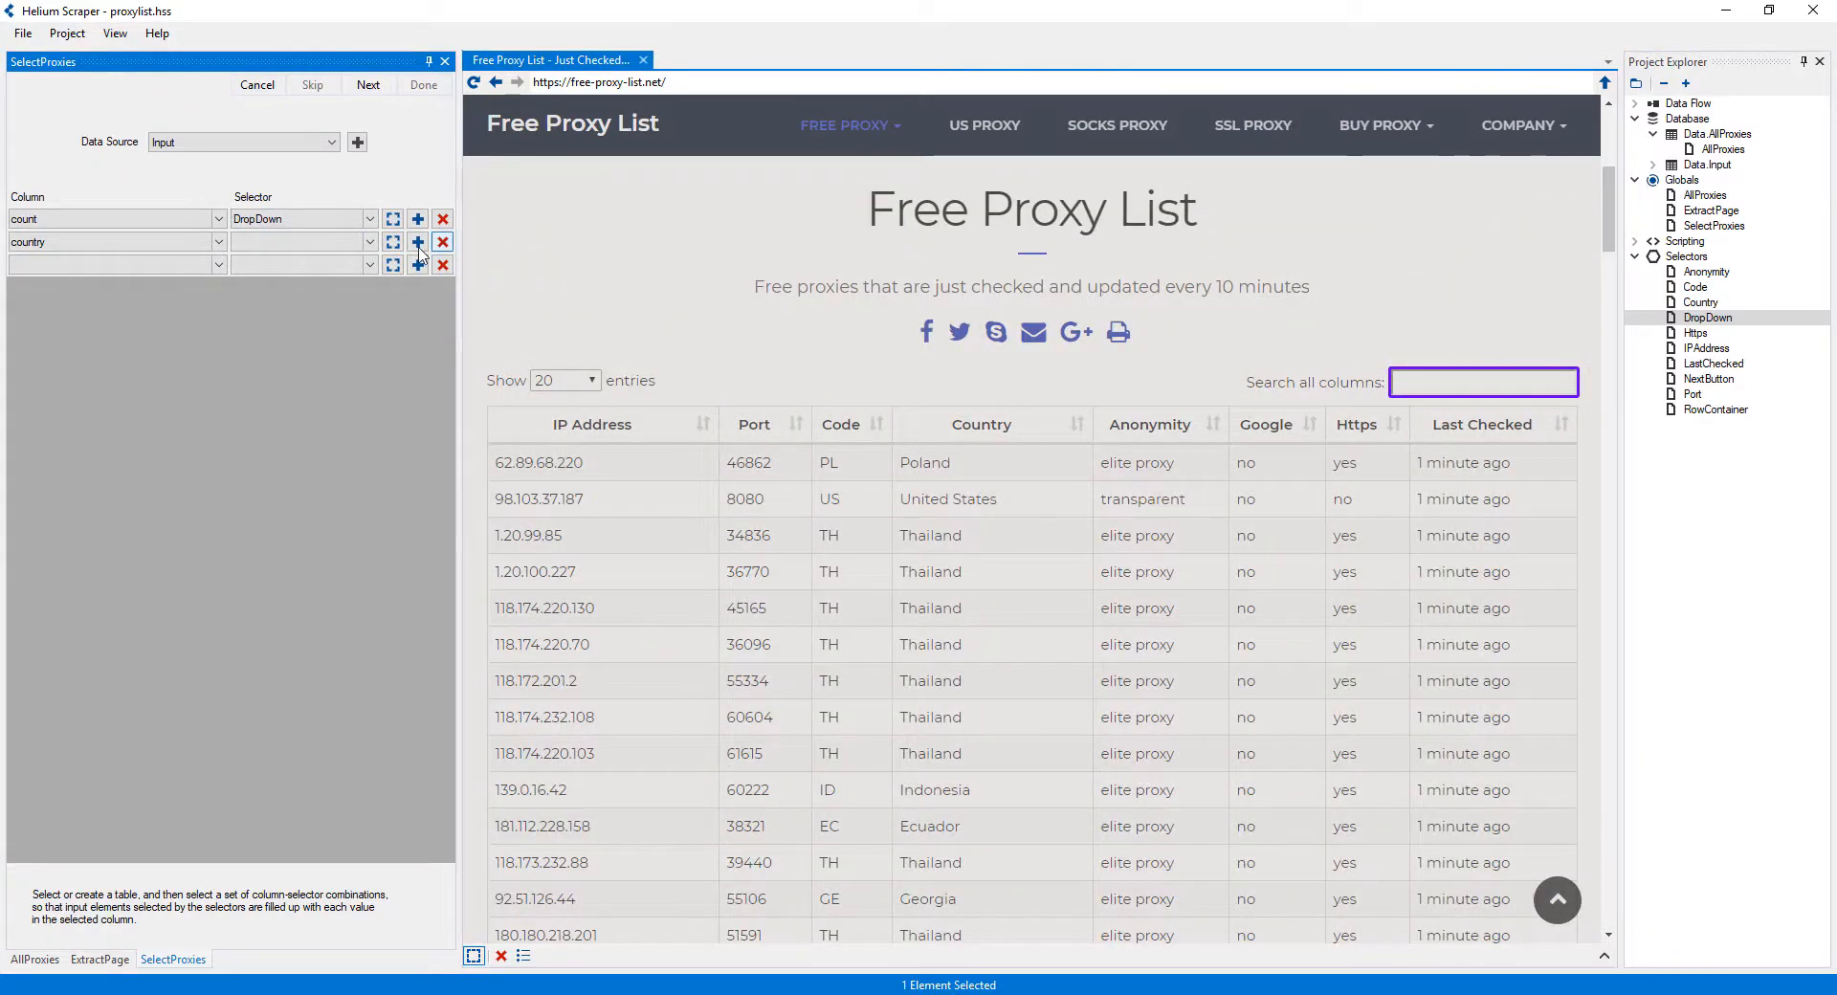
{"action": "left_click", "coordinate": [418, 241]}
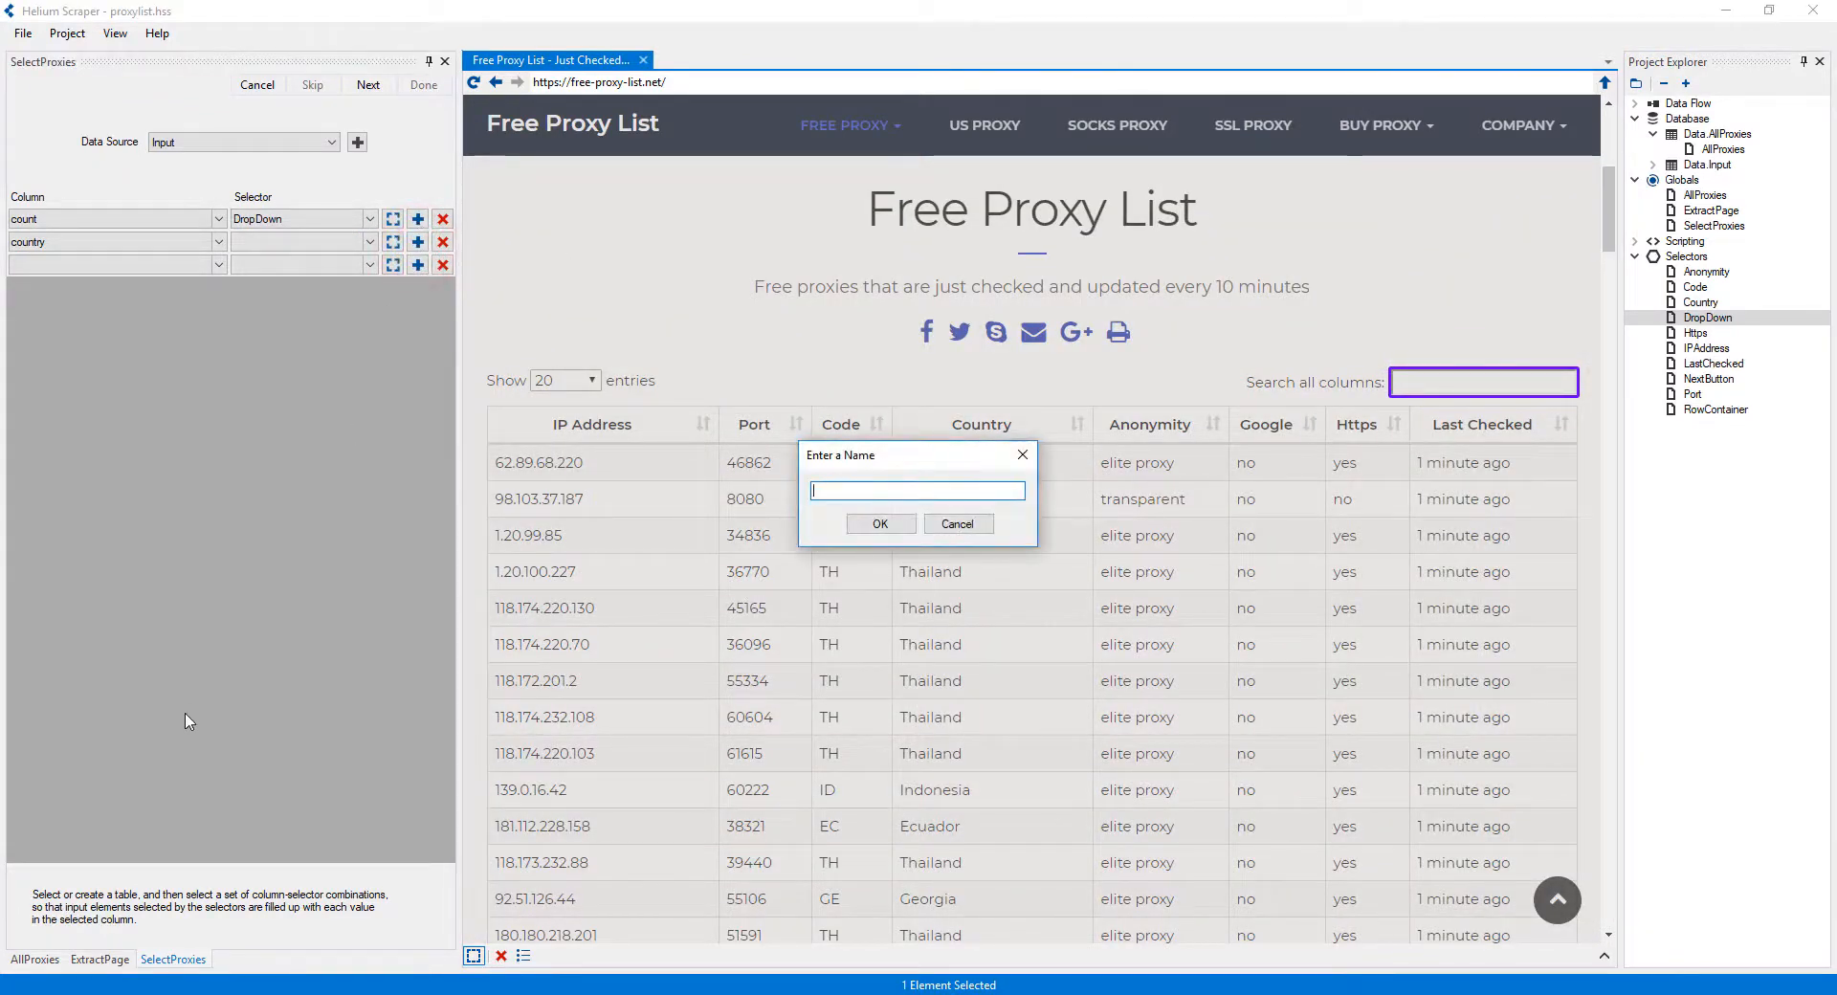
{"action": "type", "text": "SearchBox"}
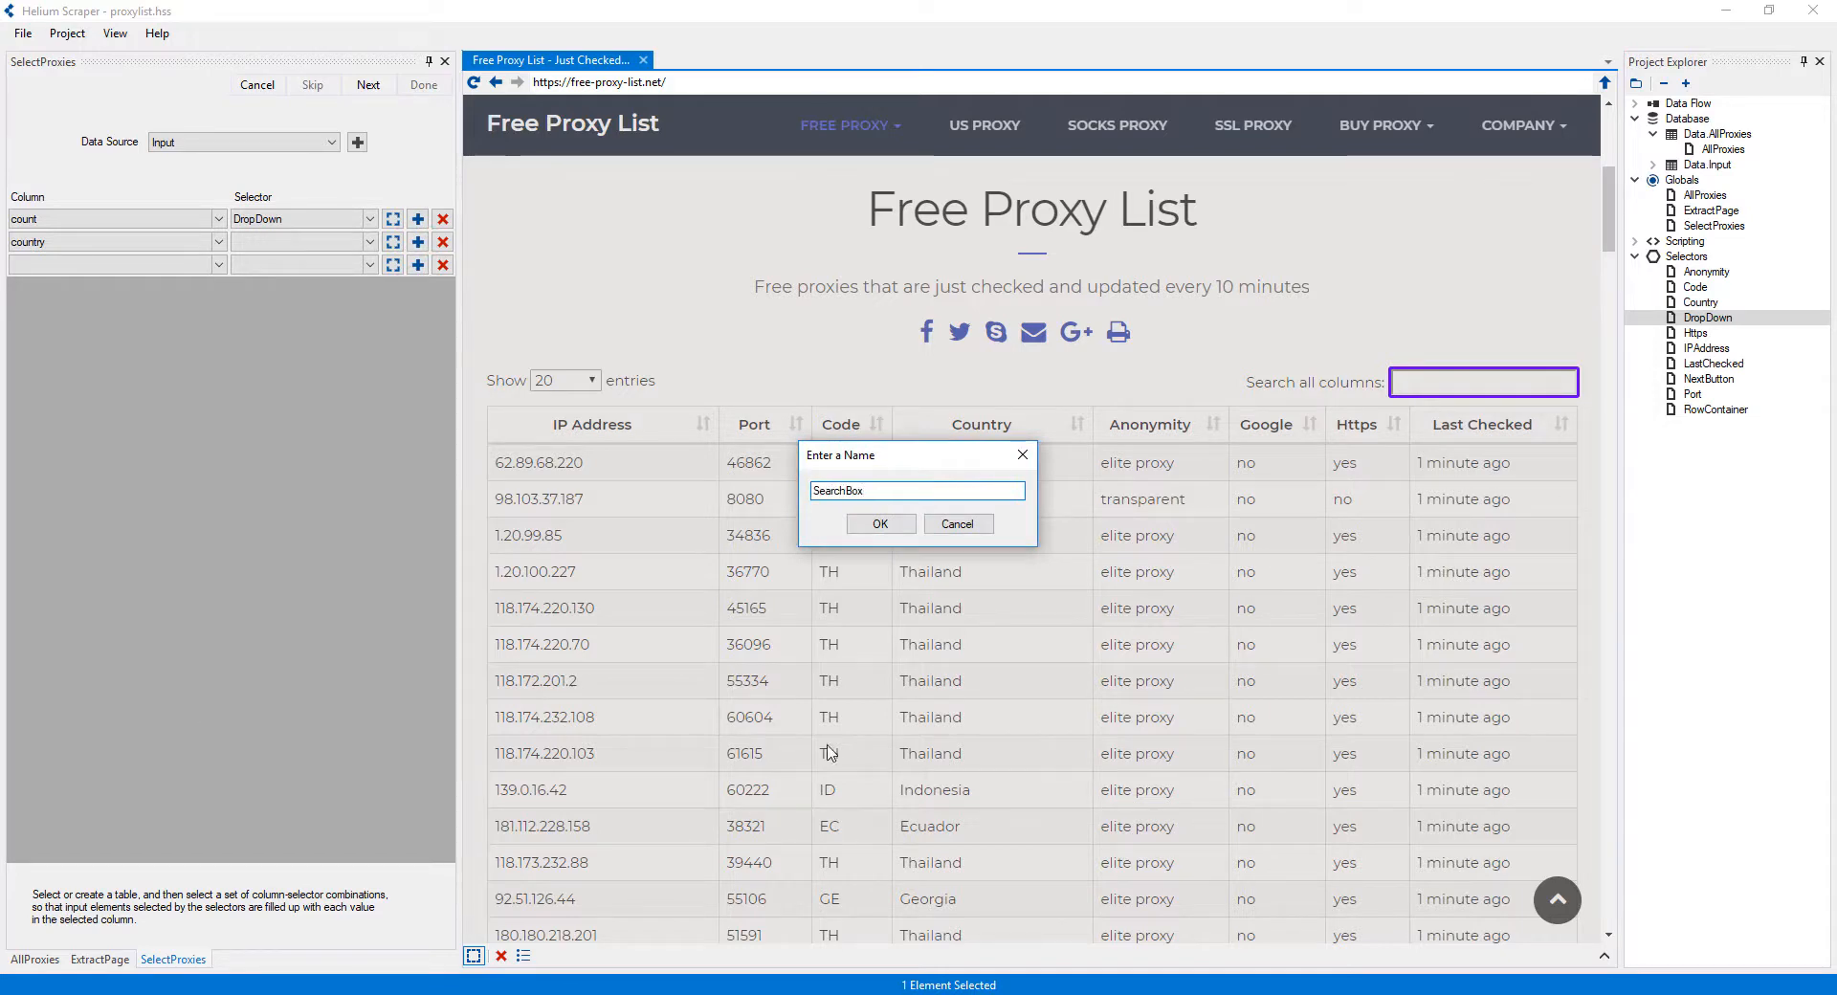
{"action": "left_click", "coordinate": [880, 524]}
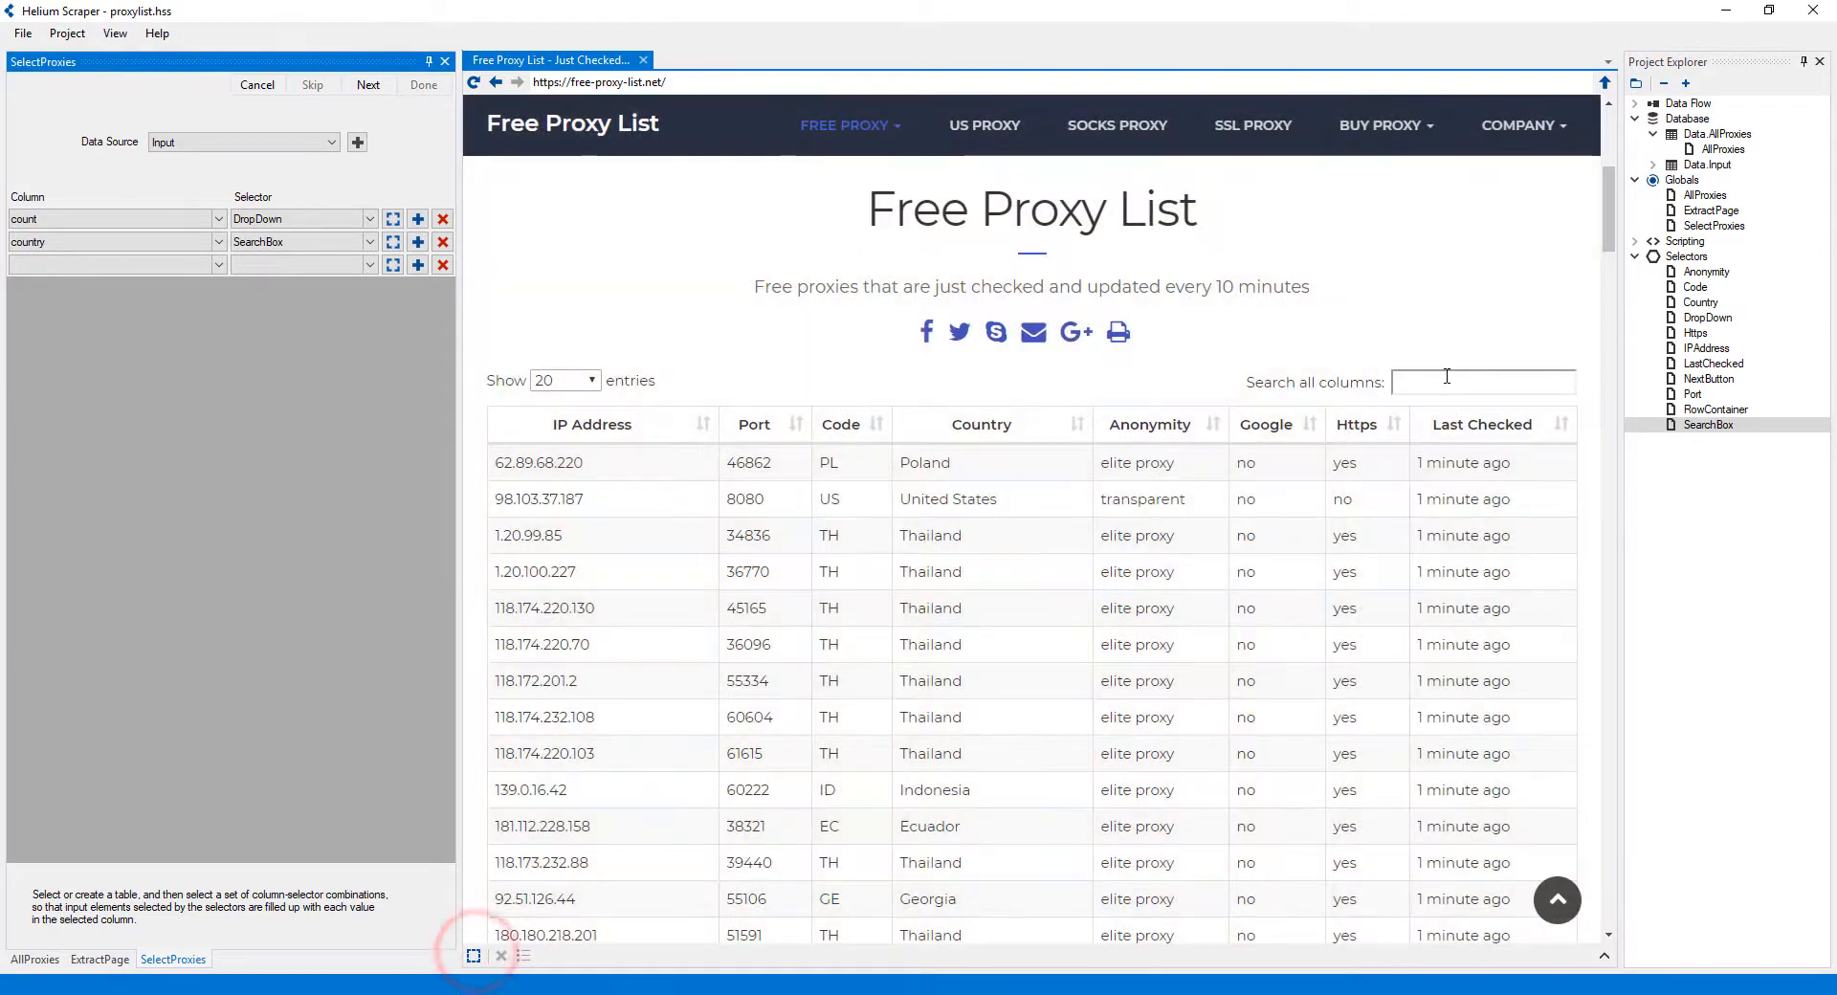
{"action": "type", "text": "united states"}
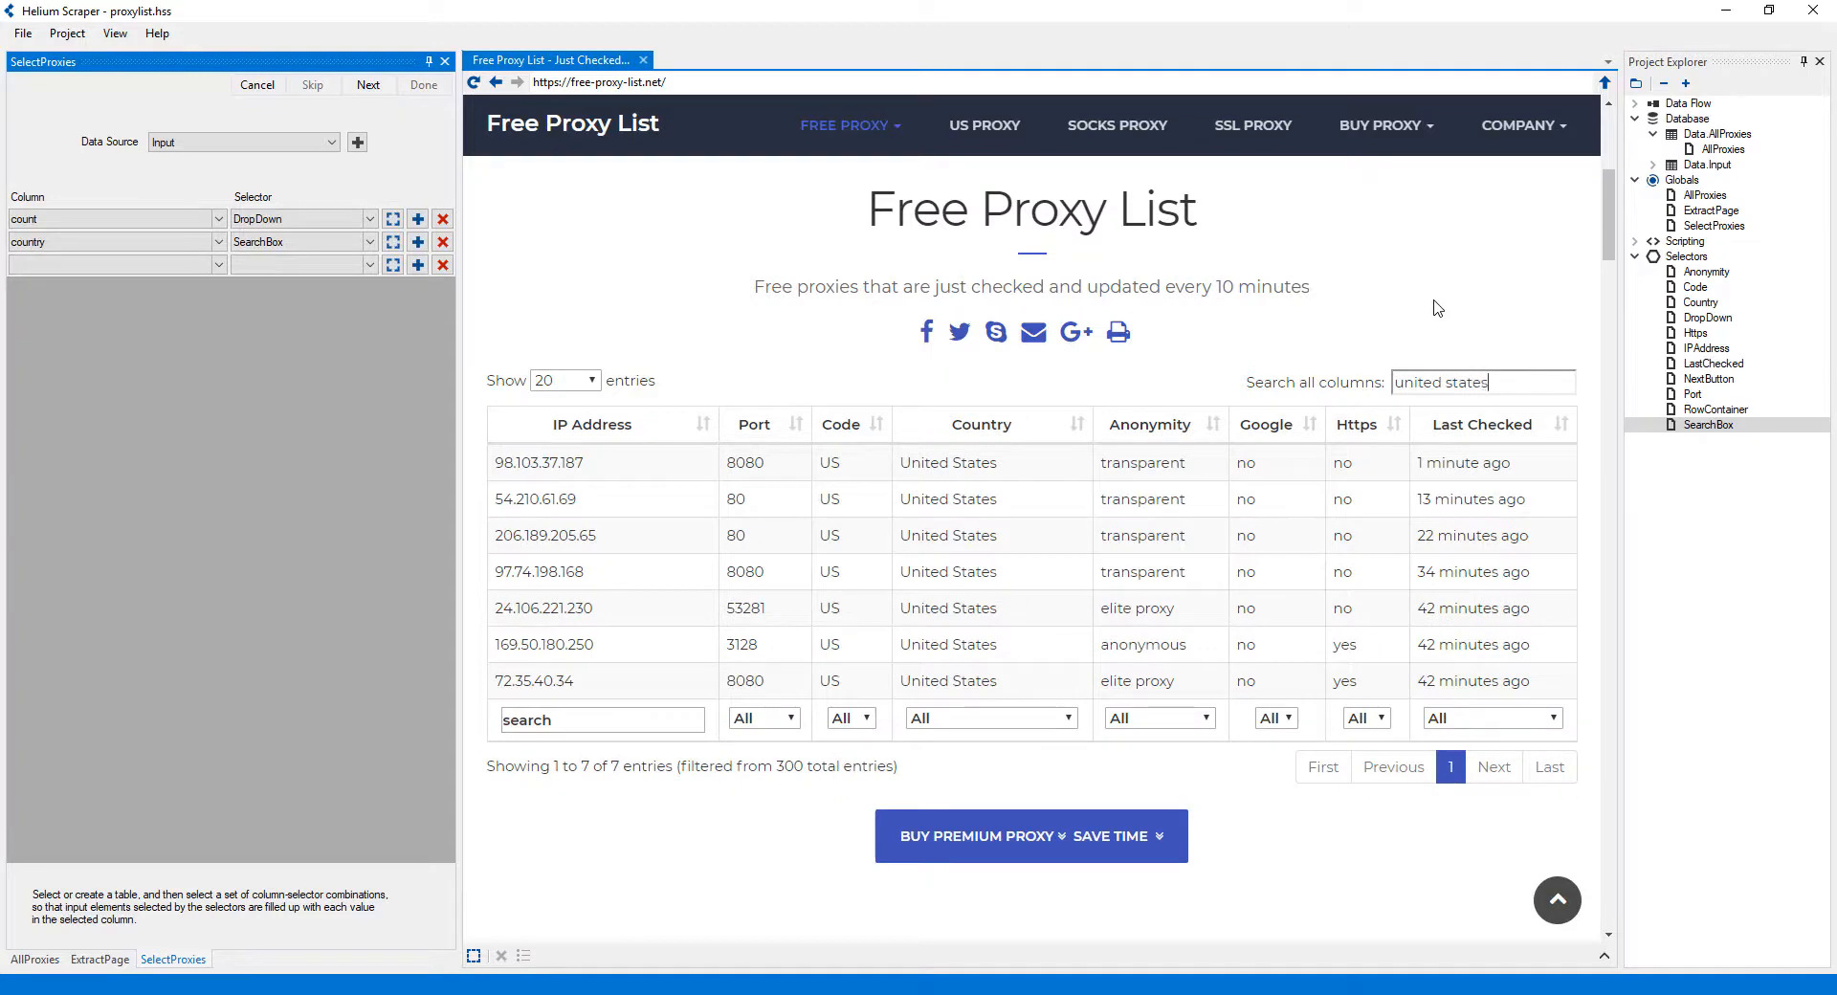
{"action": "type", "text": "united k"}
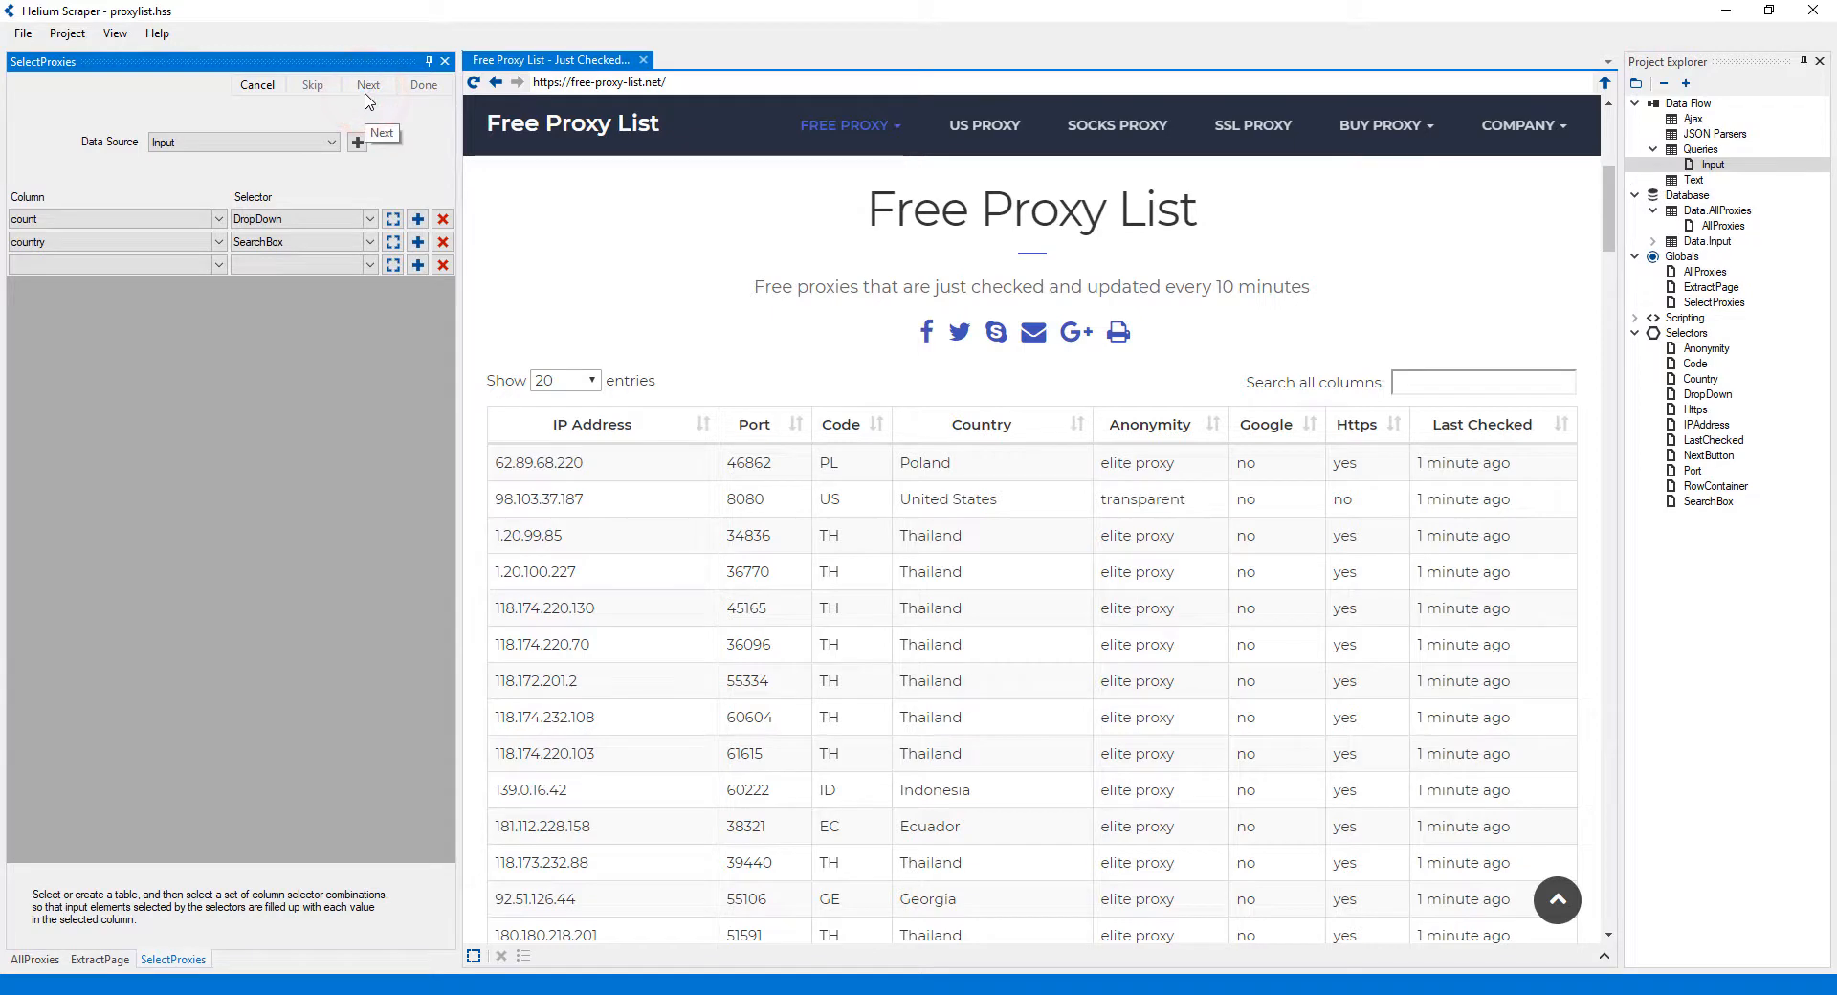
- Accept the column mappings and skip the submit button to generate SelectProxies code
{"action": "left_click", "coordinate": [367, 85]}
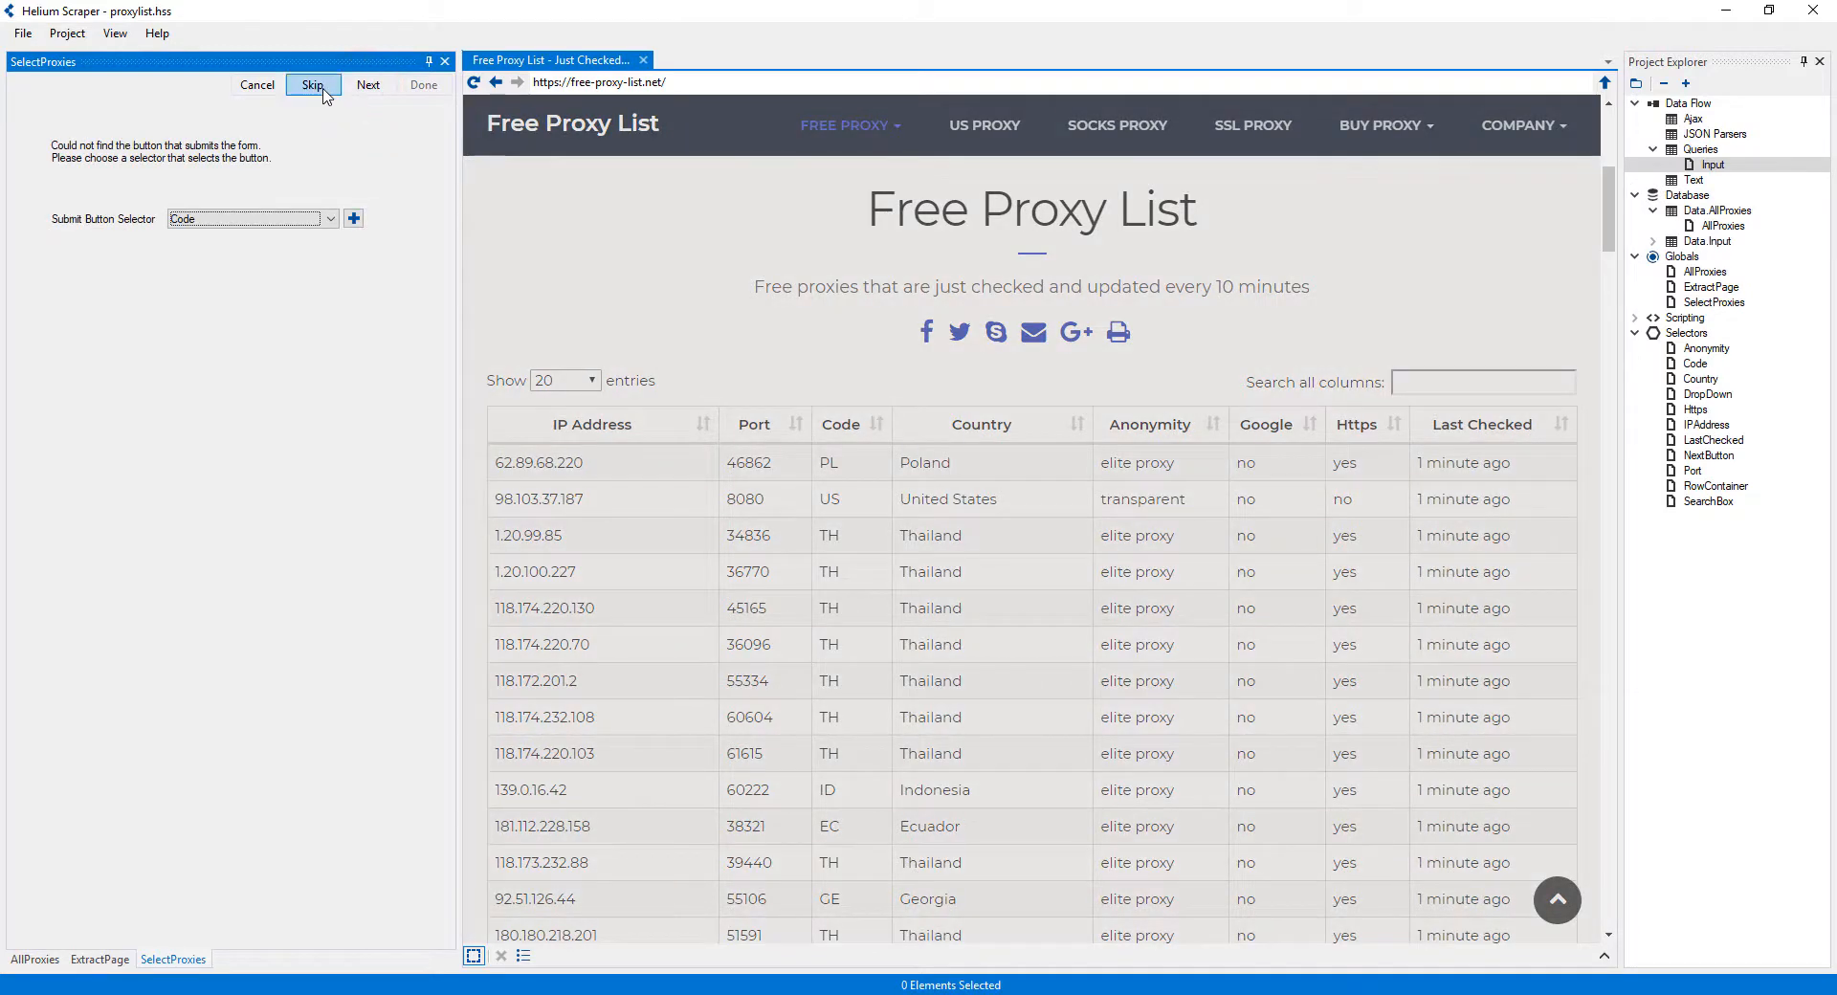
{"action": "left_click", "coordinate": [313, 85]}
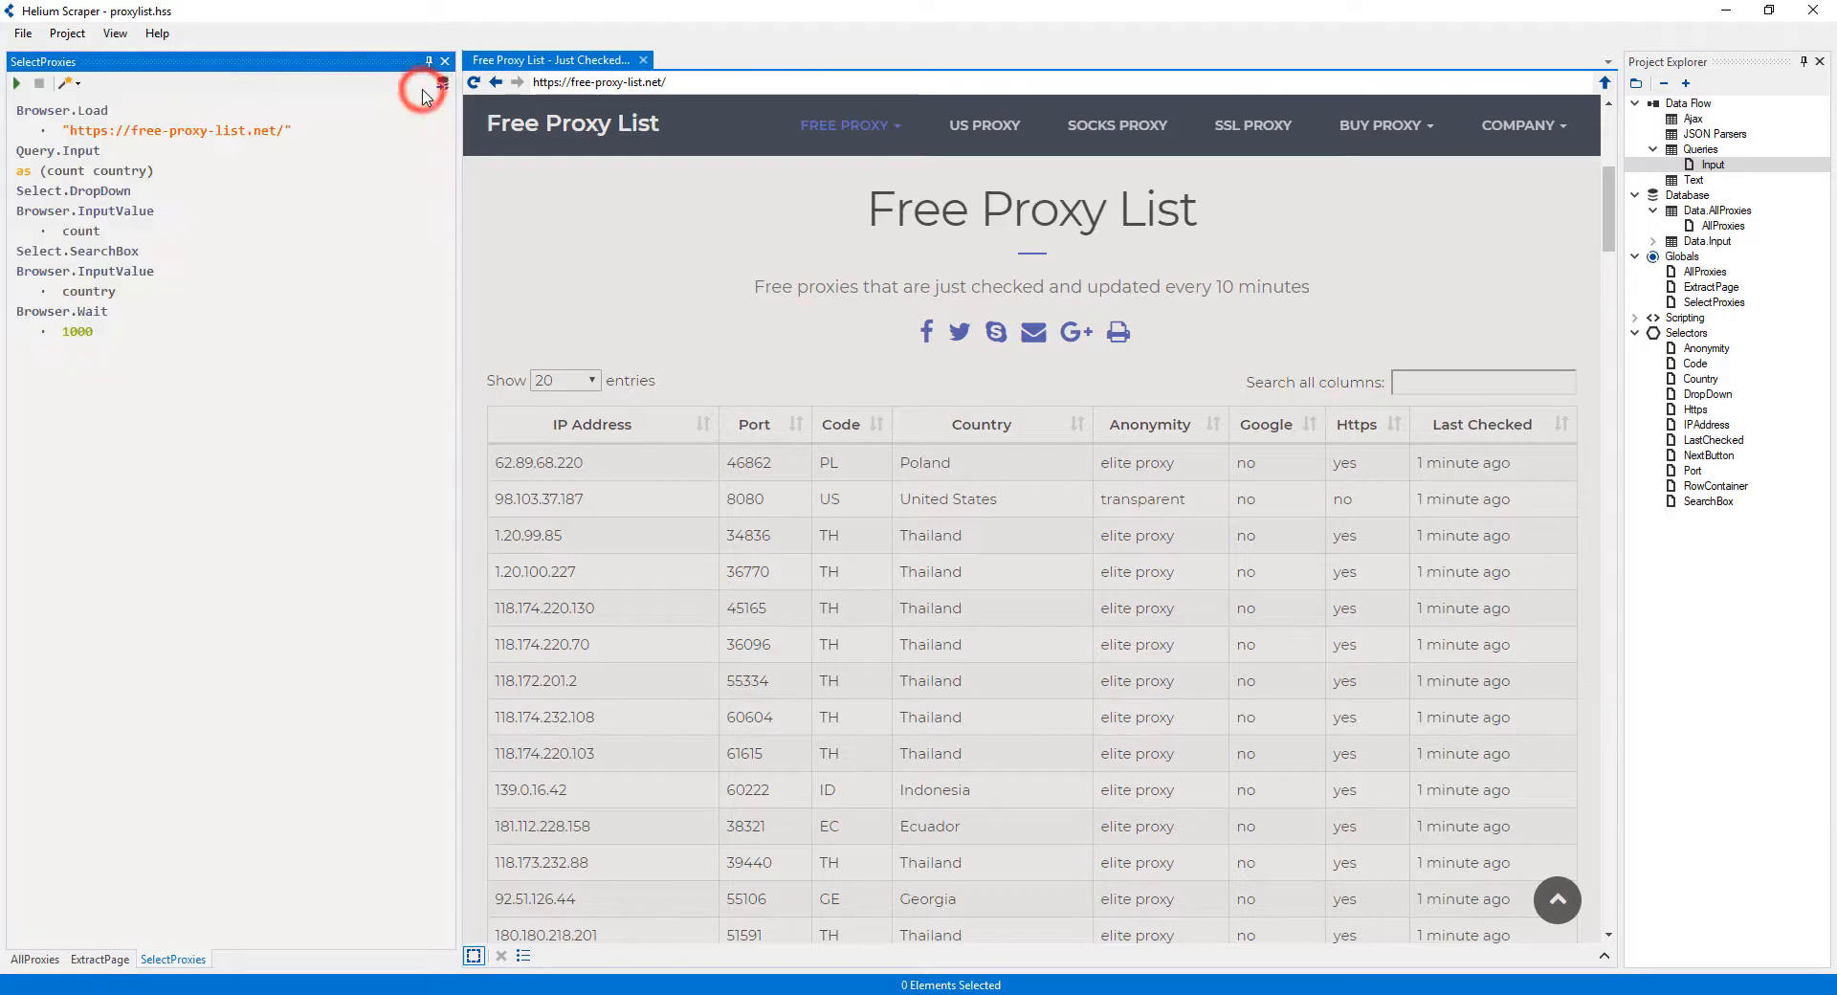
{"action": "mouse_move", "coordinate": [36, 322]}
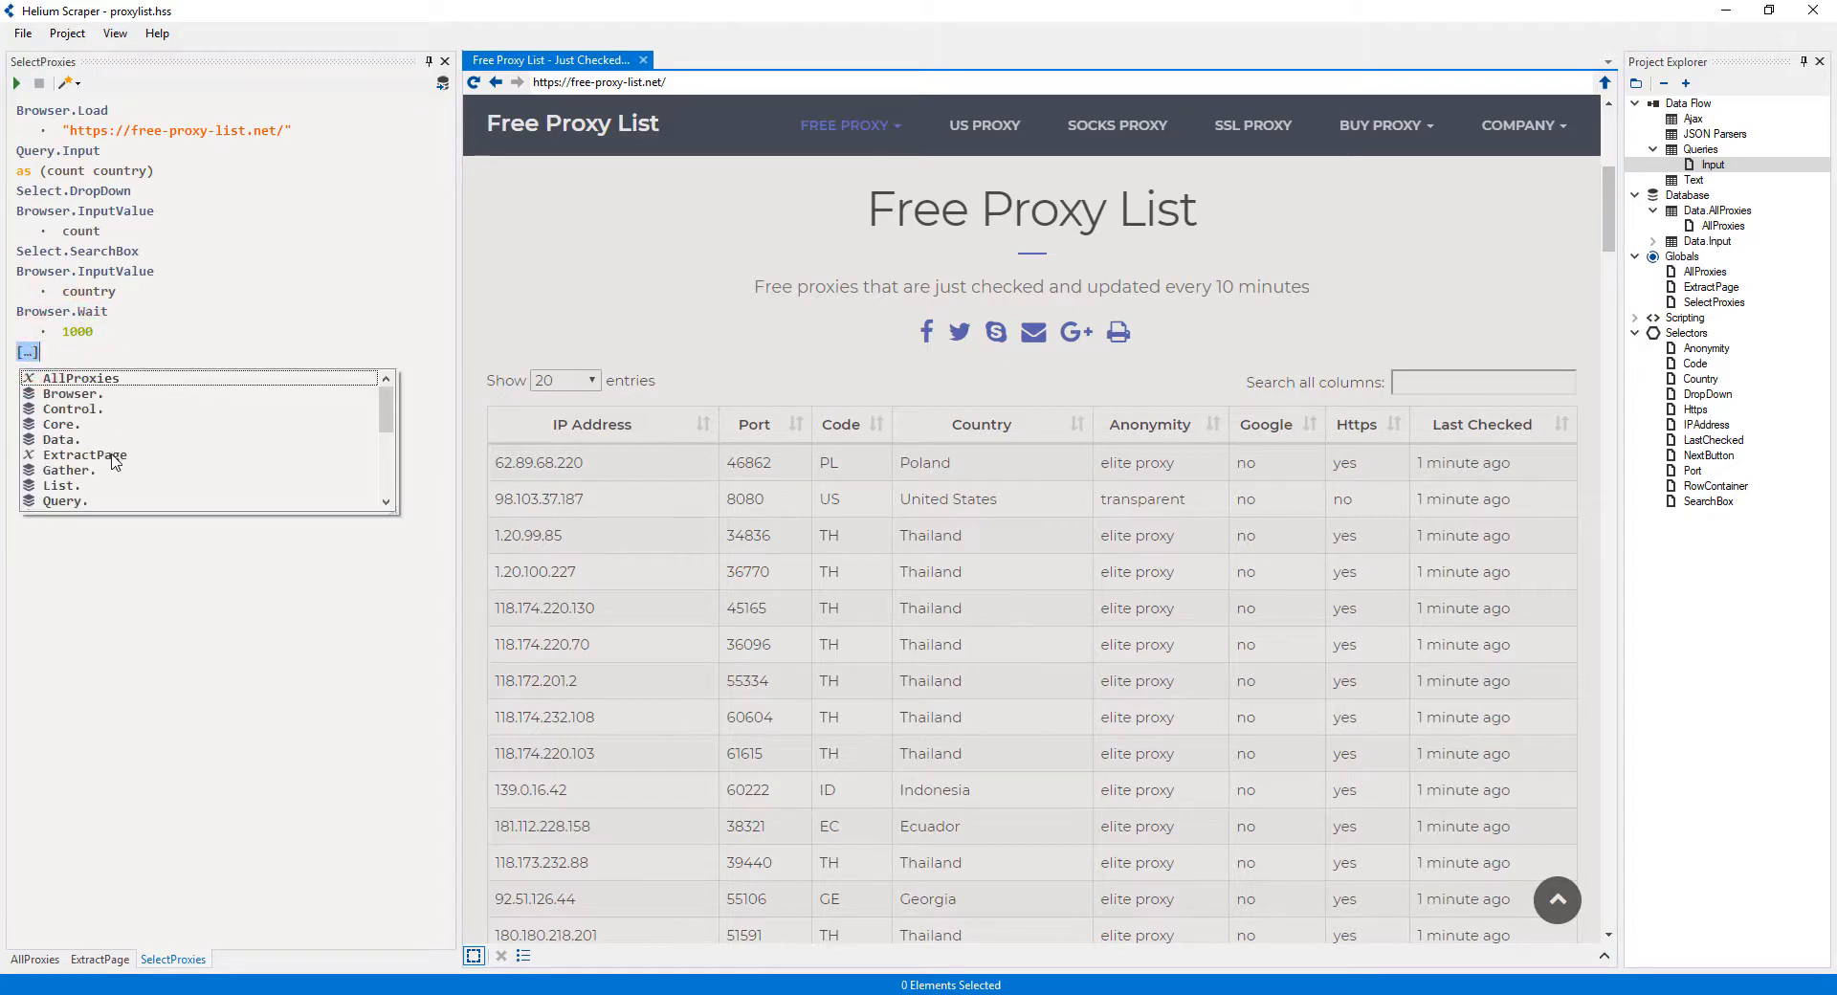
- Append ExtractPage after the 1000 ms wait and run SelectProxies
{"action": "left_click", "coordinate": [85, 455]}
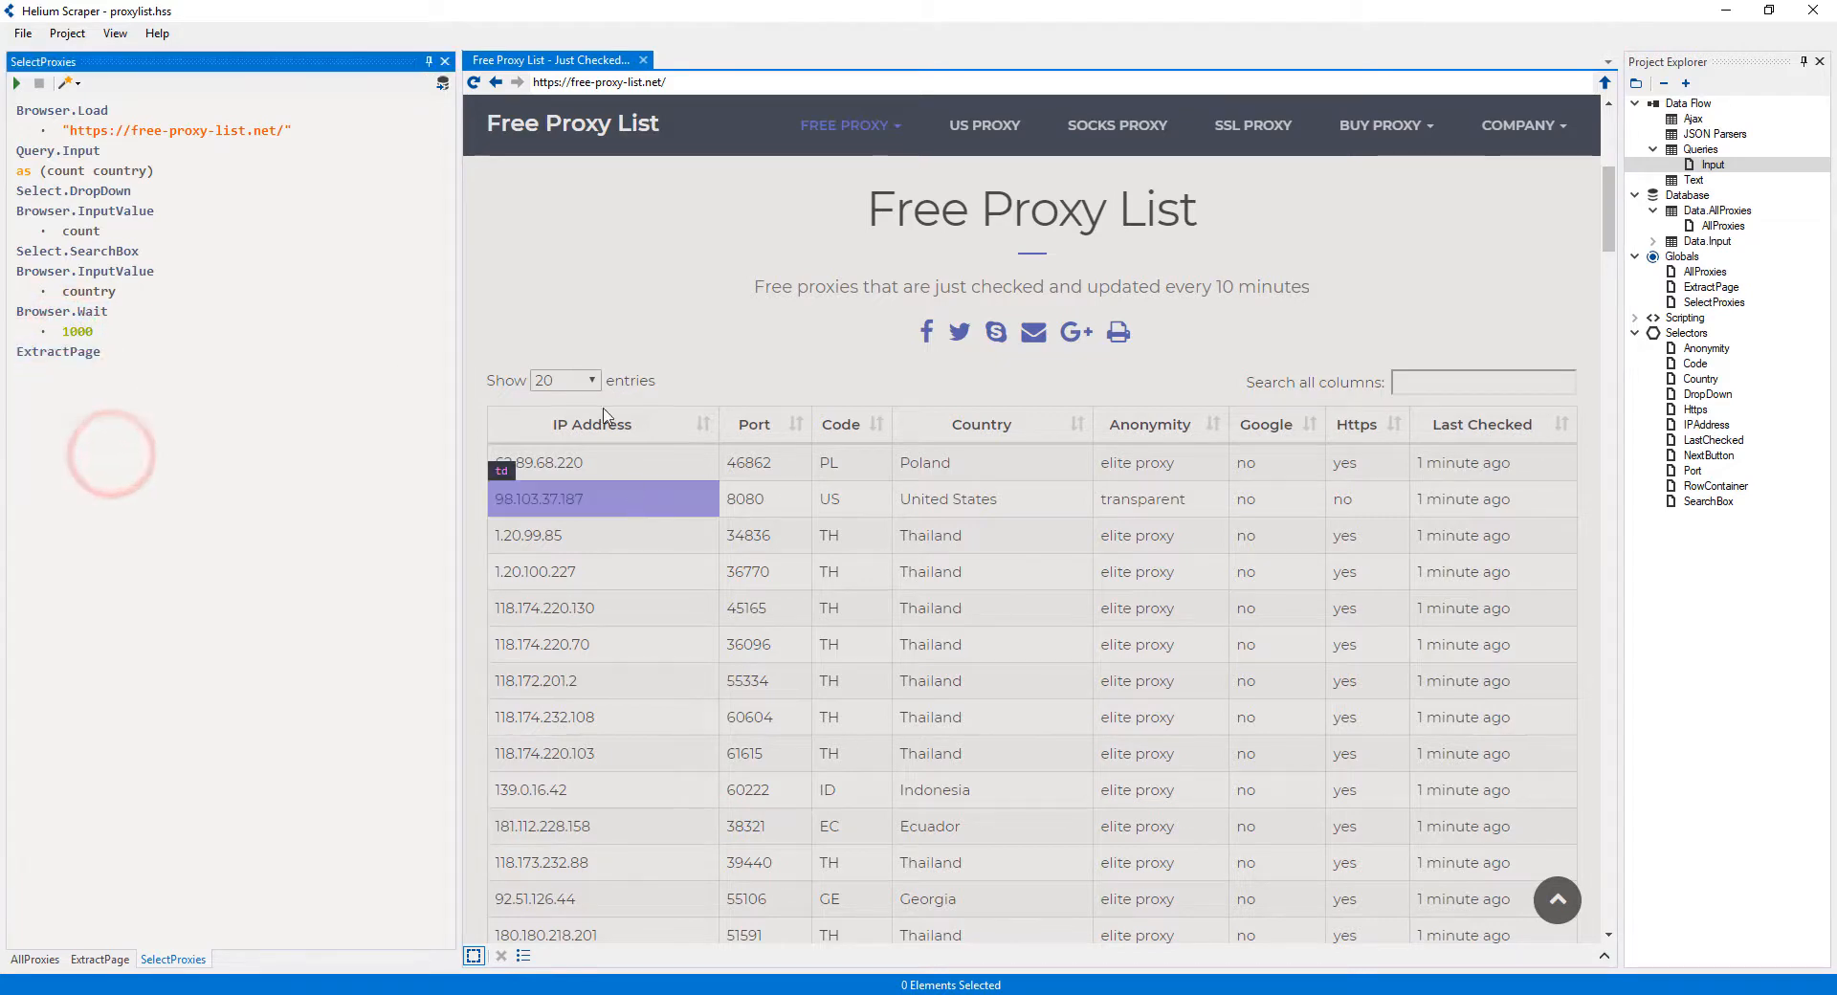
{"action": "left_click", "coordinate": [17, 83]}
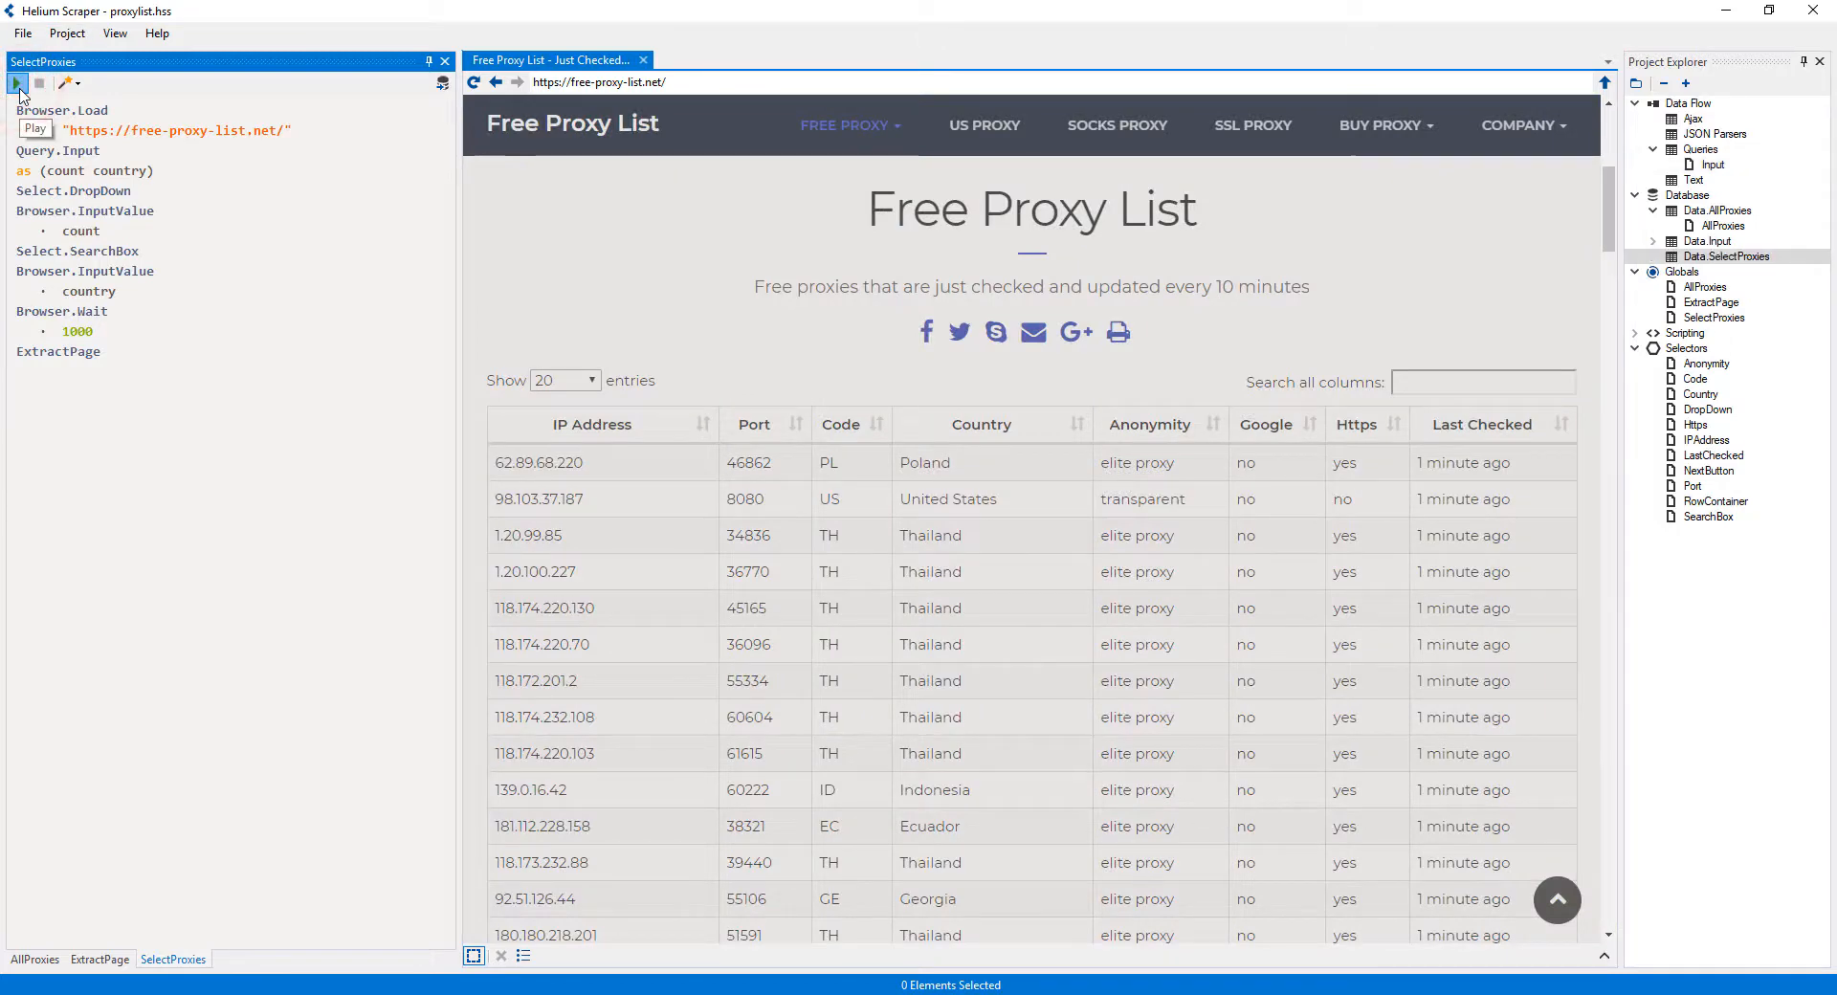
{"action": "left_click", "coordinate": [16, 82]}
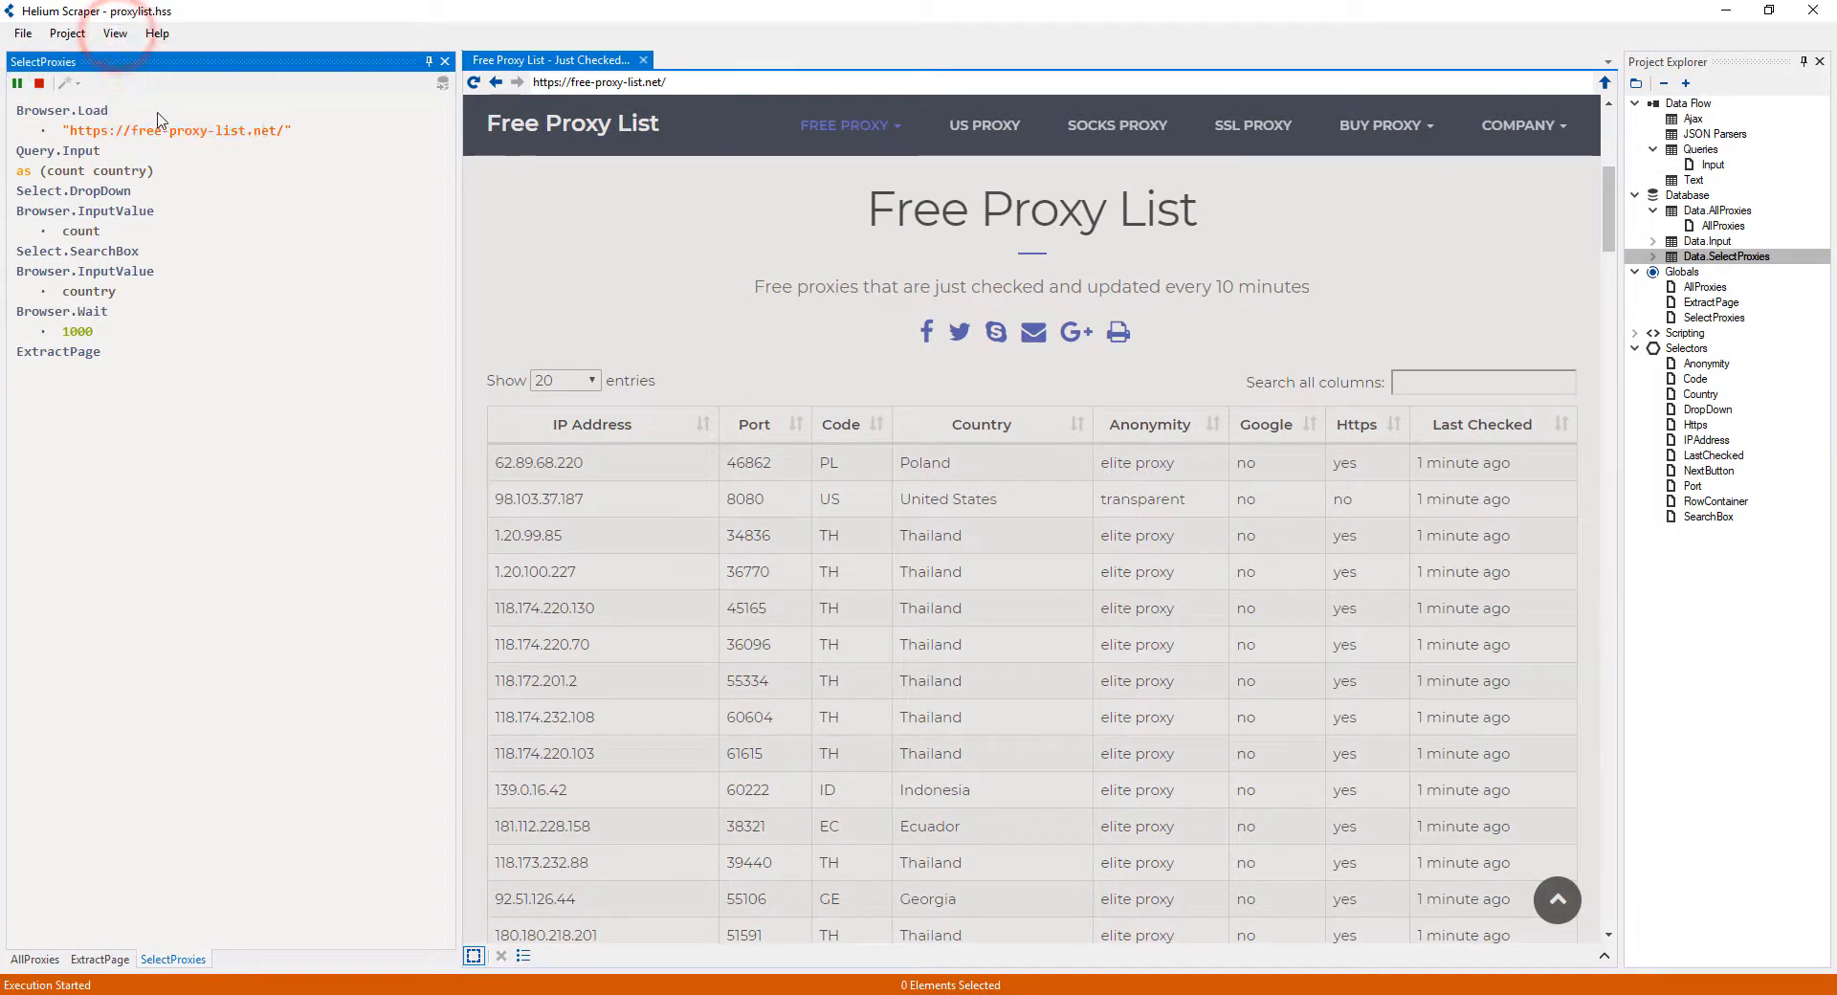